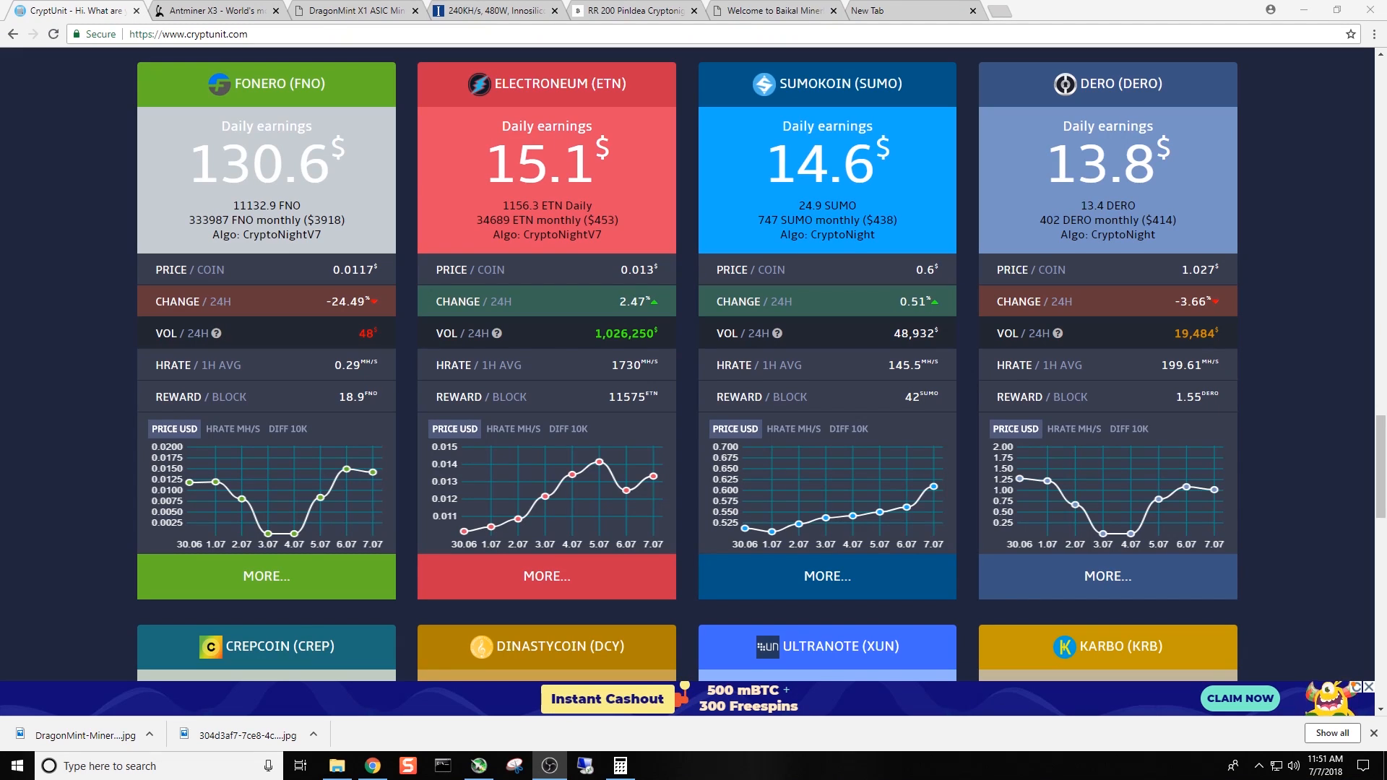
# - Highlight the CryptoNight algorithm name for Sumokoin and scroll through that page
pyautogui.click(212, 11)
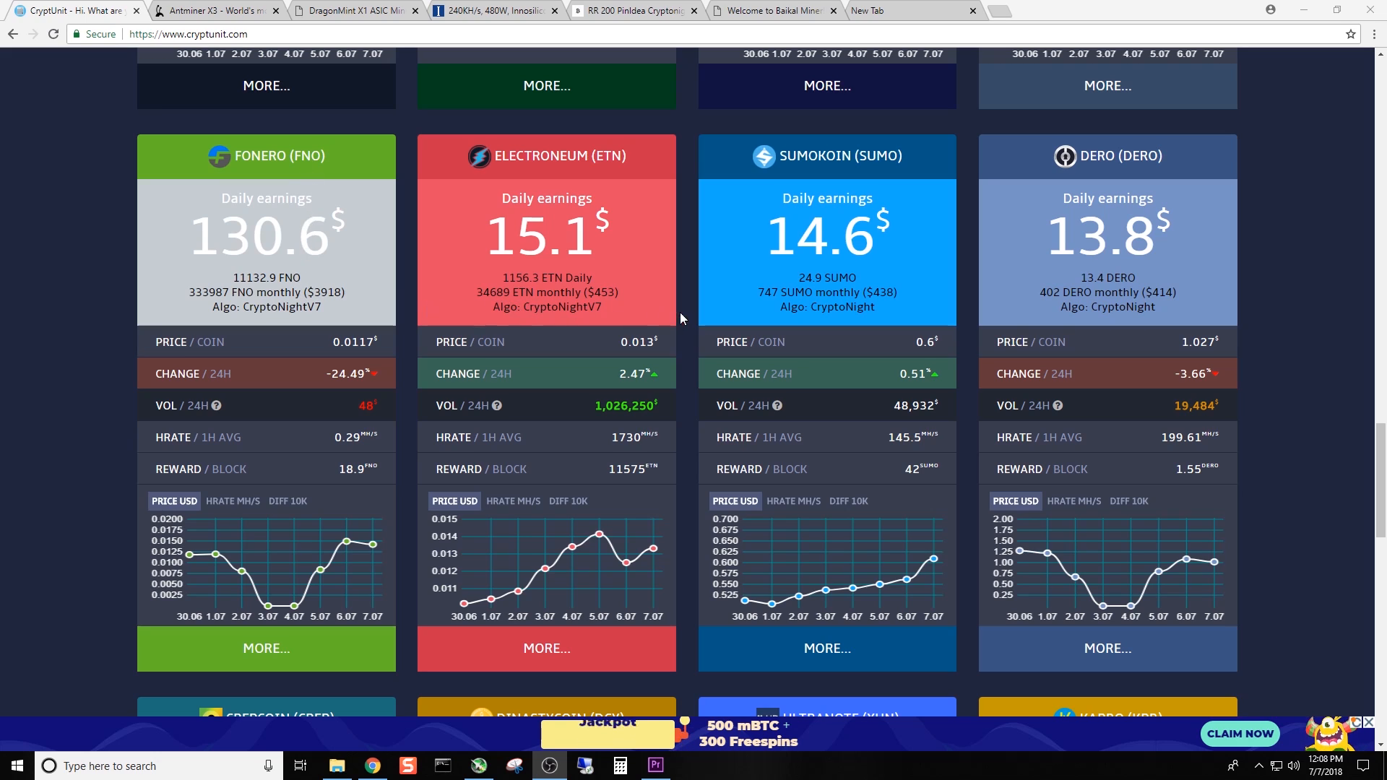
pyautogui.doubleClick(822, 307)
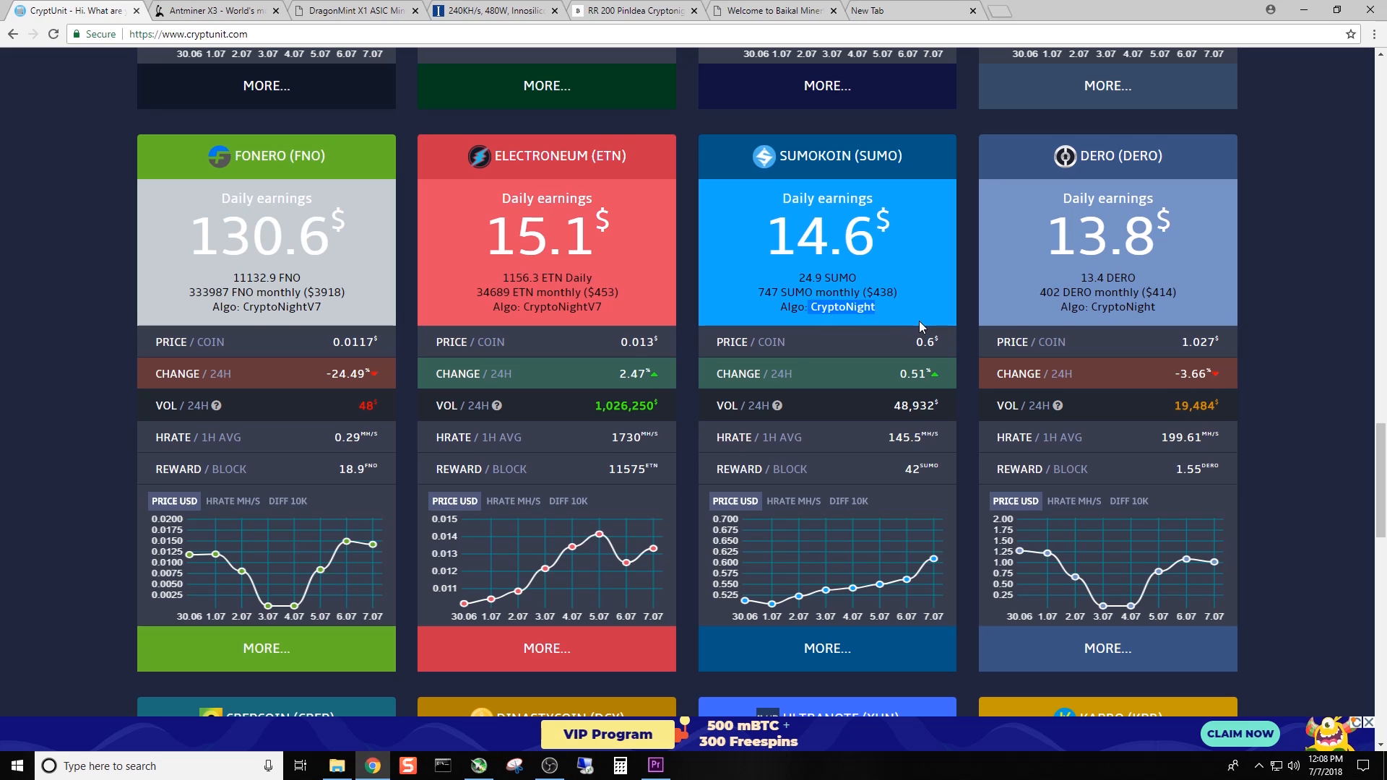
pyautogui.moveTo(919, 335)
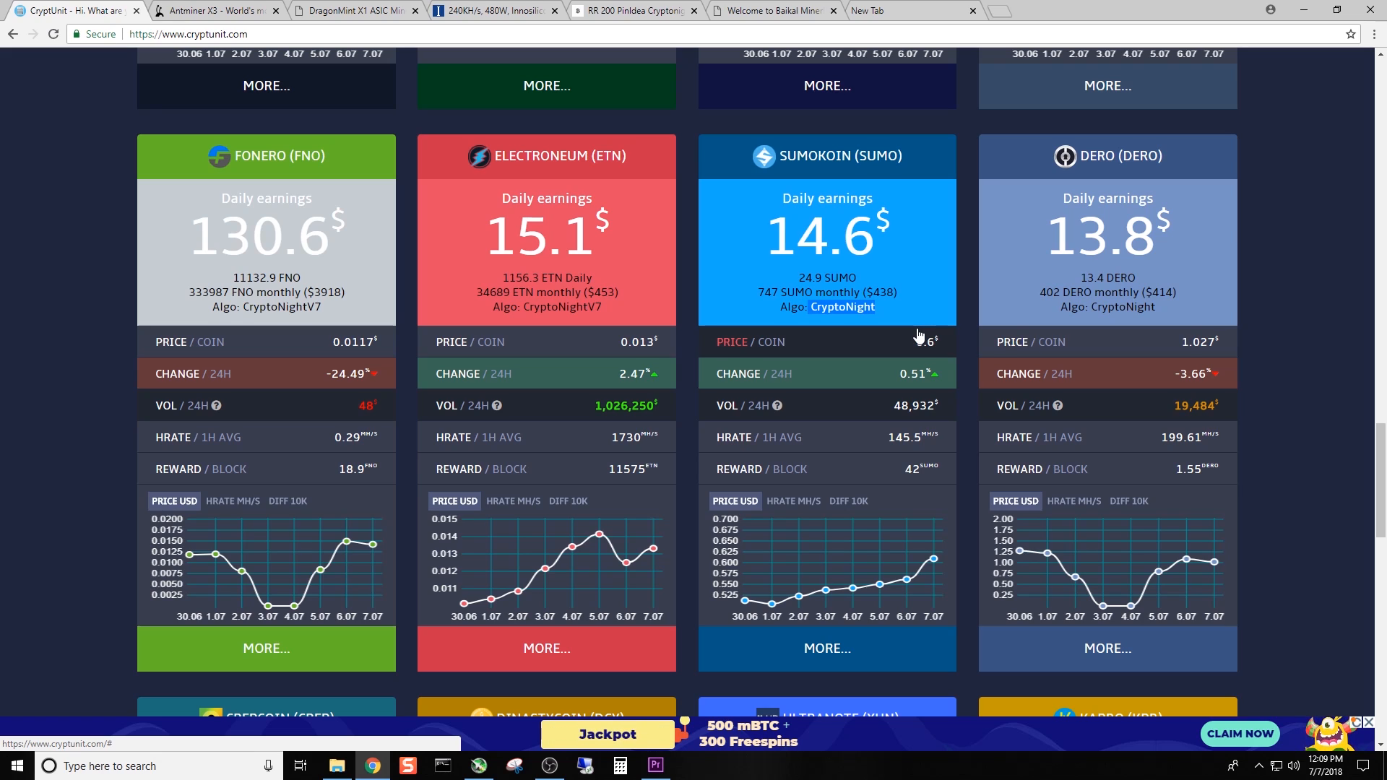
pyautogui.moveTo(918, 337)
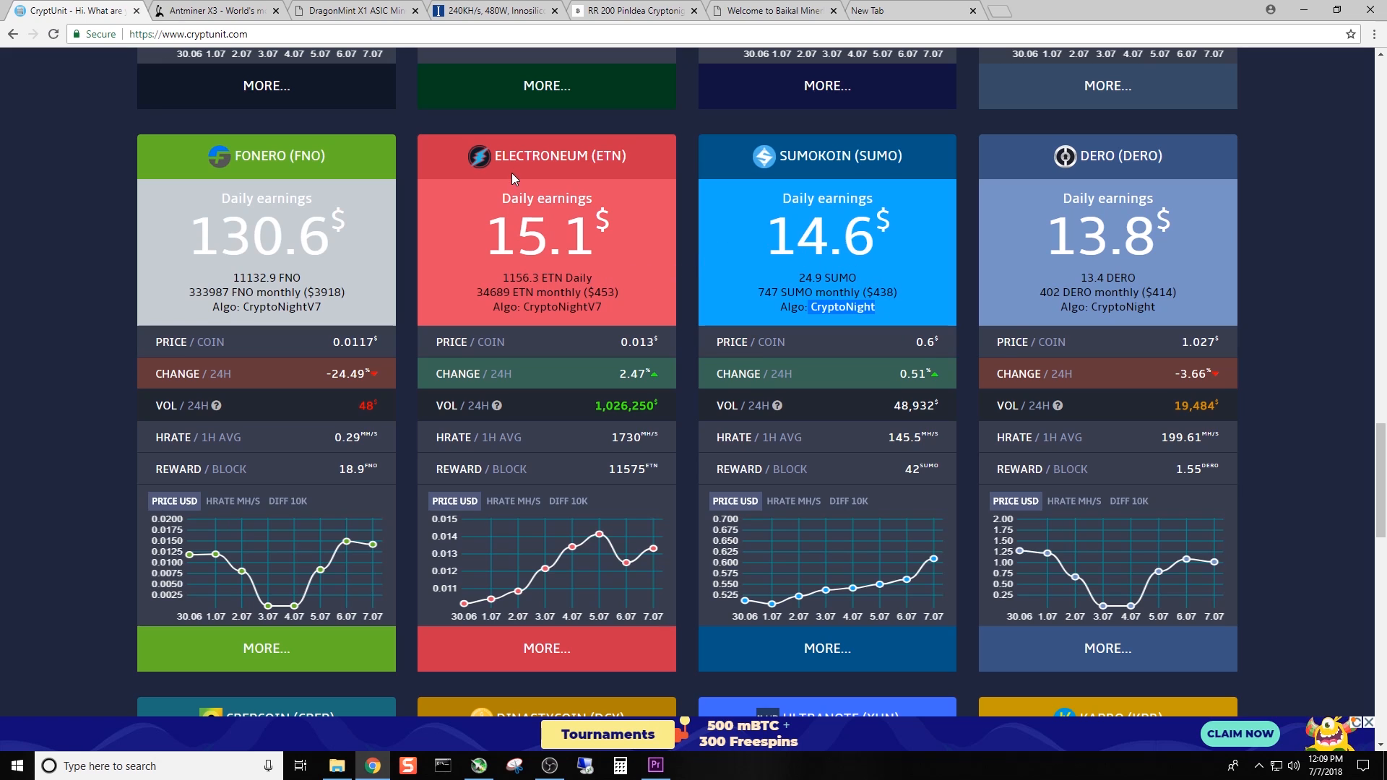
pyautogui.moveTo(531, 308)
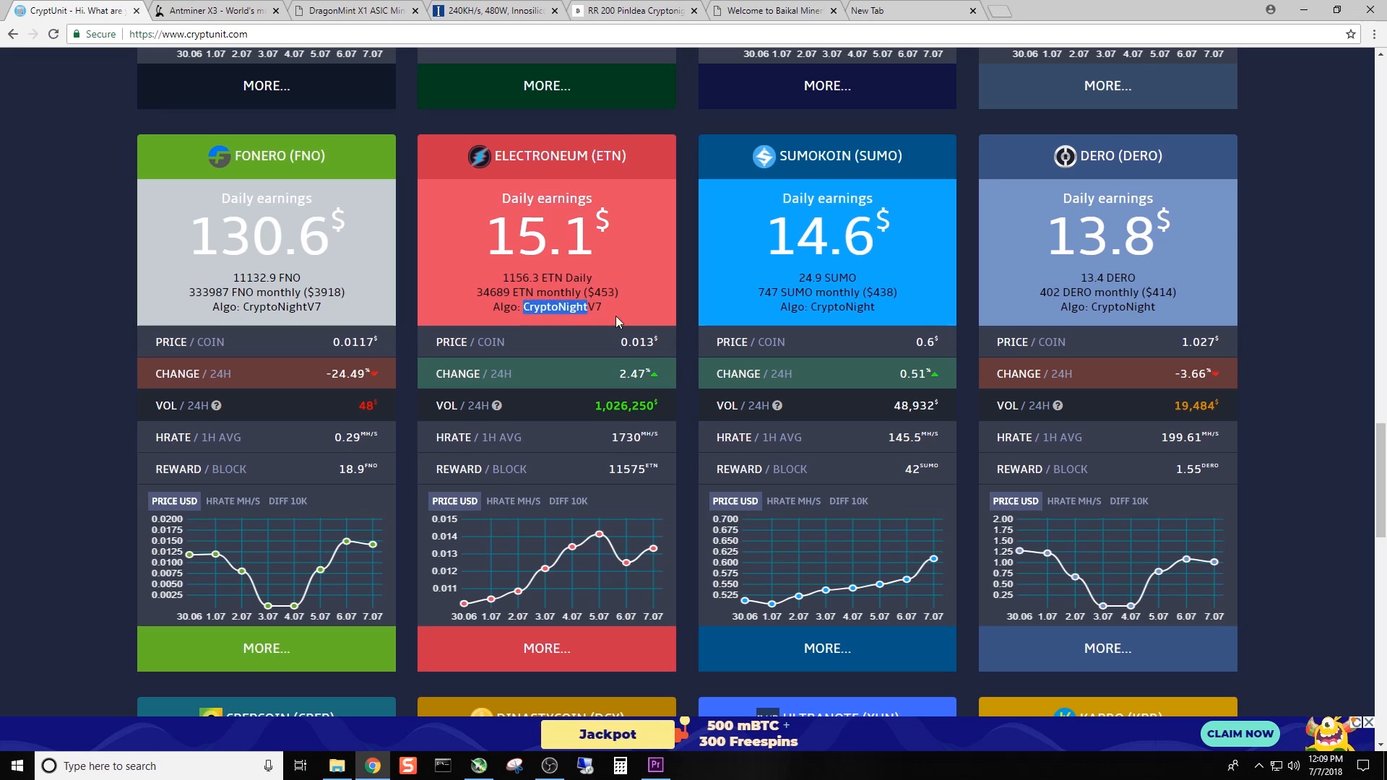
pyautogui.moveTo(694, 322)
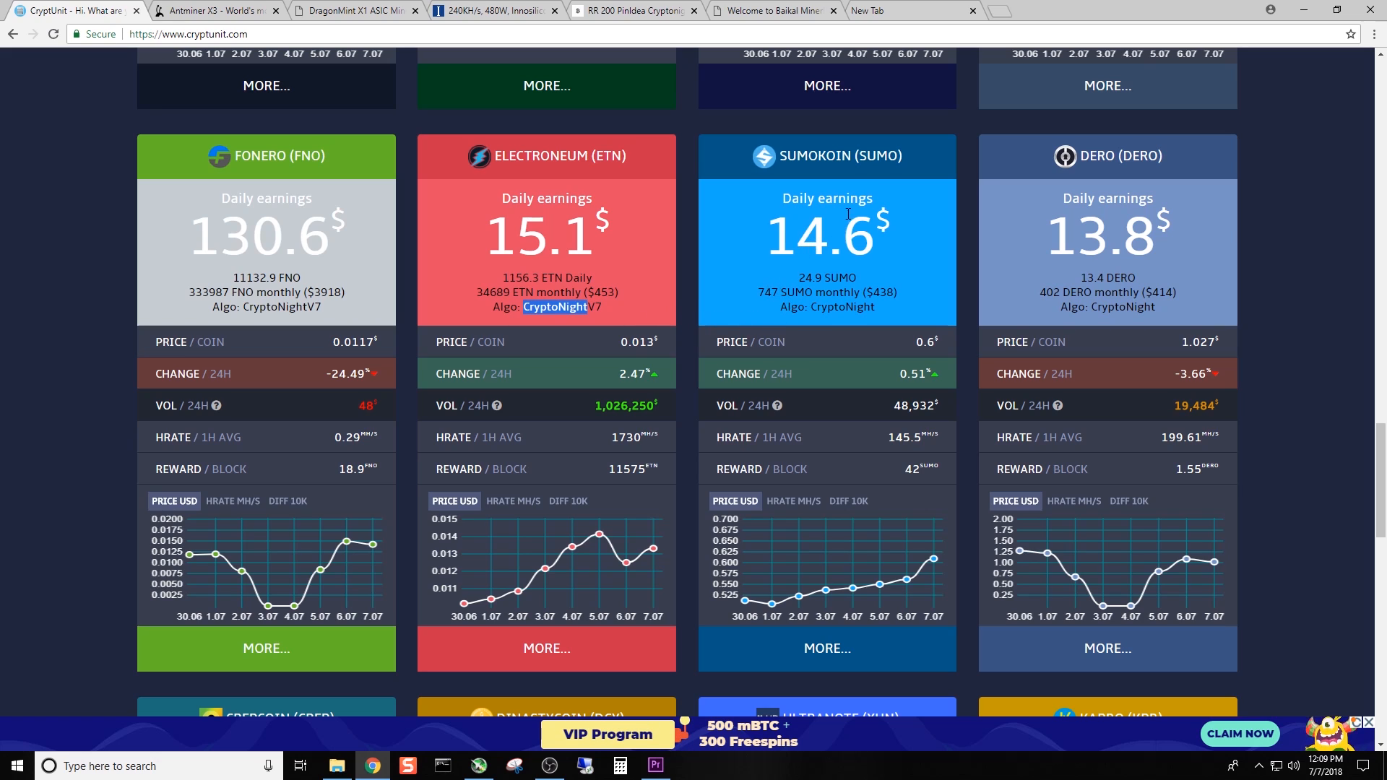
pyautogui.scroll(-3)
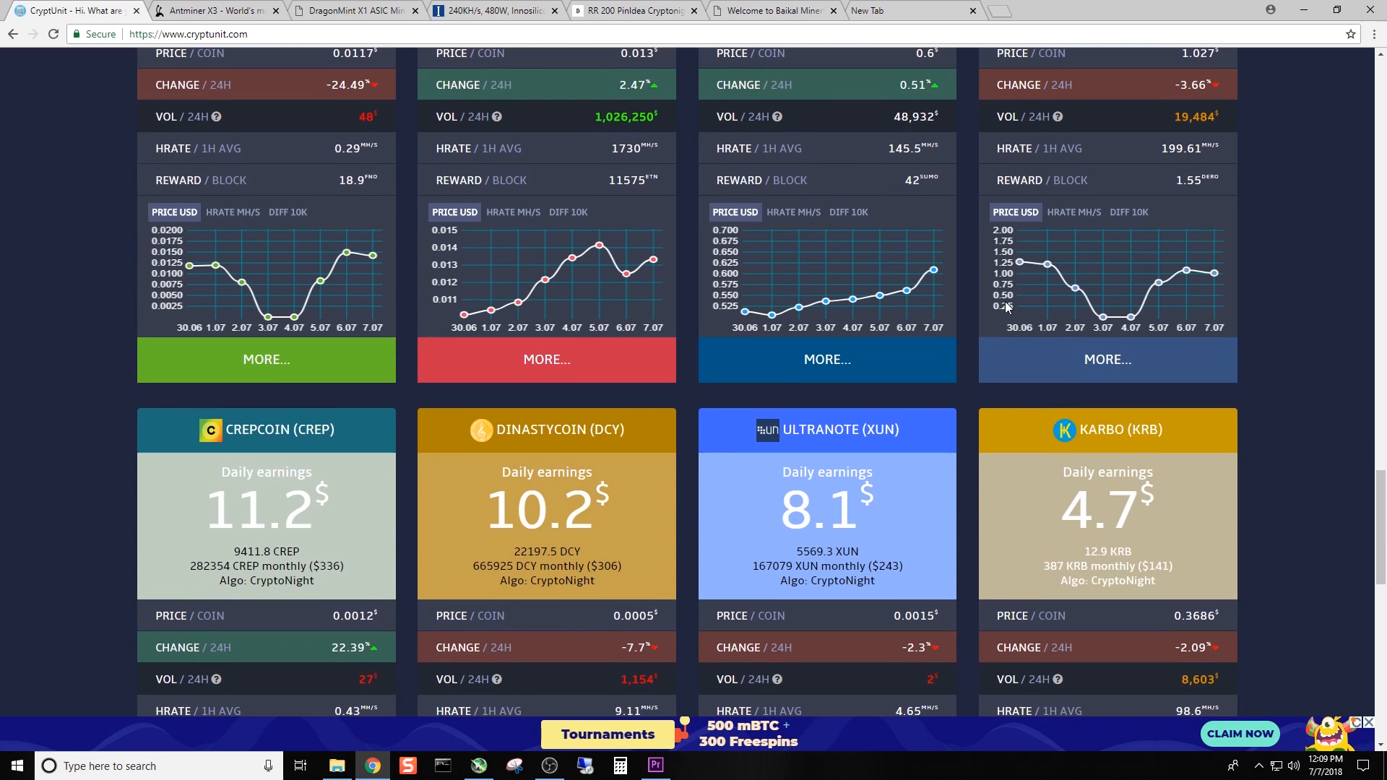
pyautogui.moveTo(940, 330)
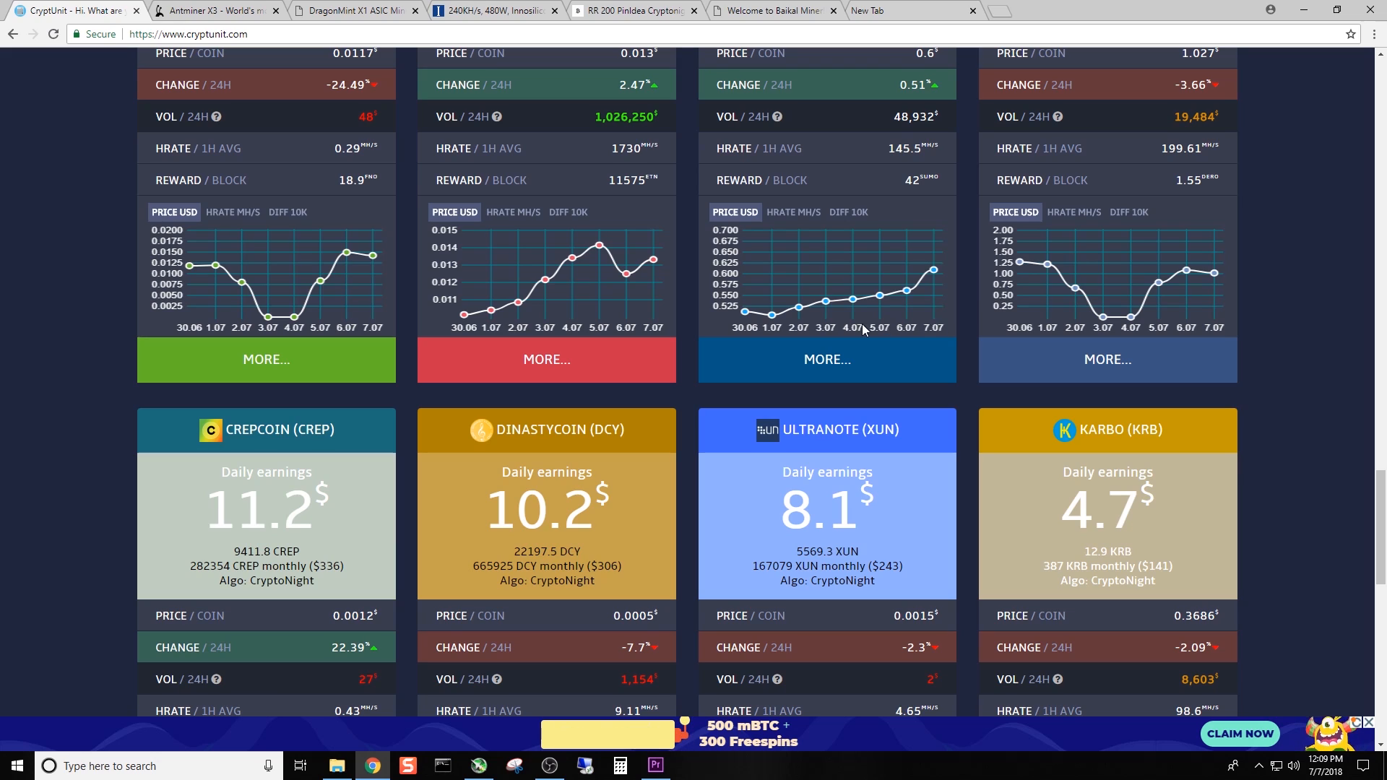
pyautogui.scroll(-3)
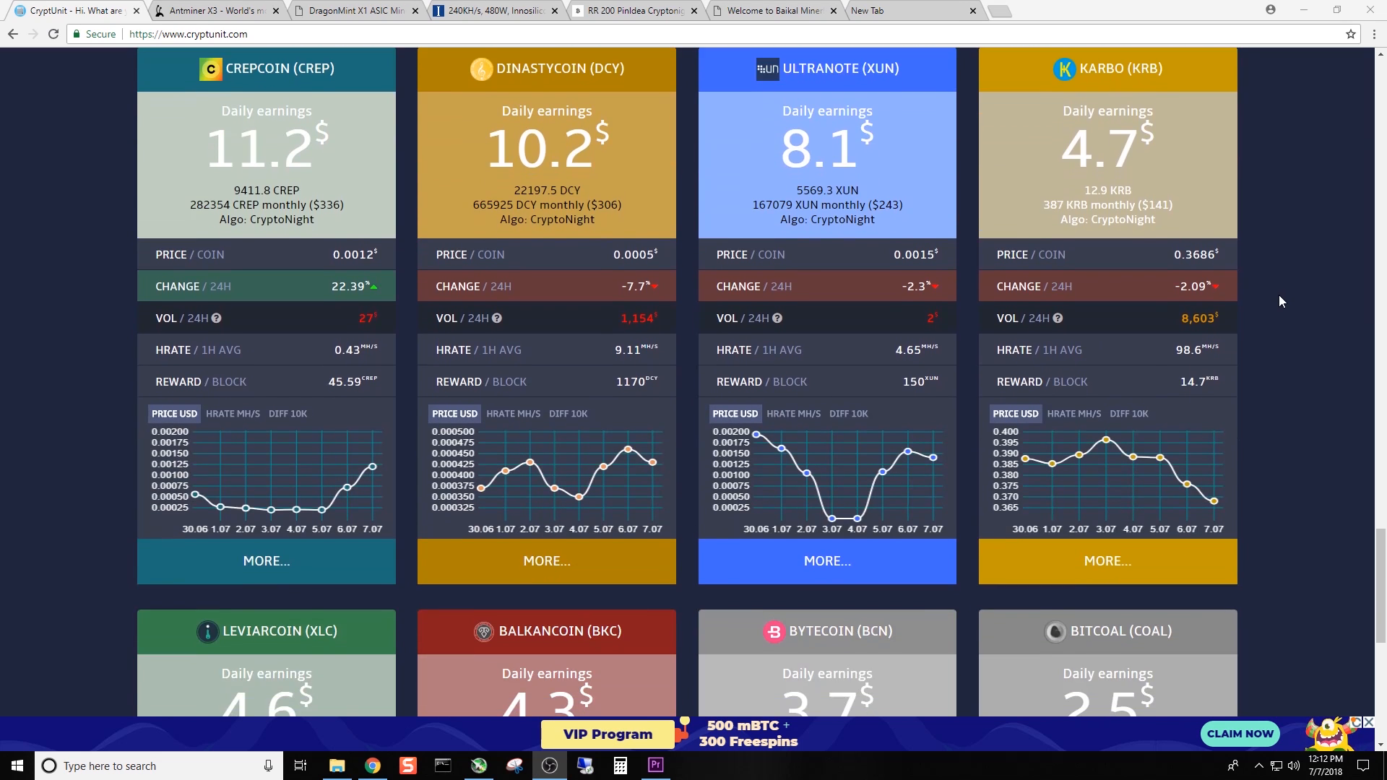
pyautogui.scroll(-3)
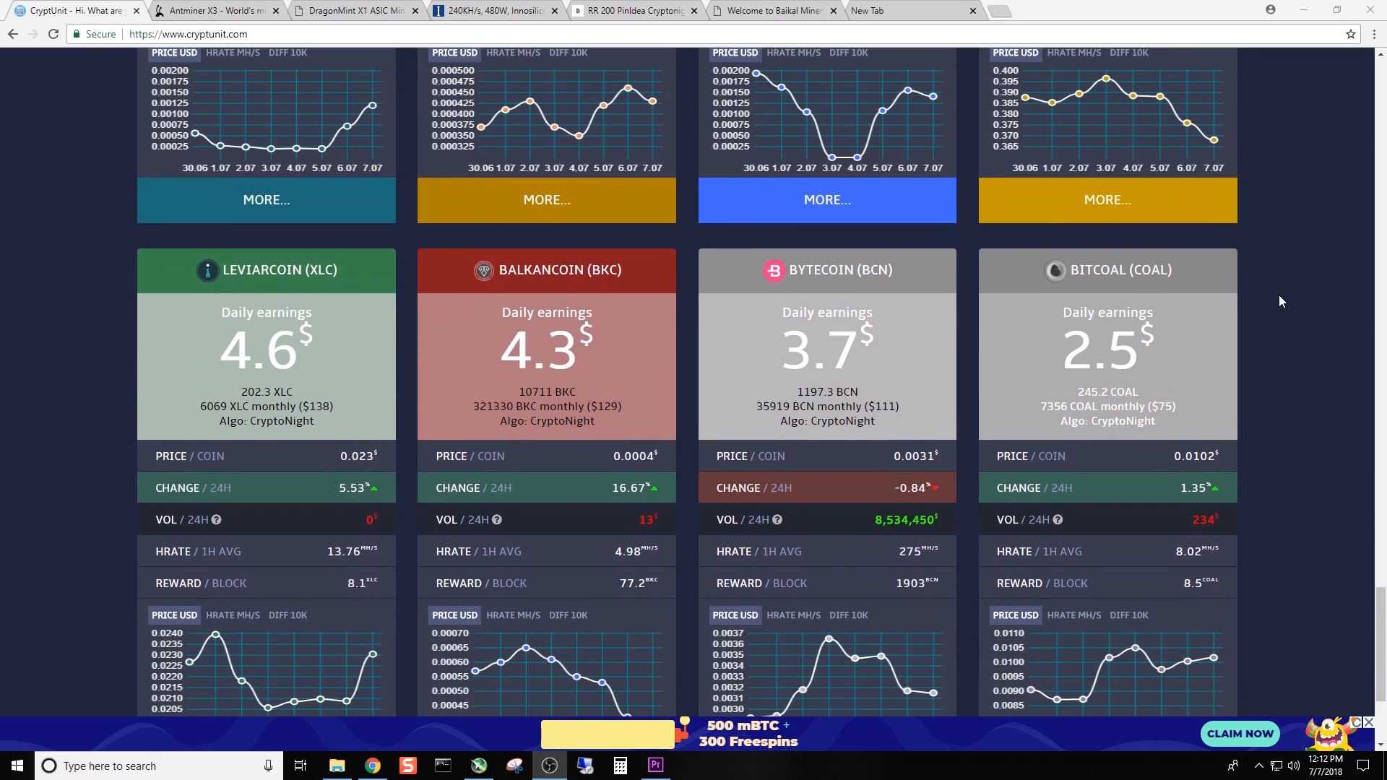
pyautogui.scroll(-3)
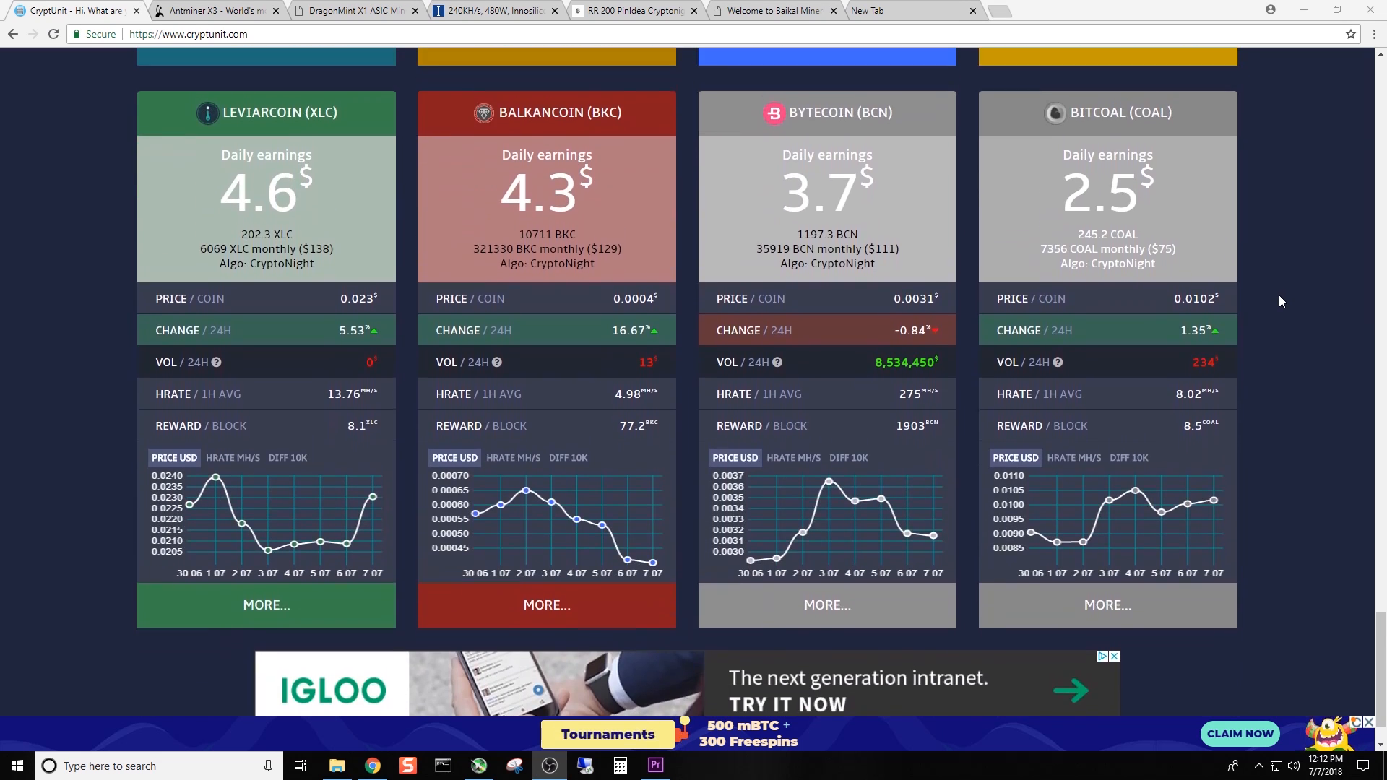
pyautogui.scroll(3)
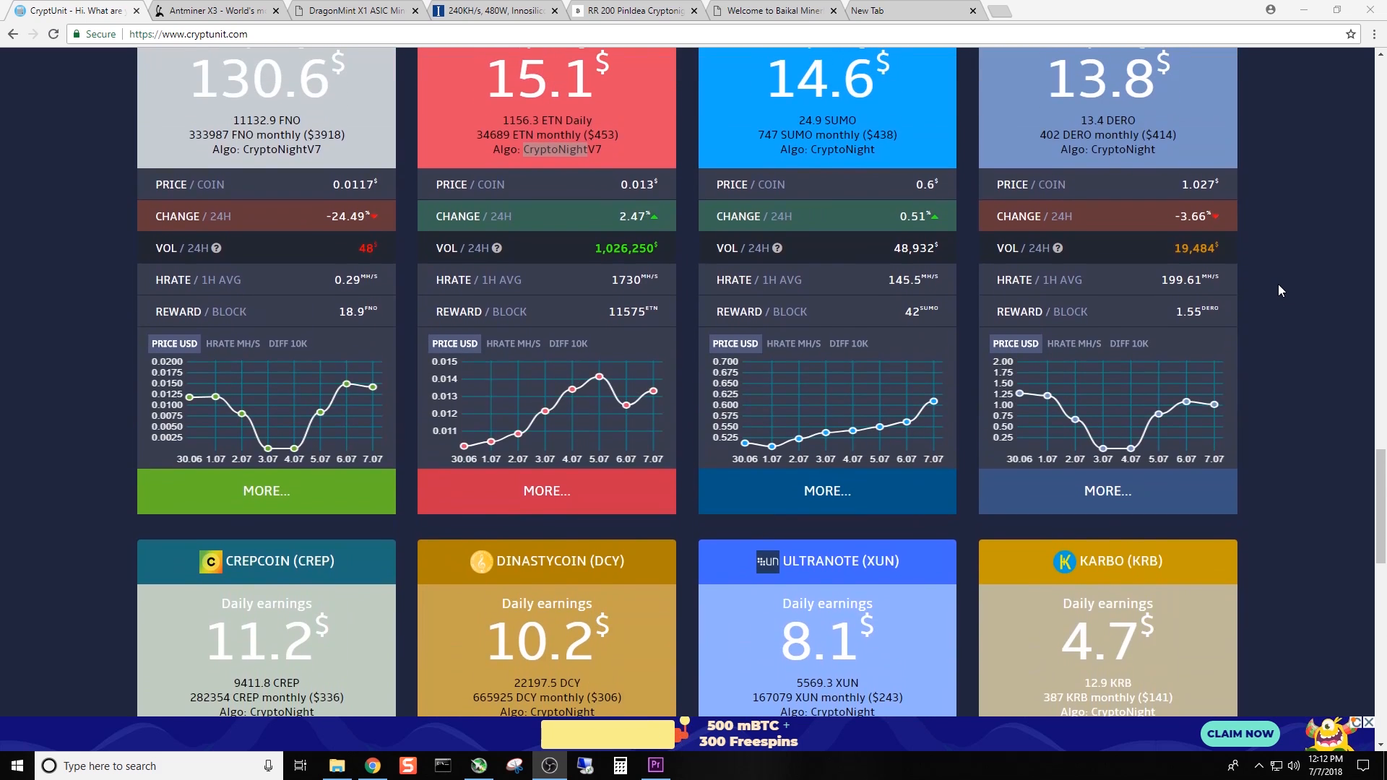
pyautogui.scroll(3)
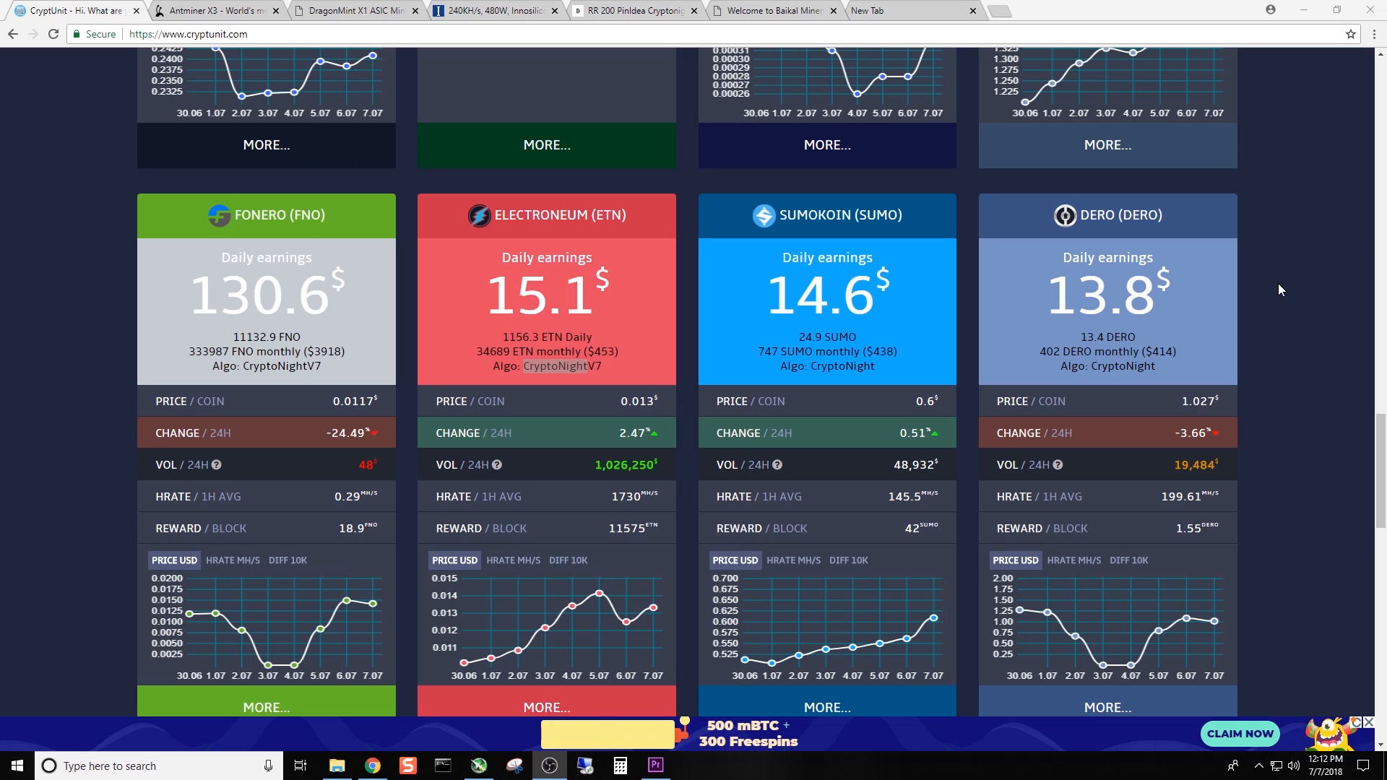
# - Show the Antminer X3 page's Notes: 11999 USD, sold out, CryptoNight at 220KH/s and 550W
pyautogui.scroll(-3)
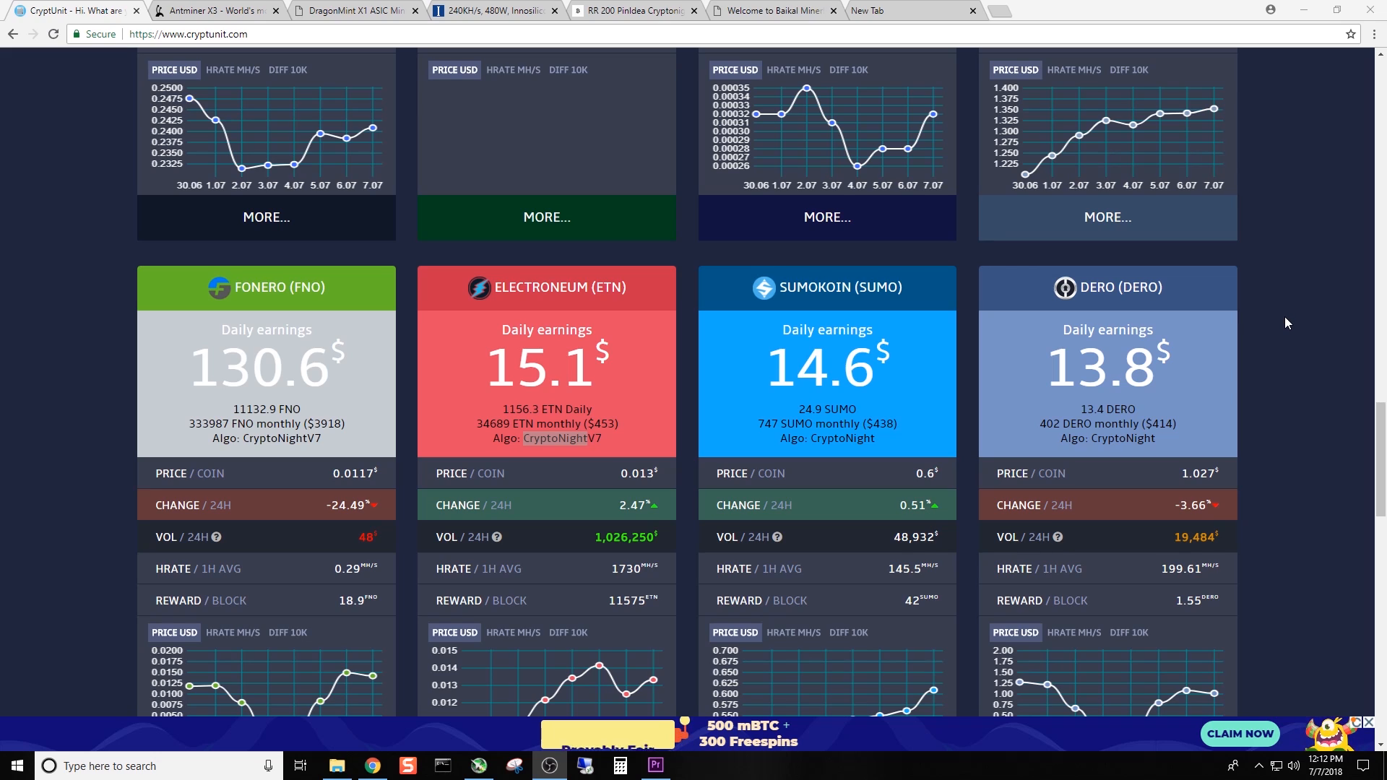
pyautogui.click(213, 9)
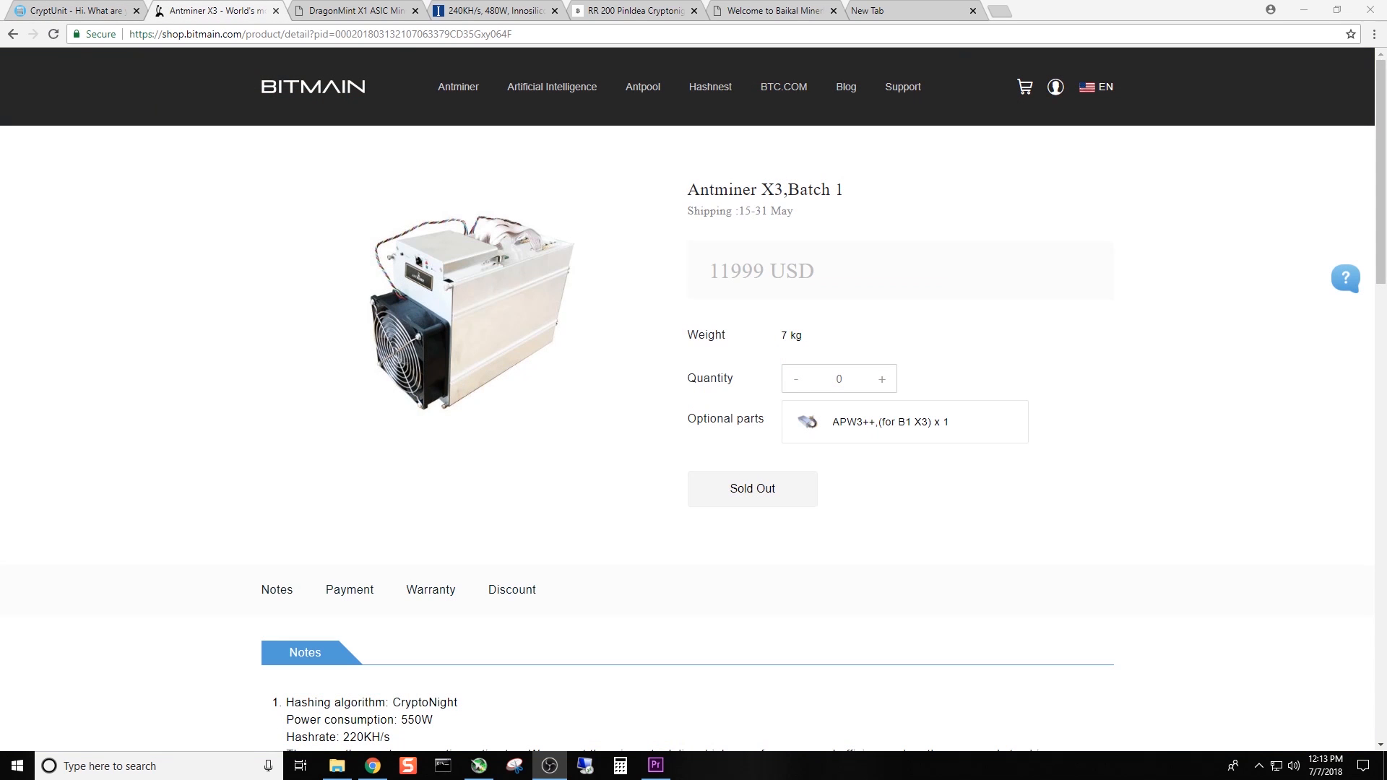
pyautogui.moveTo(735, 343)
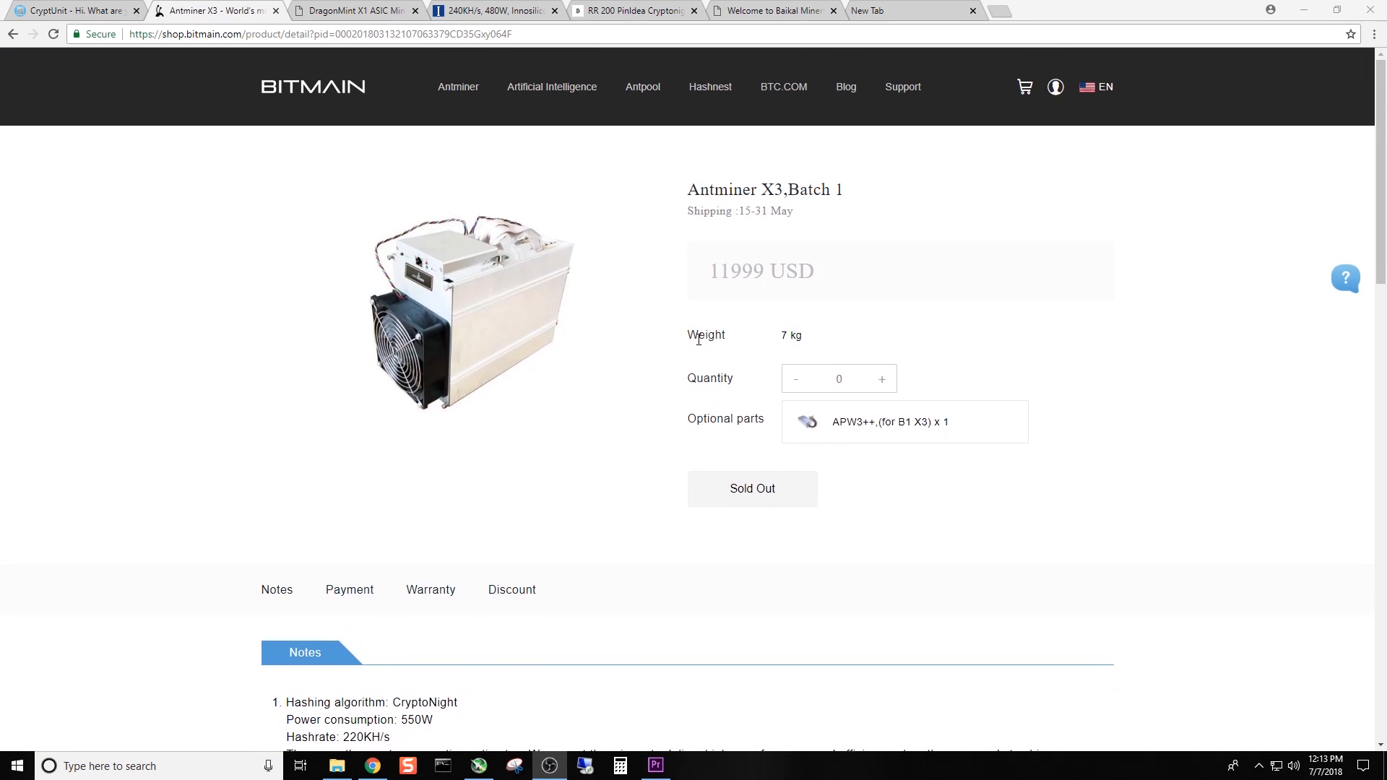
pyautogui.moveTo(719, 315)
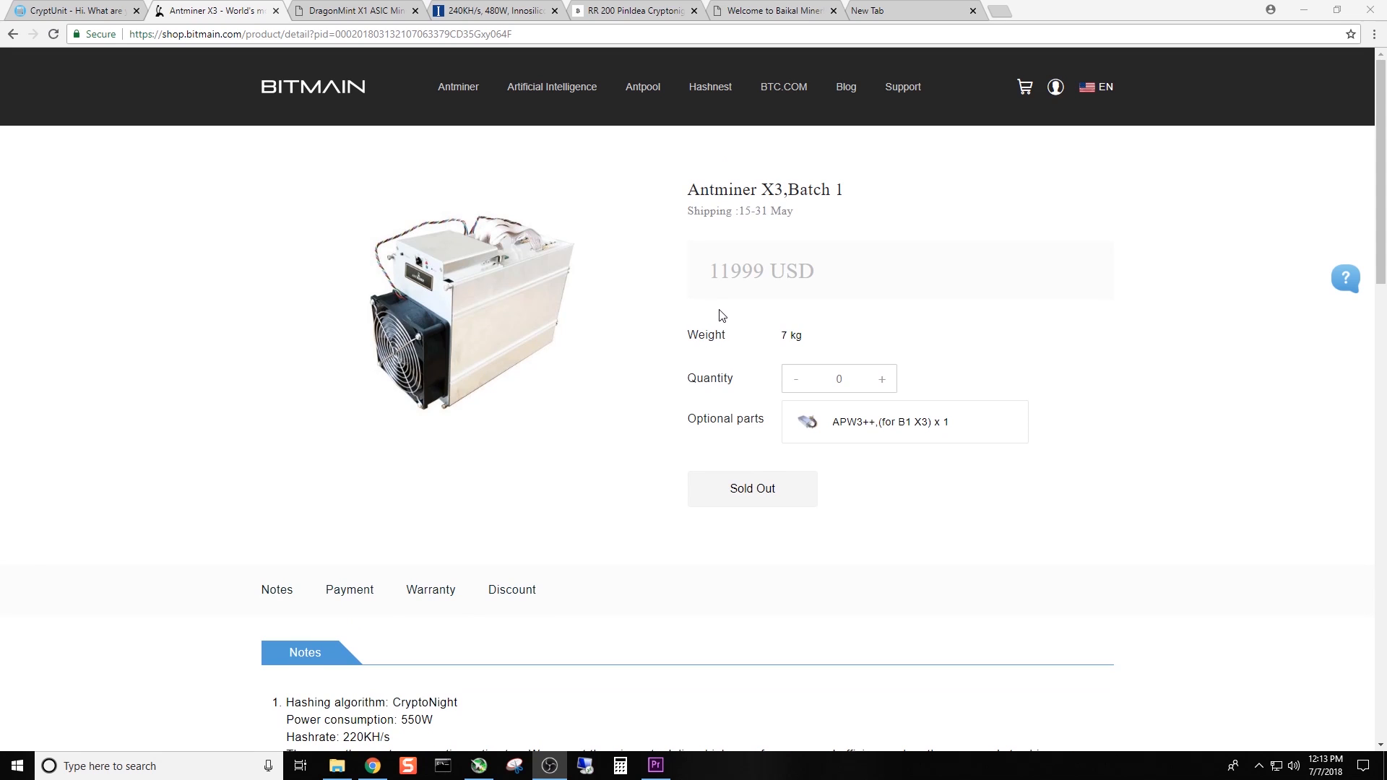
pyautogui.moveTo(735, 275)
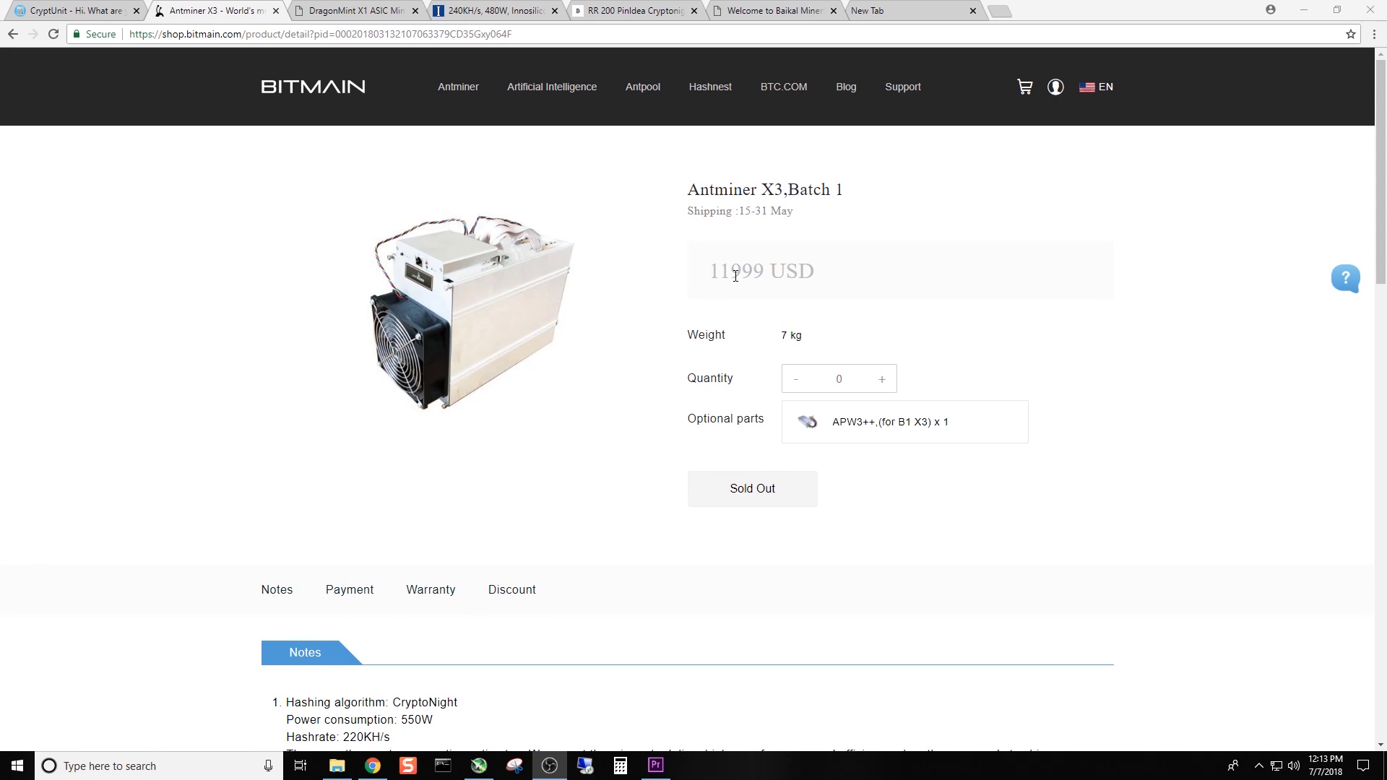
pyautogui.moveTo(1277, 252)
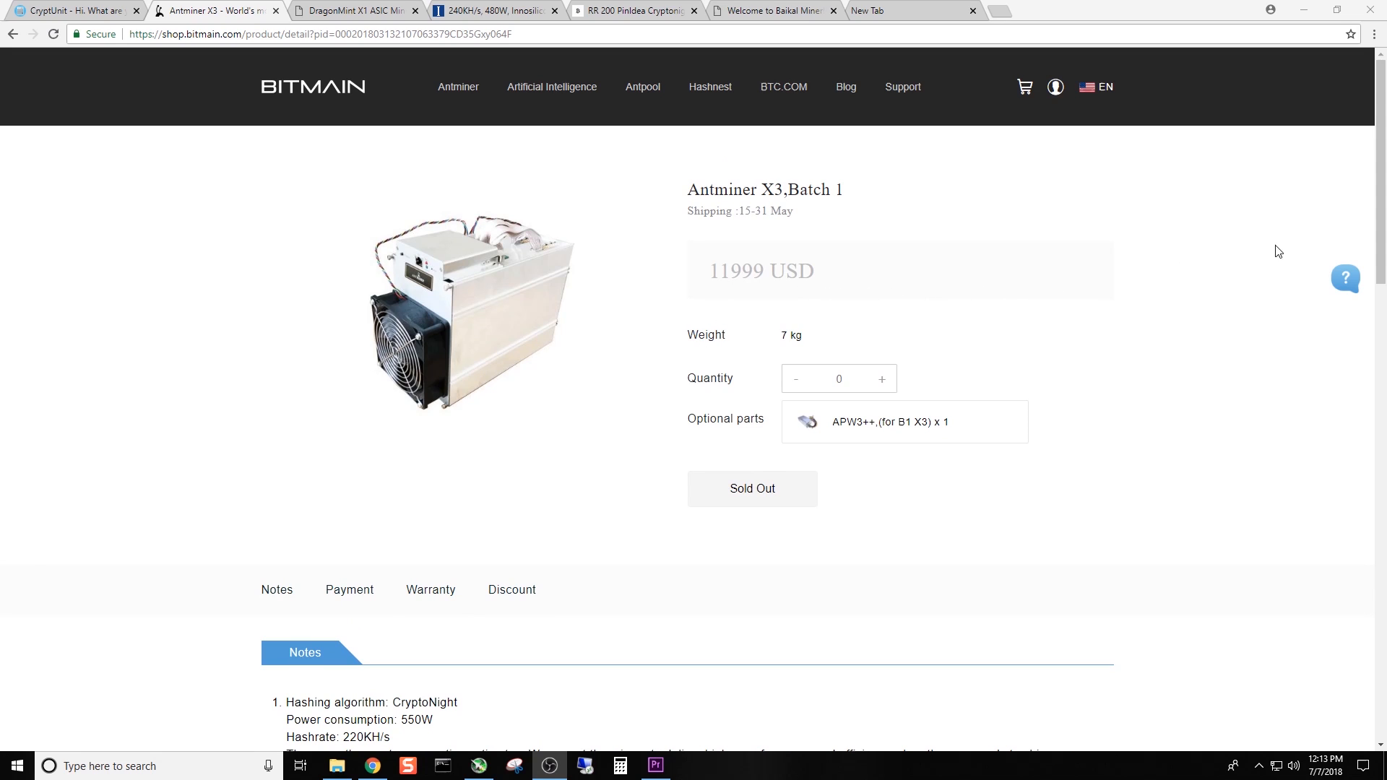
pyautogui.moveTo(1291, 248)
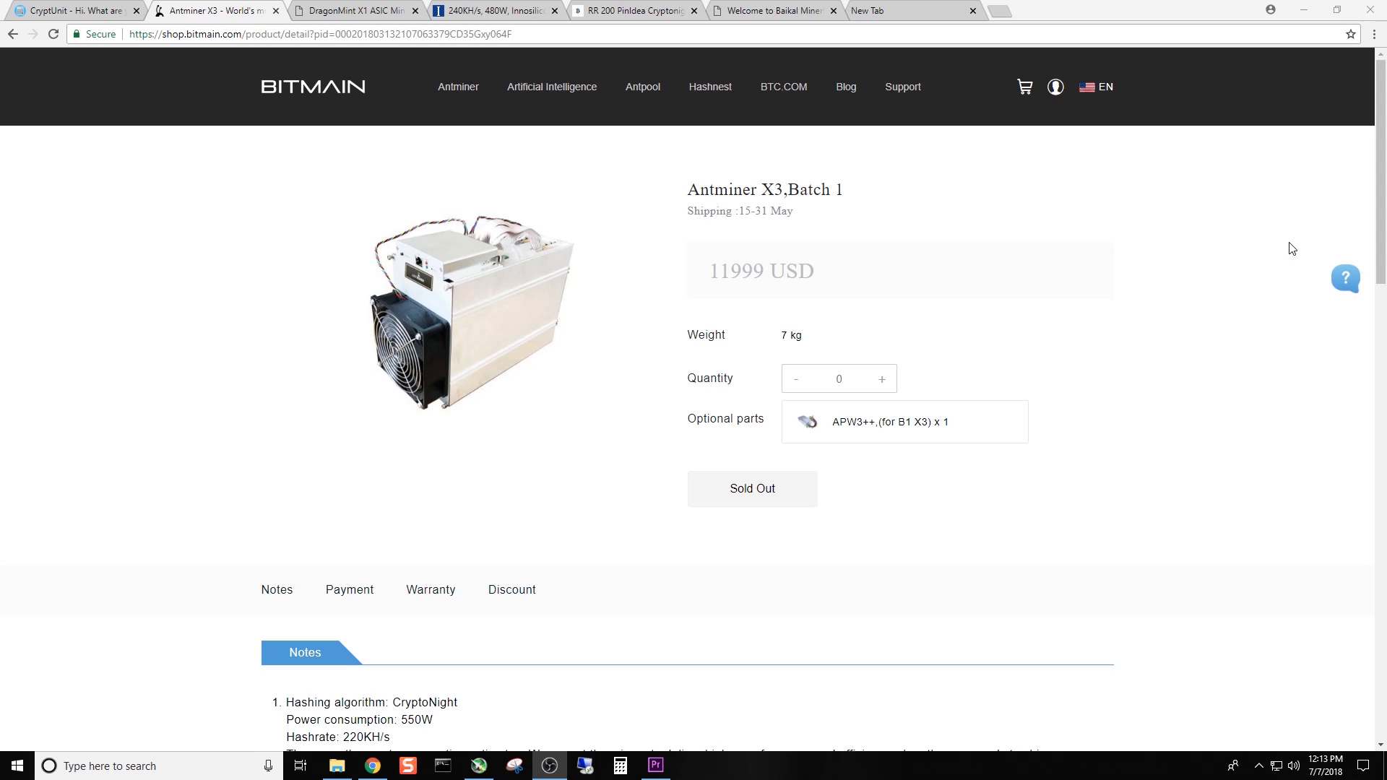
pyautogui.moveTo(1243, 248)
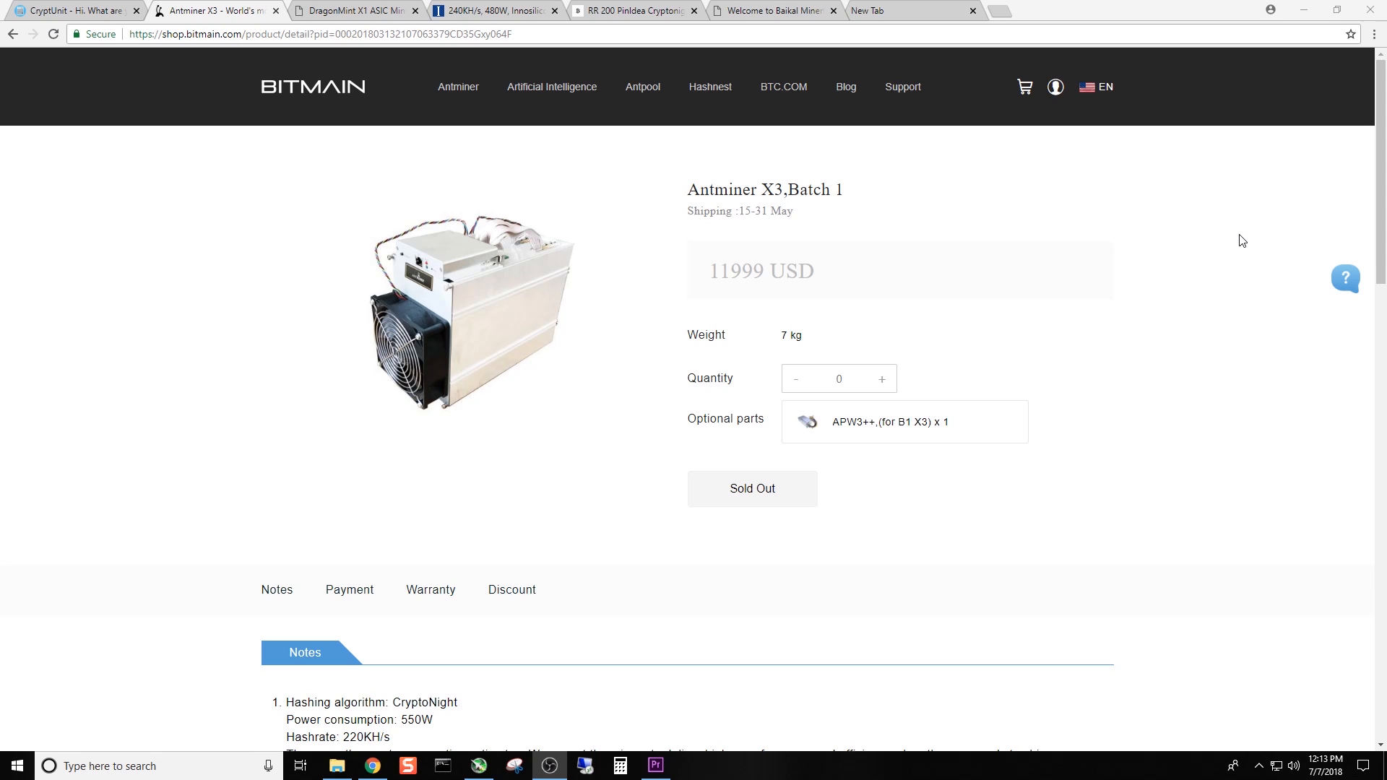
pyautogui.moveTo(1218, 229)
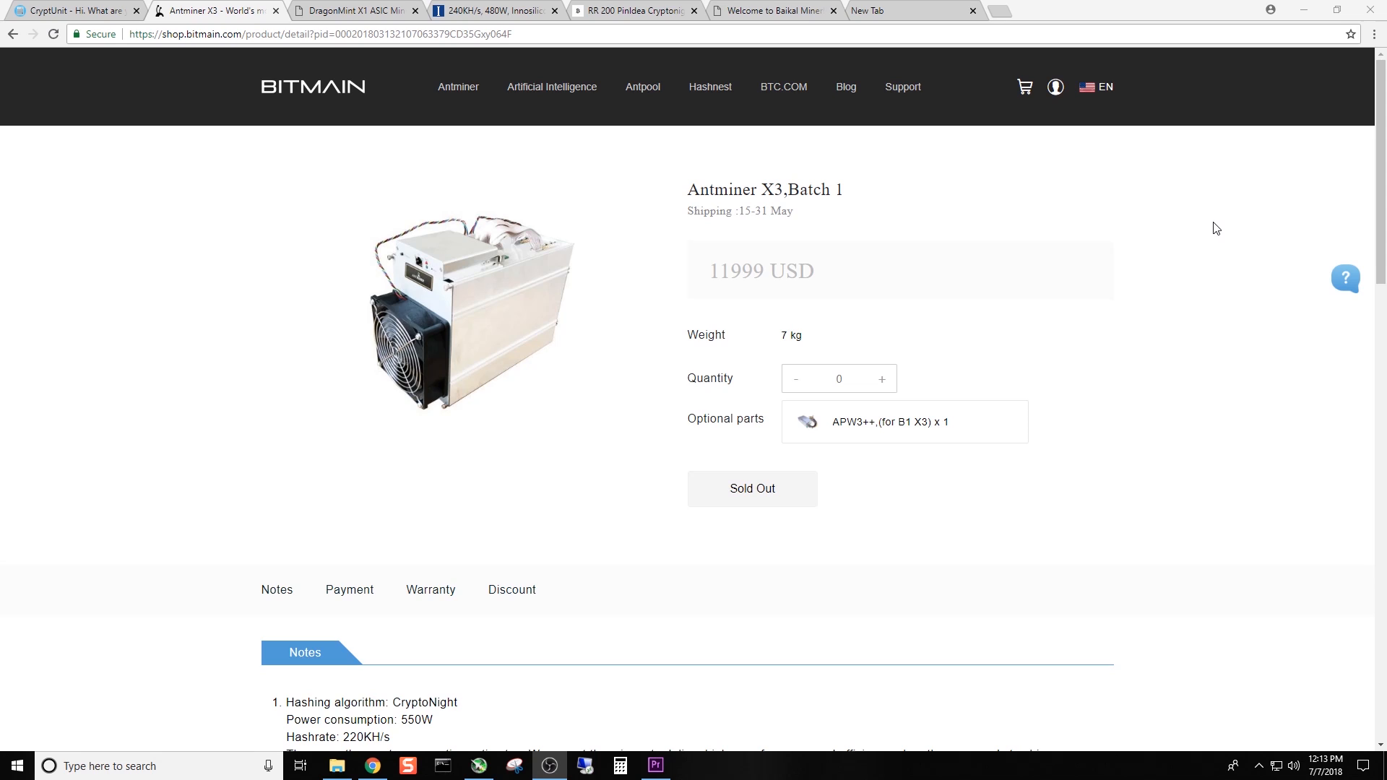
pyautogui.moveTo(1201, 229)
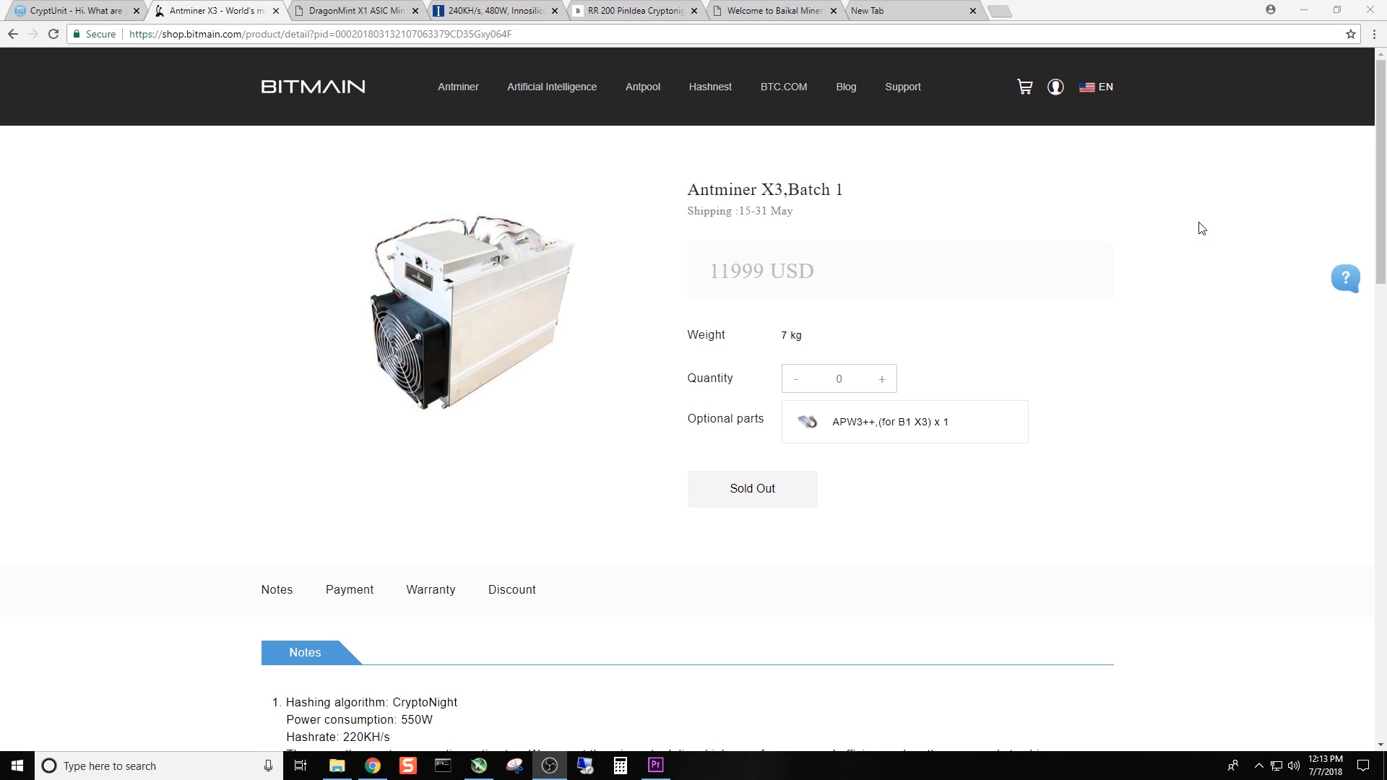
pyautogui.scroll(-3)
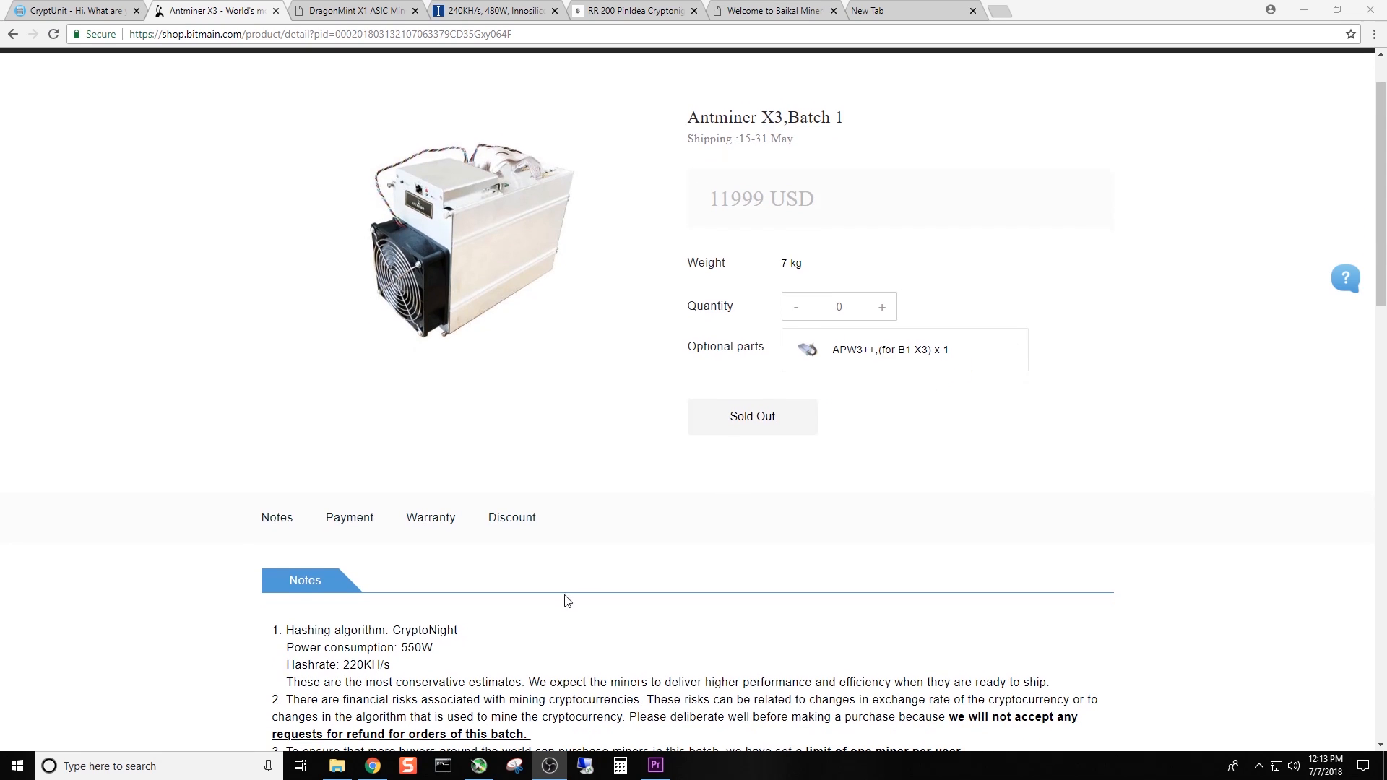
pyautogui.doubleClick(425, 630)
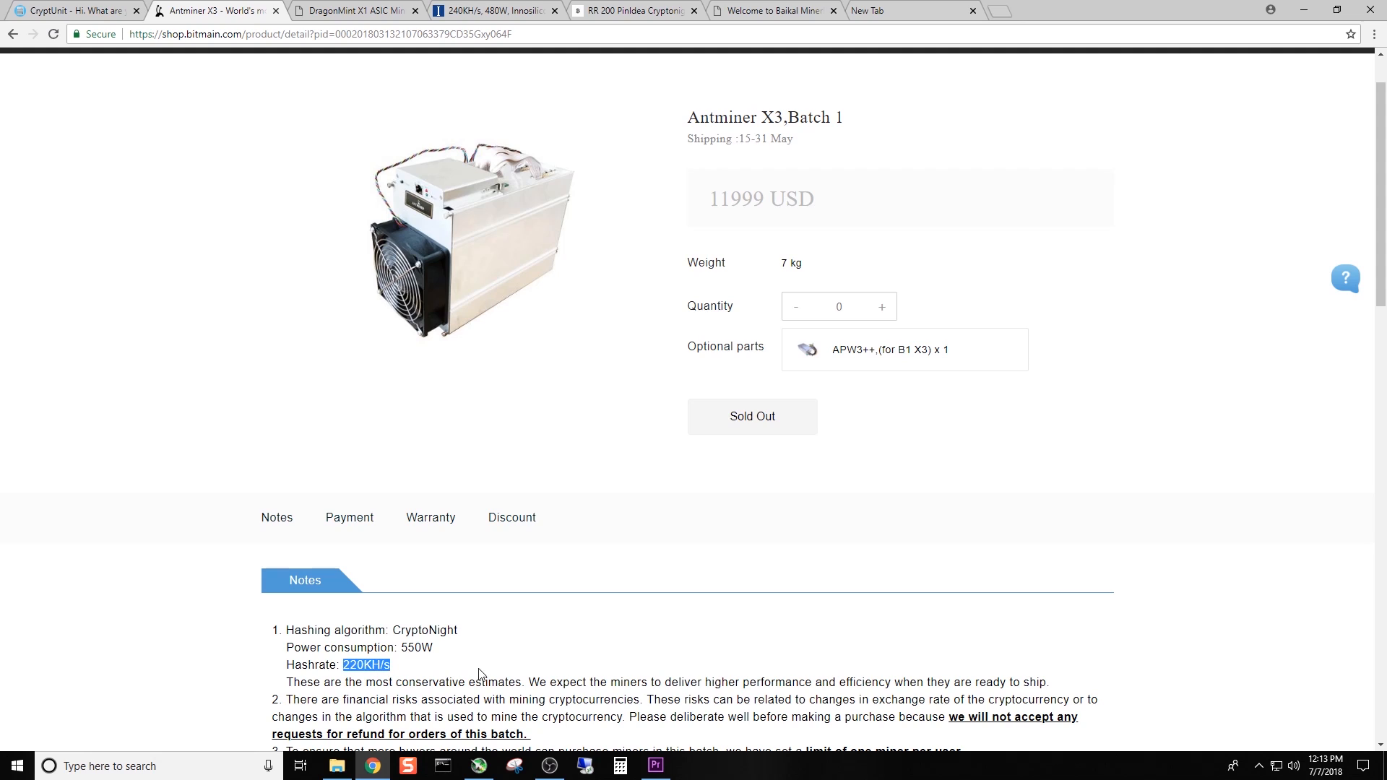
pyautogui.moveTo(576, 651)
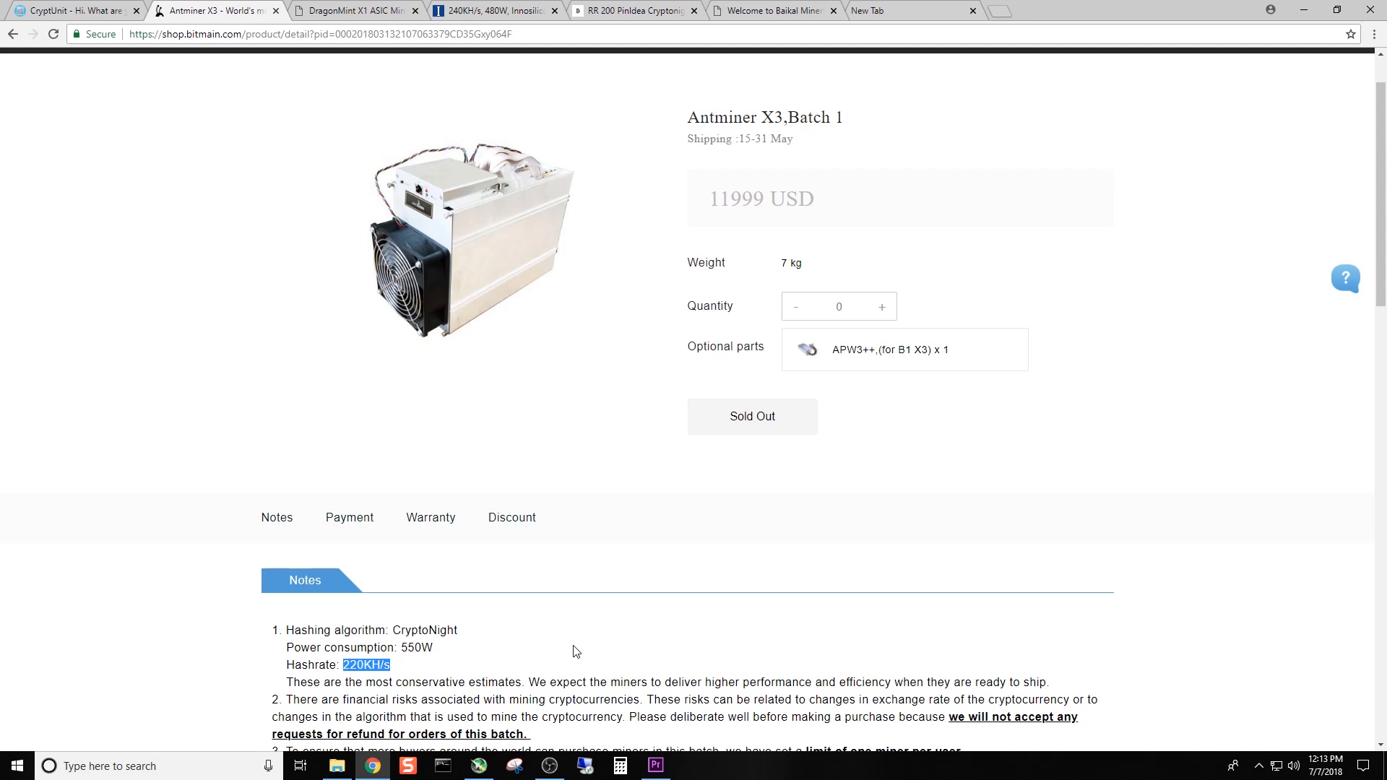
pyautogui.moveTo(579, 652)
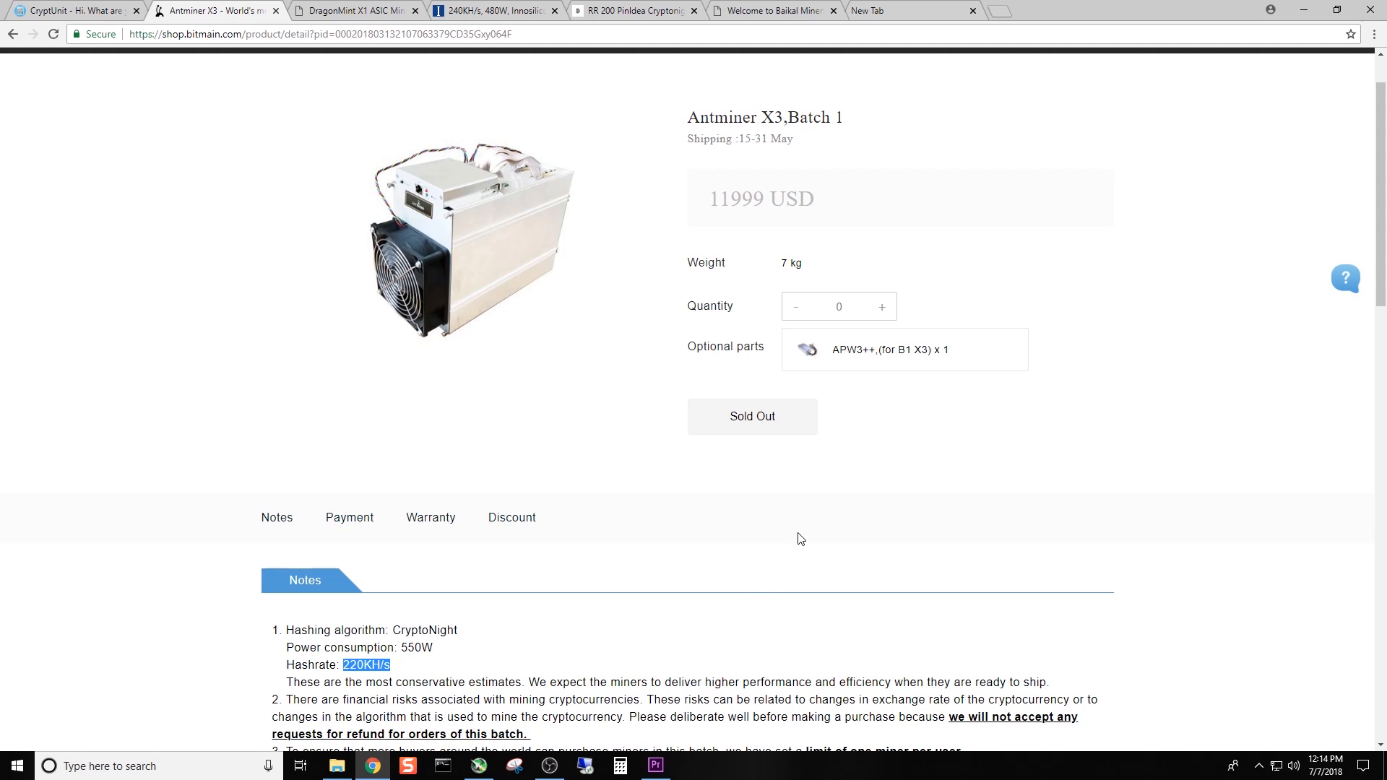
pyautogui.moveTo(899, 489)
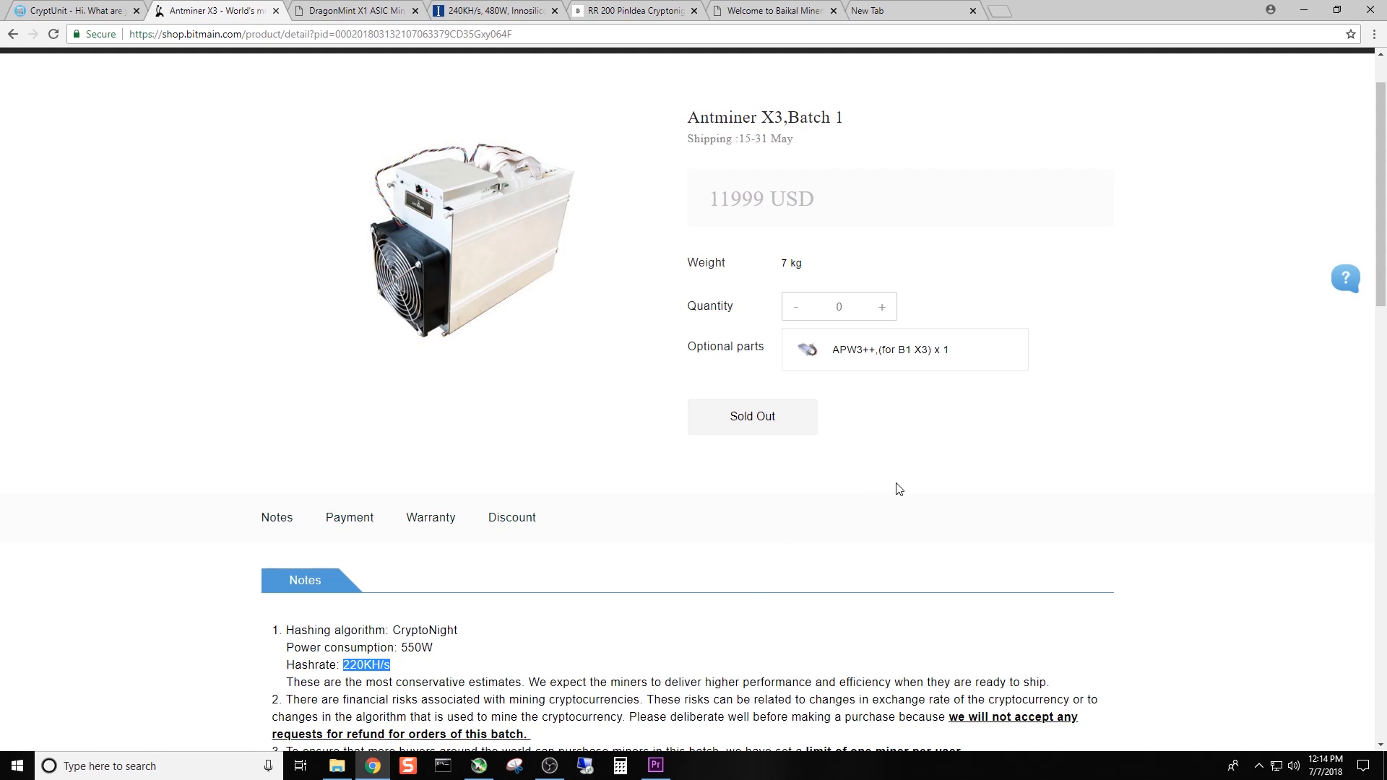
pyautogui.moveTo(894, 488)
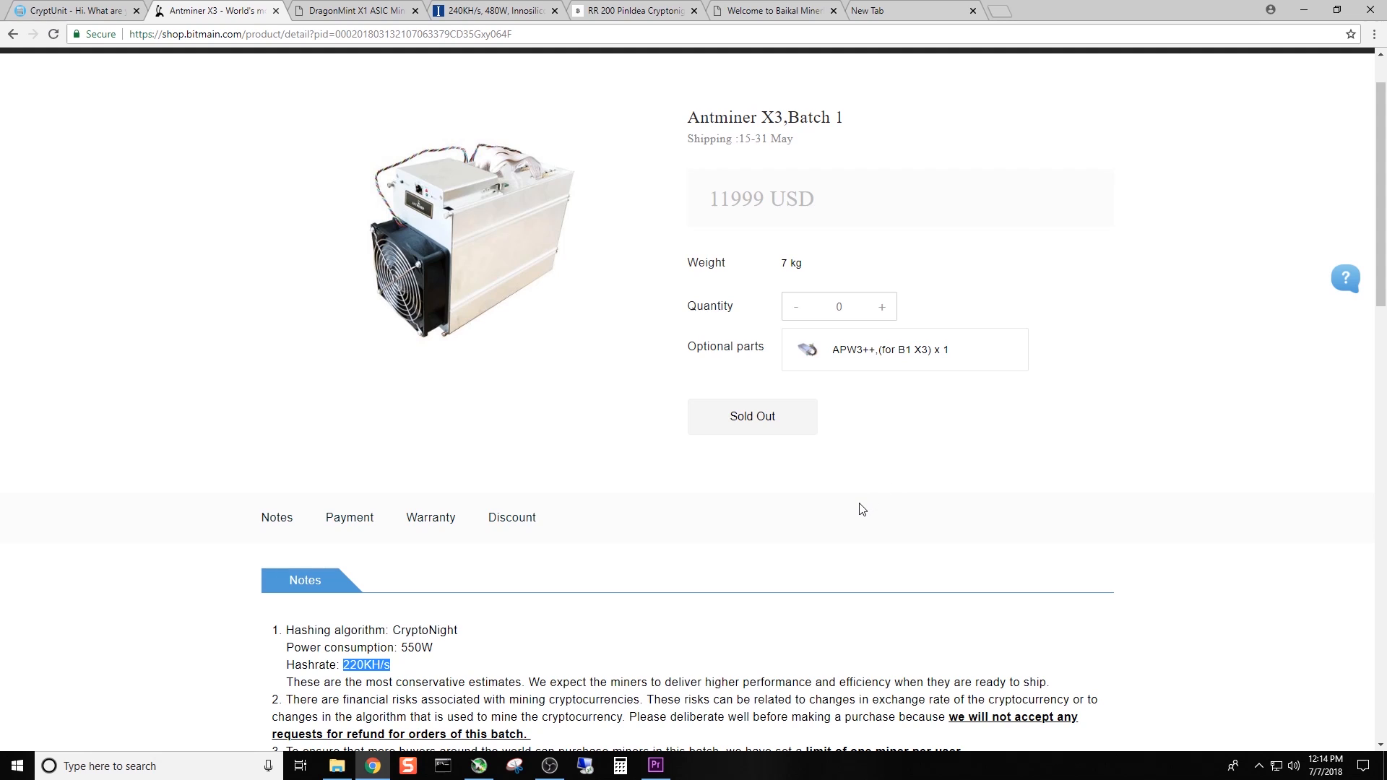
pyautogui.moveTo(1030, 485)
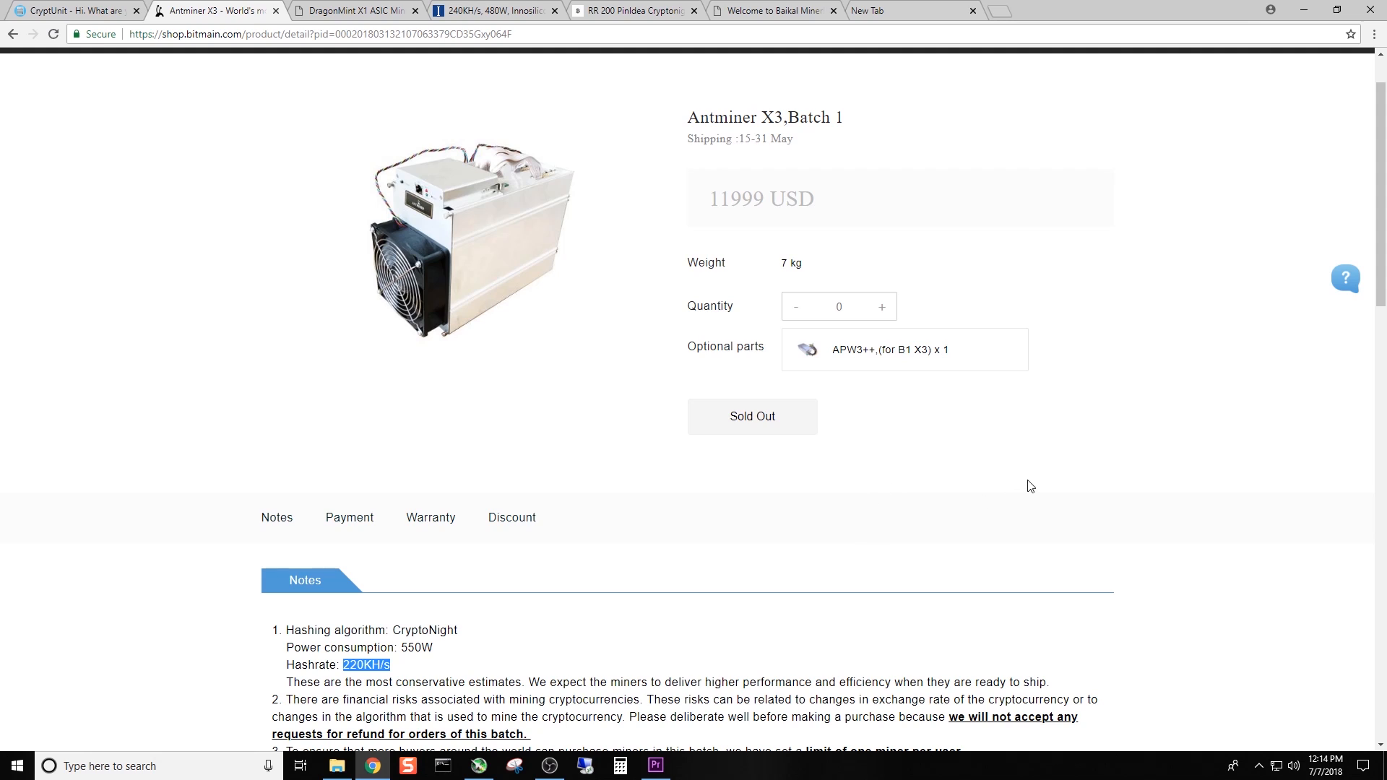
pyautogui.moveTo(674, 629)
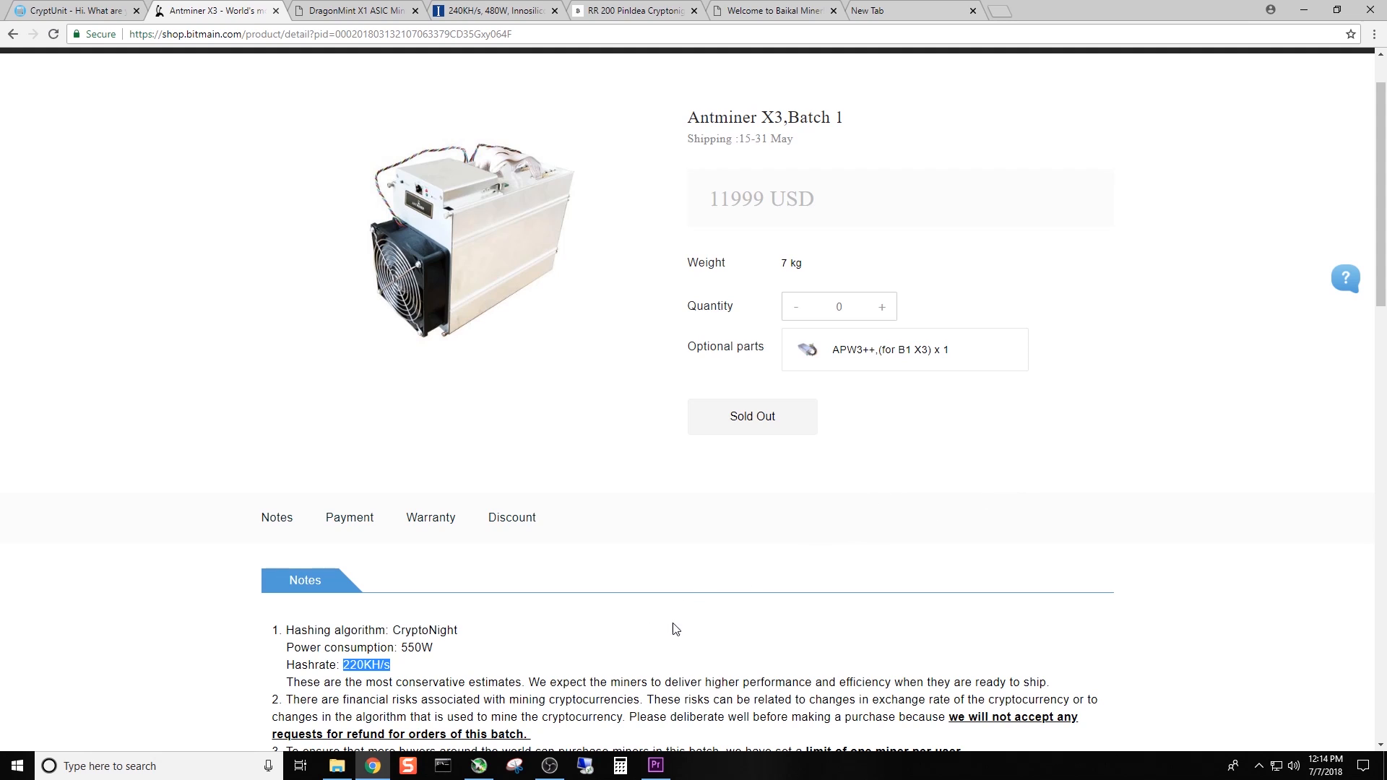
pyautogui.moveTo(889, 592)
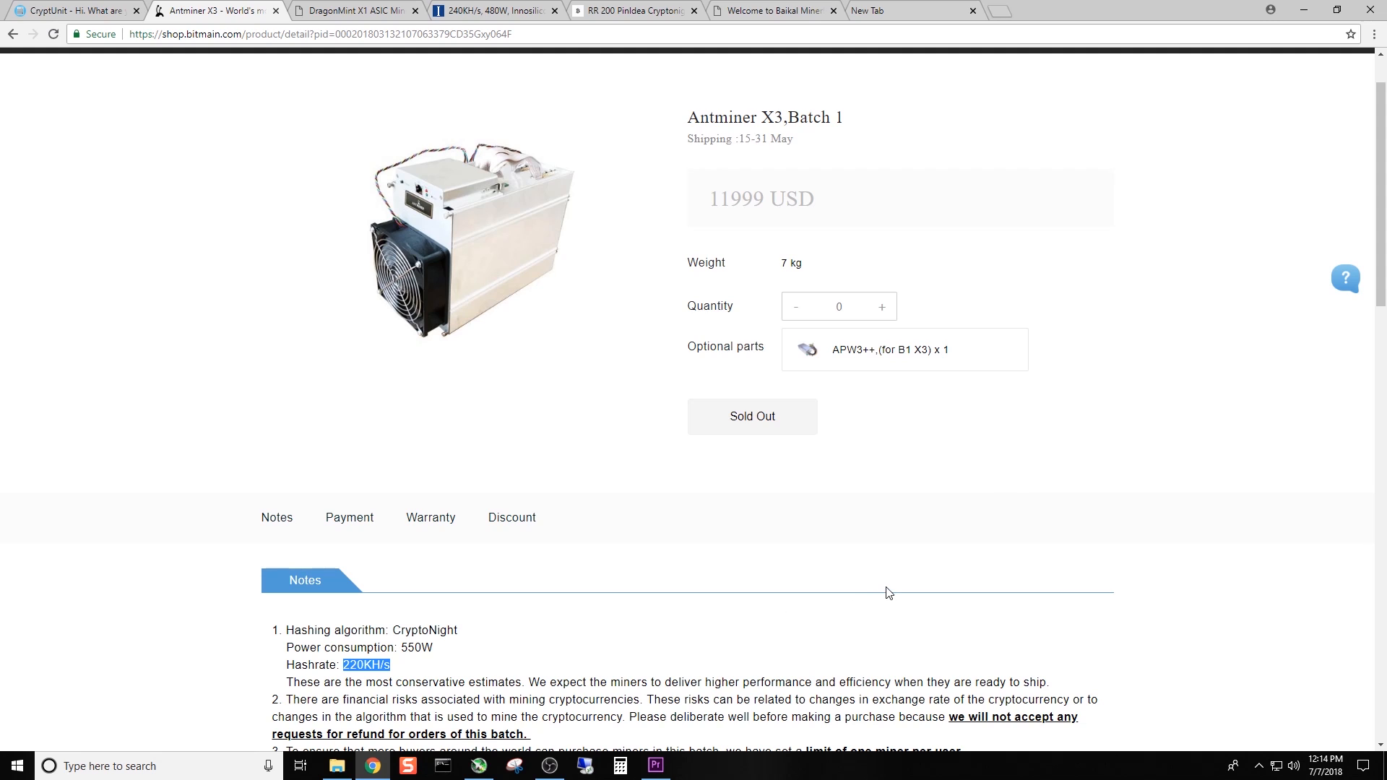
pyautogui.moveTo(891, 587)
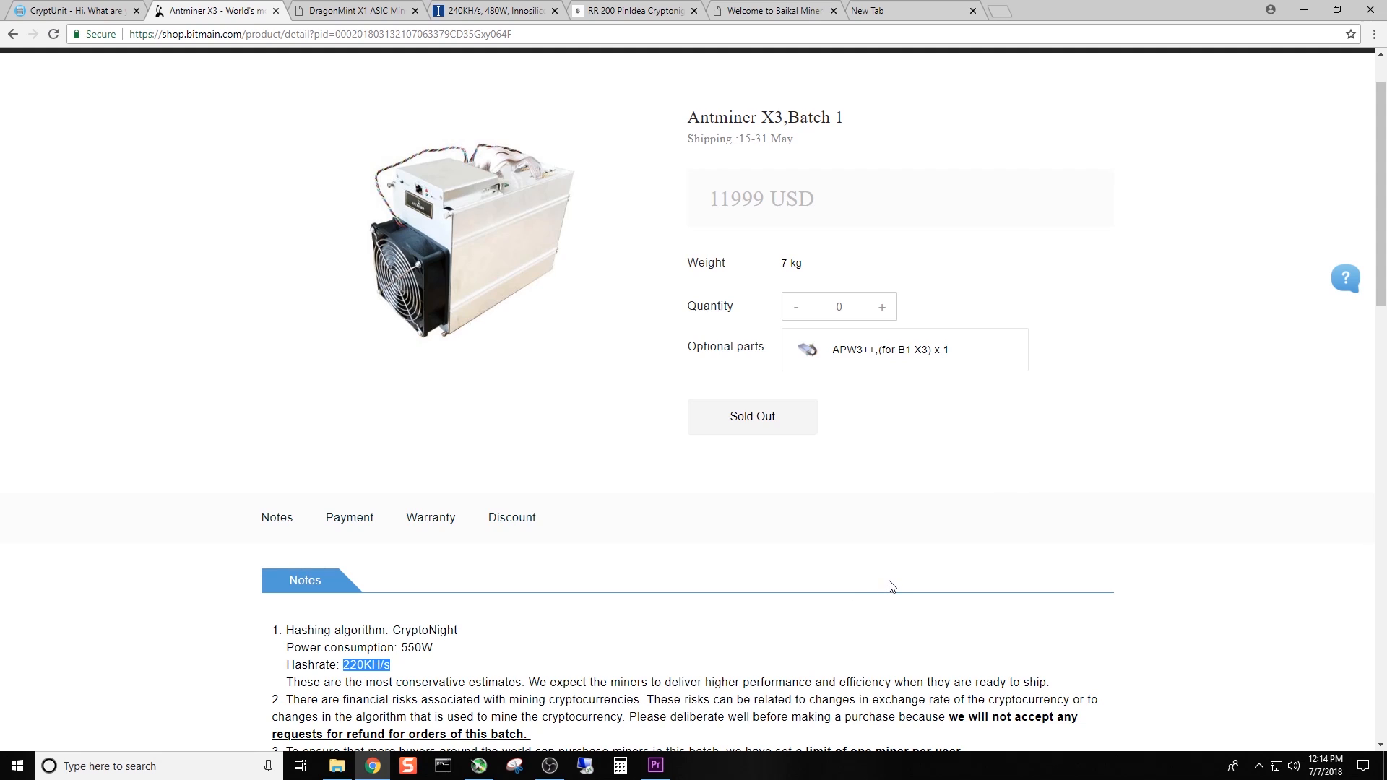
pyautogui.scroll(-3)
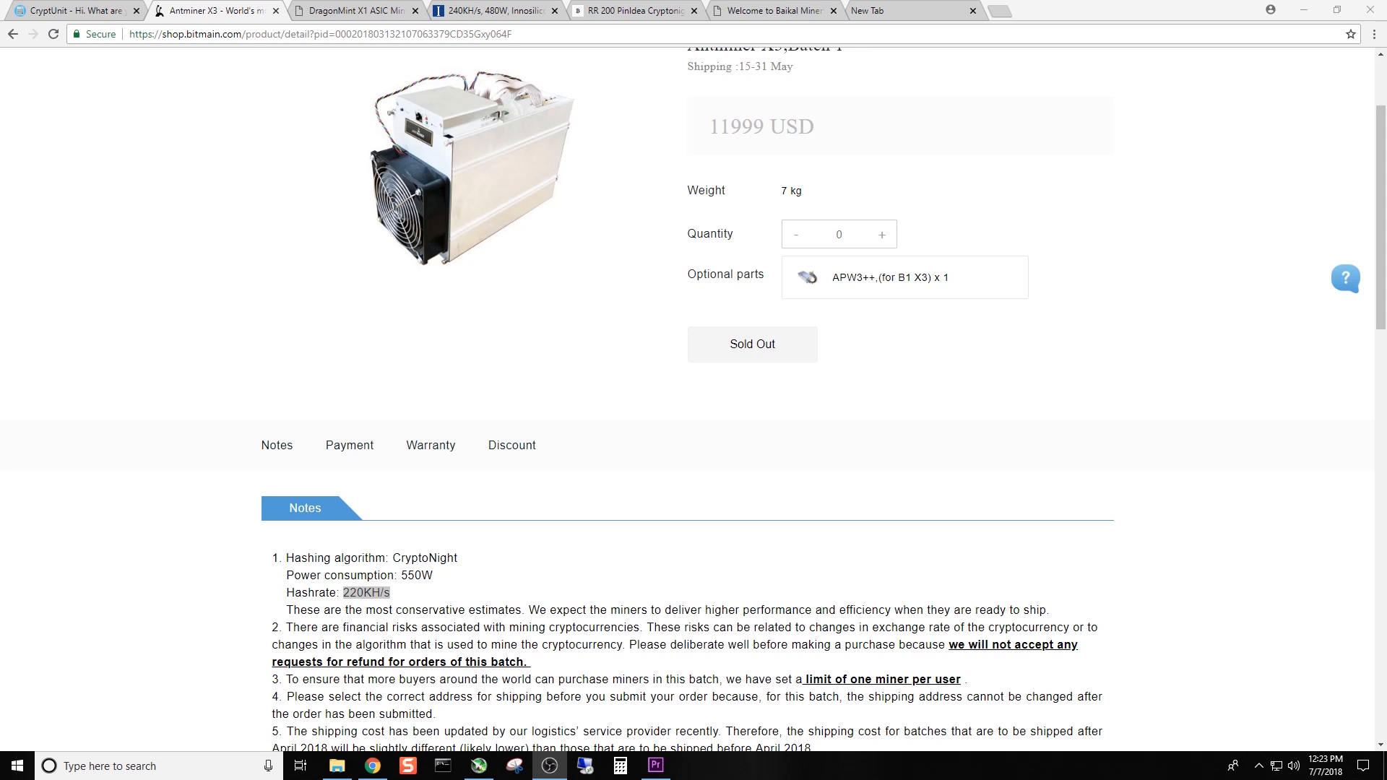
pyautogui.moveTo(863, 339)
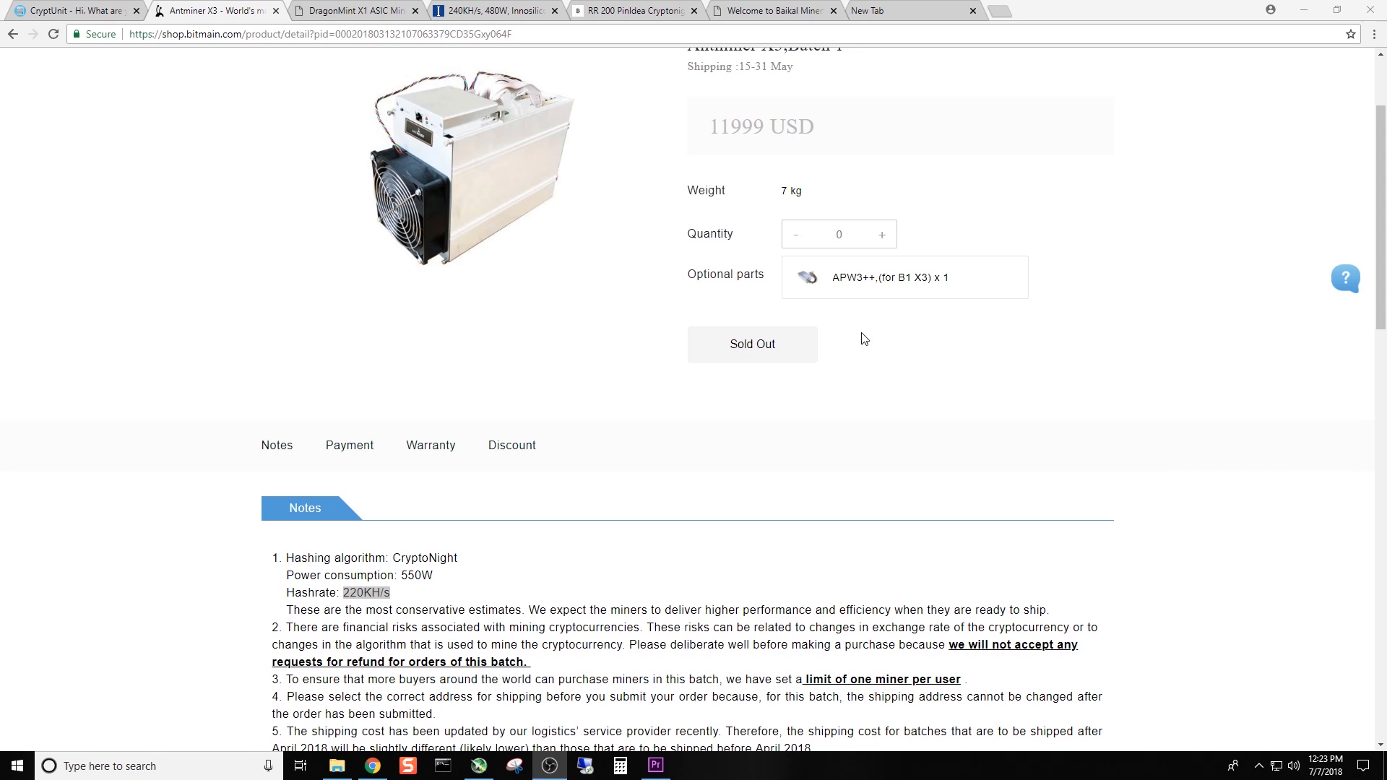
pyautogui.scroll(3)
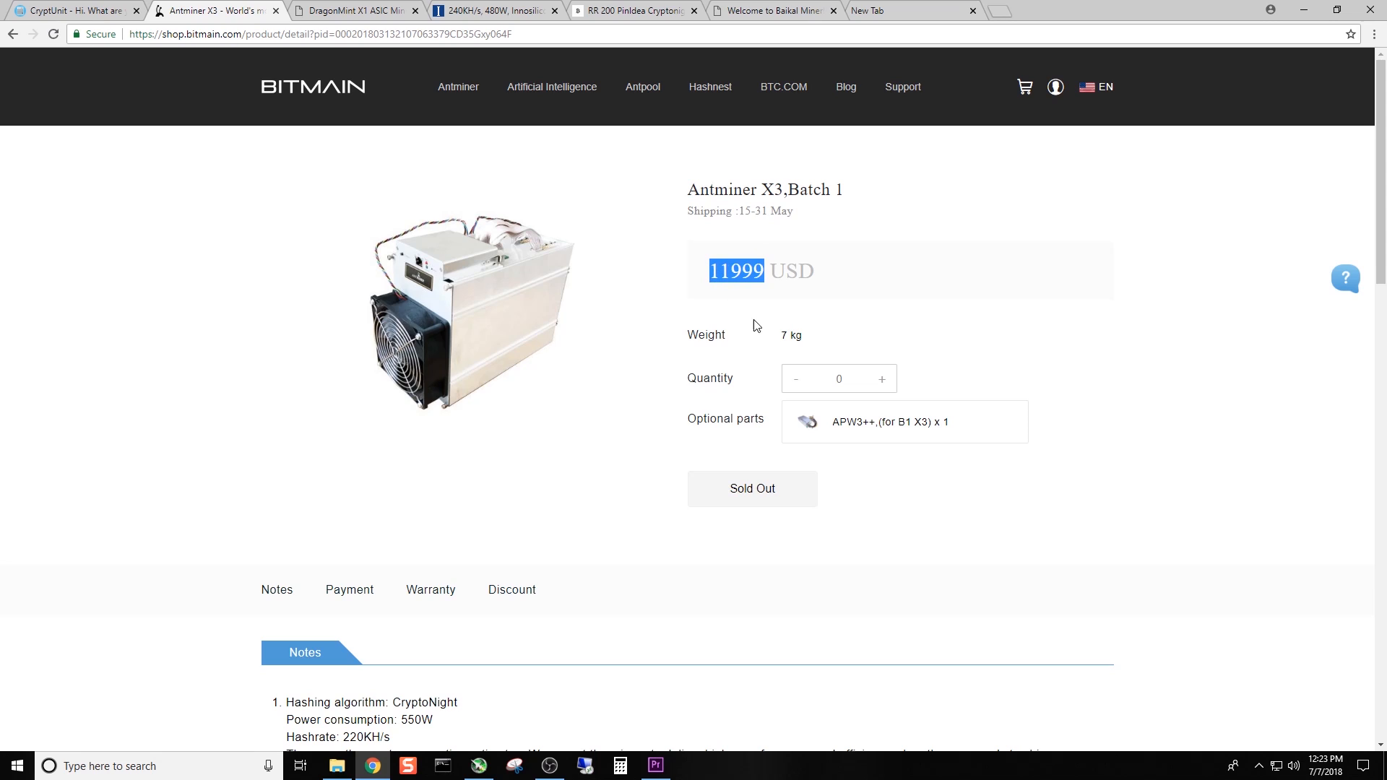
pyautogui.moveTo(870, 306)
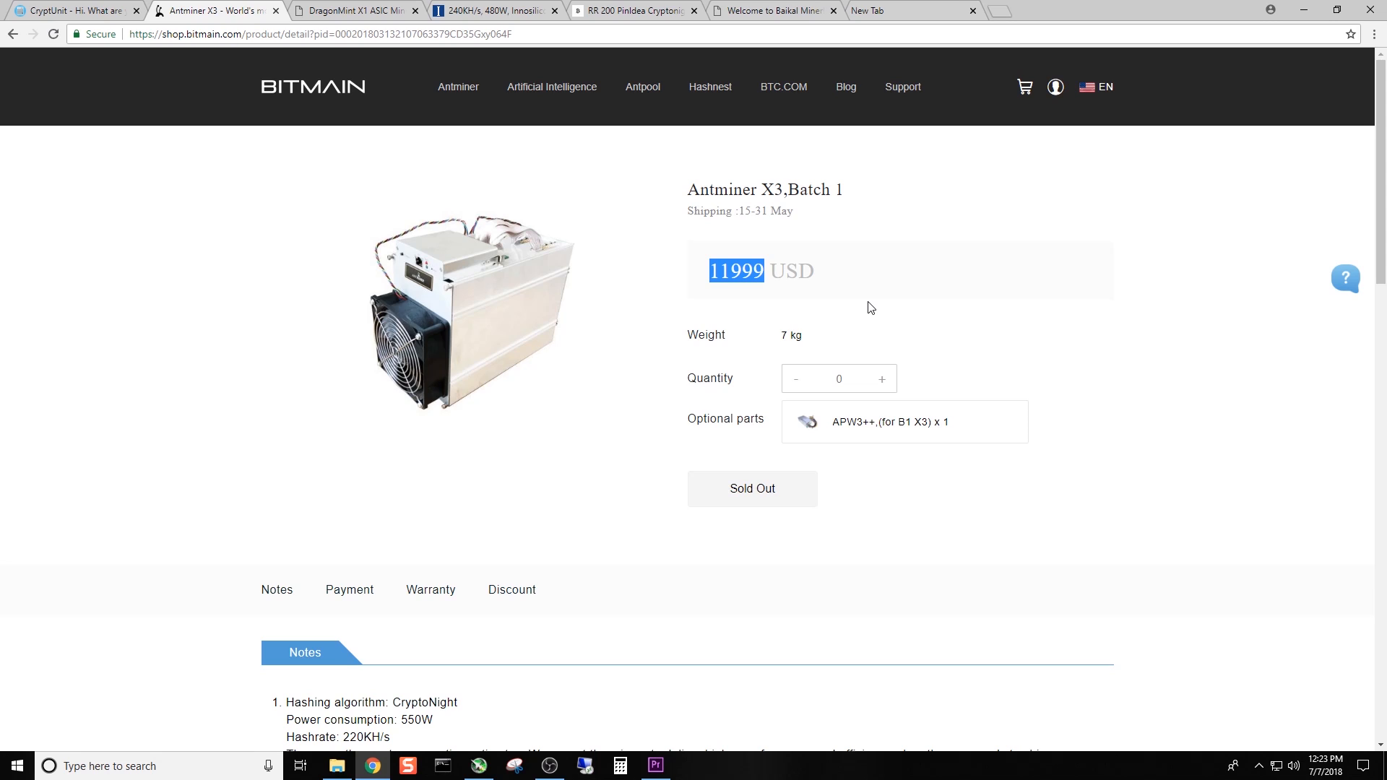
pyautogui.moveTo(952, 314)
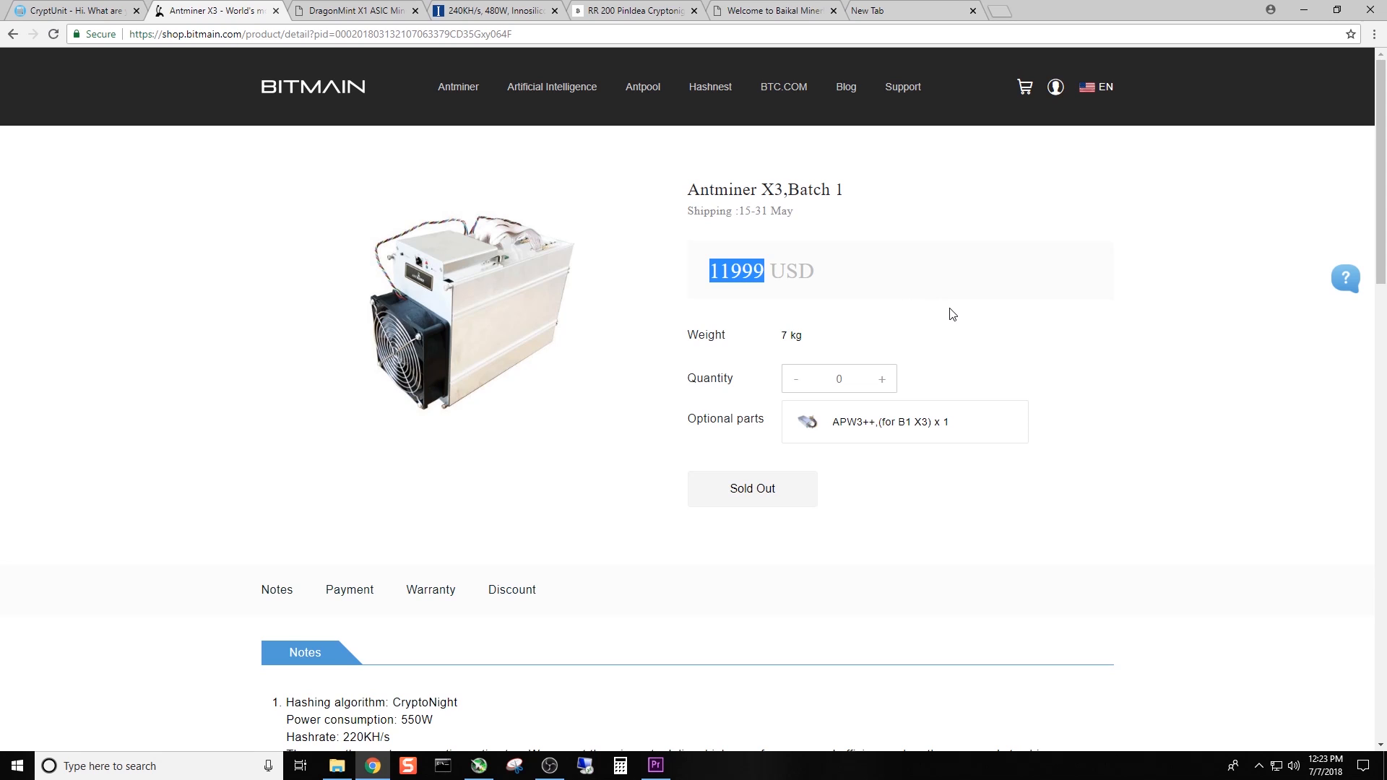
pyautogui.moveTo(973, 315)
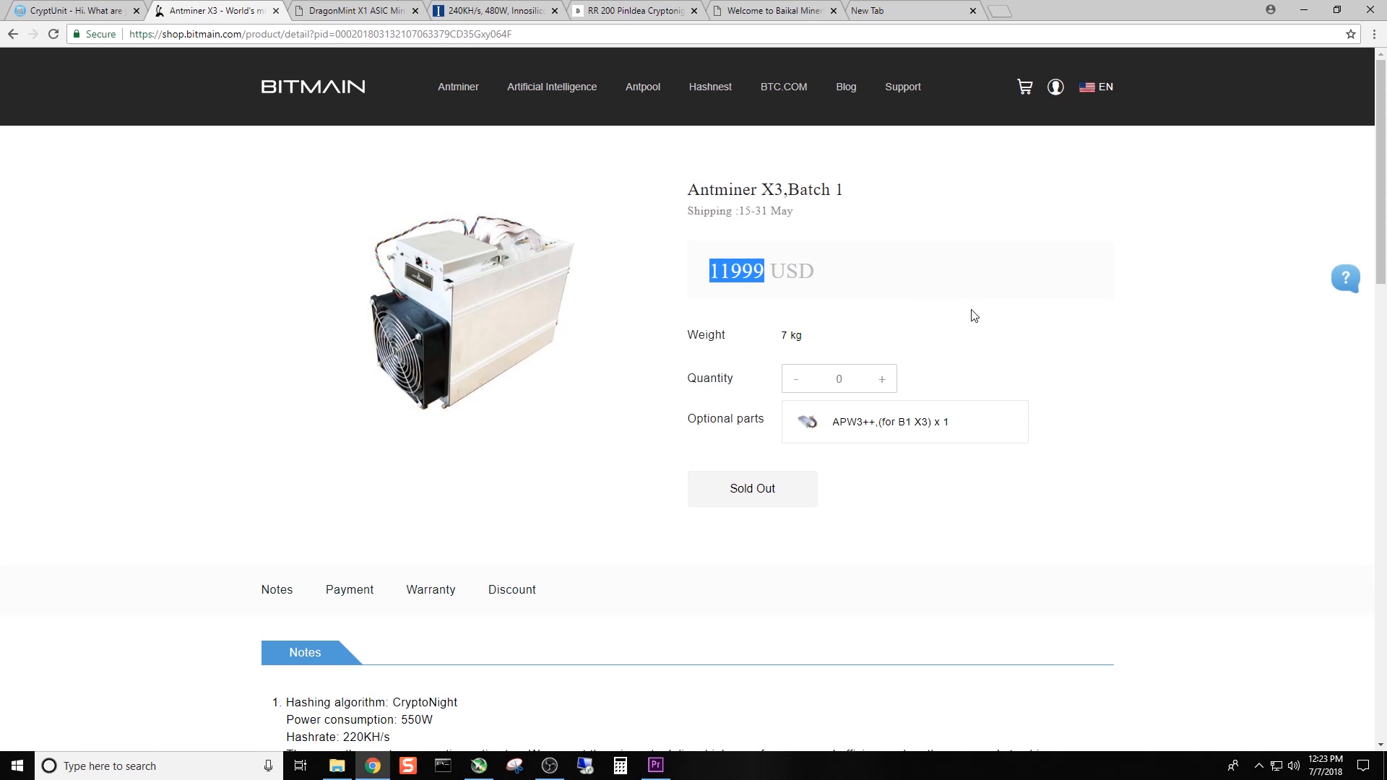
pyautogui.moveTo(678, 110)
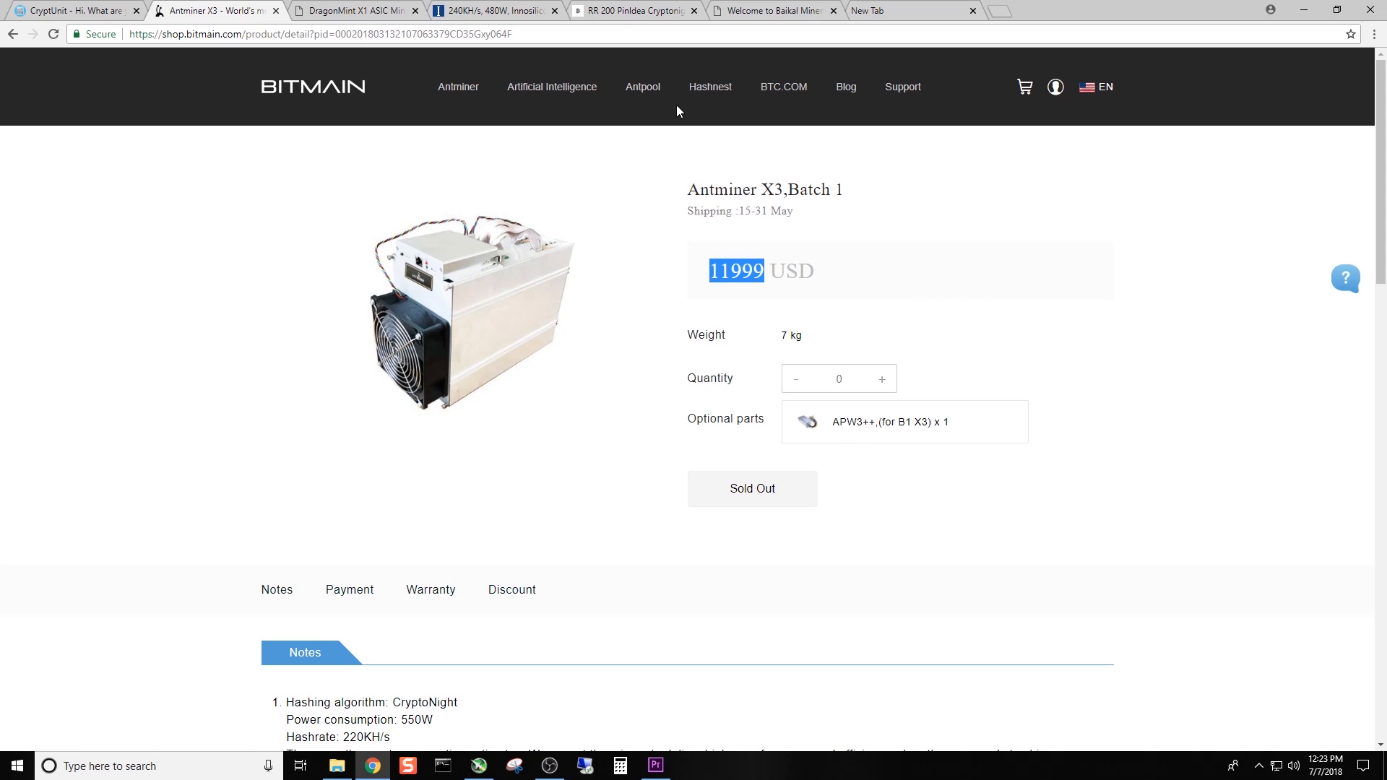
pyautogui.moveTo(985, 224)
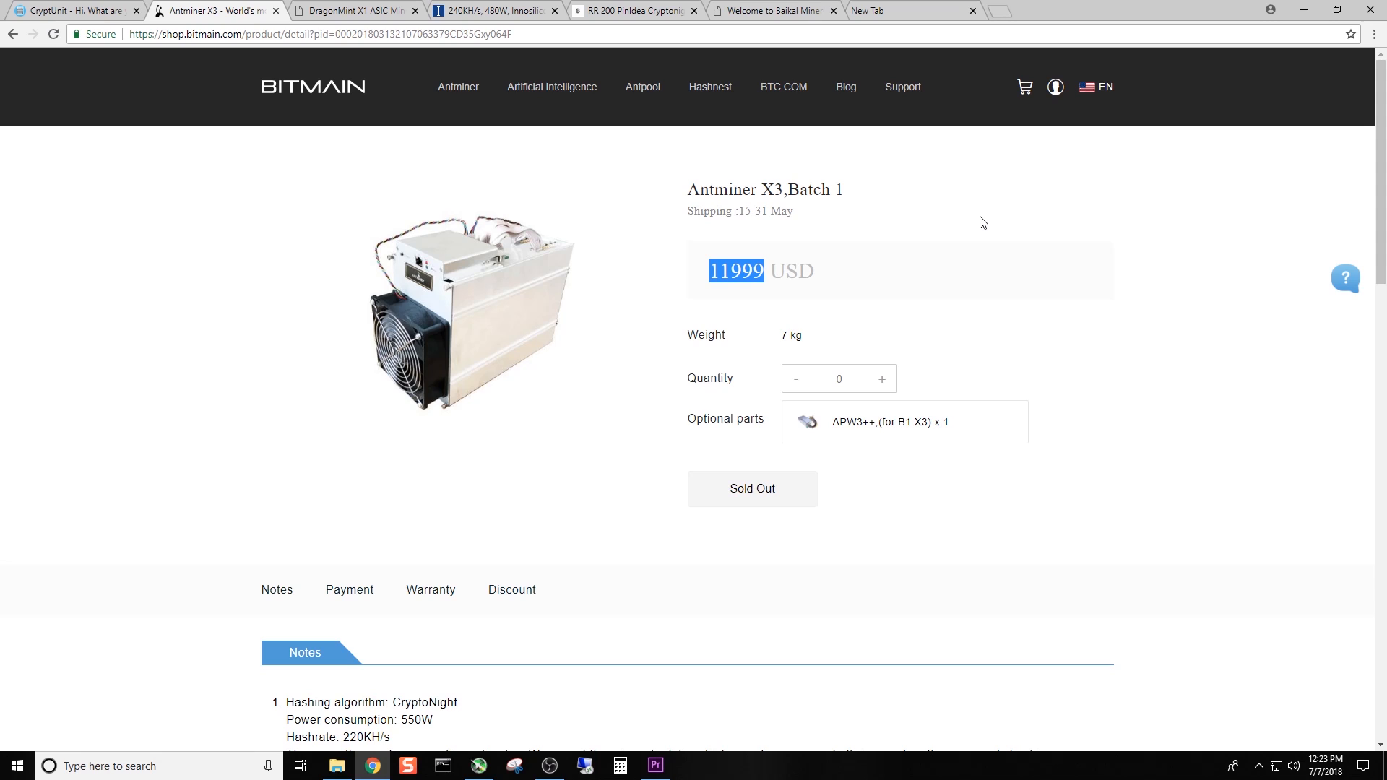
pyautogui.moveTo(793, 143)
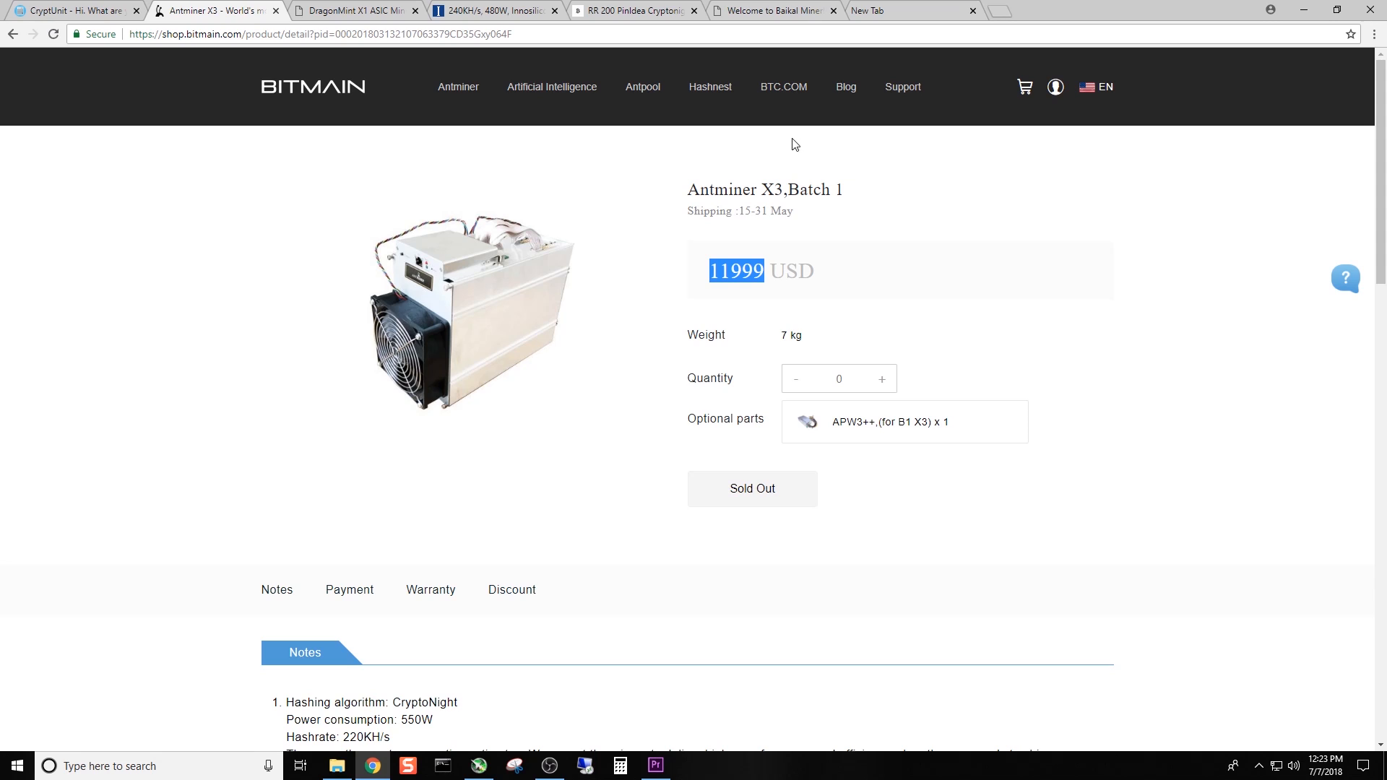
pyautogui.moveTo(899, 296)
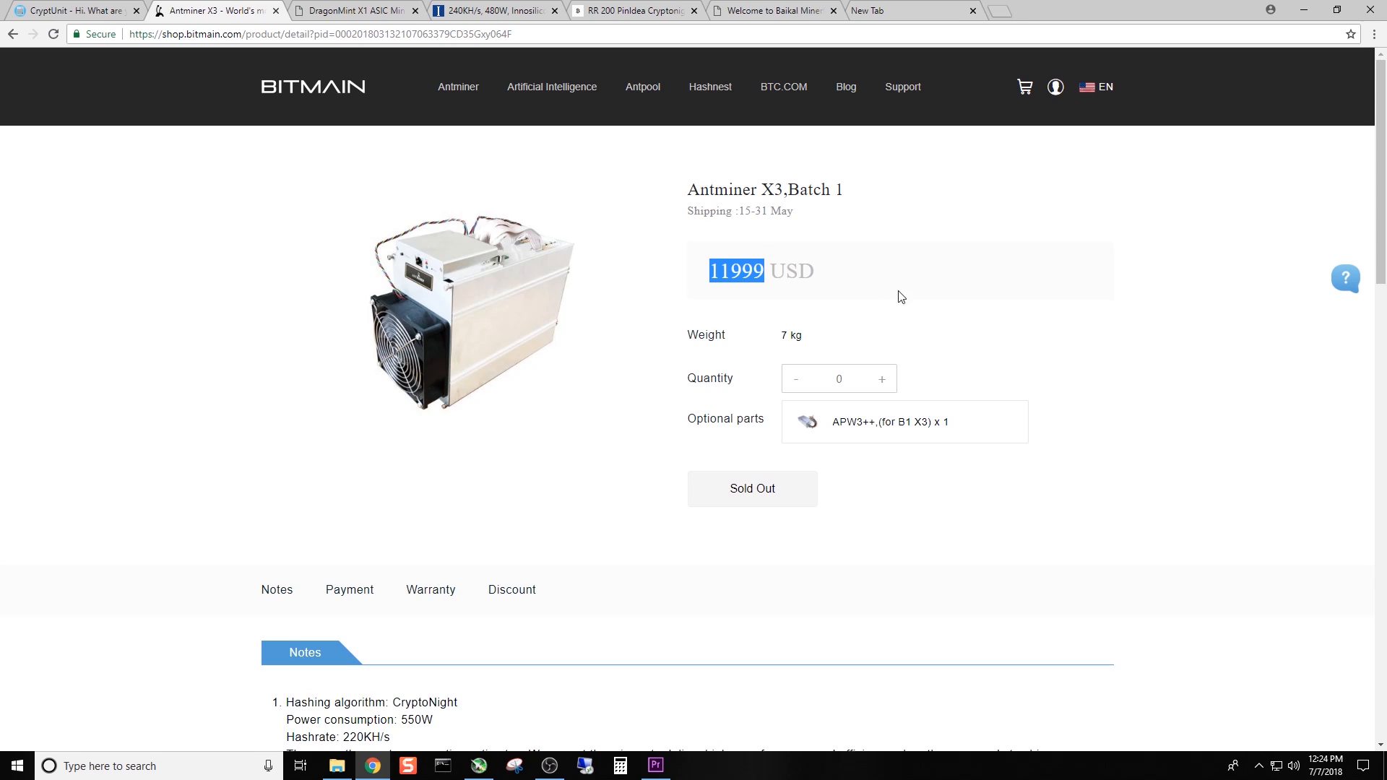
pyautogui.scroll(-3)
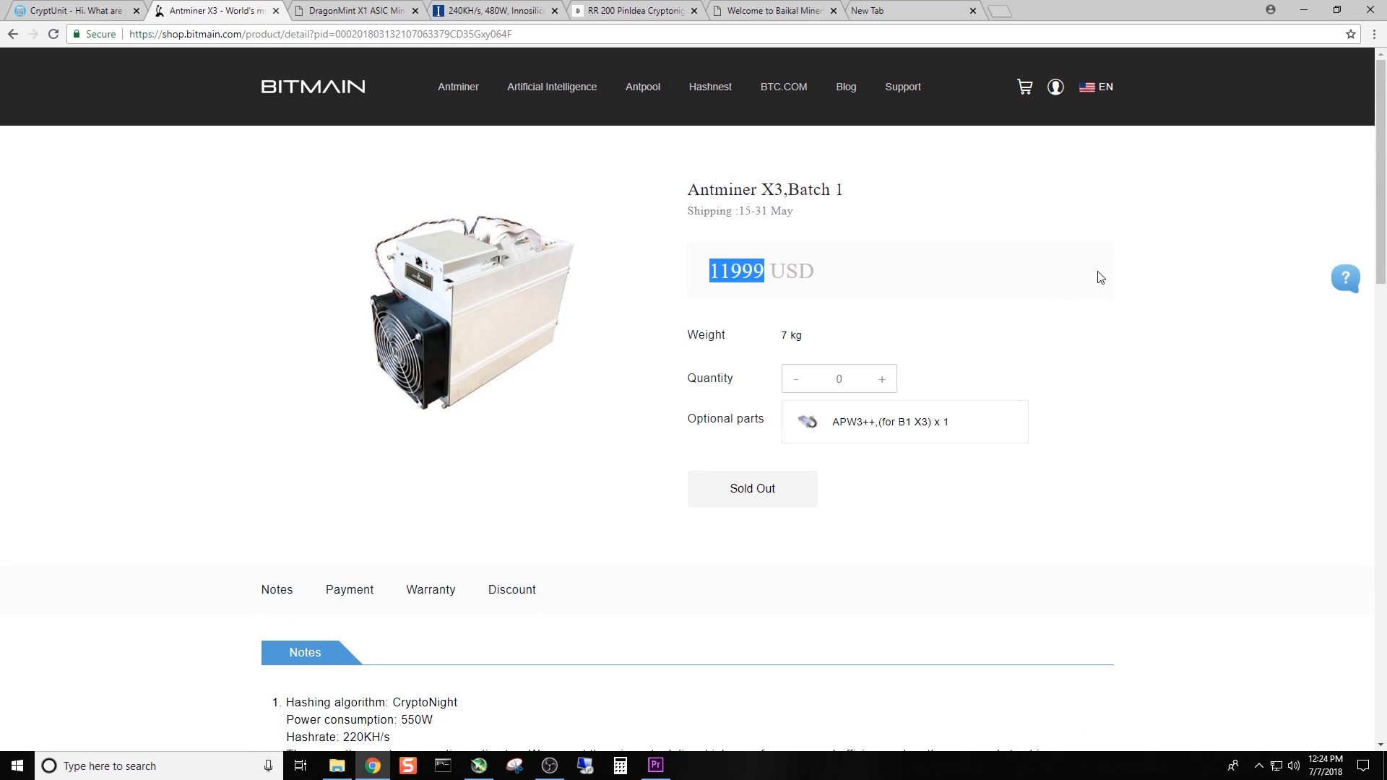
pyautogui.moveTo(1097, 279)
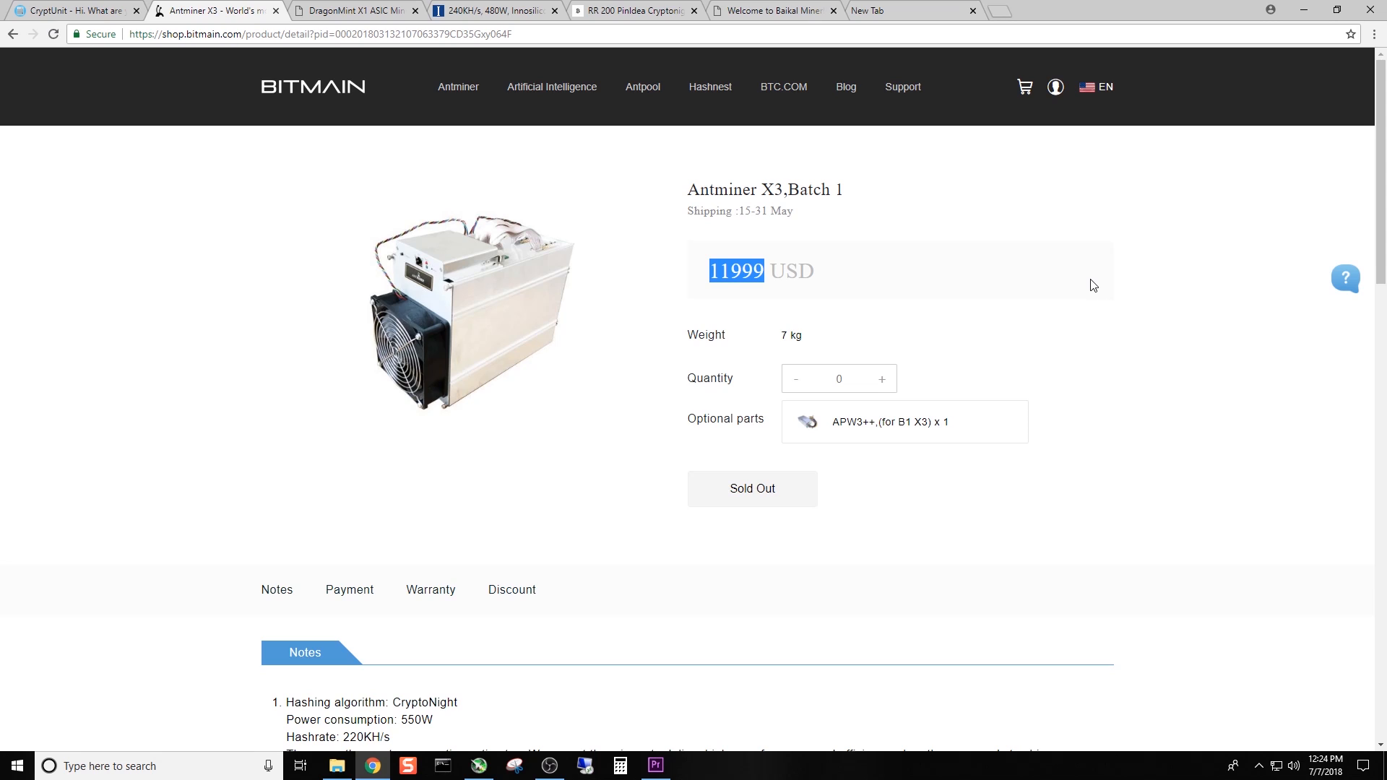
pyautogui.moveTo(992, 300)
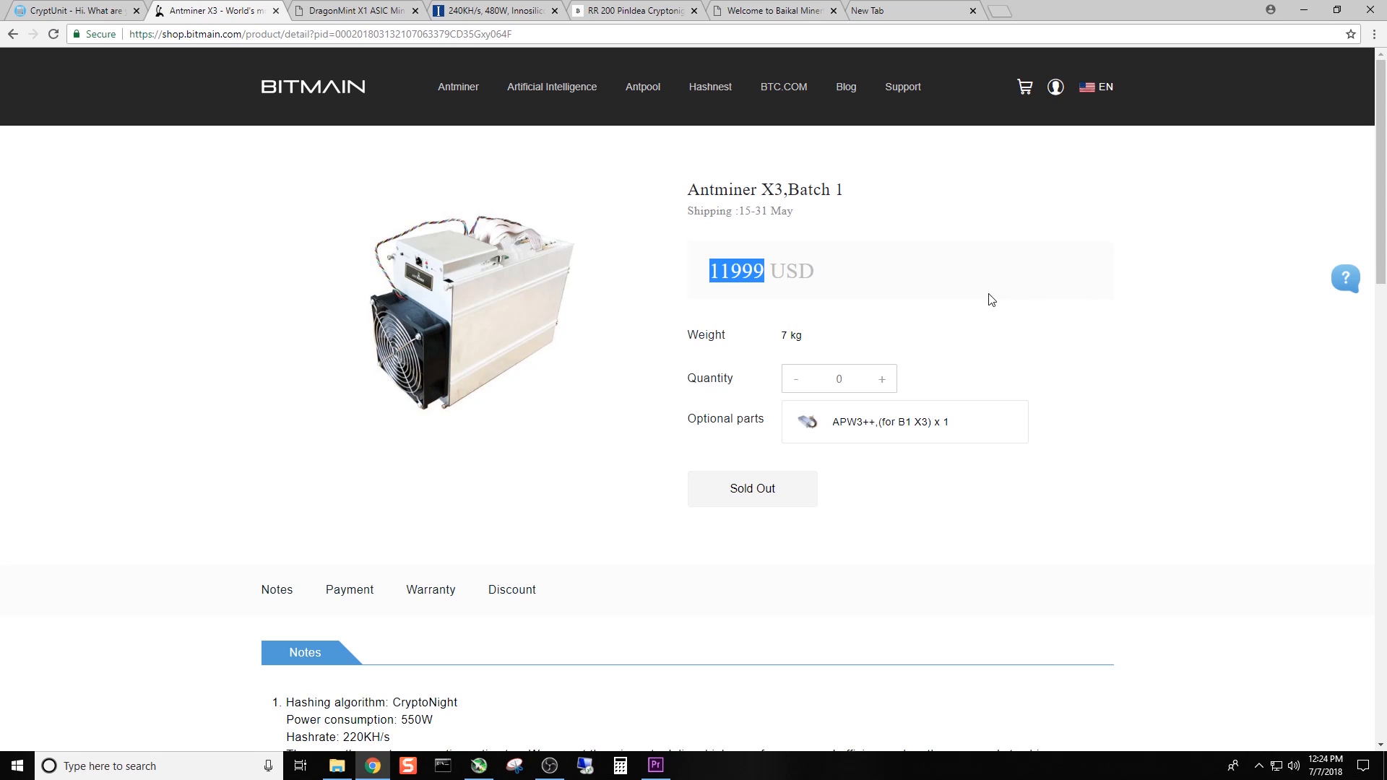
pyautogui.moveTo(678, 196)
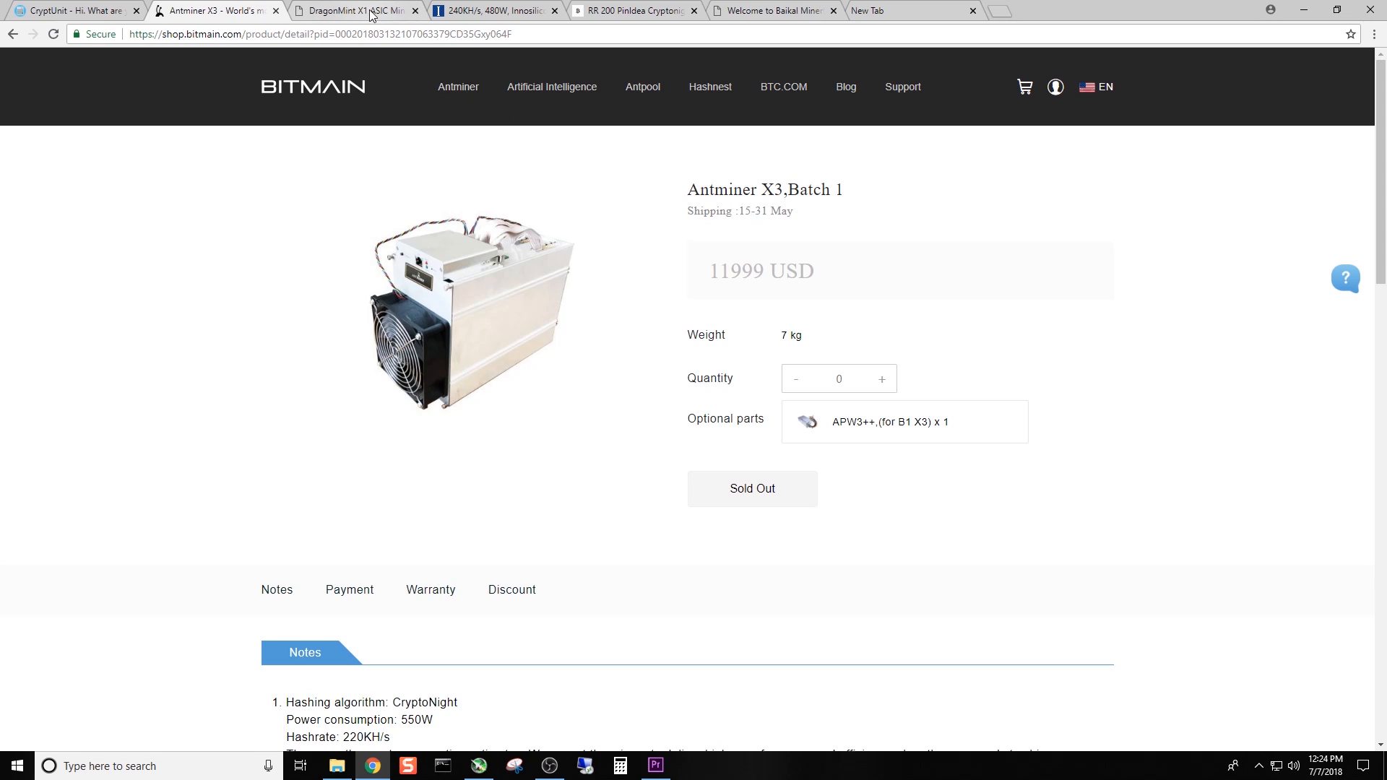
# - On the DragonMint X1 page, highlight the $1,599.00 price and the 124 kh/s hashrate
pyautogui.click(354, 10)
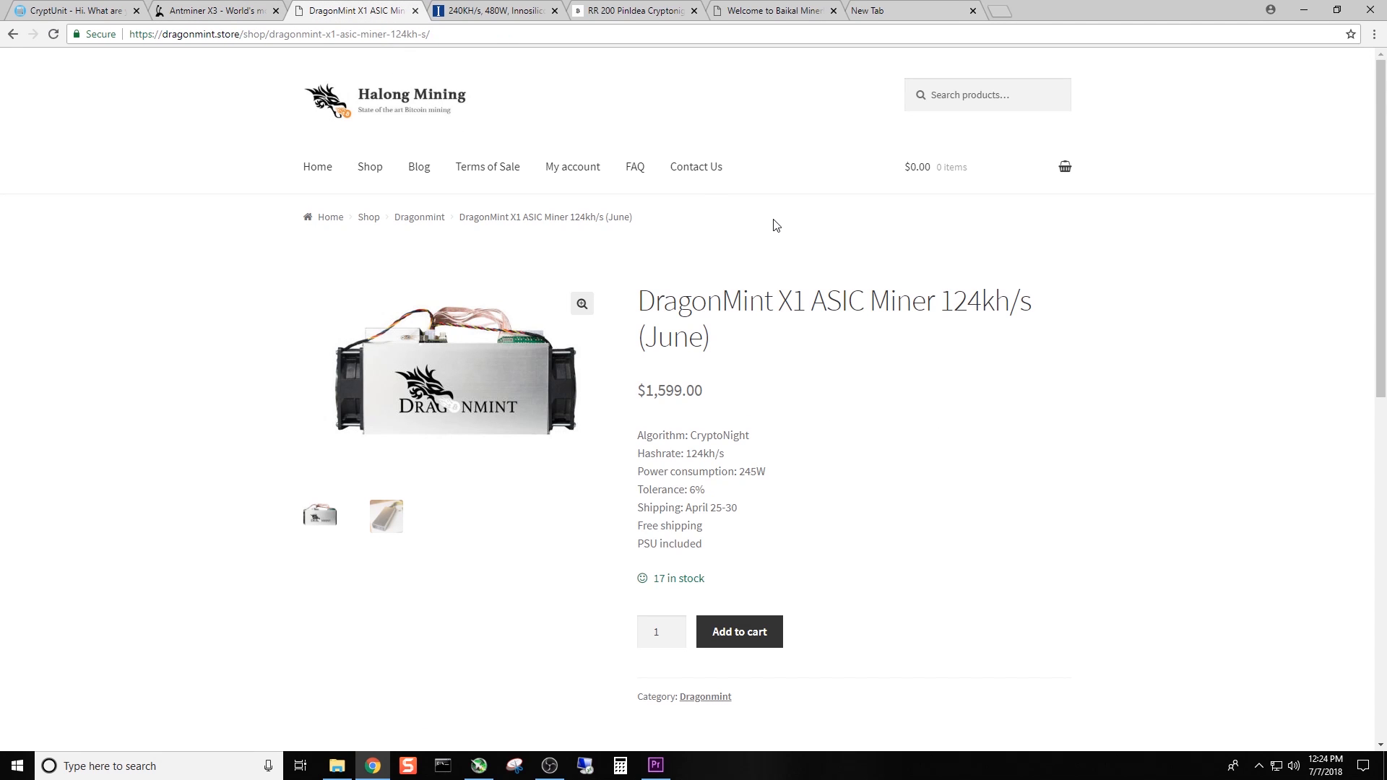
pyautogui.moveTo(804, 228)
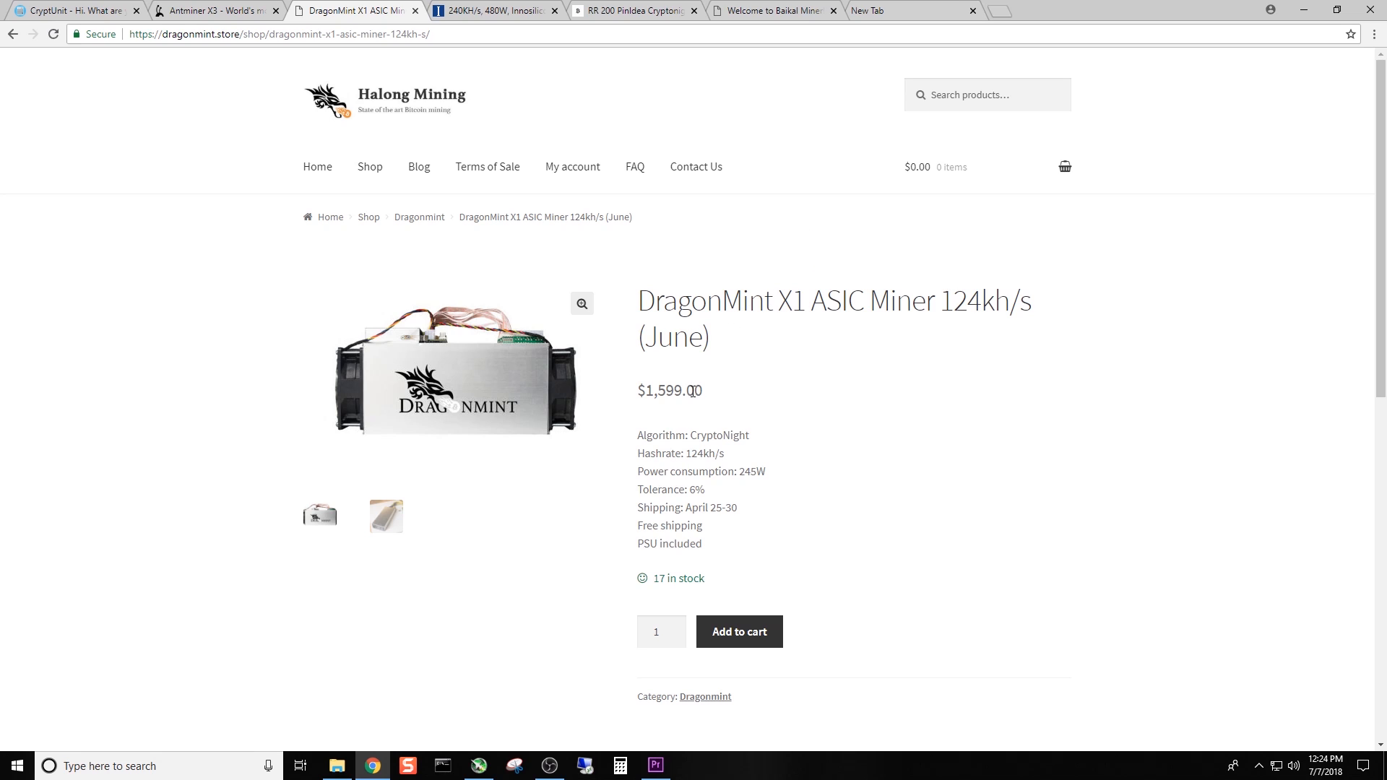
pyautogui.doubleClick(670, 390)
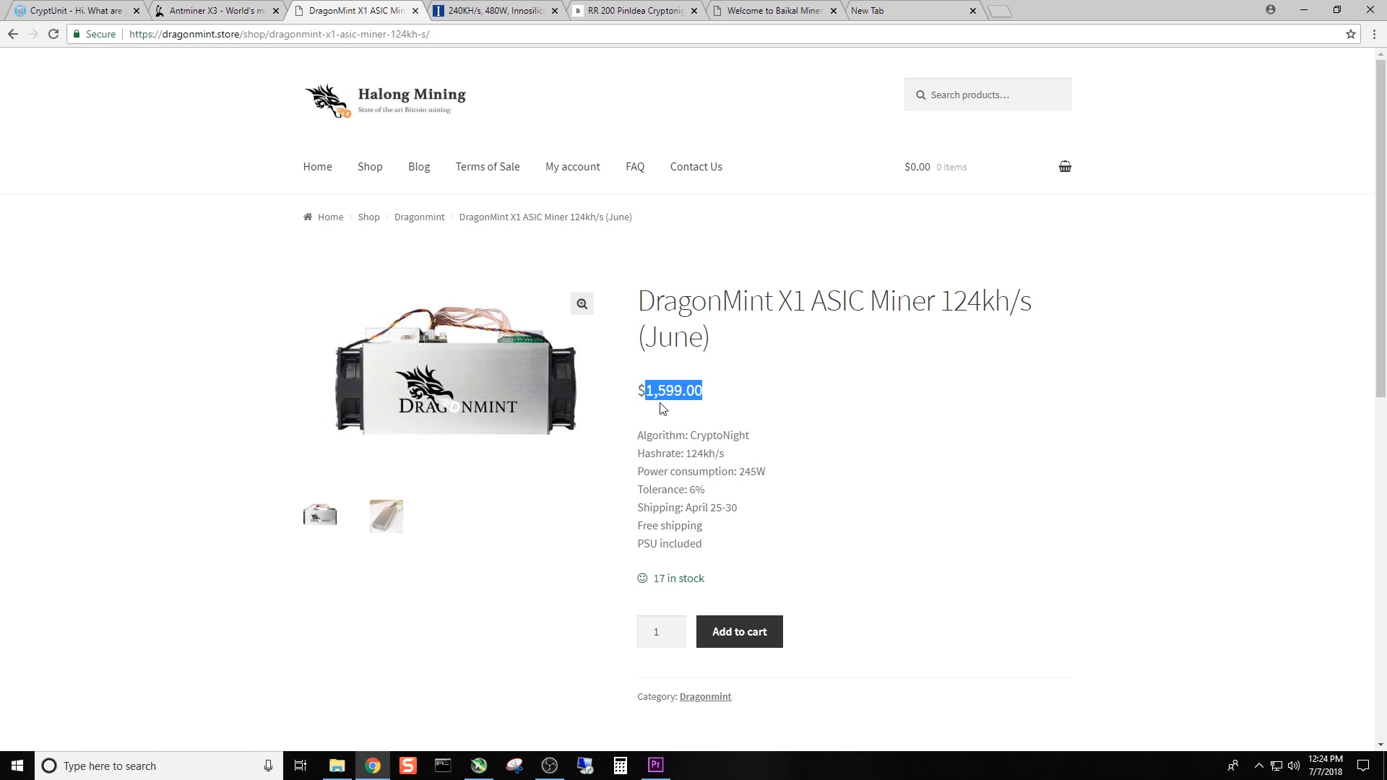
pyautogui.moveTo(840, 390)
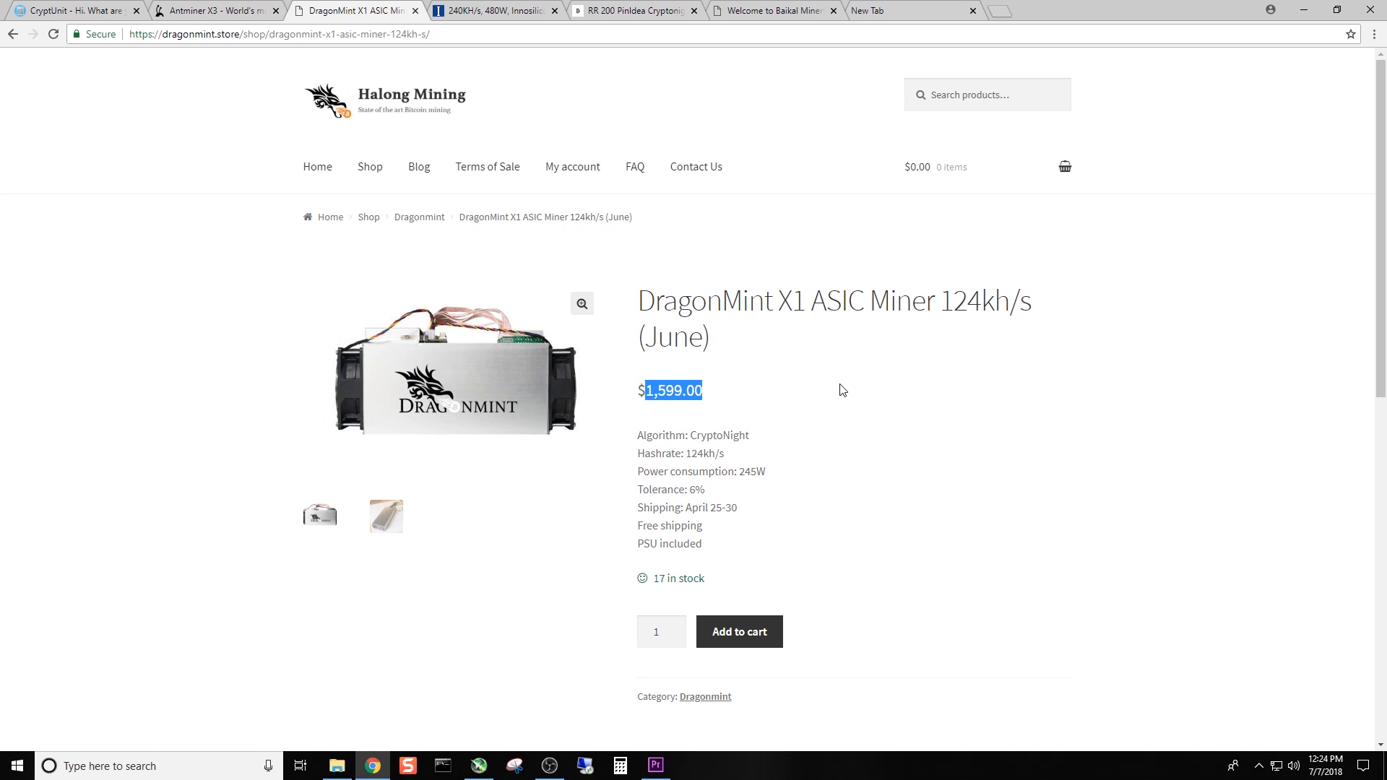
pyautogui.moveTo(836, 372)
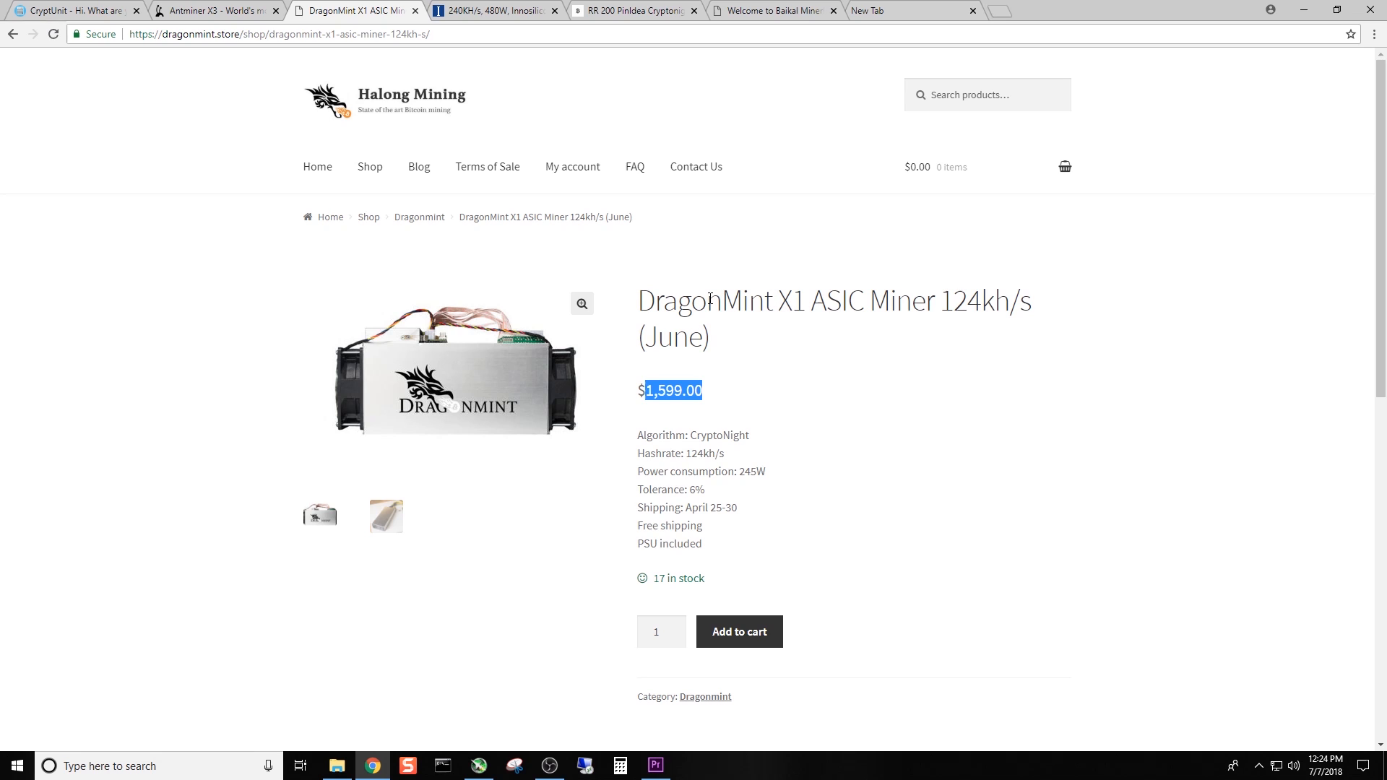
pyautogui.moveTo(735, 307)
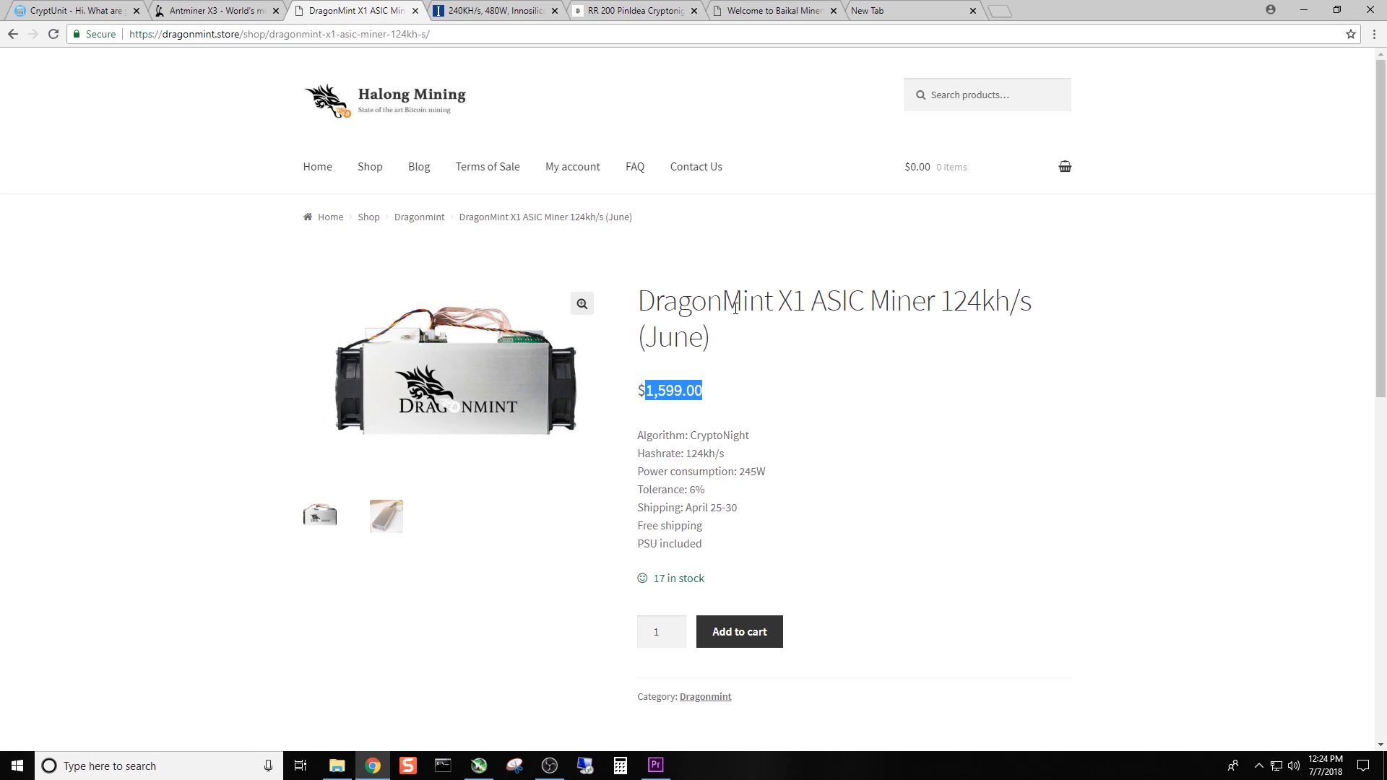
pyautogui.scroll(-3)
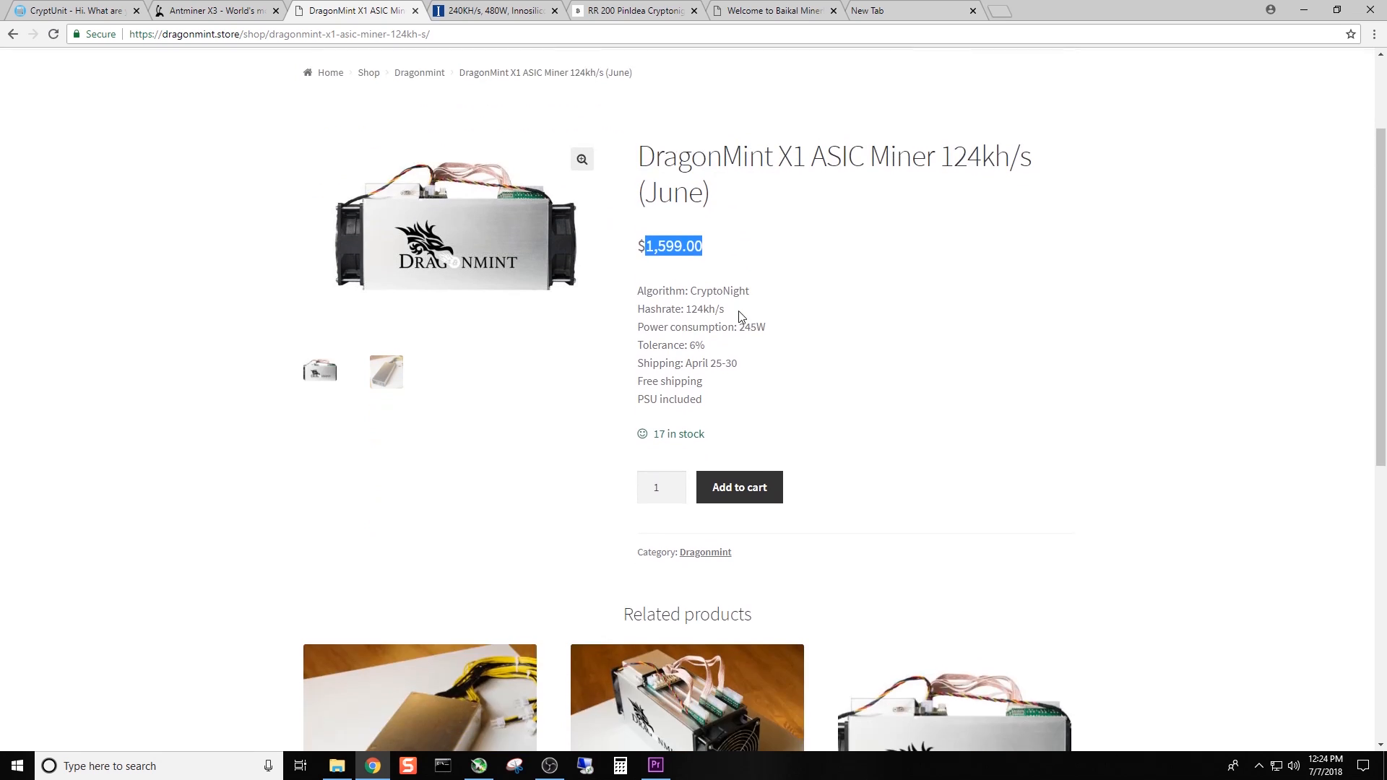
pyautogui.scroll(-3)
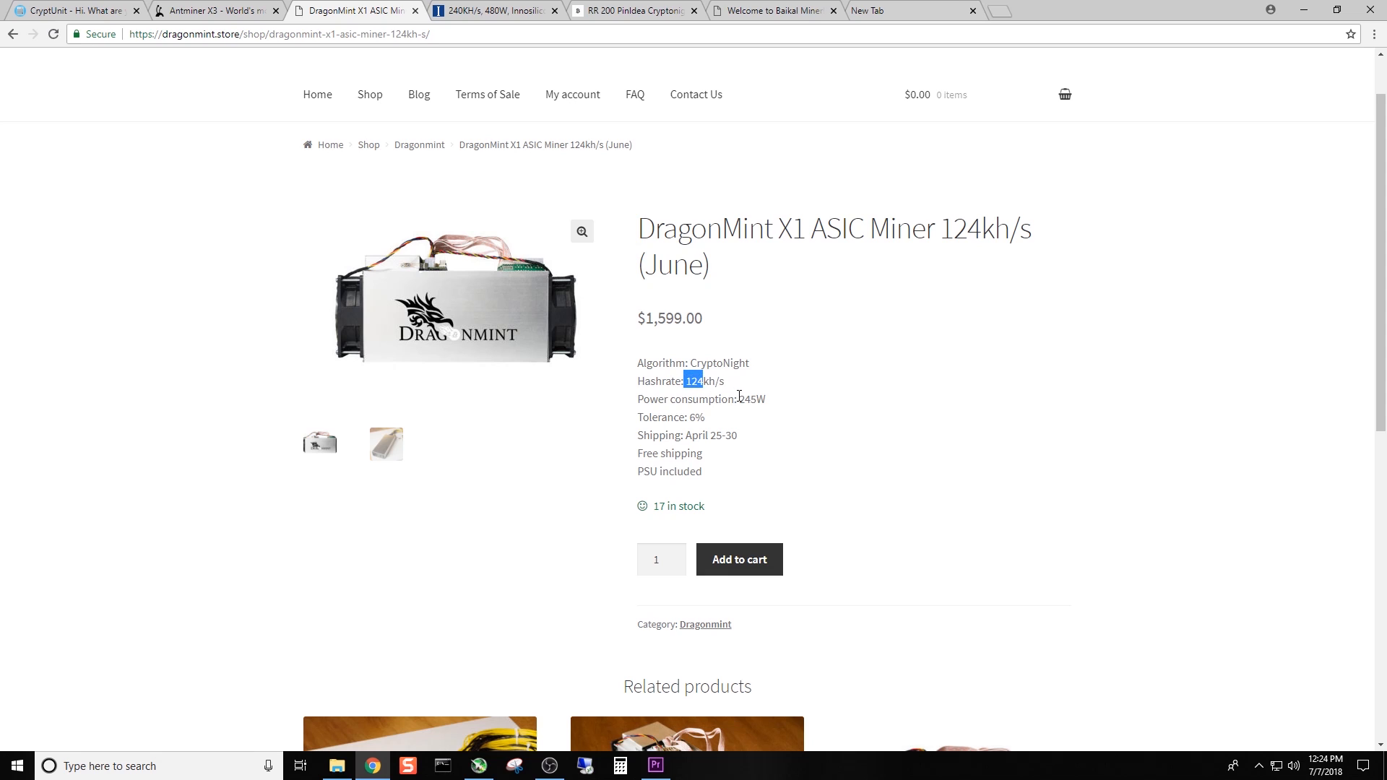
pyautogui.doubleClick(751, 399)
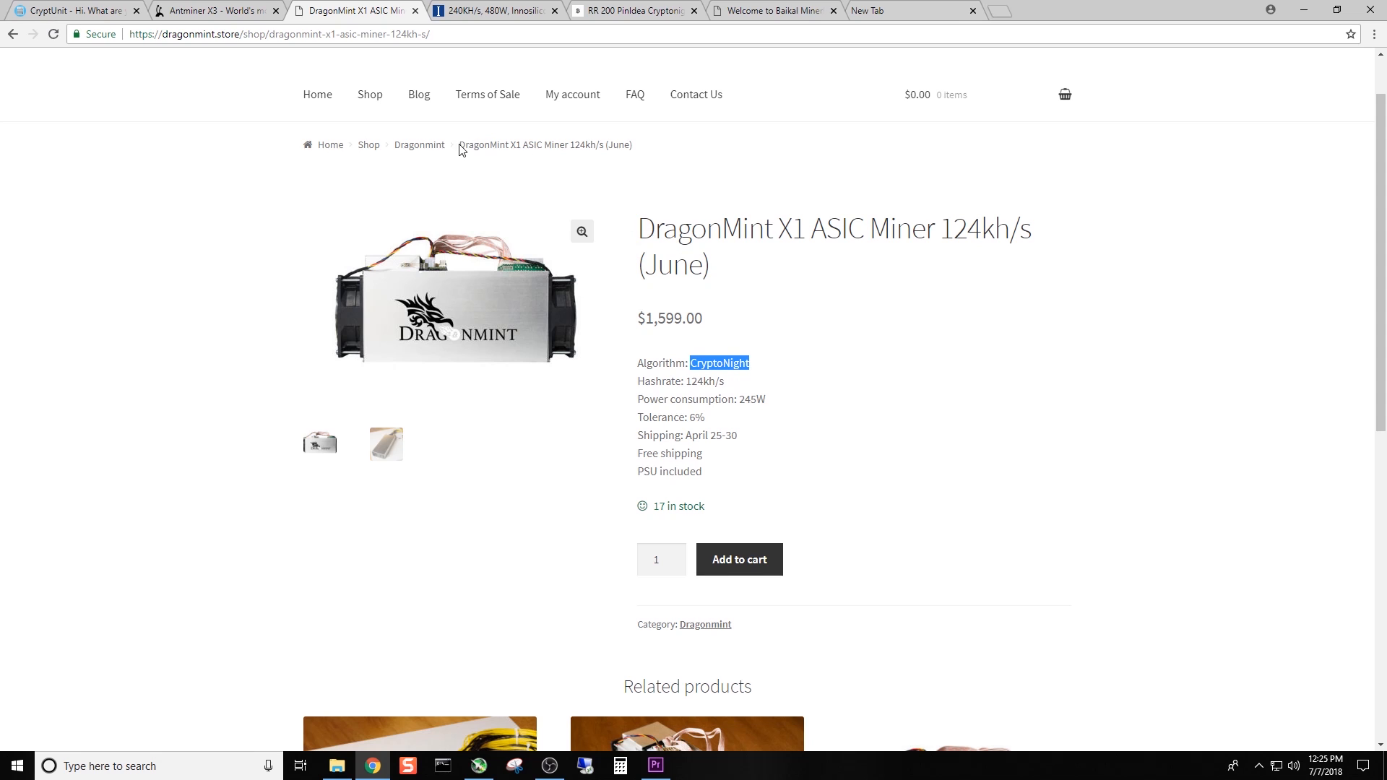
pyautogui.click(419, 145)
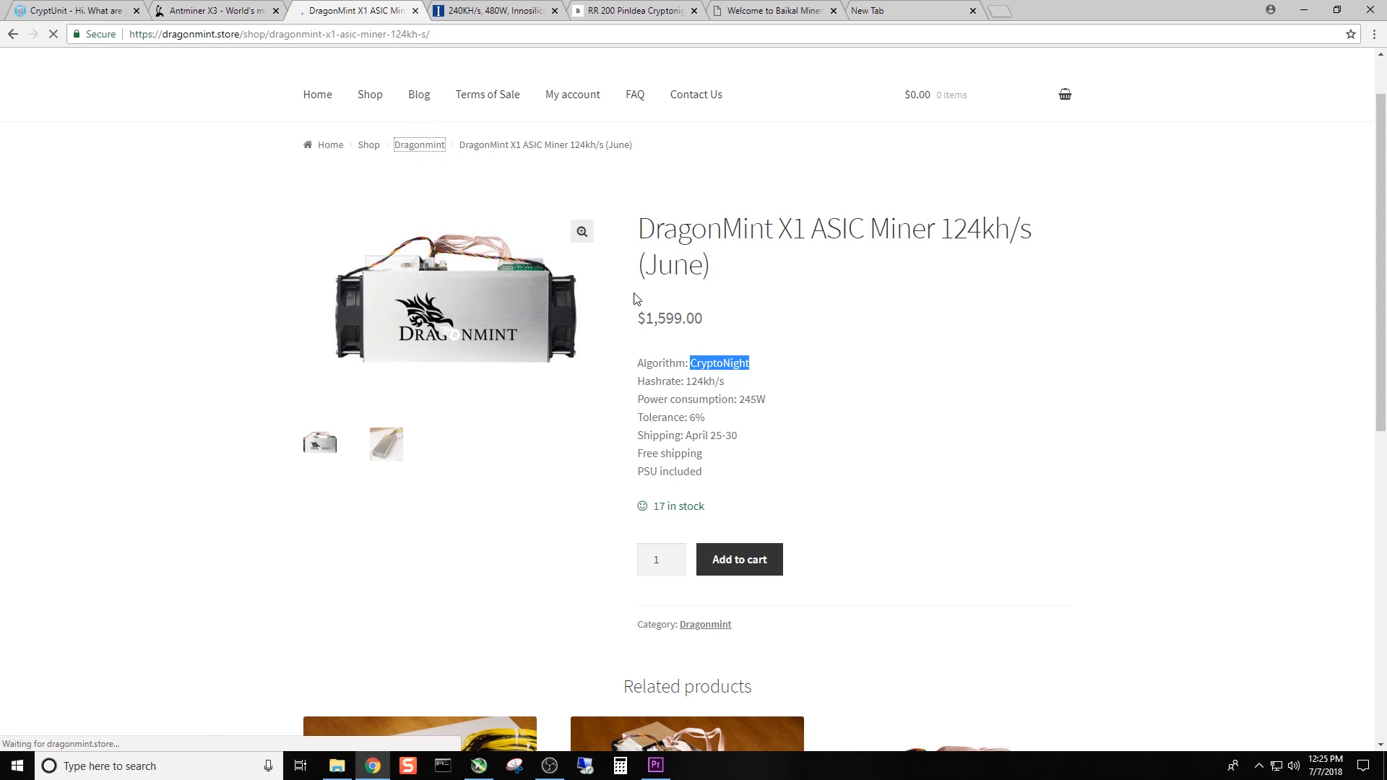
pyautogui.click(419, 144)
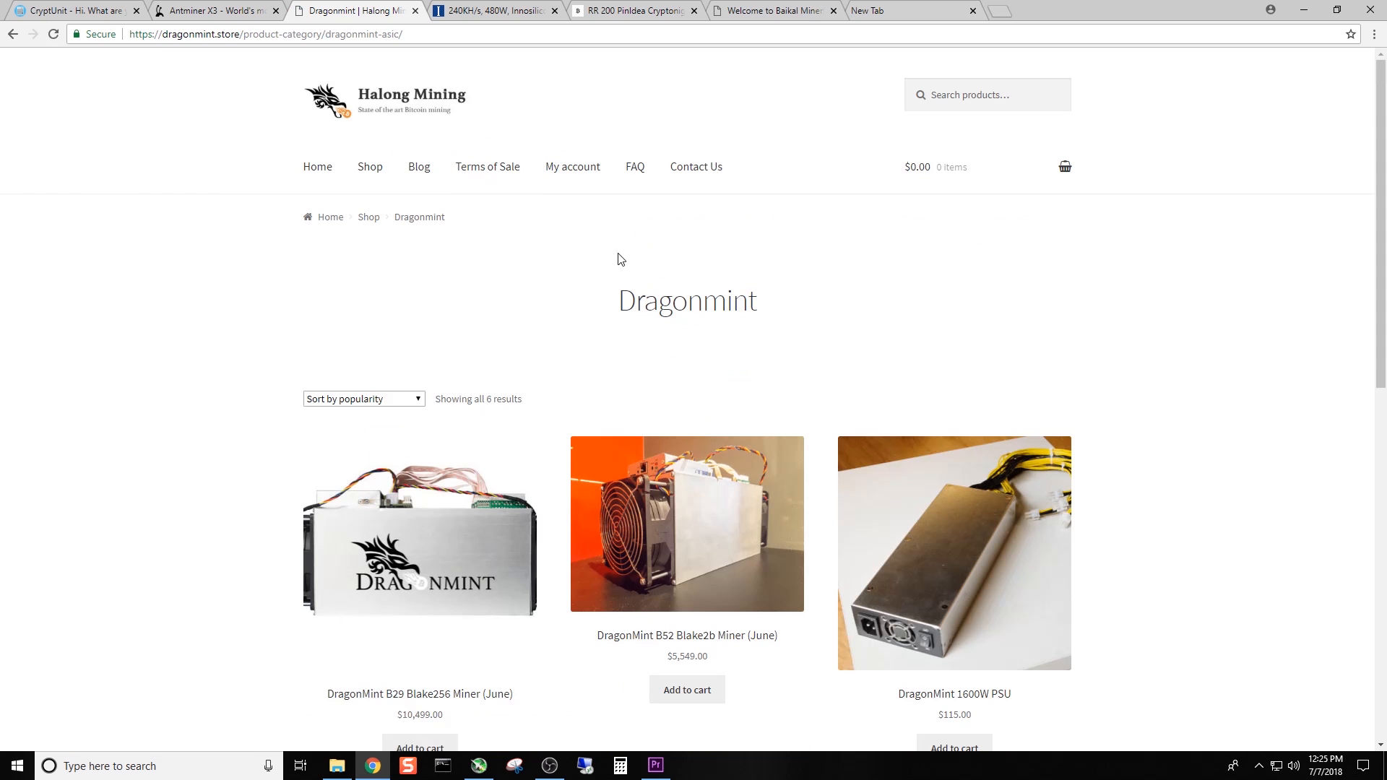
pyautogui.scroll(-3)
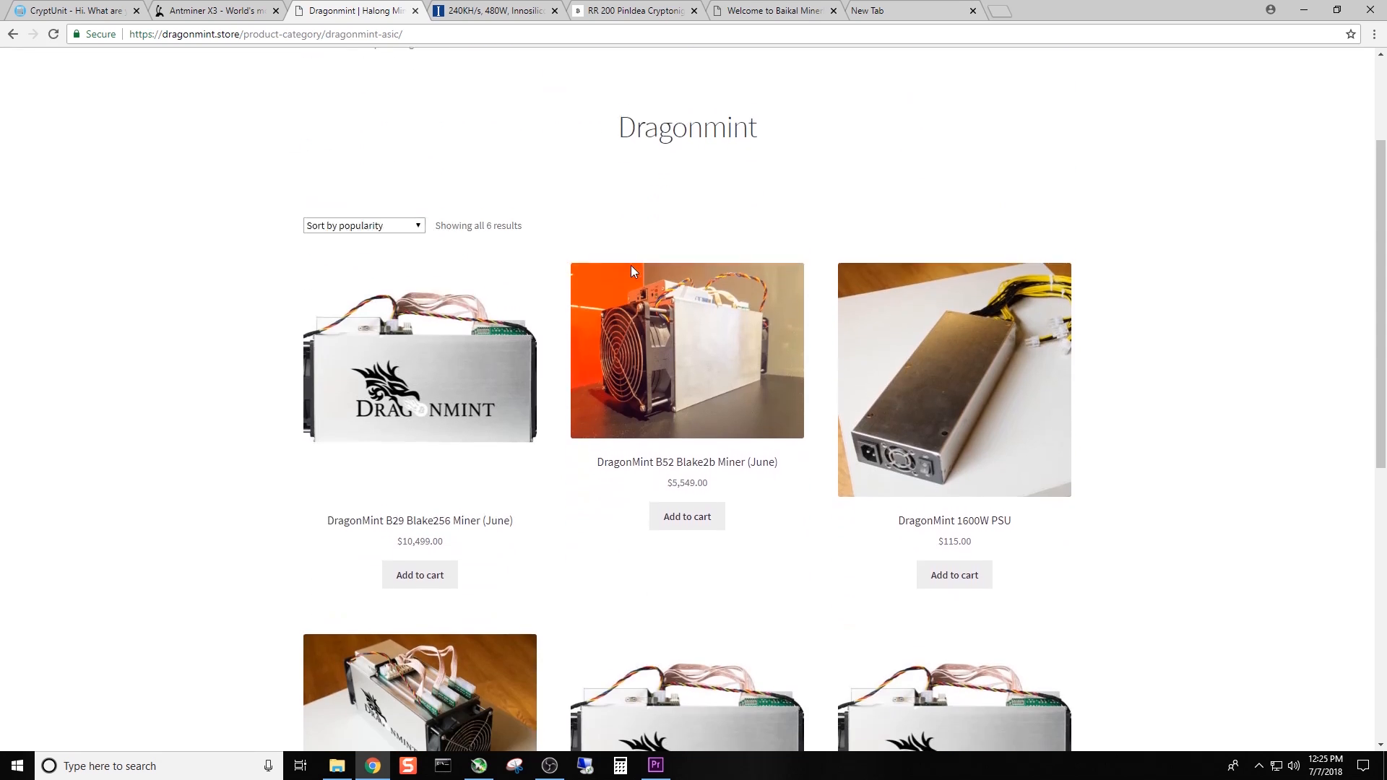
pyautogui.scroll(-3)
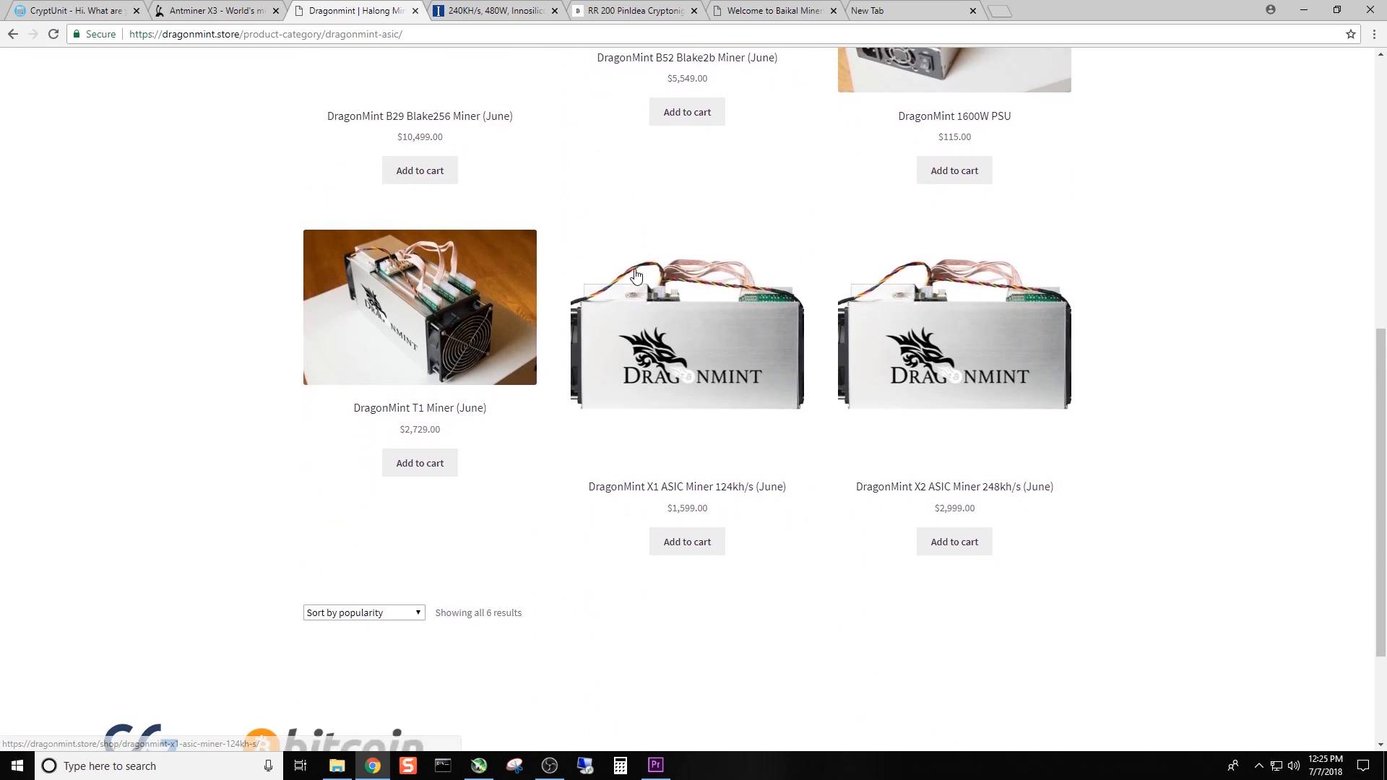
pyautogui.scroll(-3)
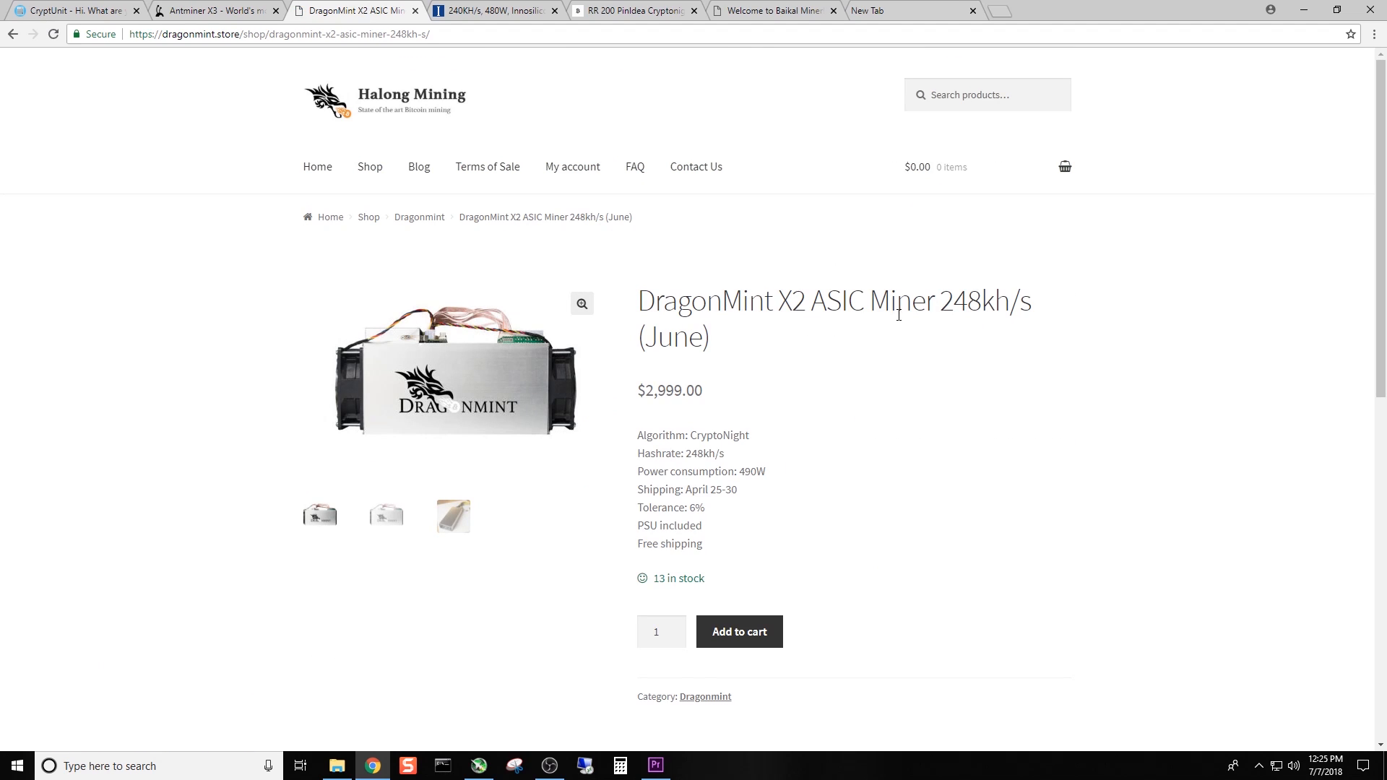
pyautogui.moveTo(990, 328)
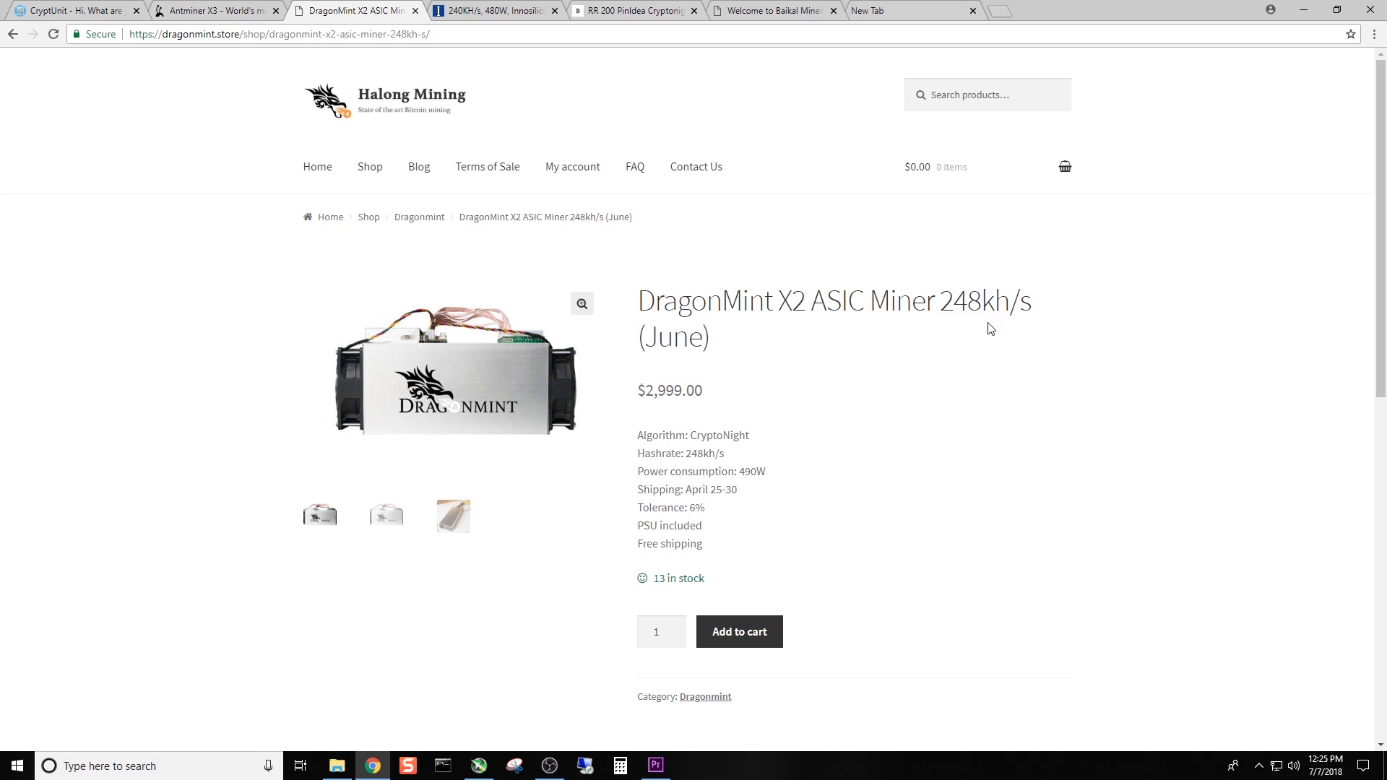
pyautogui.moveTo(681, 450)
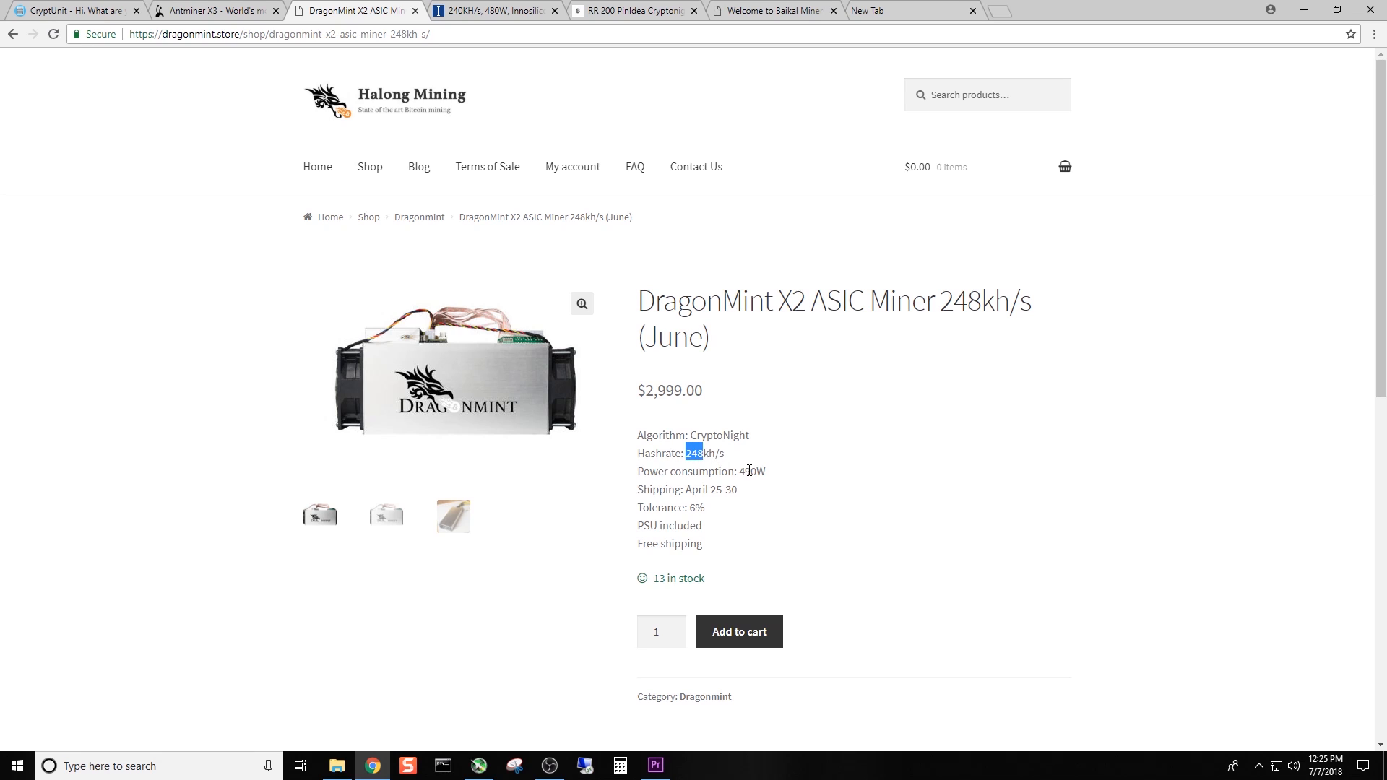
# - Highlight the DragonMint X2's 490W power consumption figure
pyautogui.doubleClick(748, 470)
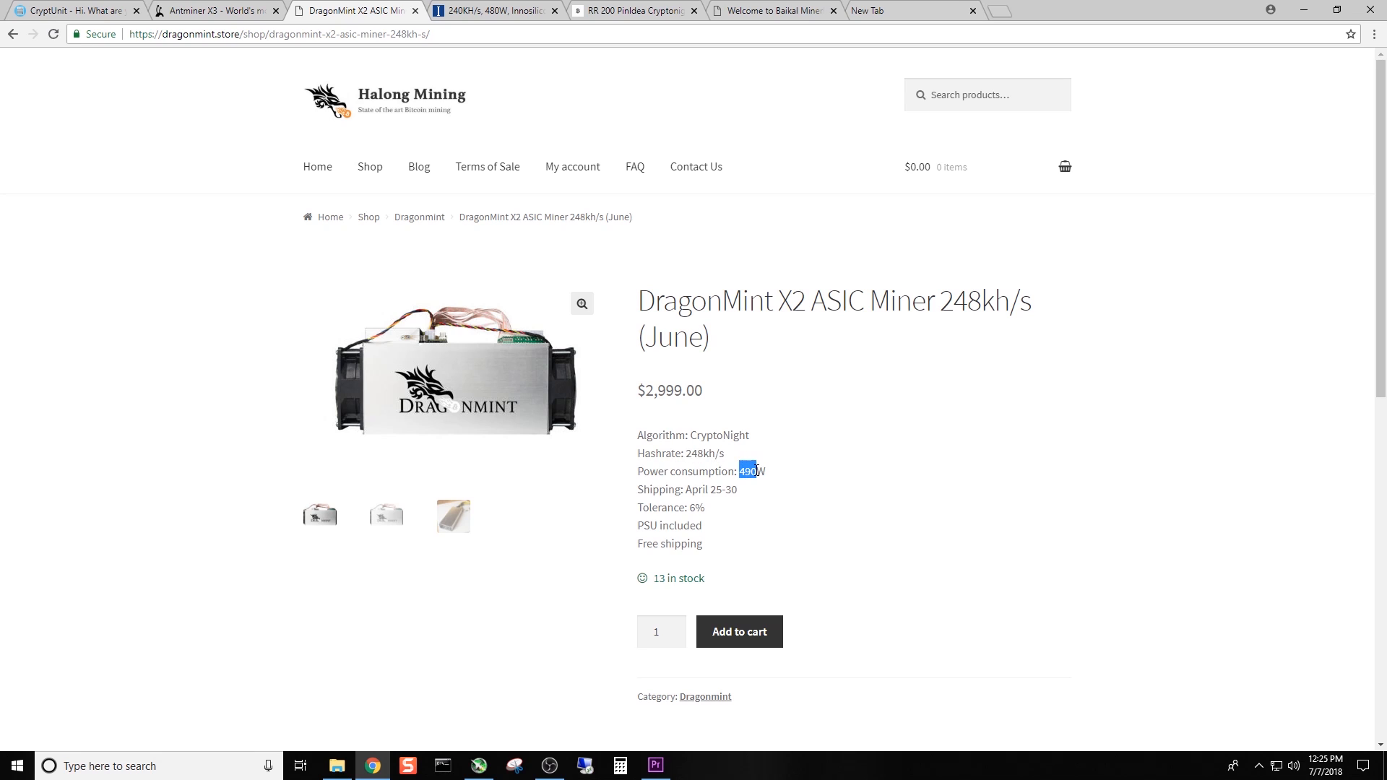
pyautogui.moveTo(765, 361)
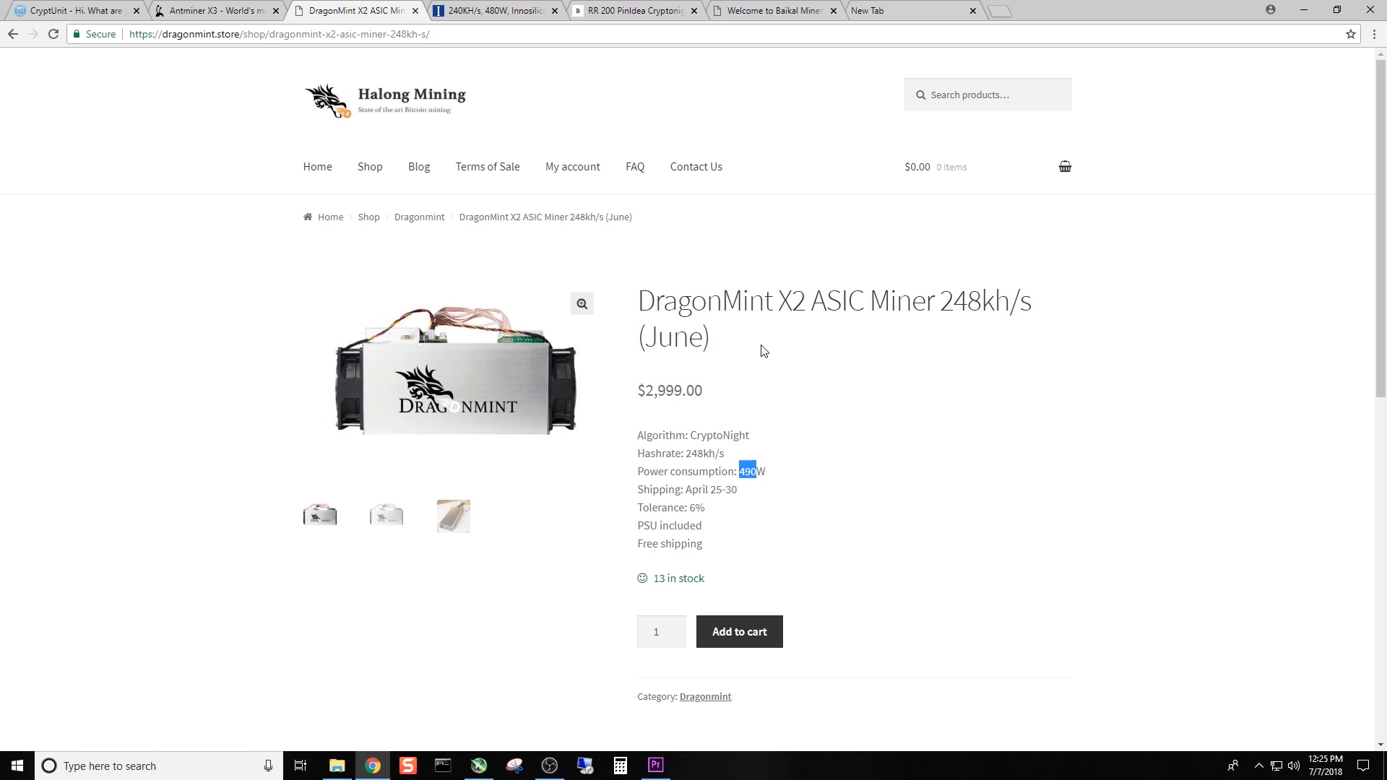
pyautogui.moveTo(750, 358)
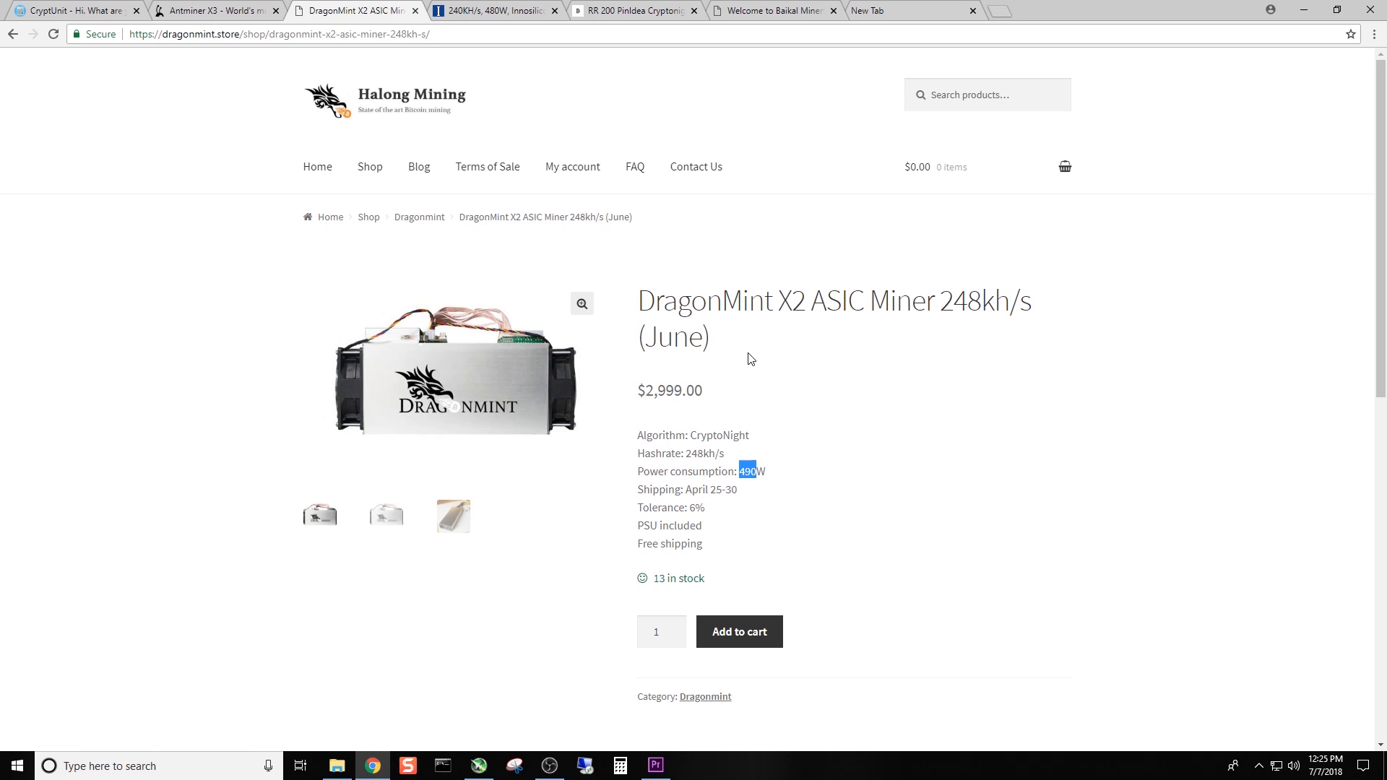
pyautogui.moveTo(801, 363)
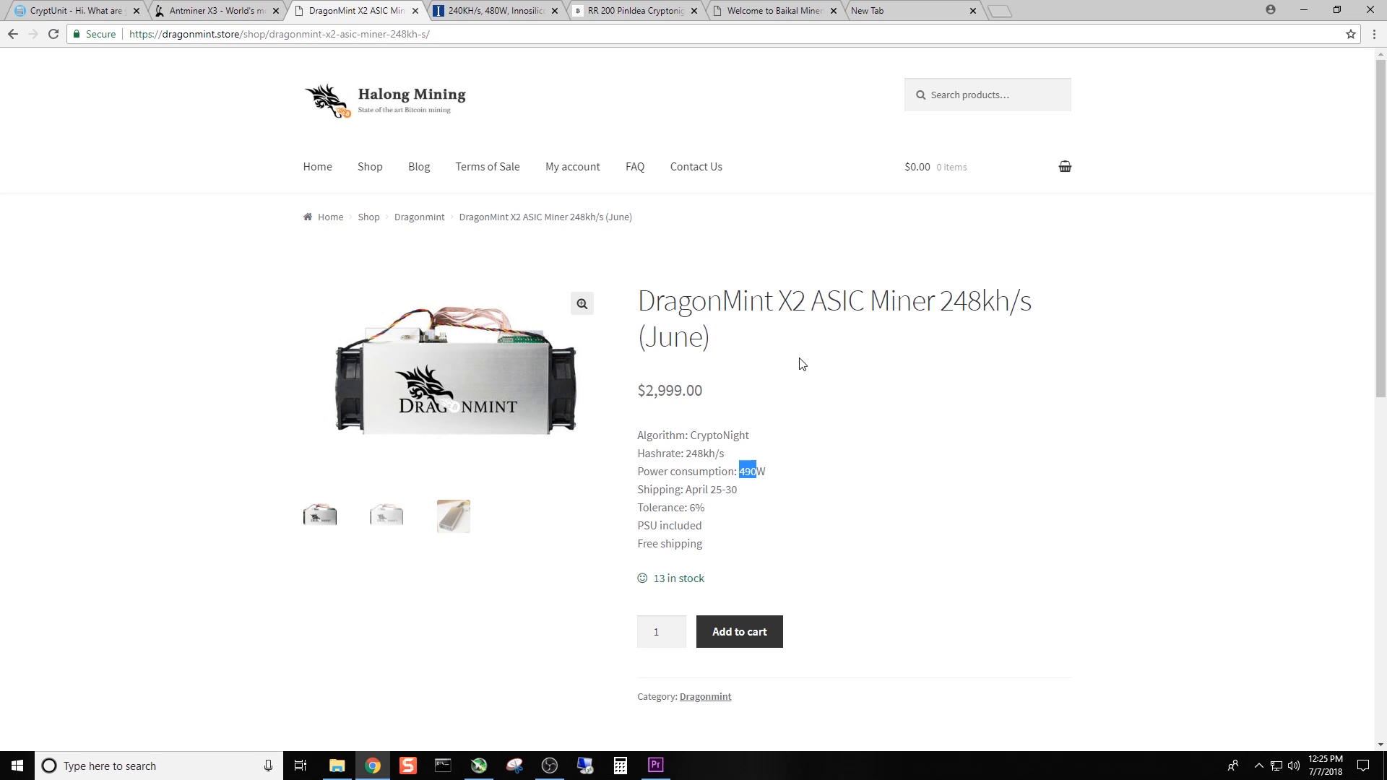
pyautogui.moveTo(854, 353)
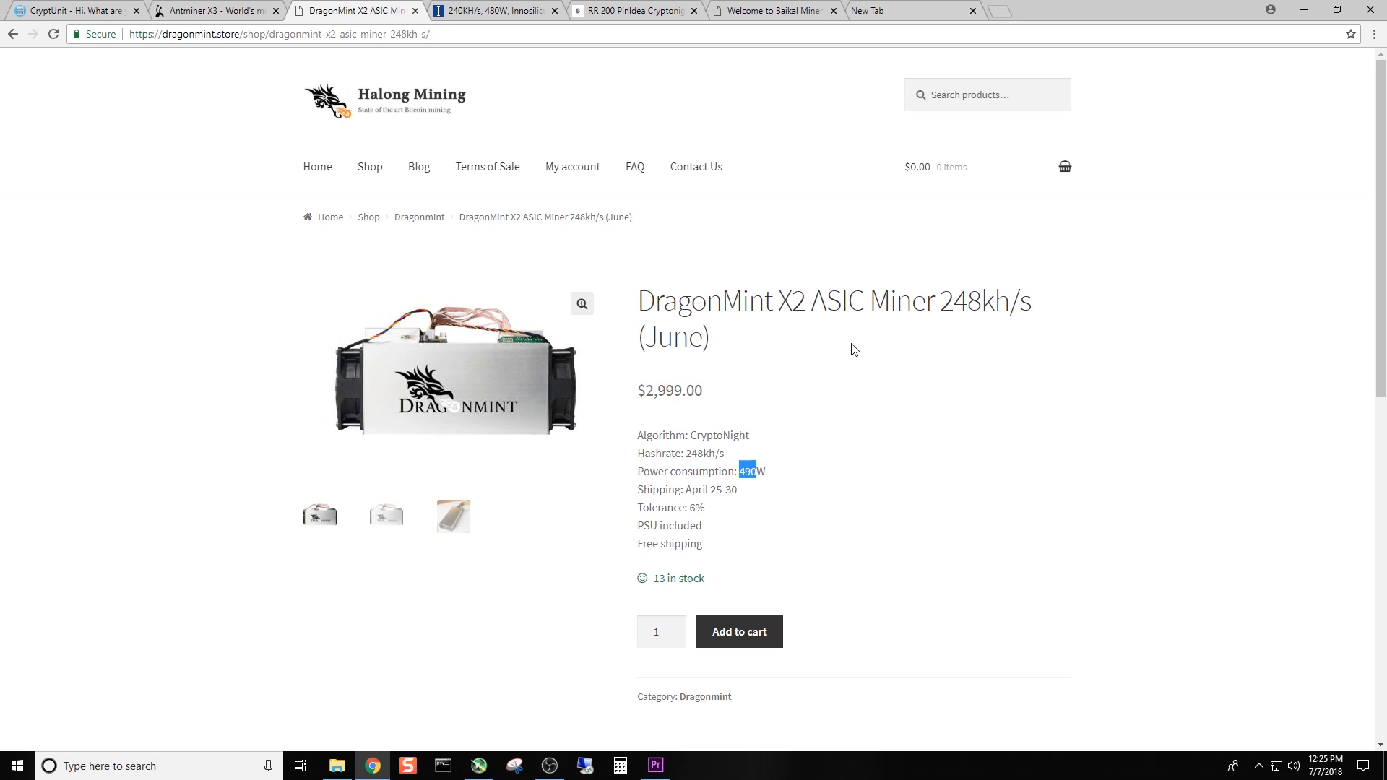
pyautogui.moveTo(861, 326)
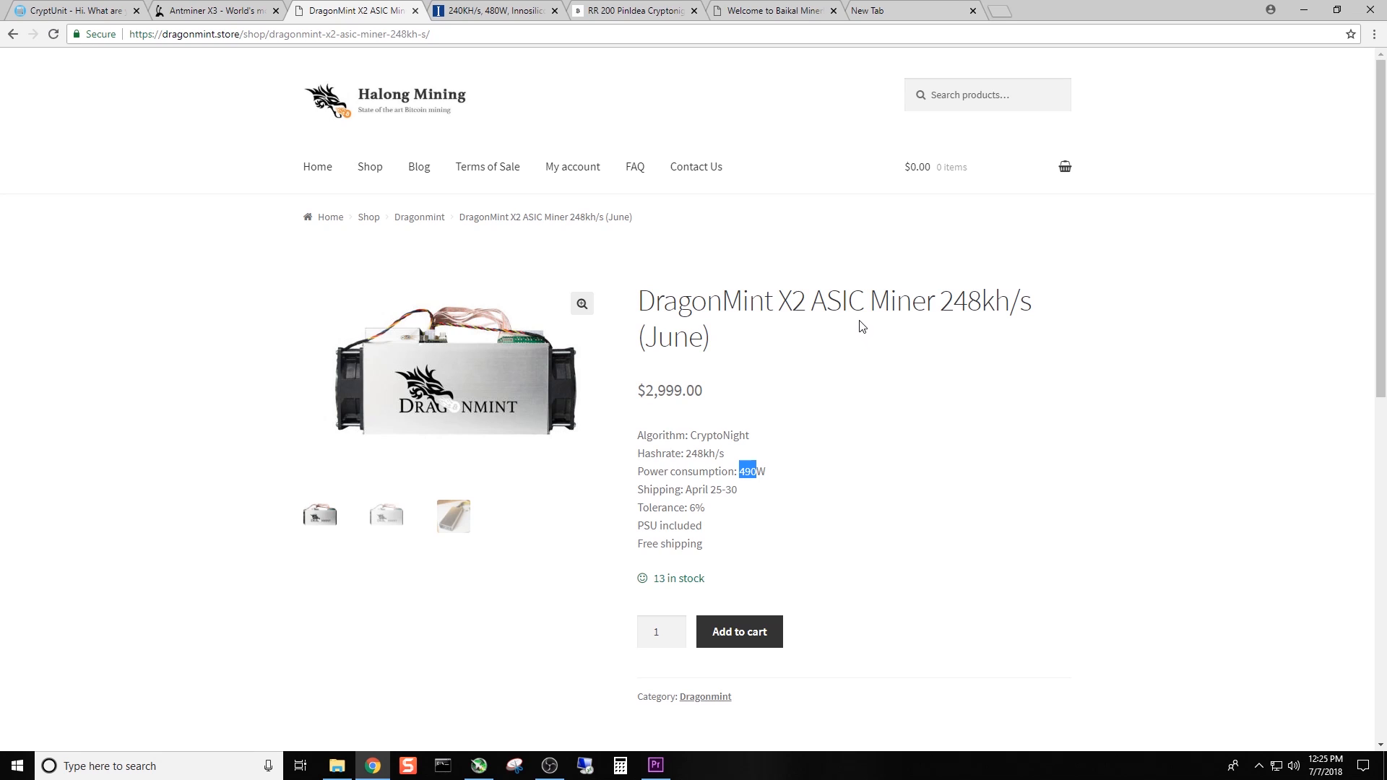
pyautogui.moveTo(793, 260)
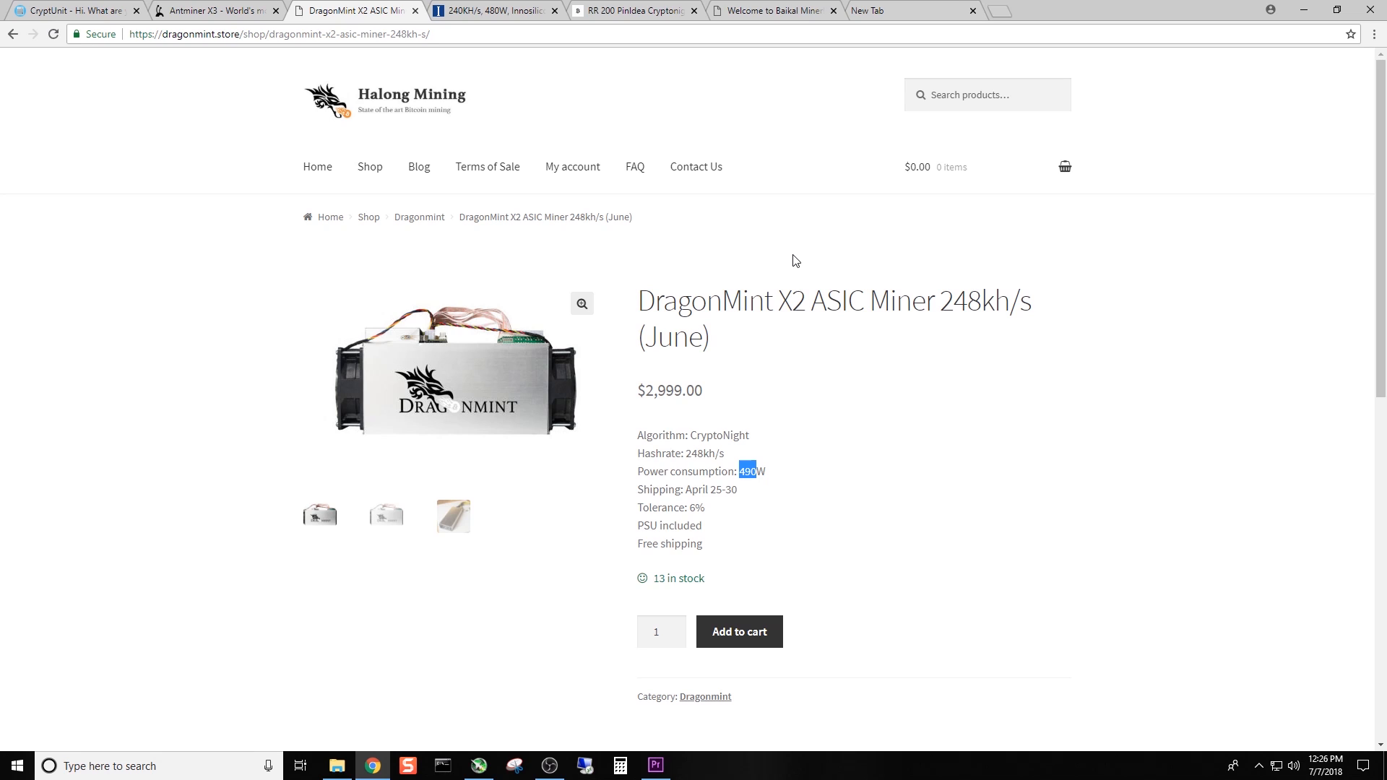
pyautogui.moveTo(755, 233)
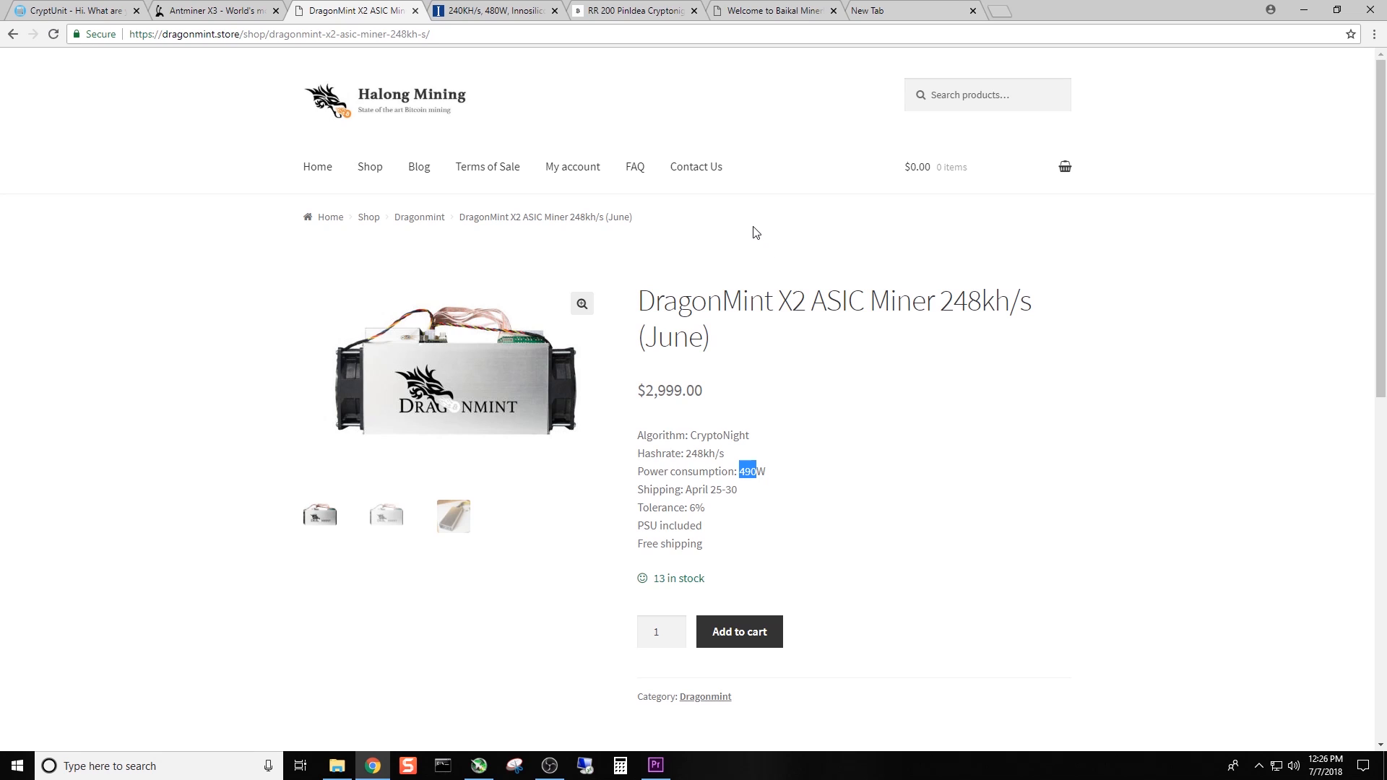
pyautogui.moveTo(745, 220)
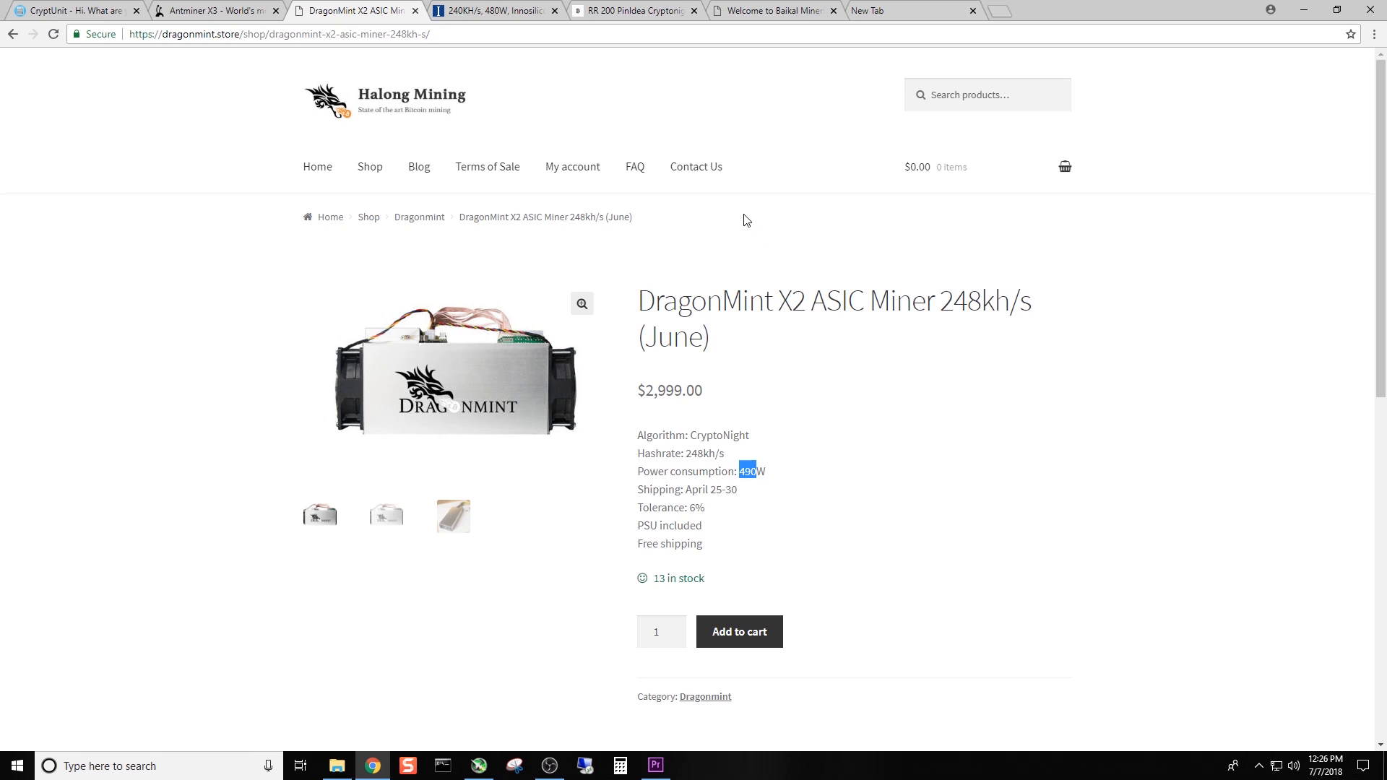
pyautogui.moveTo(679, 248)
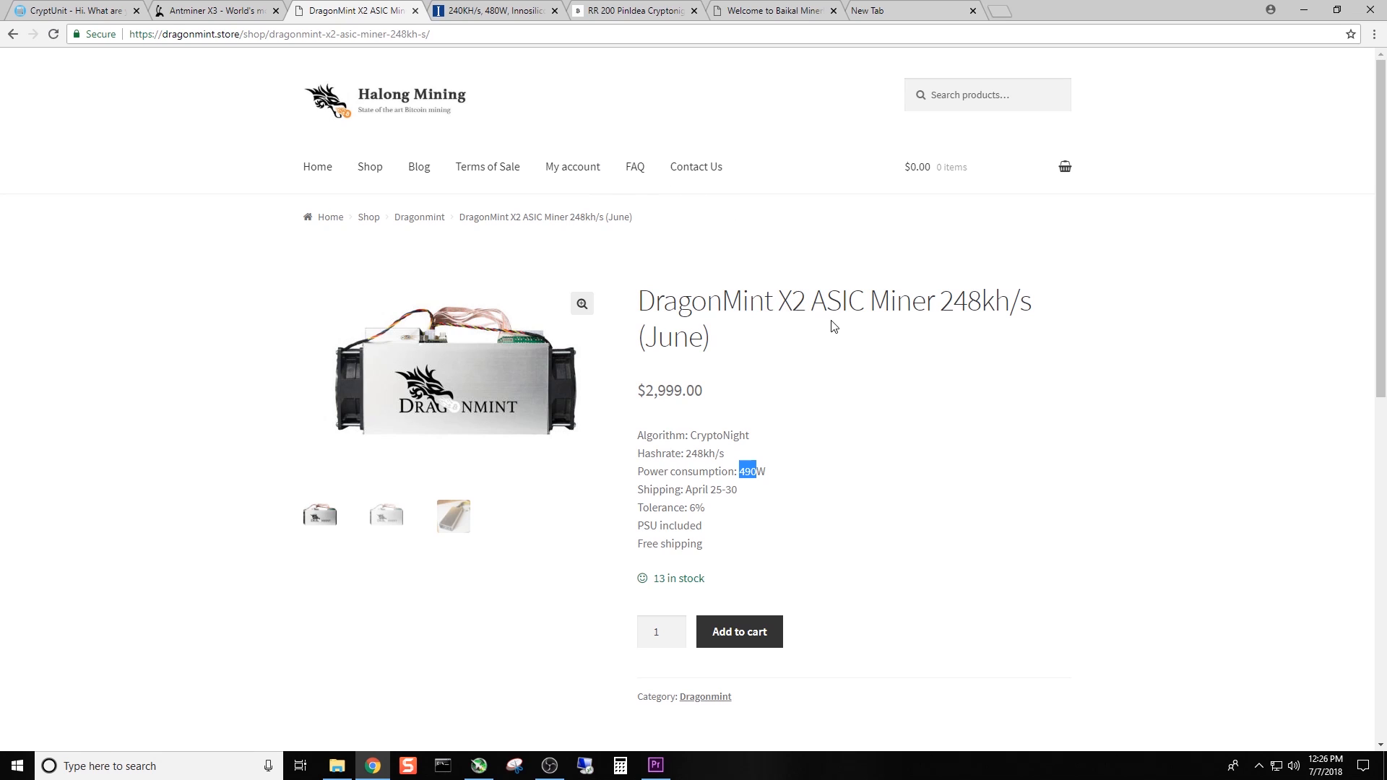
# - Scroll through the Innosilicon A8+ CryptoMaster article and highlight its 240KH/s hashrate
pyautogui.click(495, 11)
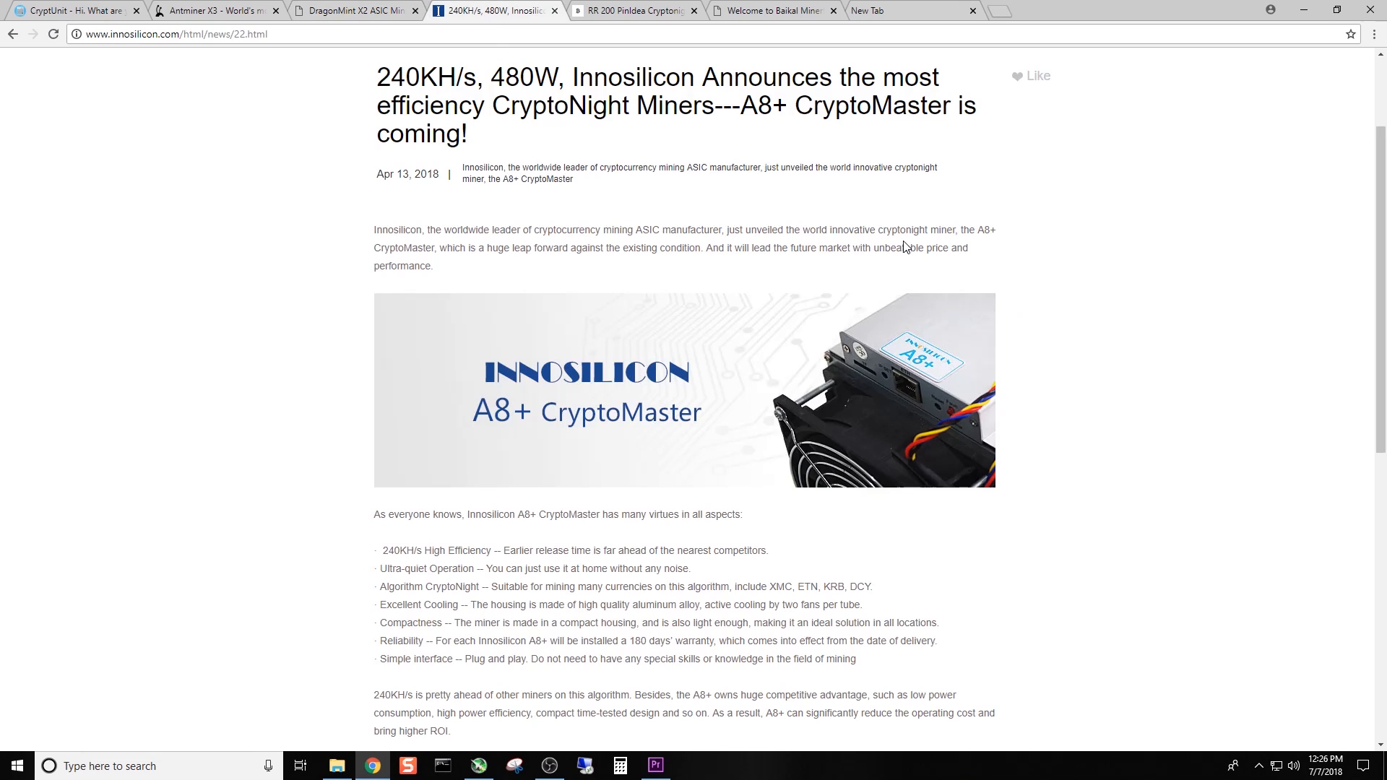
pyautogui.moveTo(884, 275)
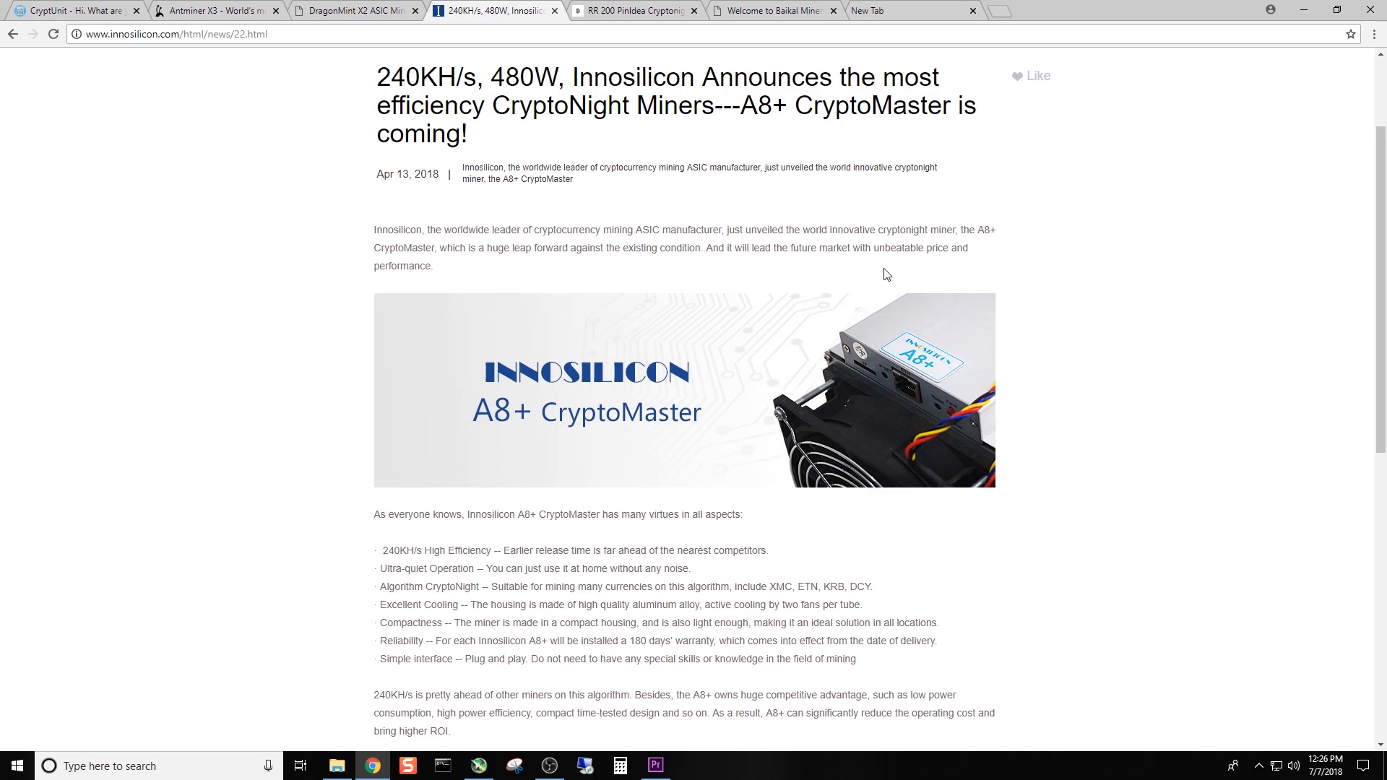
pyautogui.scroll(-3)
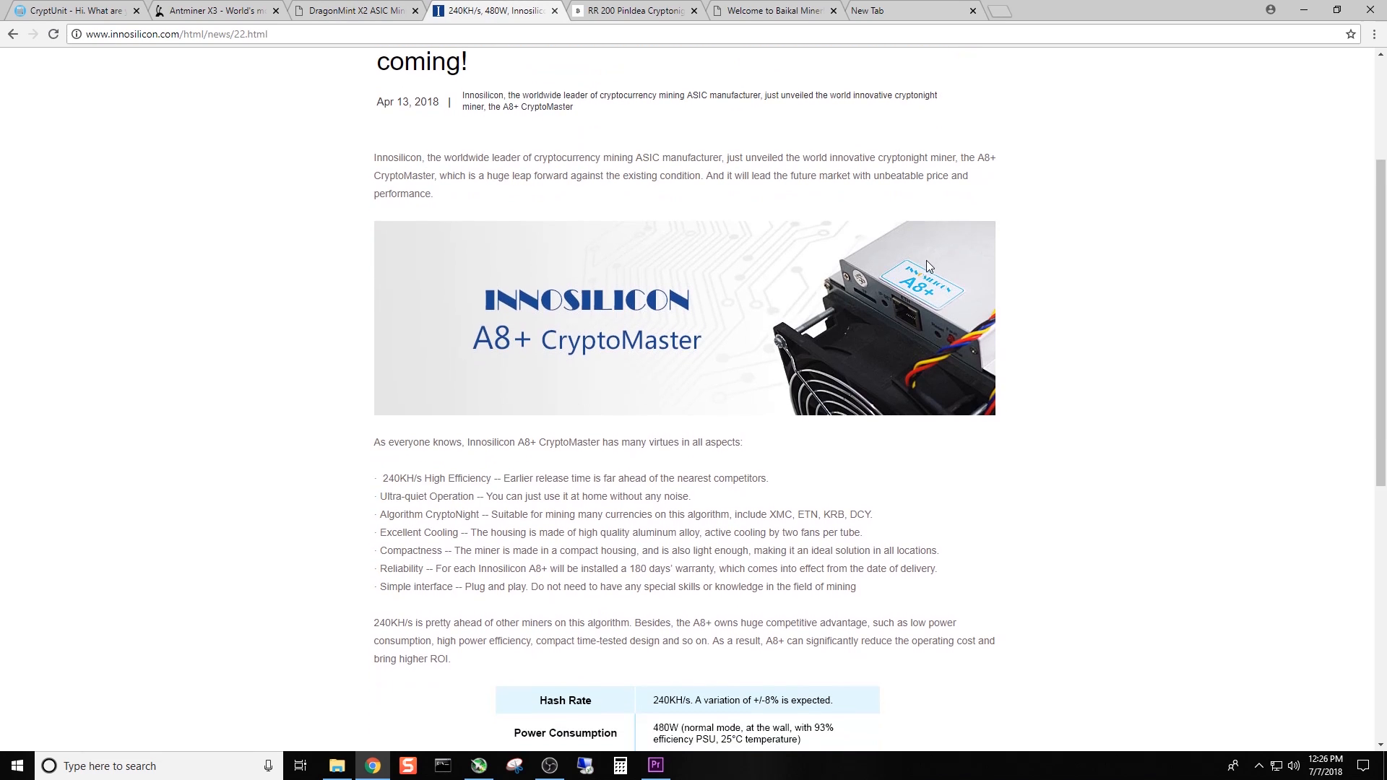
pyautogui.scroll(-3)
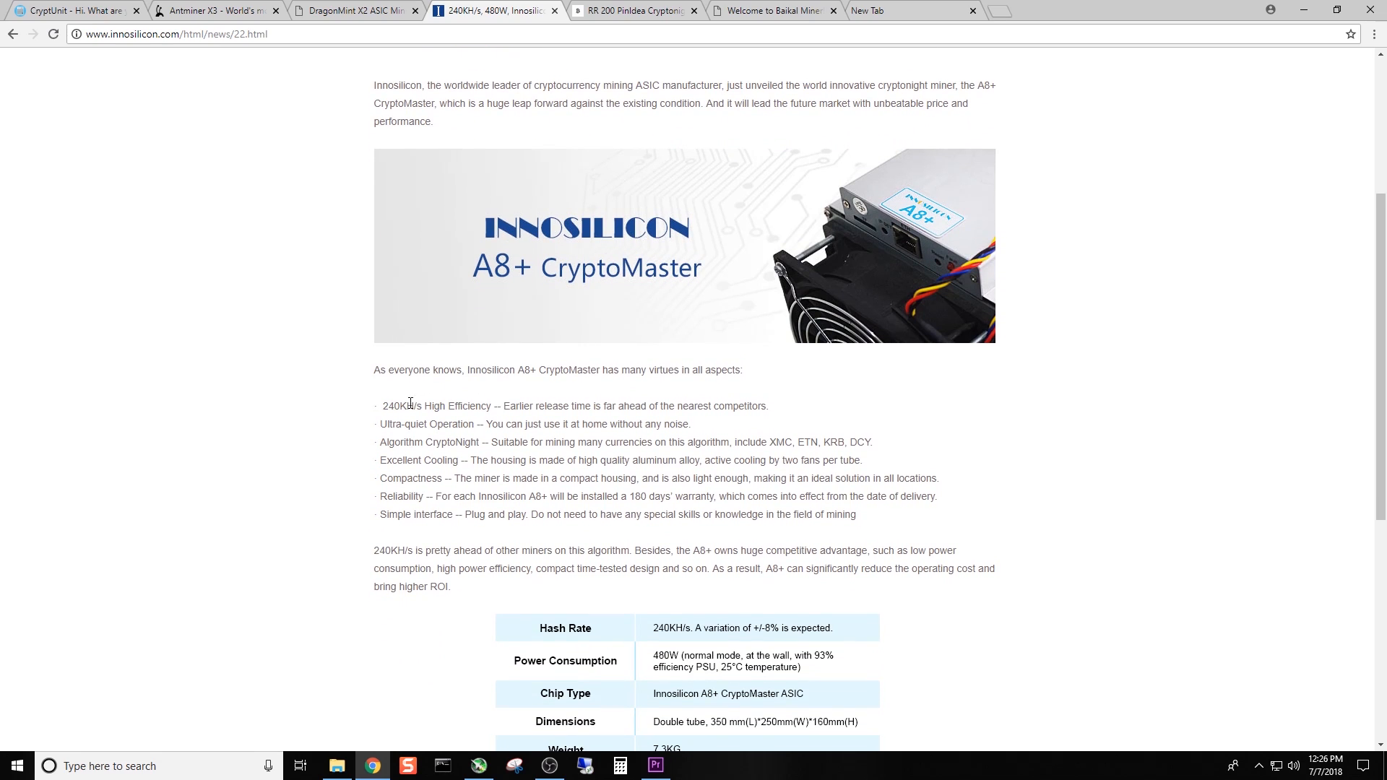
pyautogui.doubleClick(389, 406)
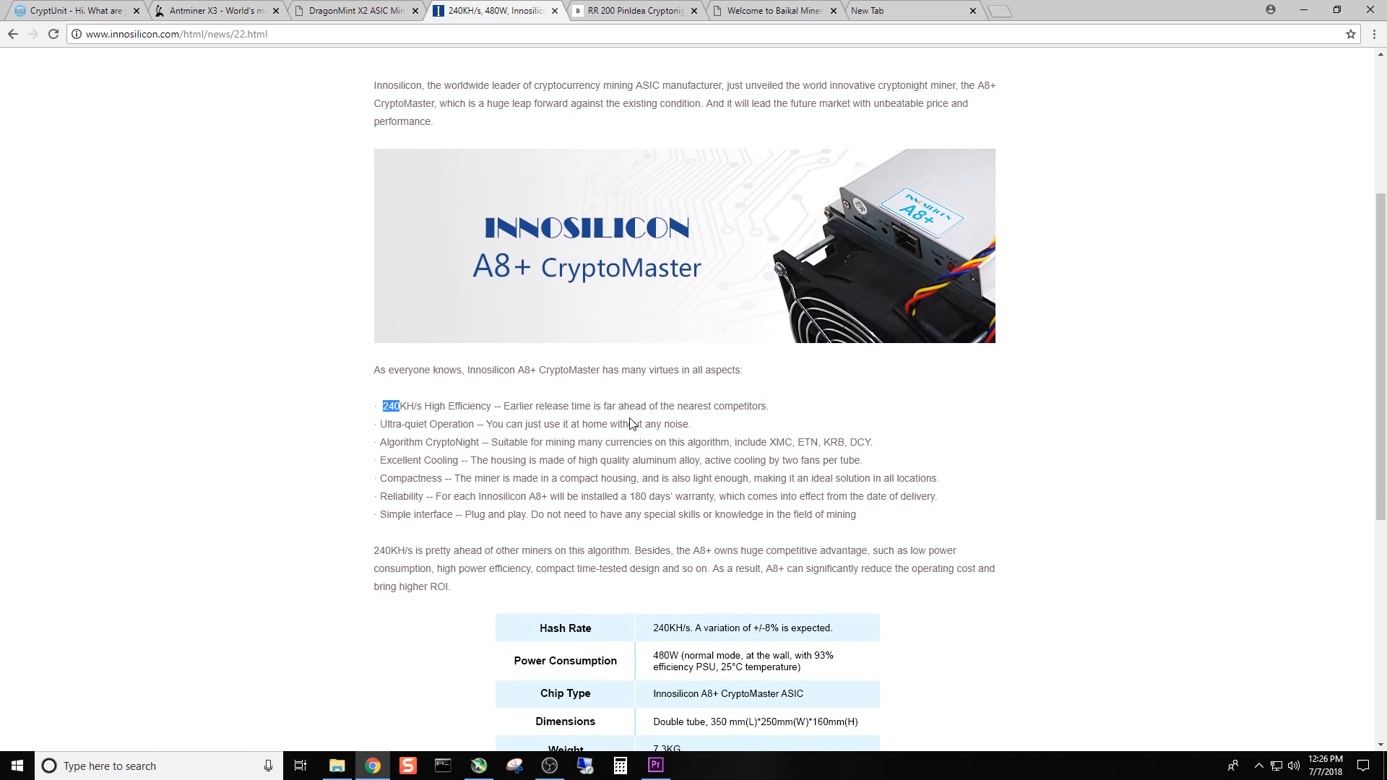
pyautogui.scroll(-3)
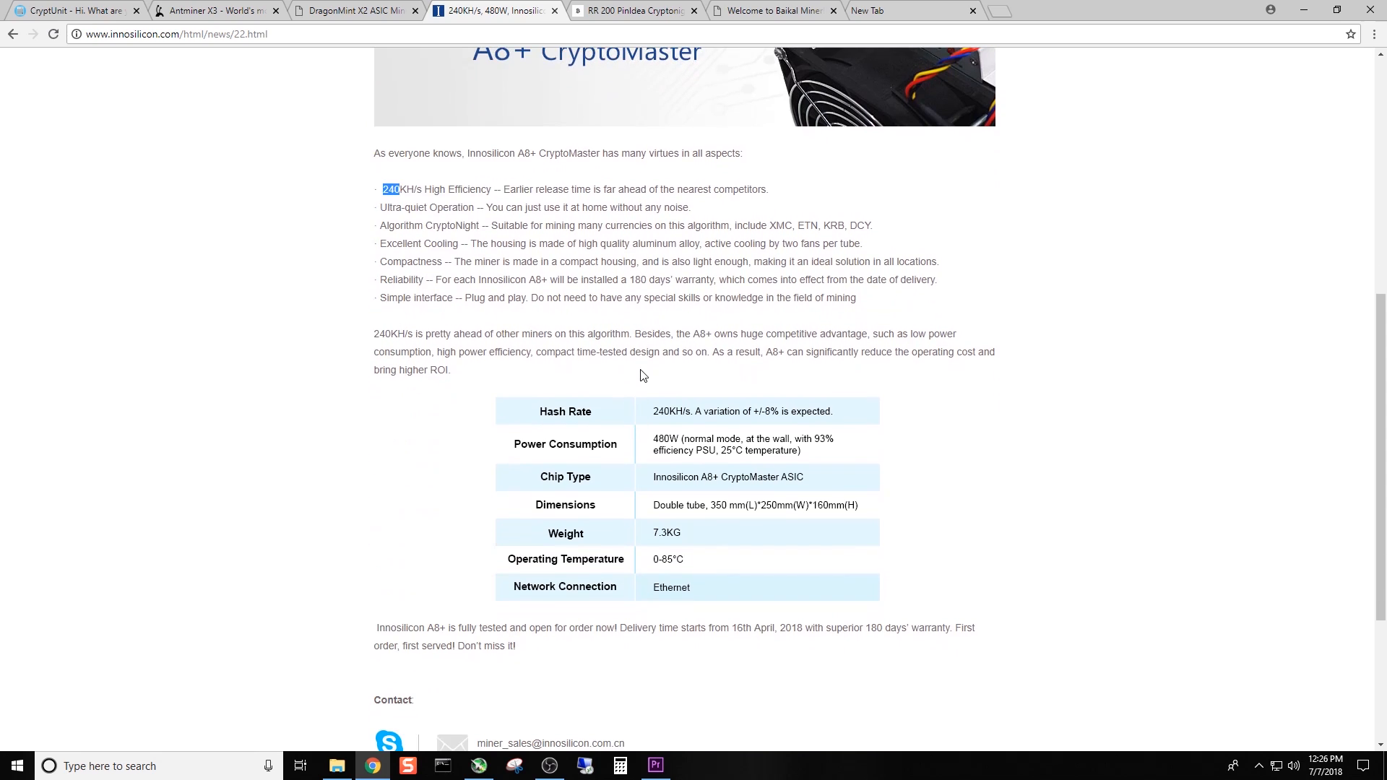
pyautogui.moveTo(701, 484)
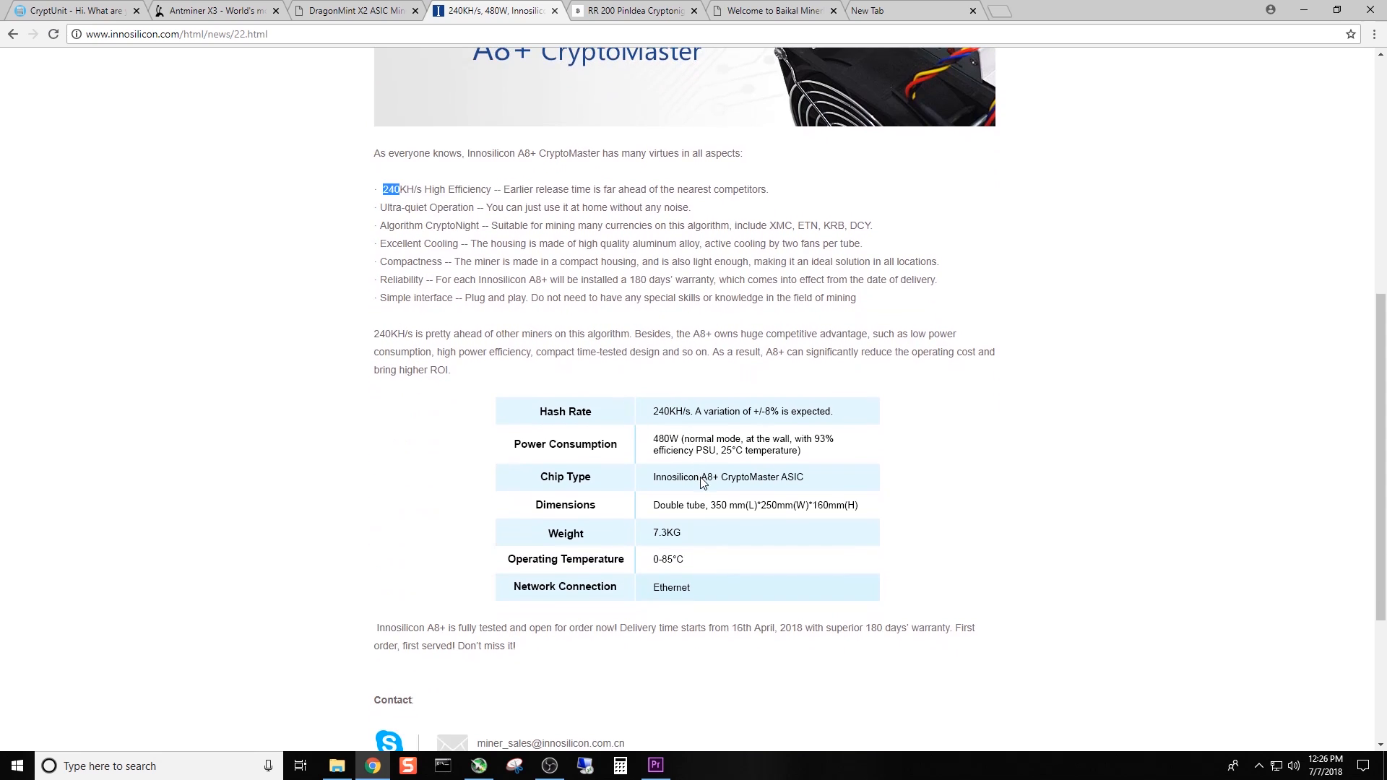
pyautogui.moveTo(694, 517)
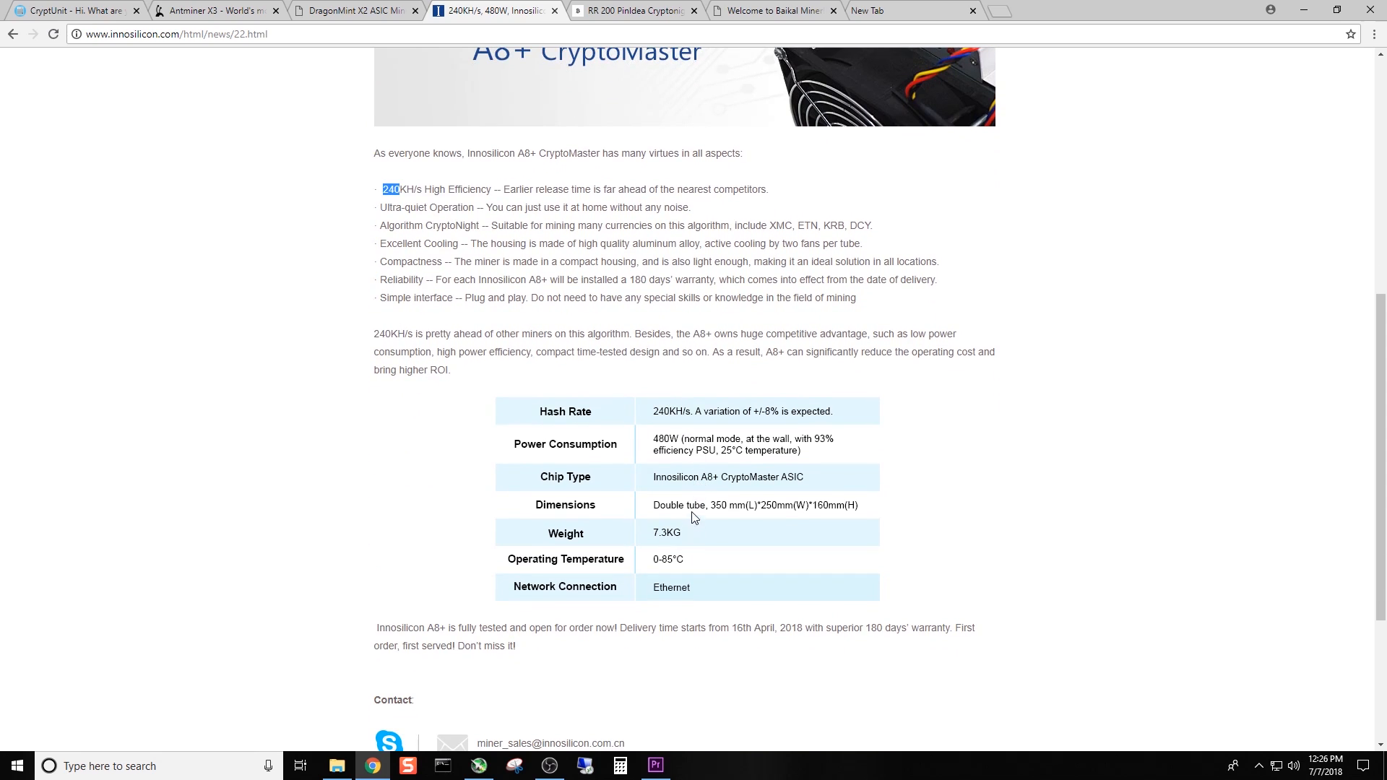
pyautogui.moveTo(694, 451)
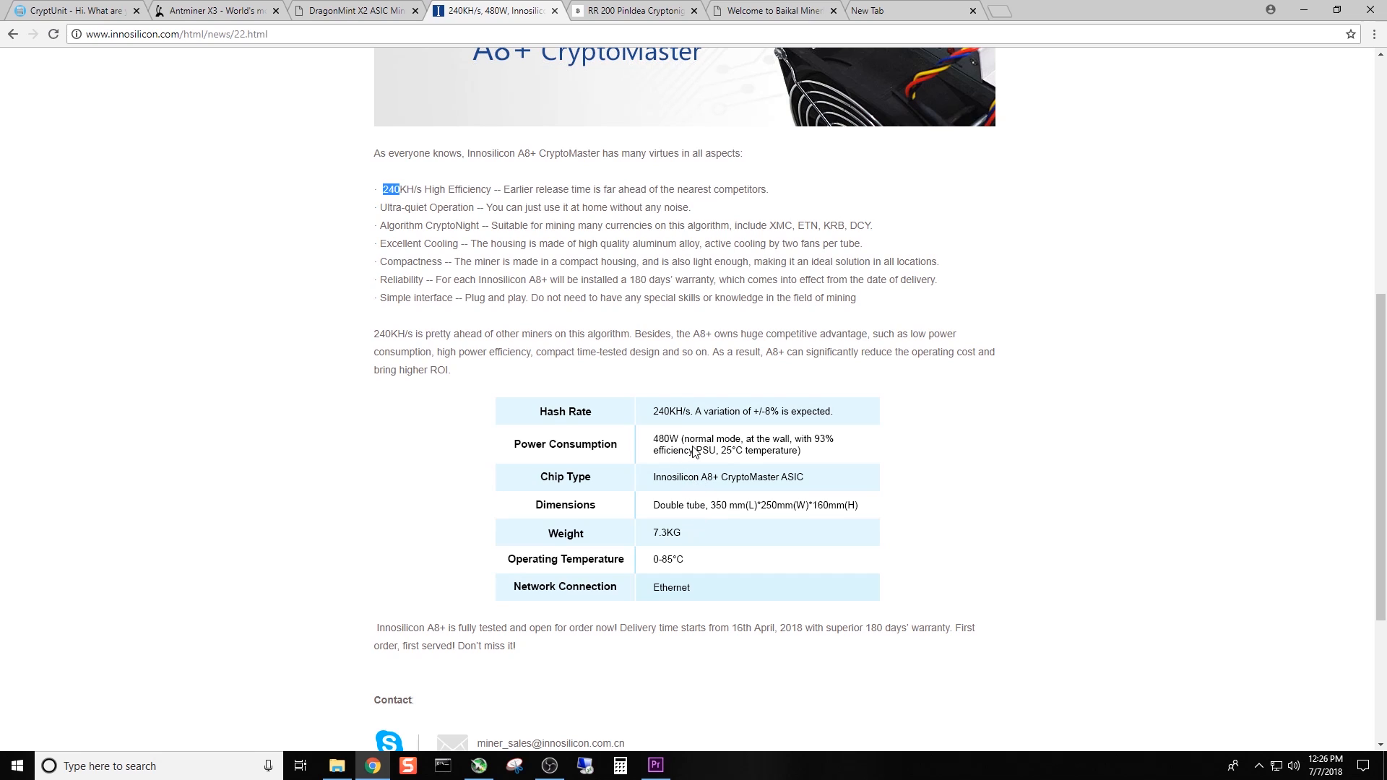
pyautogui.moveTo(788, 450)
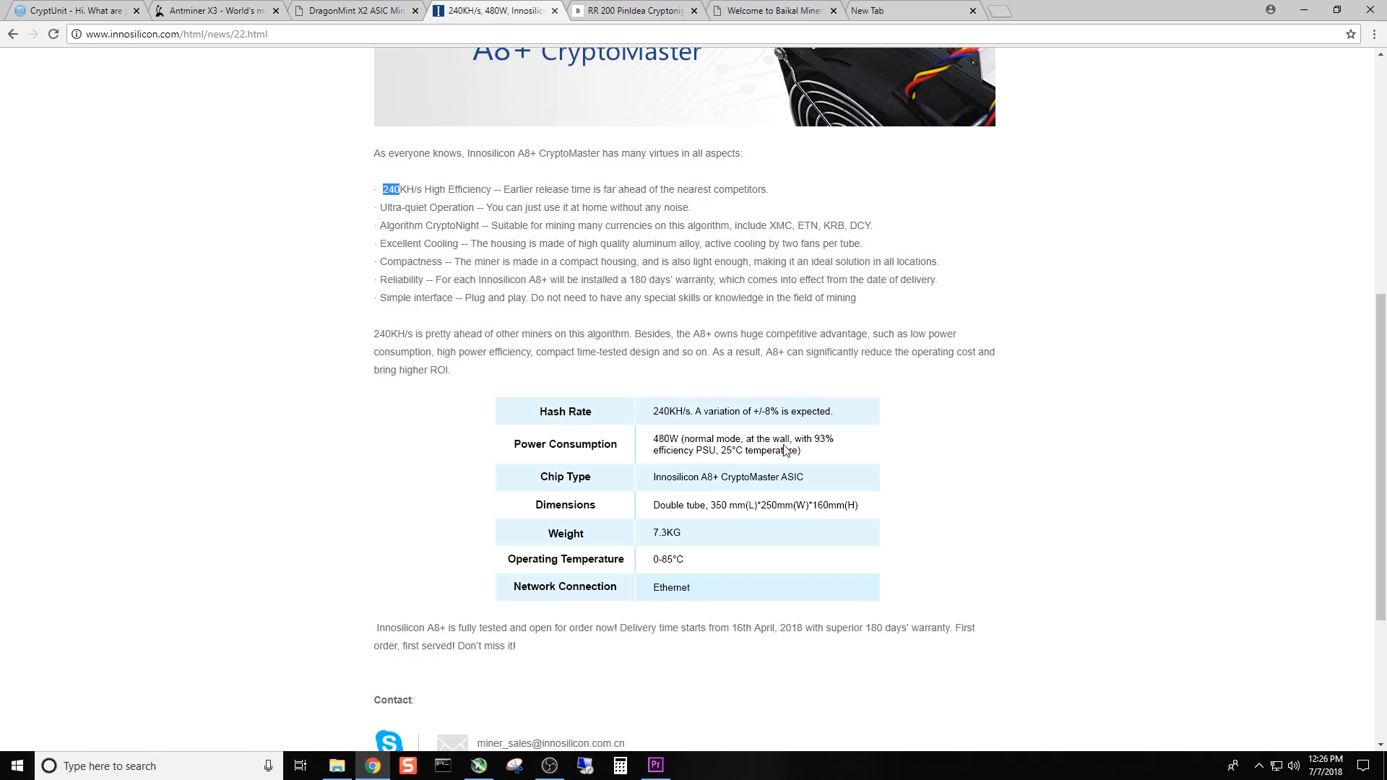
pyautogui.moveTo(692, 472)
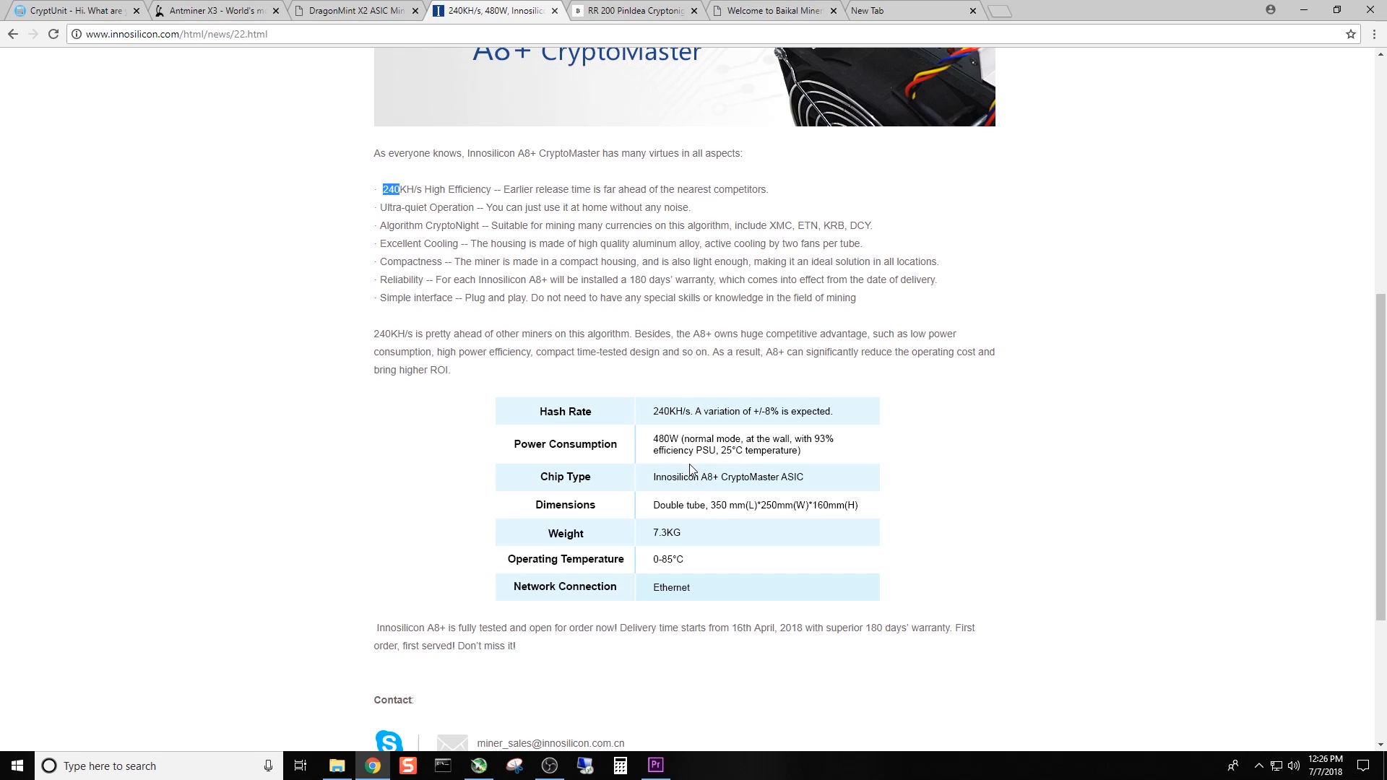
pyautogui.scroll(3)
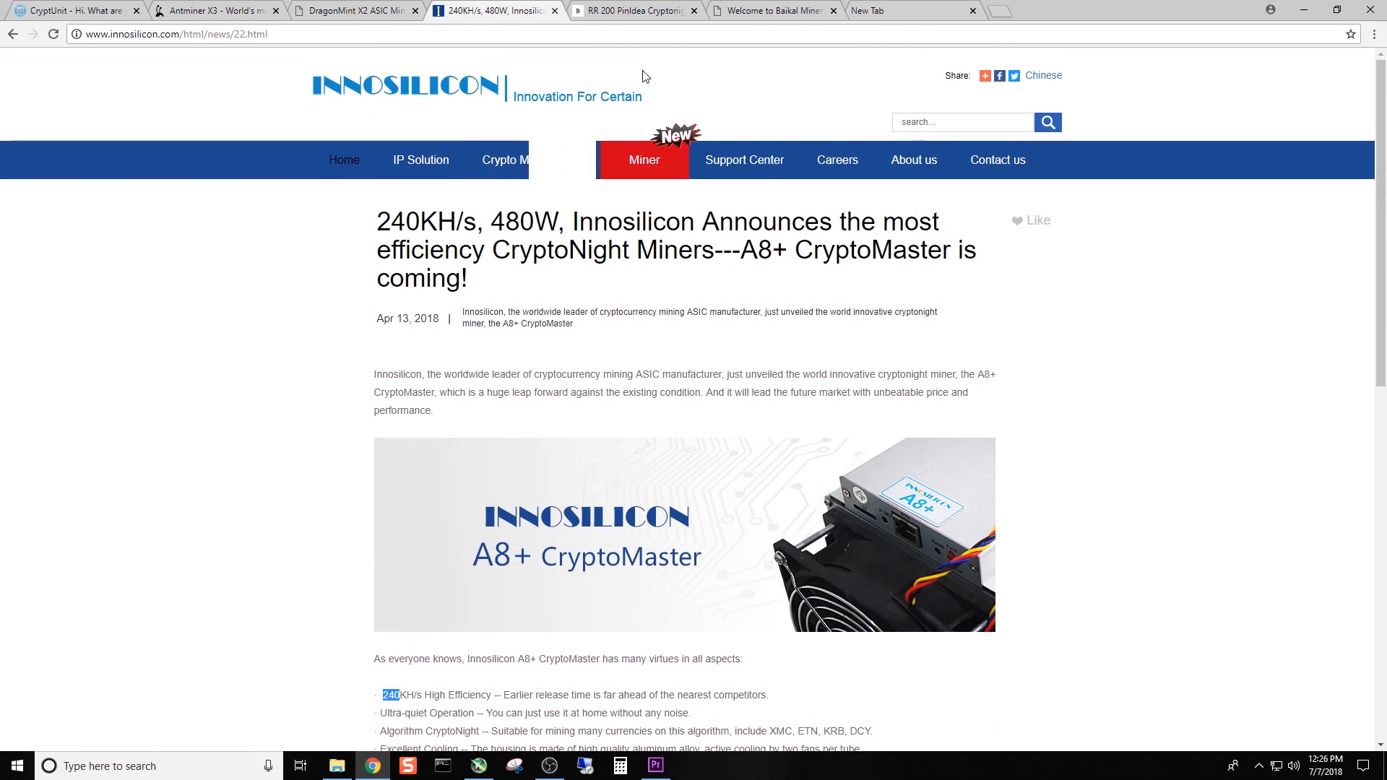
pyautogui.click(633, 11)
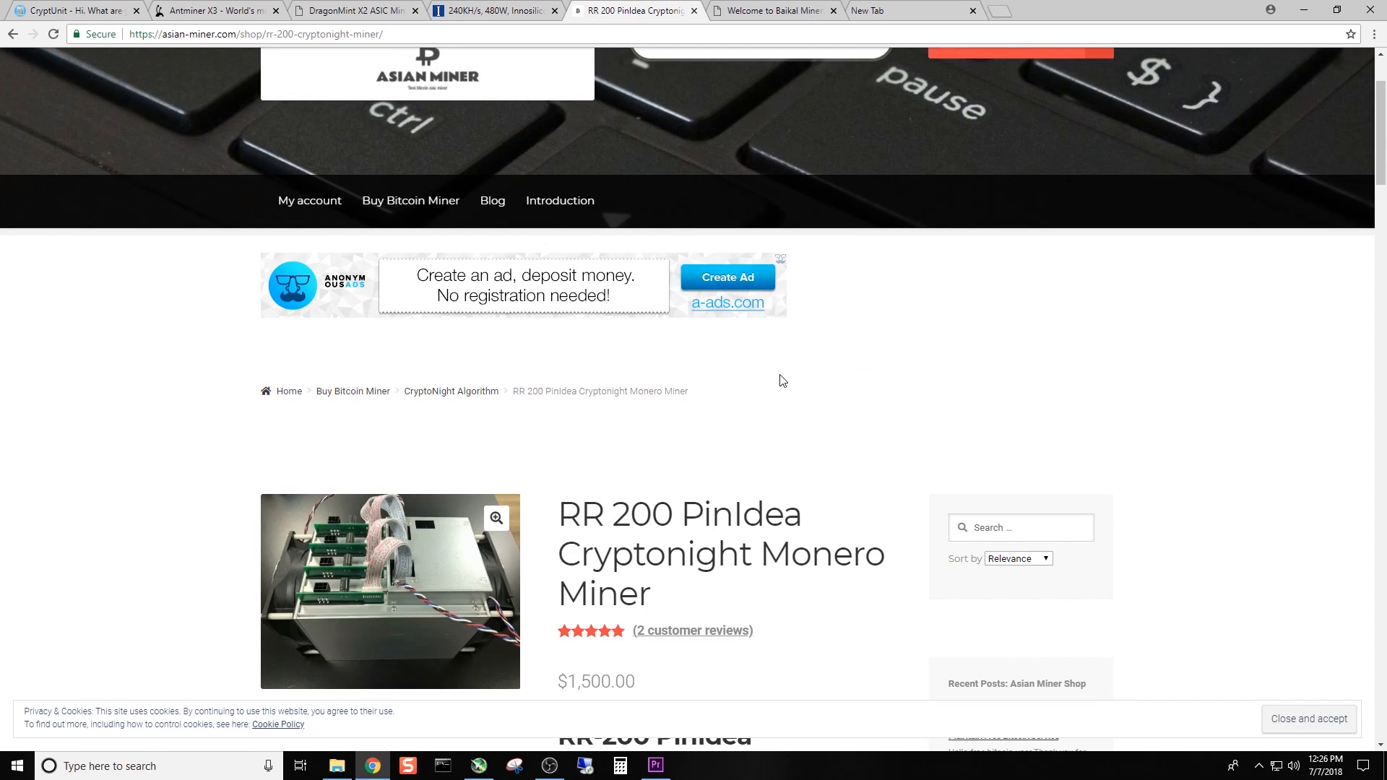
pyautogui.scroll(-3)
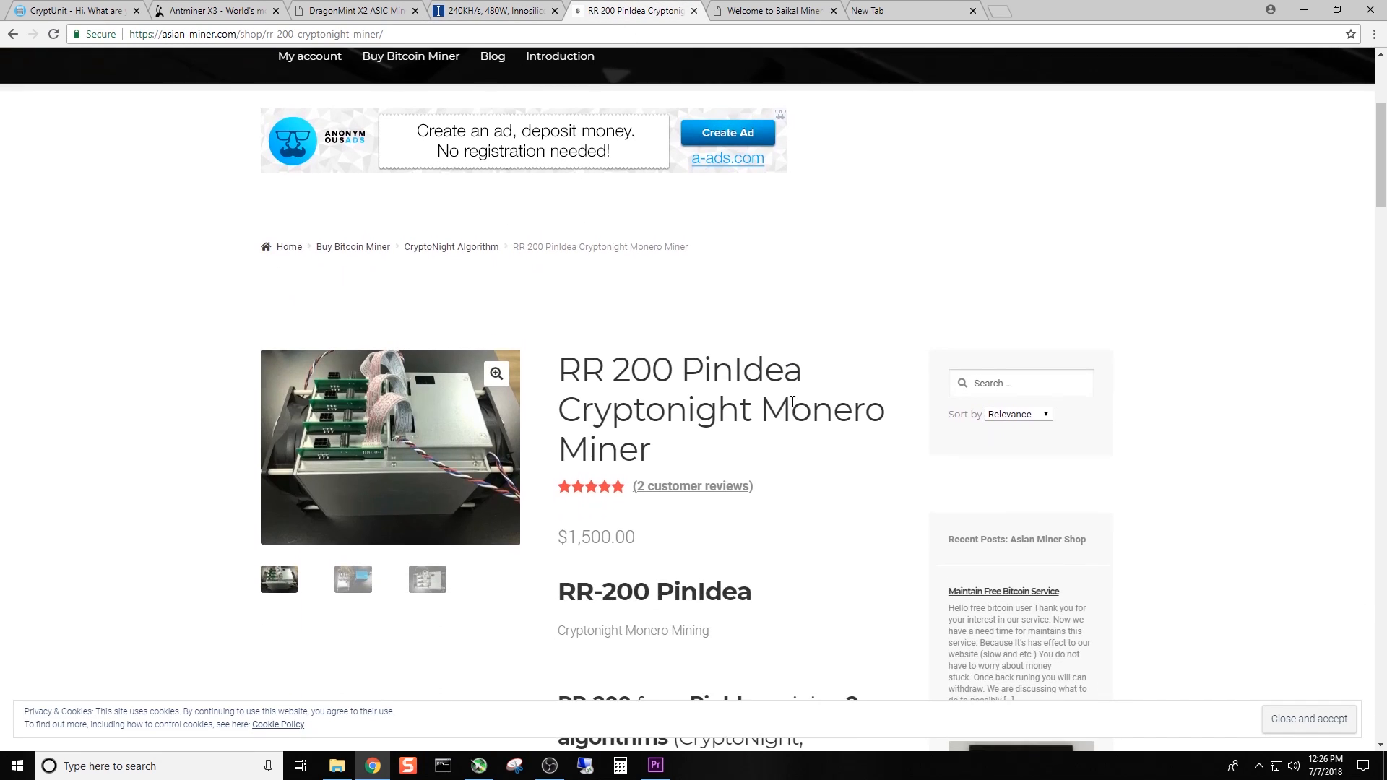
pyautogui.scroll(-3)
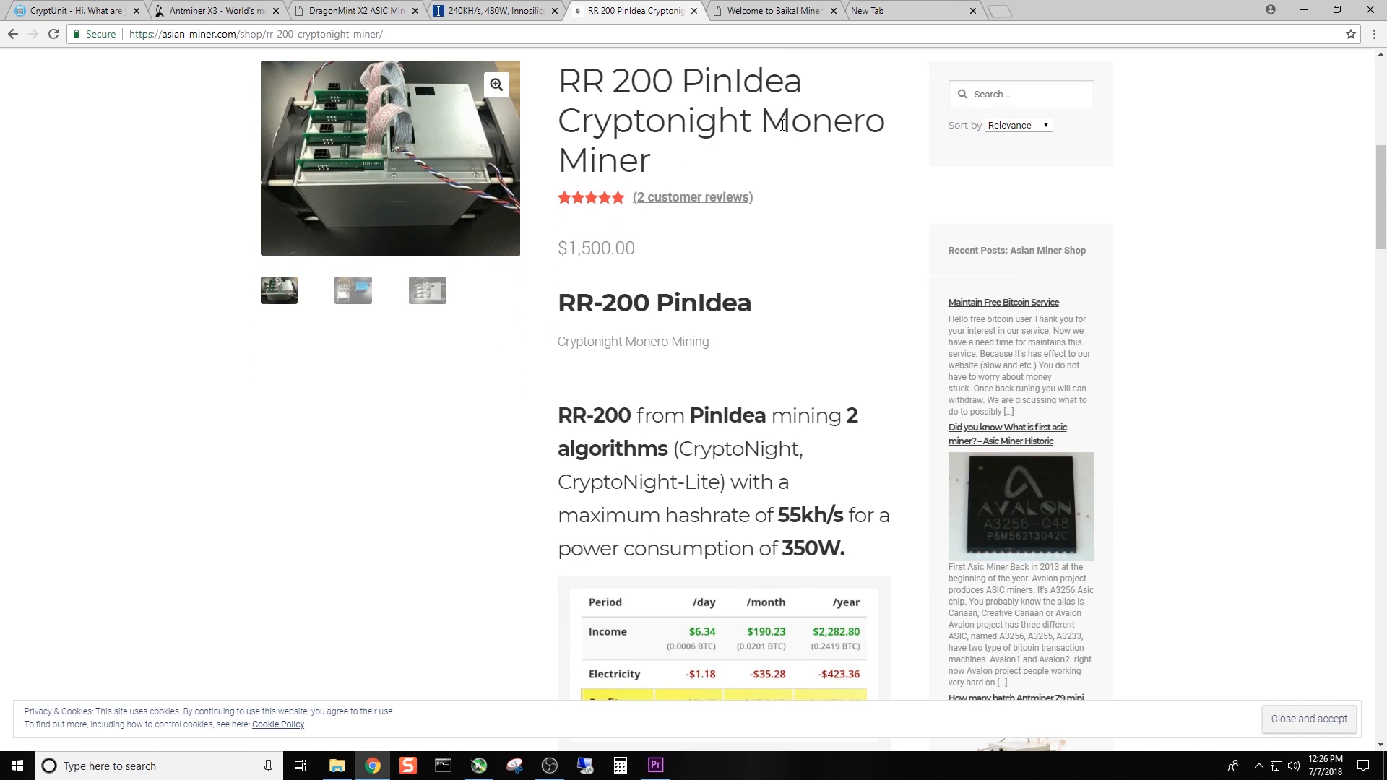
pyautogui.doubleClick(820, 120)
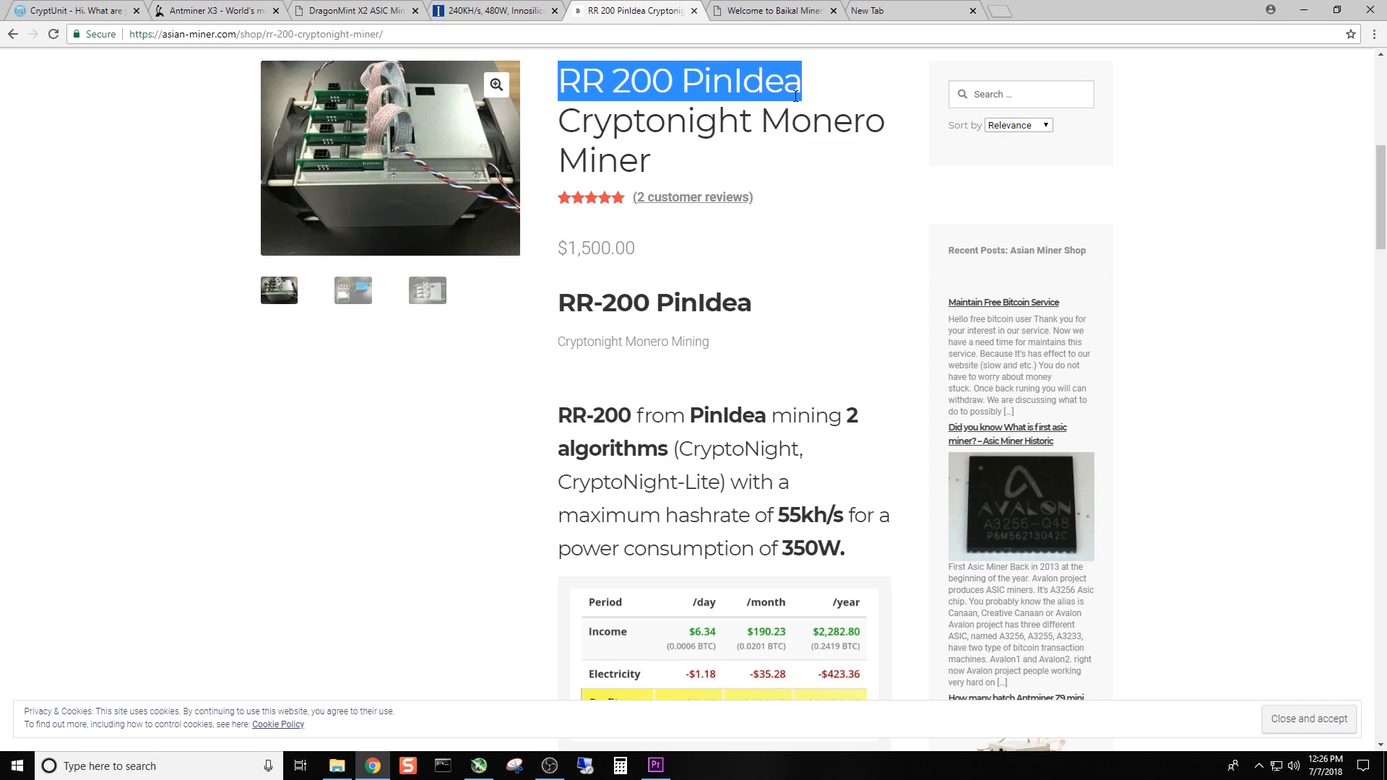
pyautogui.scroll(-3)
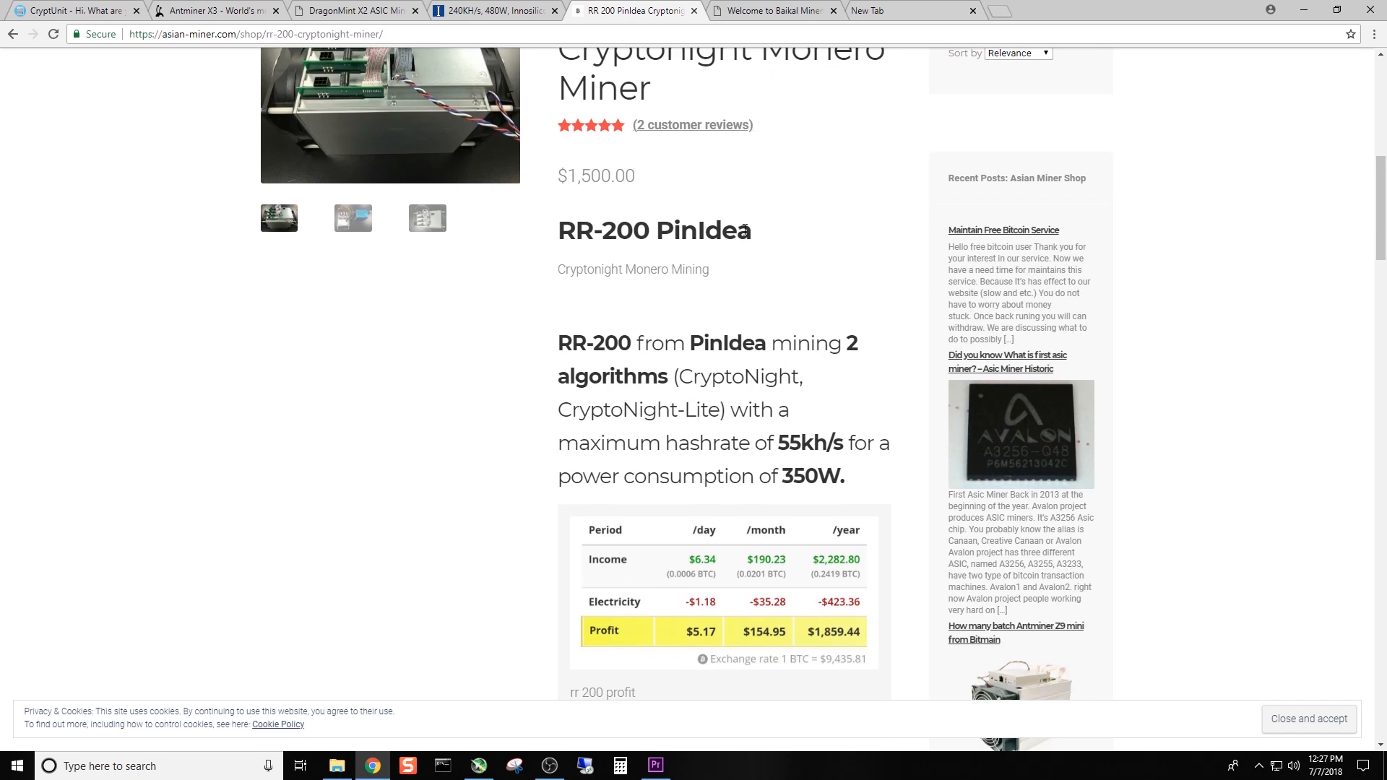
pyautogui.scroll(-3)
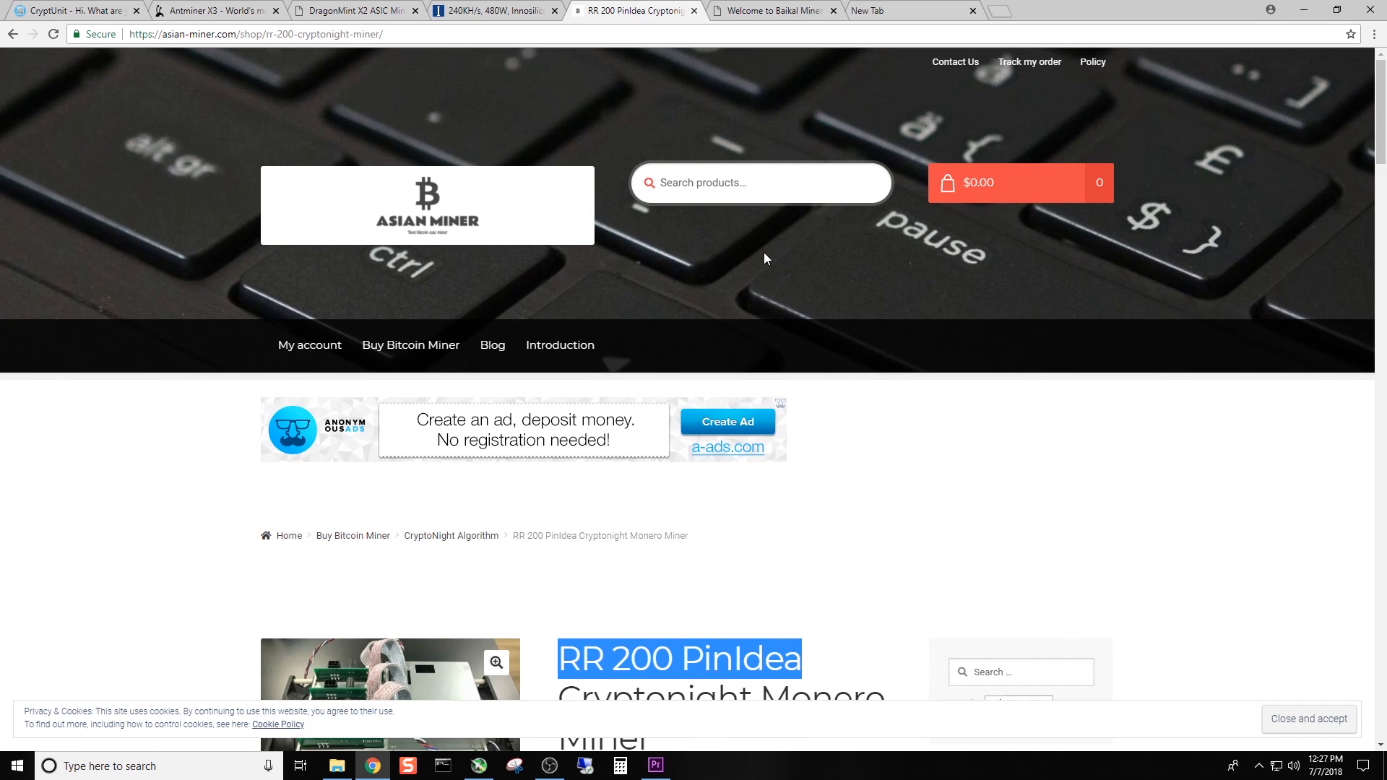
pyautogui.scroll(-3)
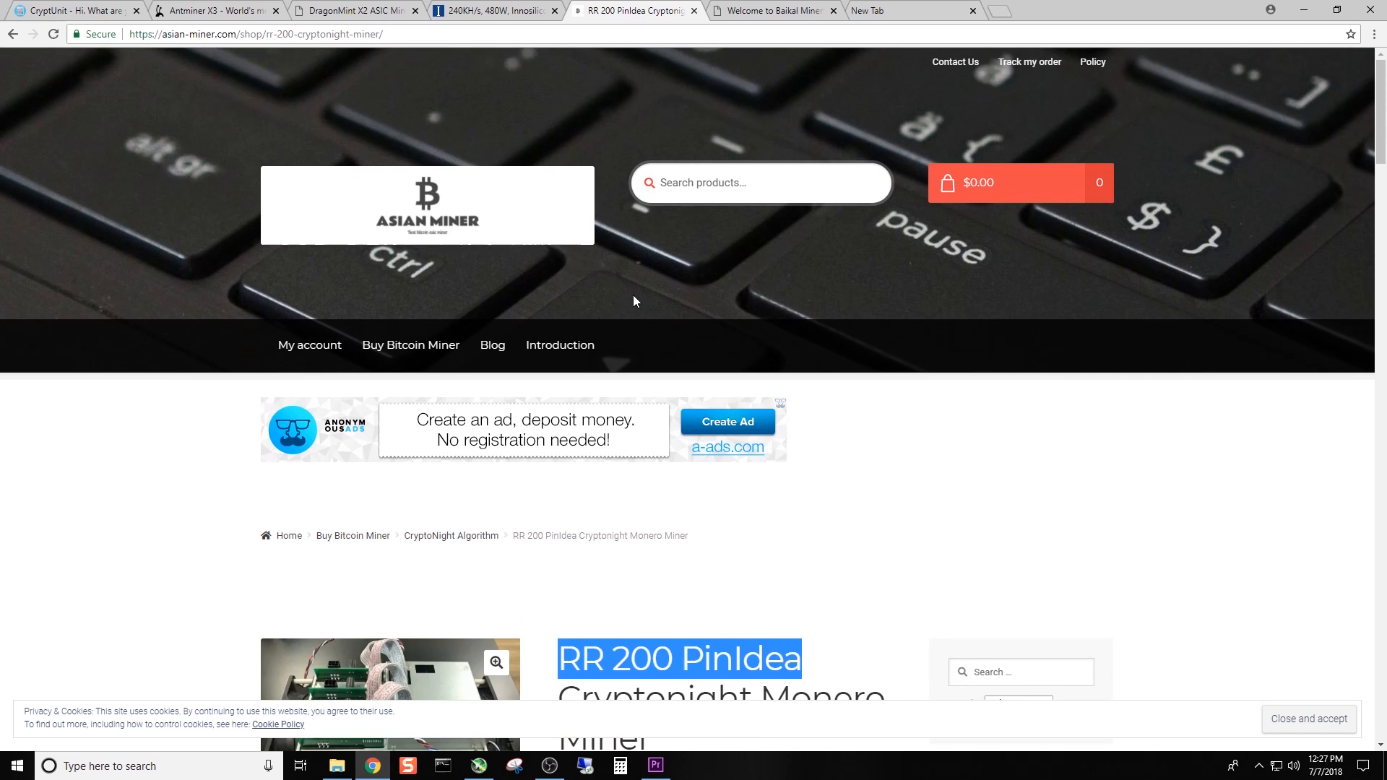
pyautogui.moveTo(637, 310)
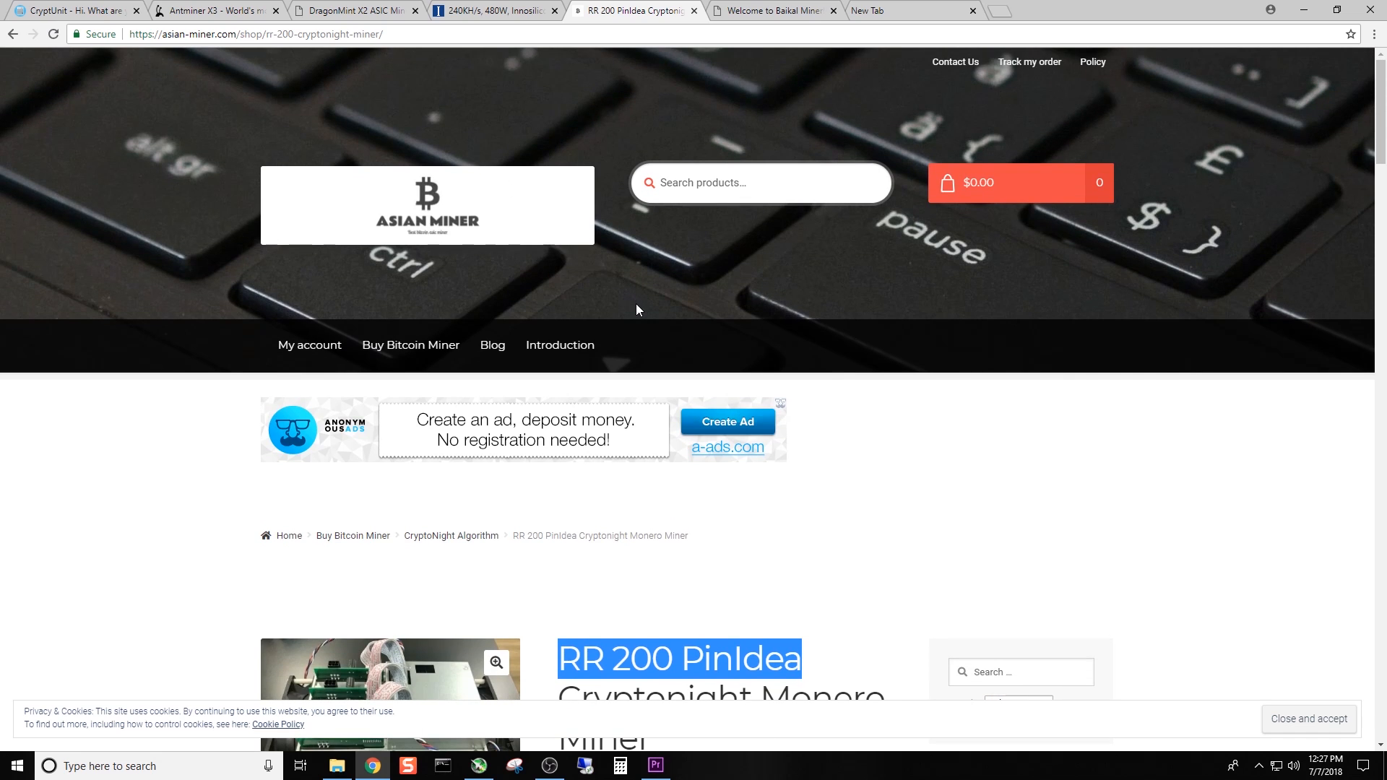
pyautogui.scroll(-3)
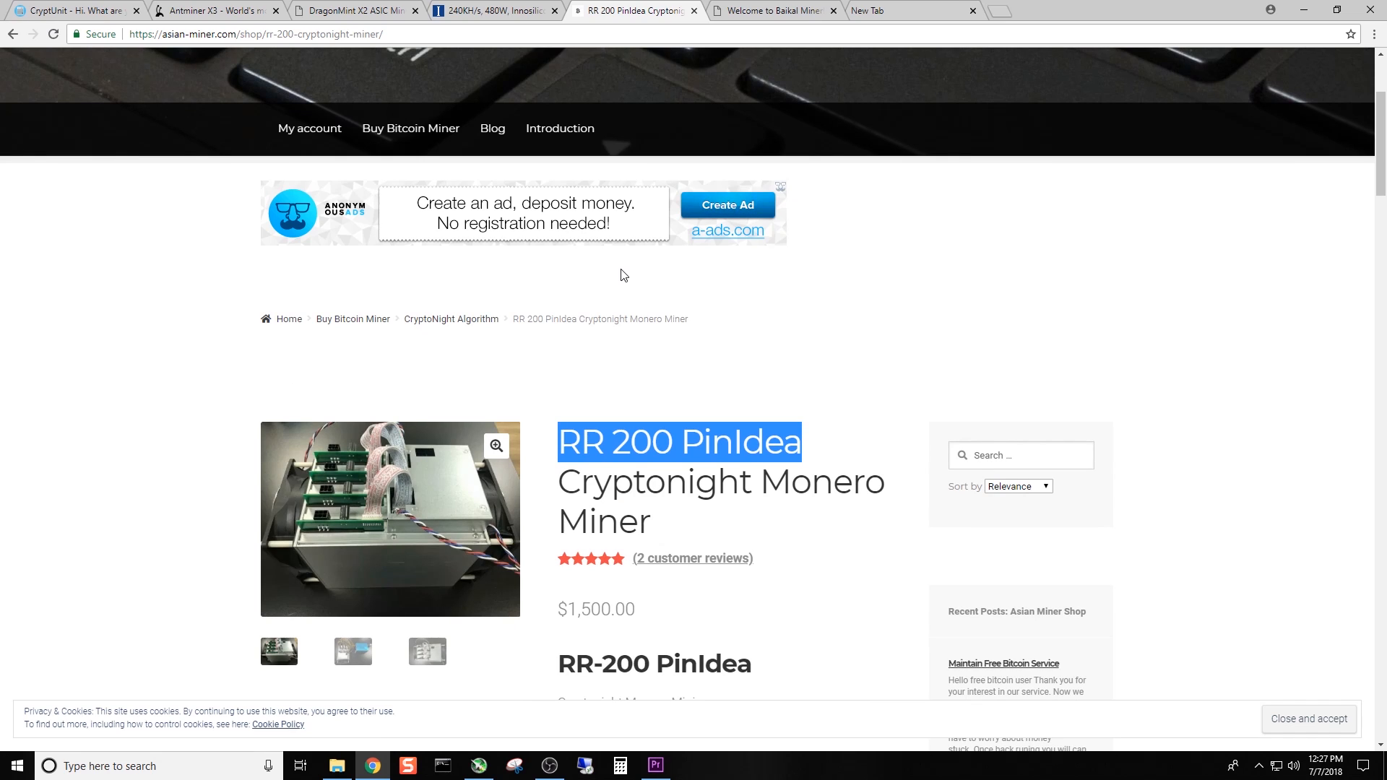
pyautogui.scroll(-3)
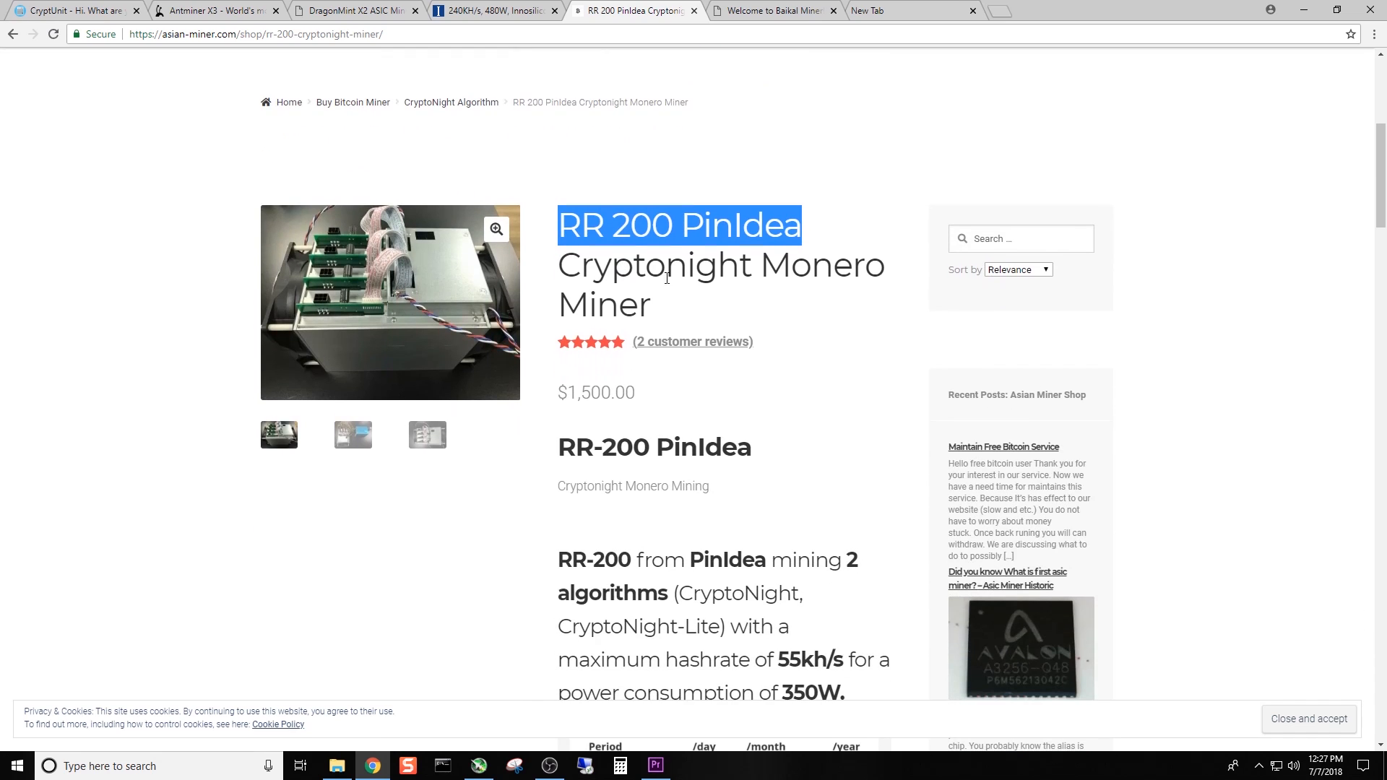
pyautogui.moveTo(681, 286)
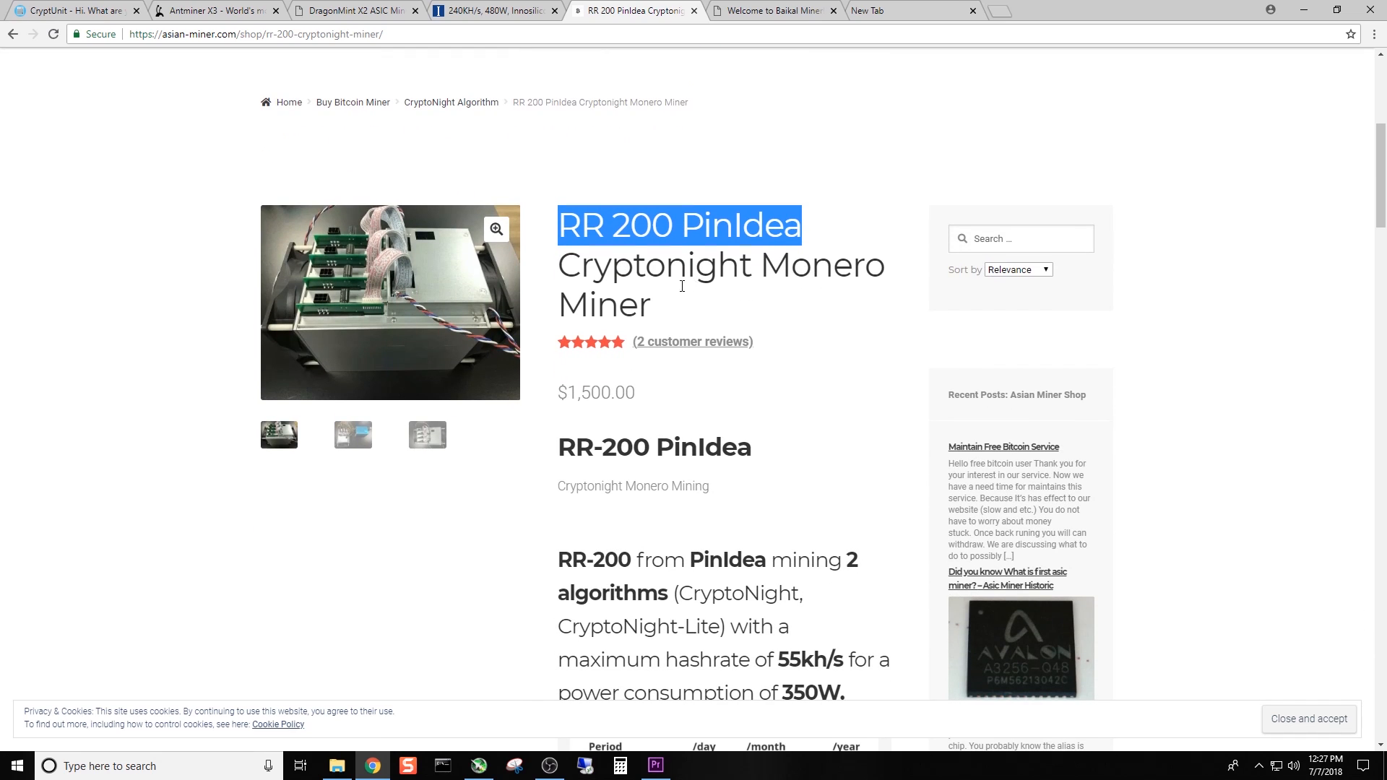
pyautogui.click(678, 315)
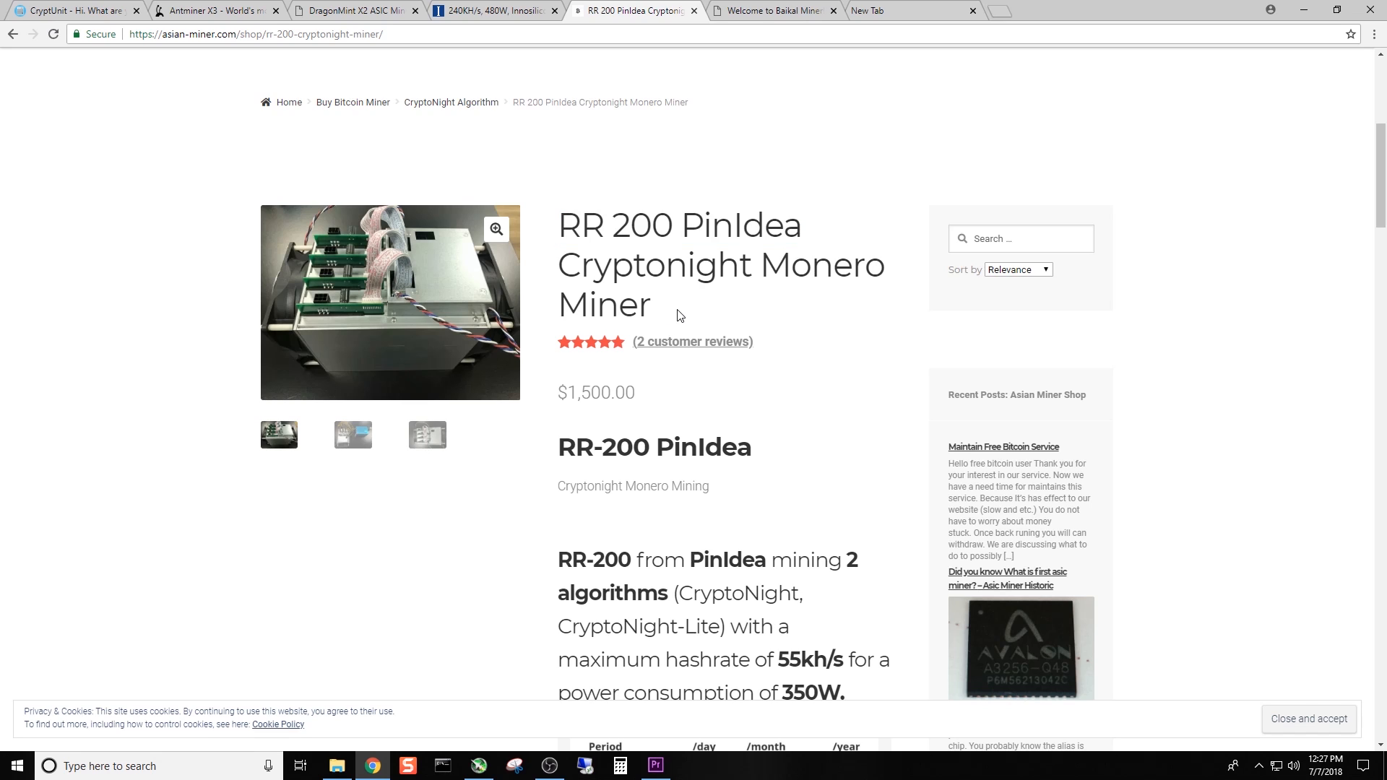
pyautogui.scroll(-3)
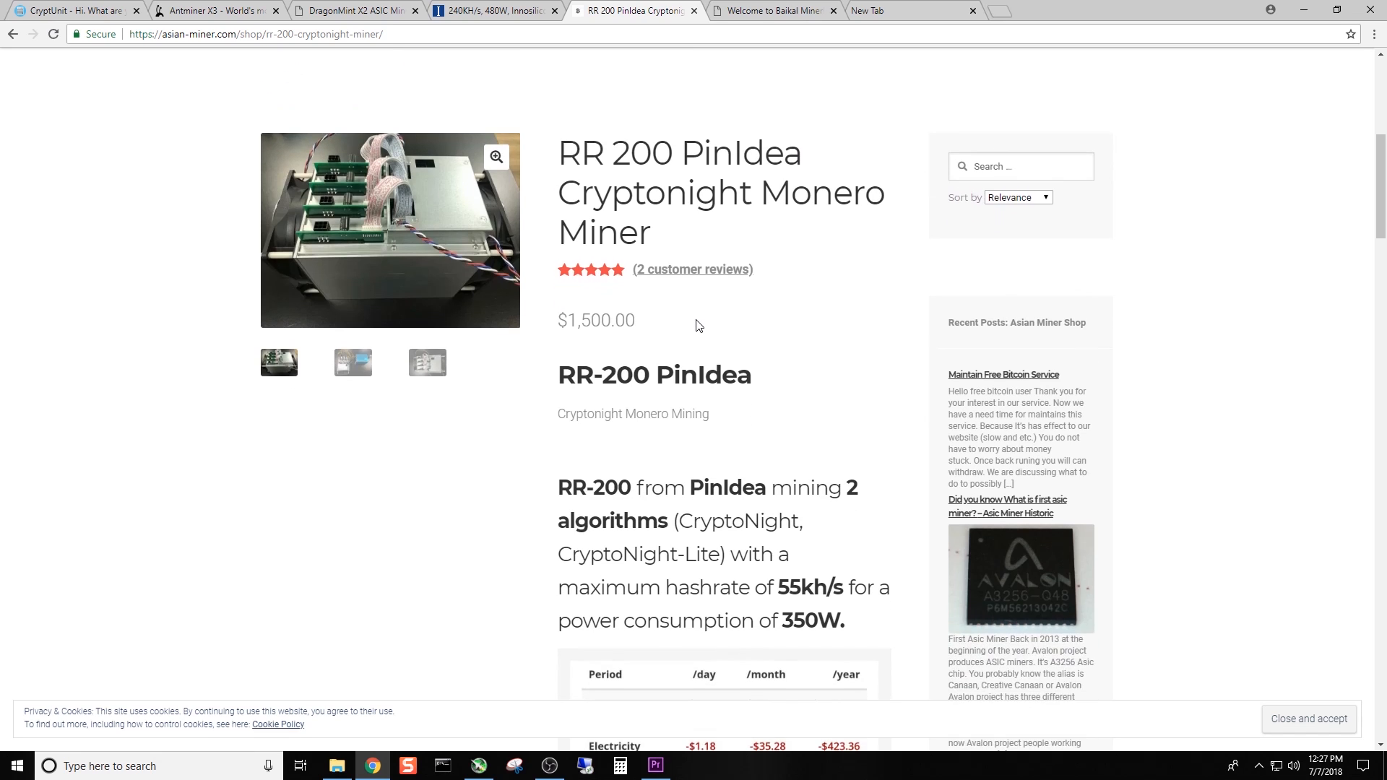
pyautogui.scroll(-3)
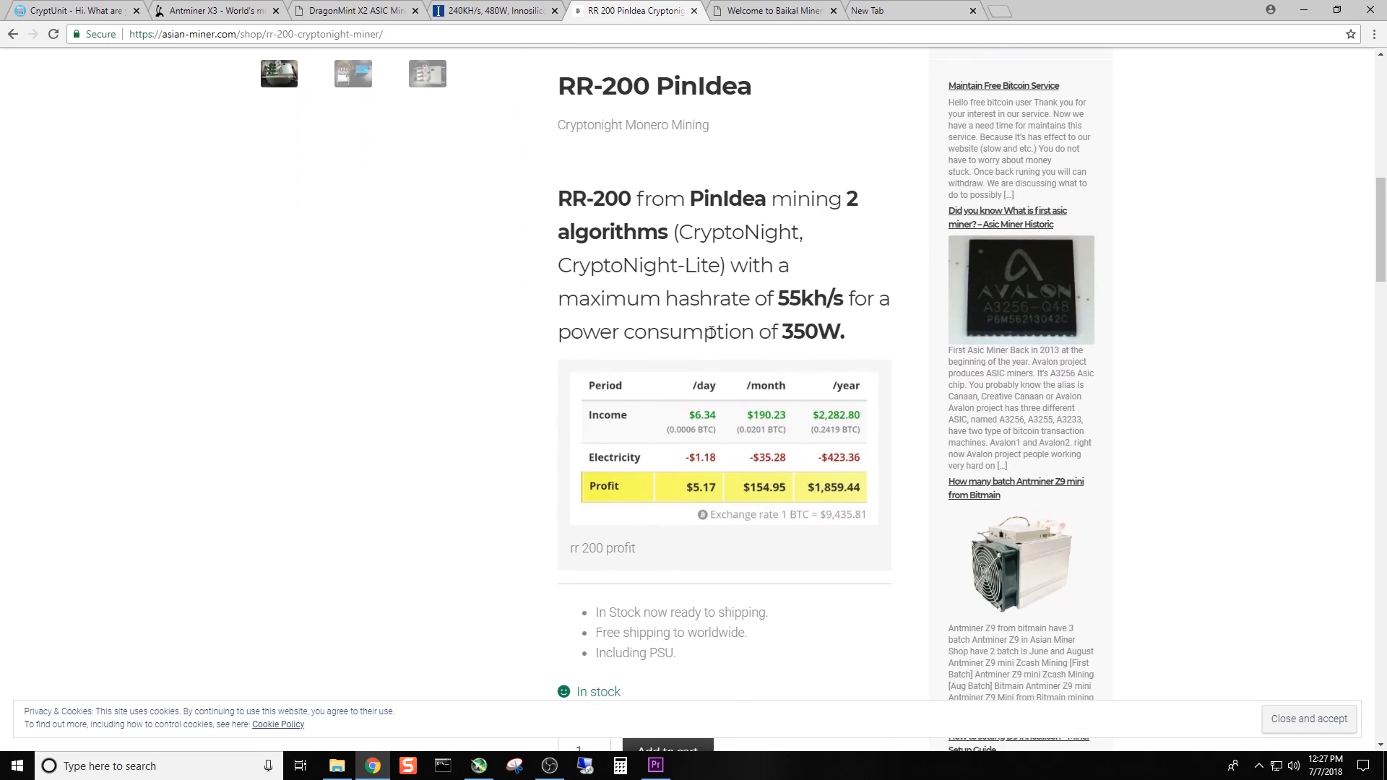
pyautogui.scroll(3)
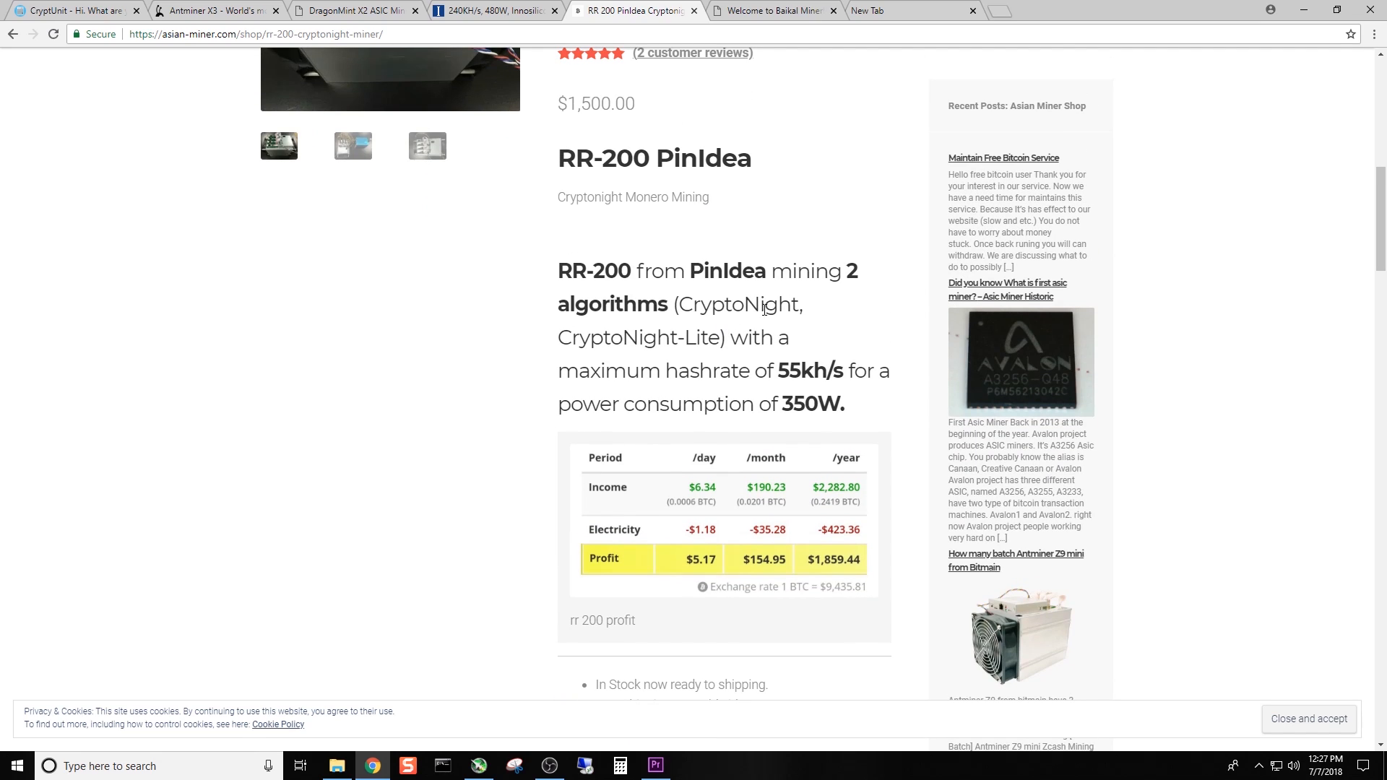
pyautogui.moveTo(697, 347)
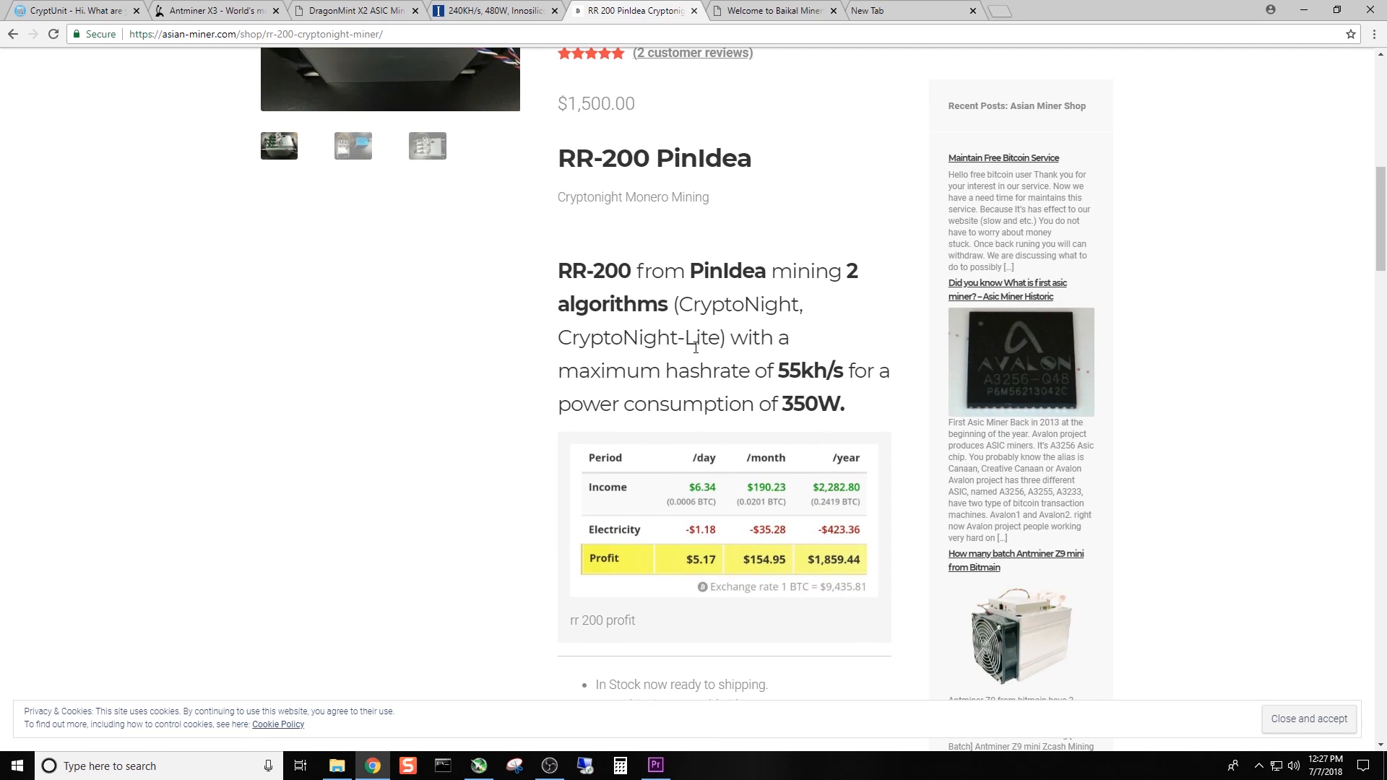
pyautogui.moveTo(751, 381)
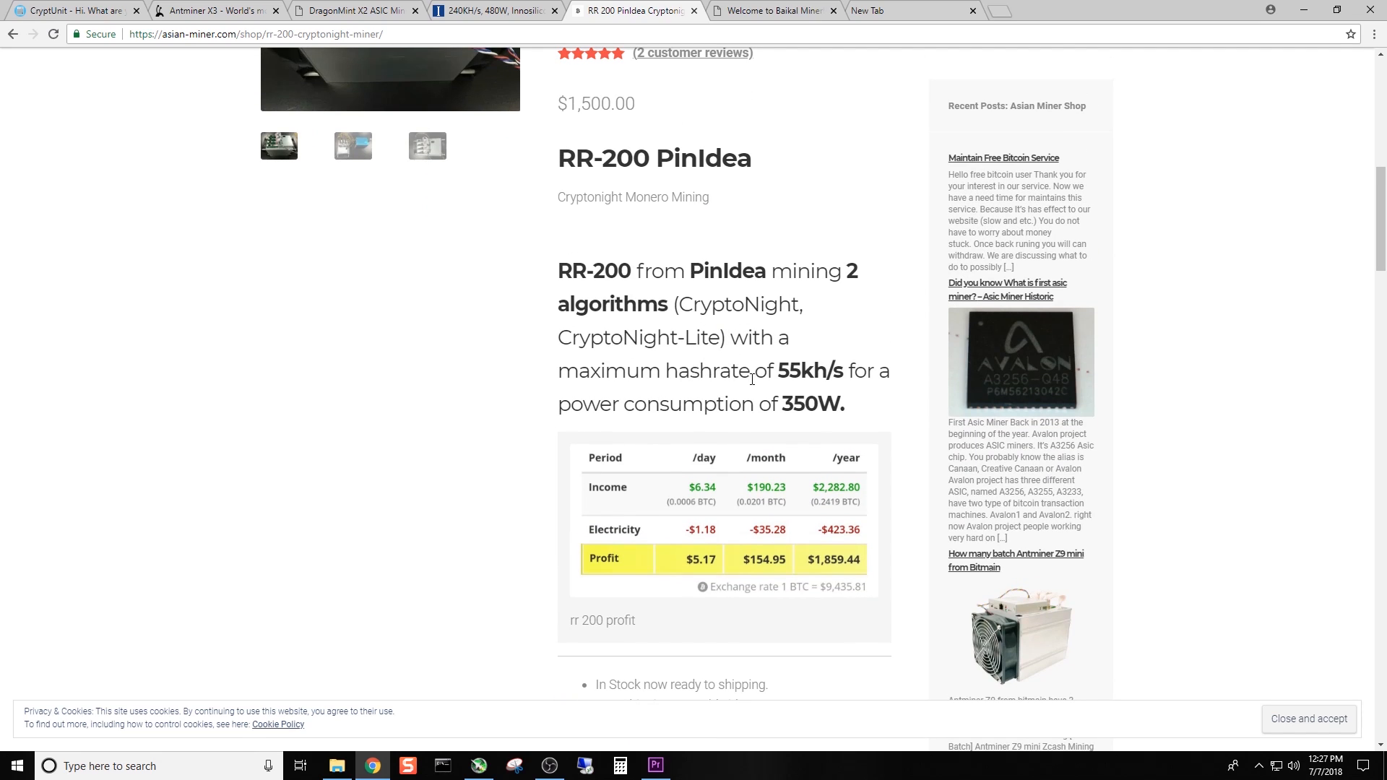
pyautogui.moveTo(874, 372)
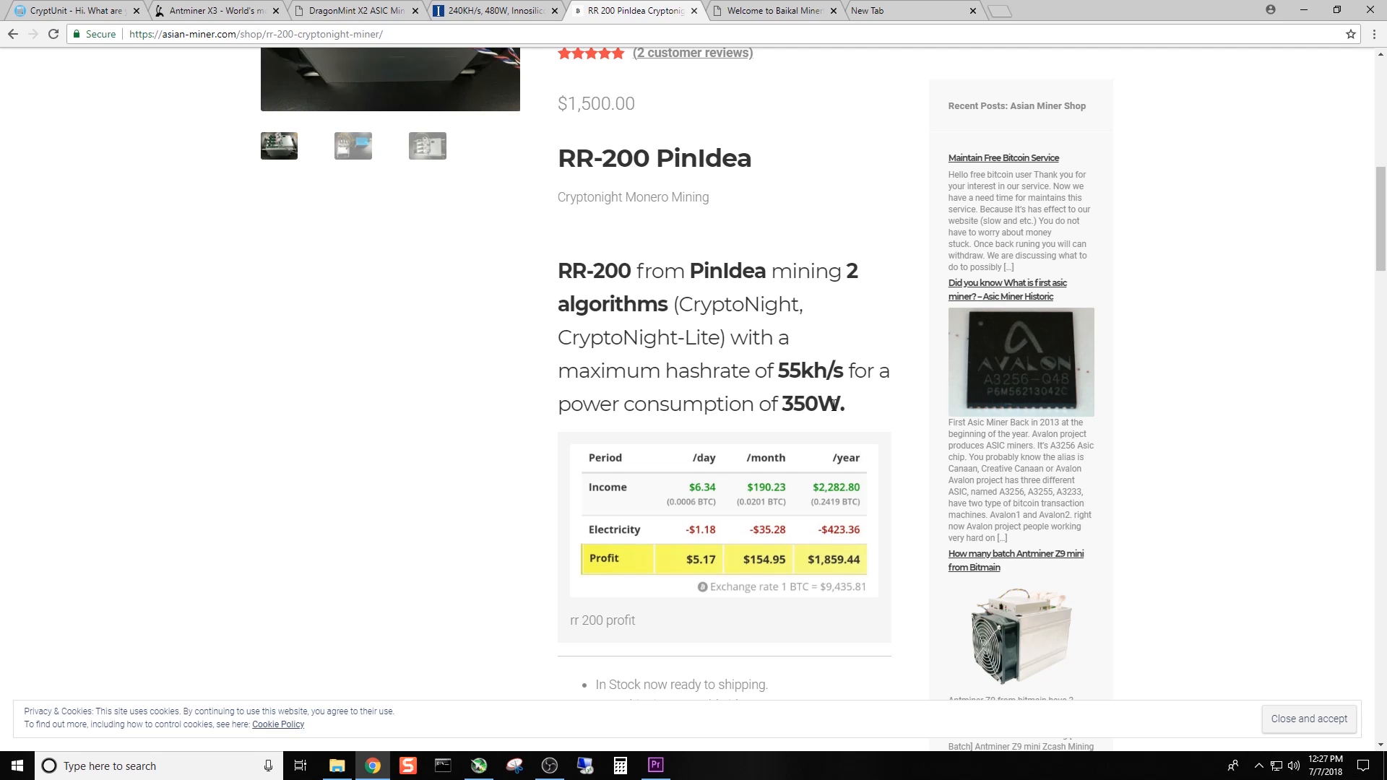
pyautogui.moveTo(832, 401)
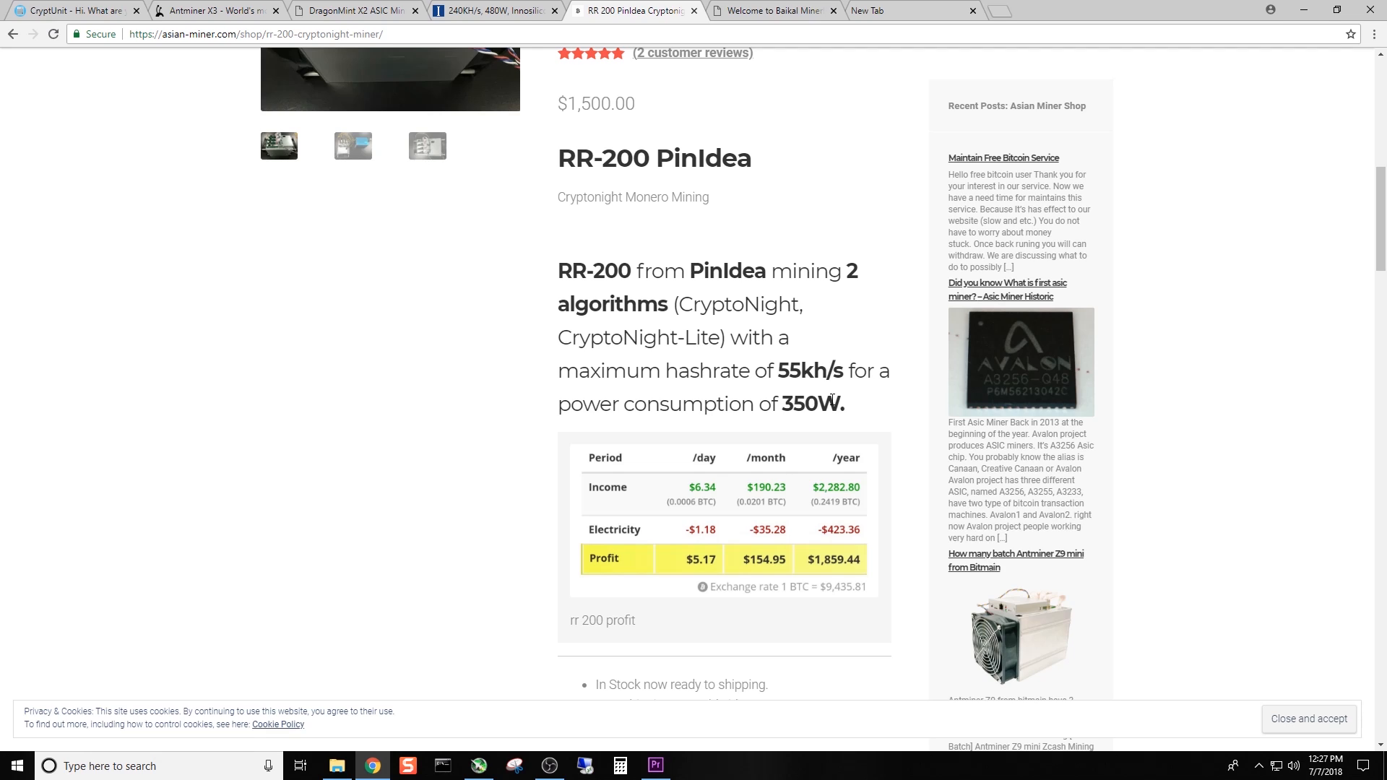
pyautogui.moveTo(830, 375)
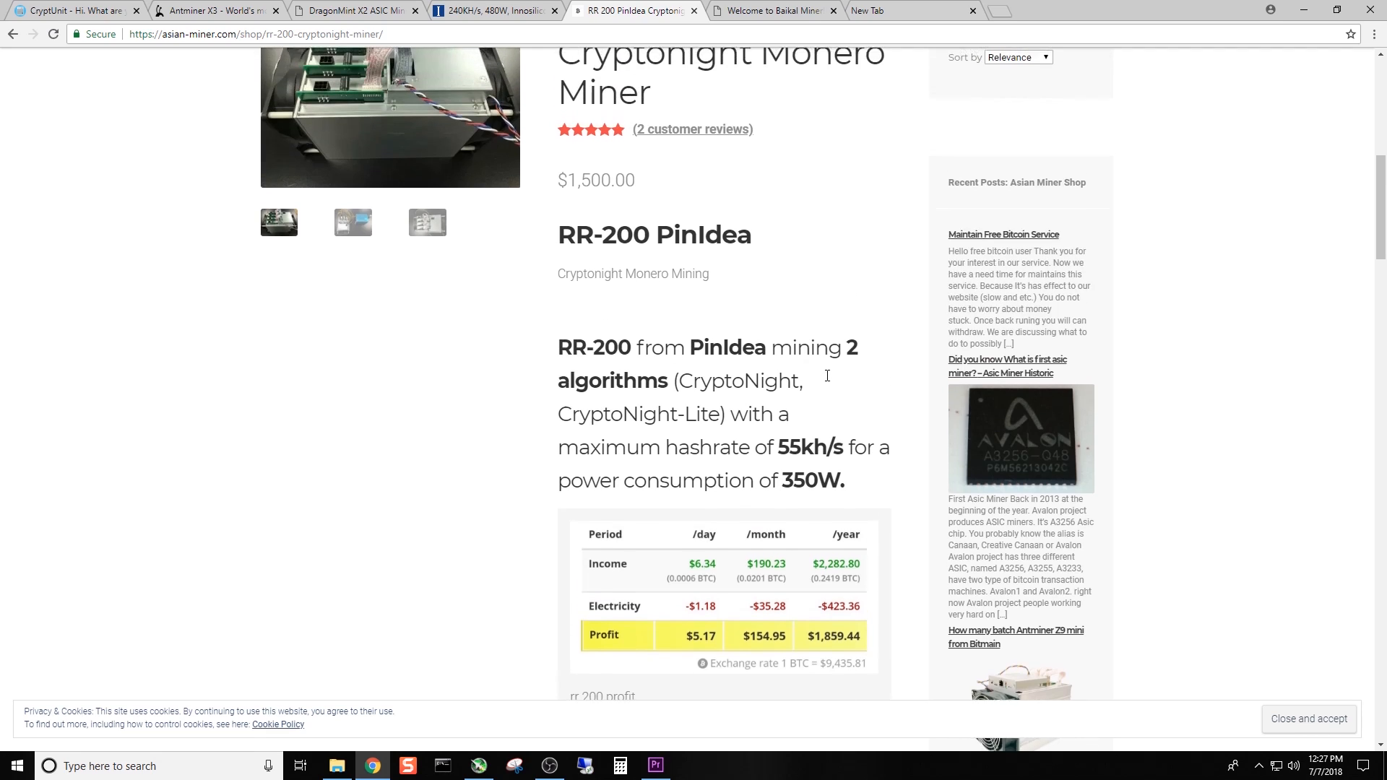
pyautogui.scroll(3)
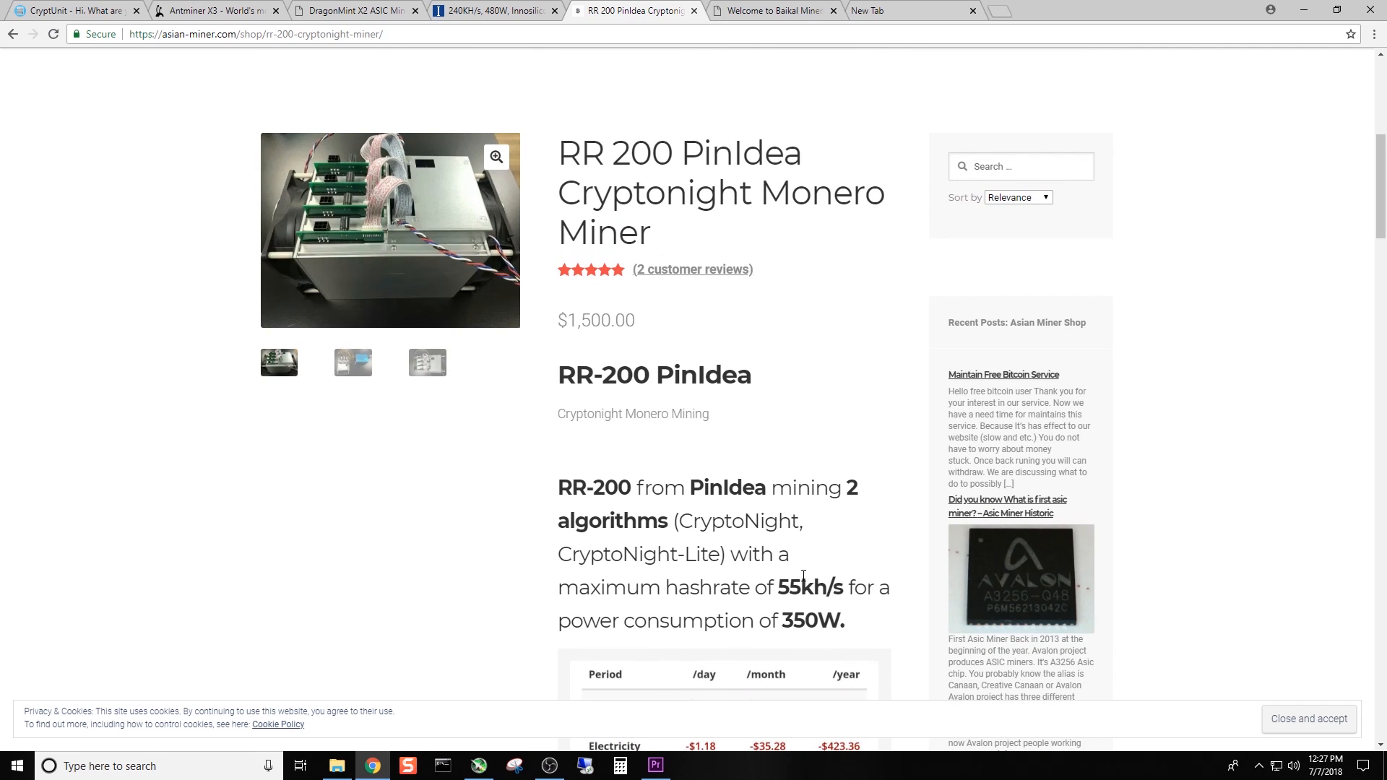
pyautogui.doubleClick(788, 587)
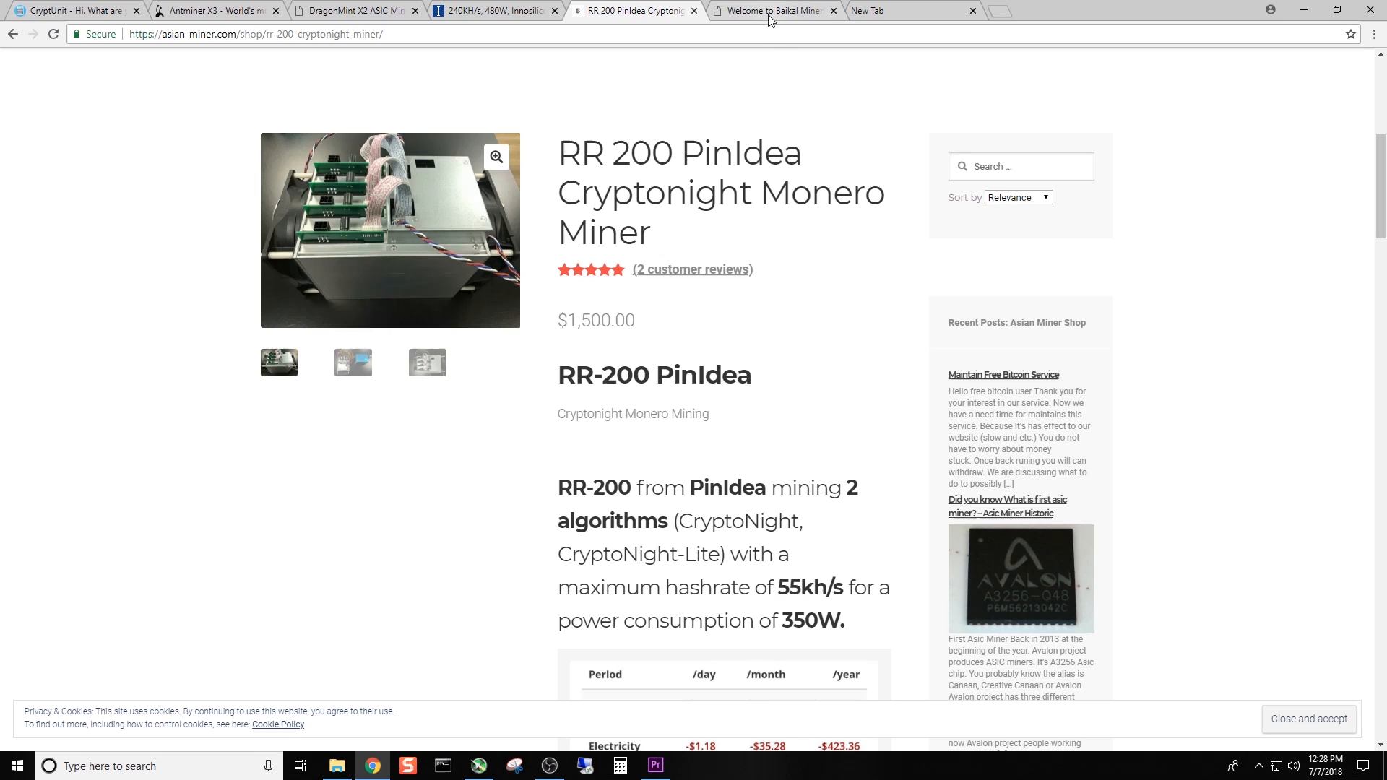
pyautogui.click(772, 11)
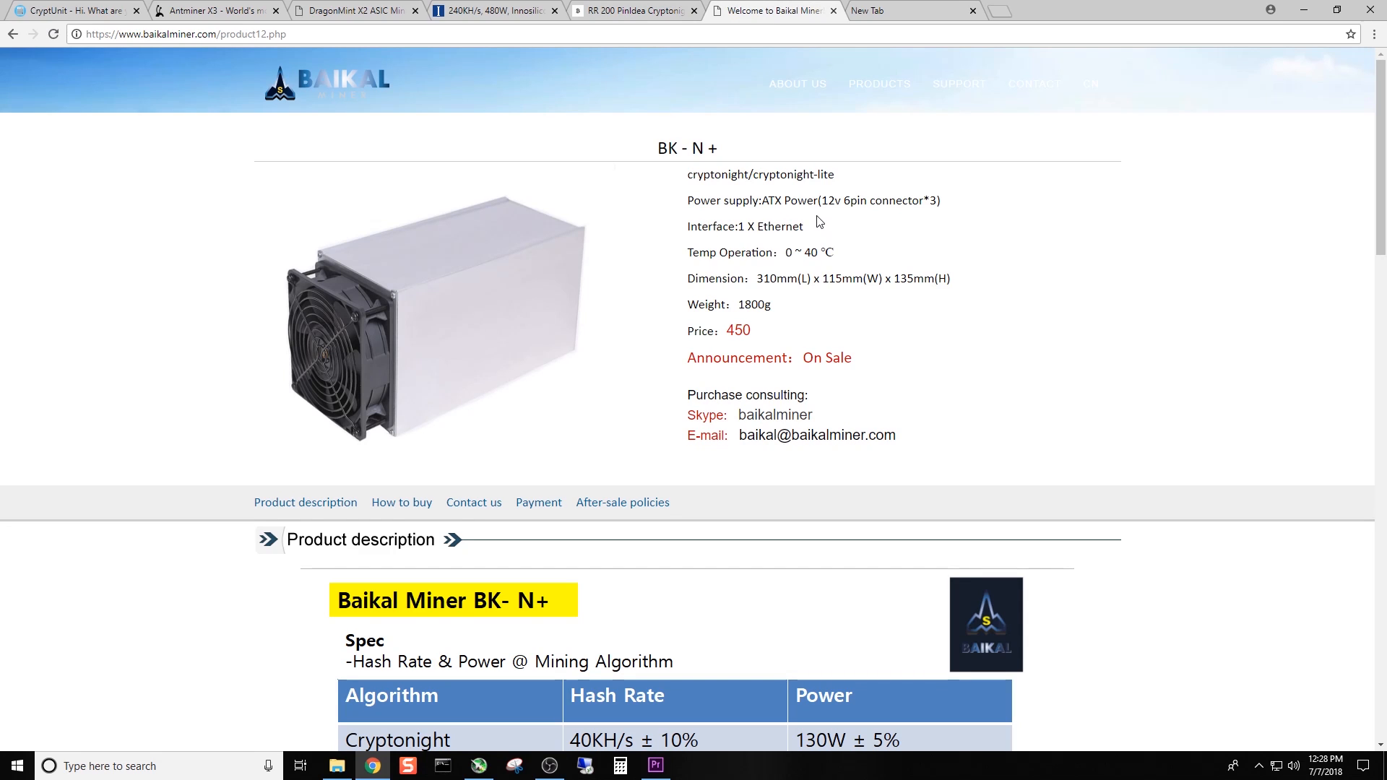
pyautogui.moveTo(894, 249)
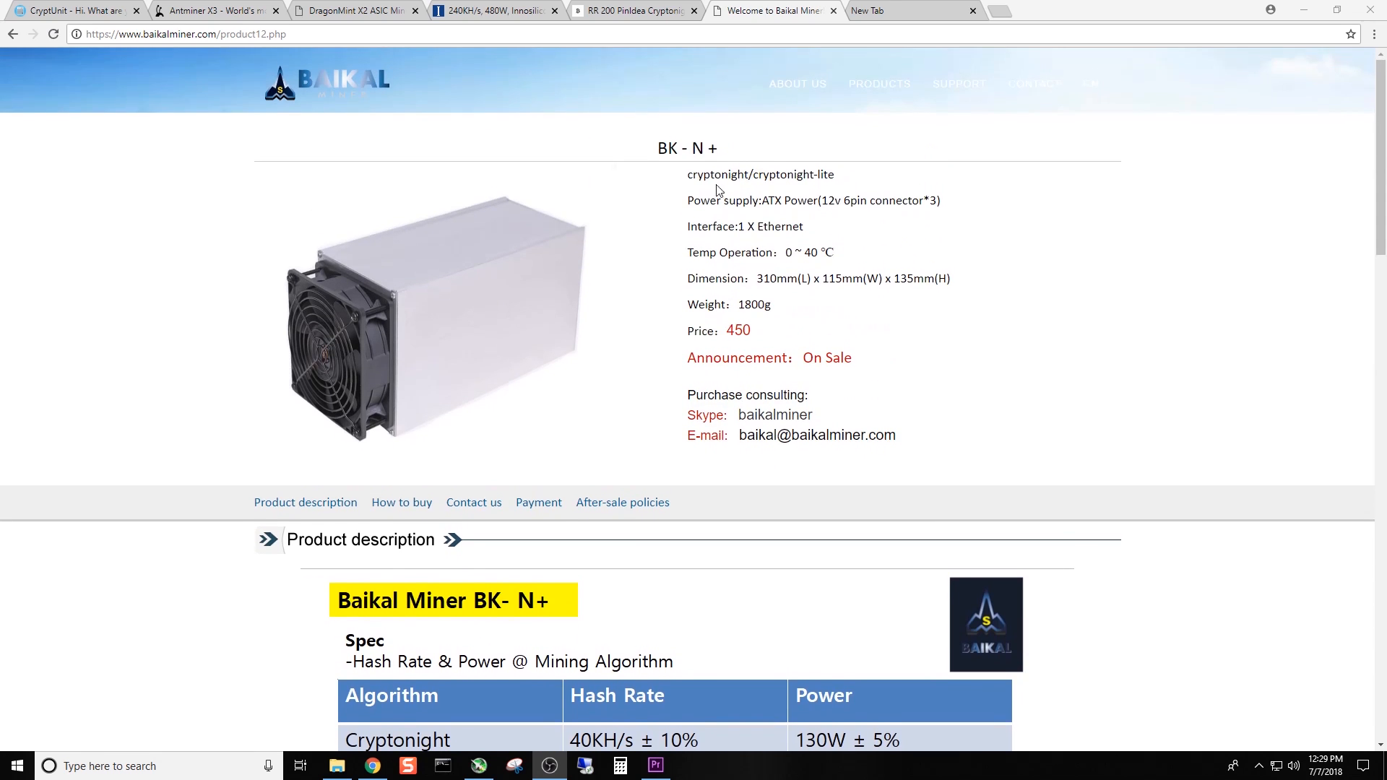
pyautogui.scroll(-3)
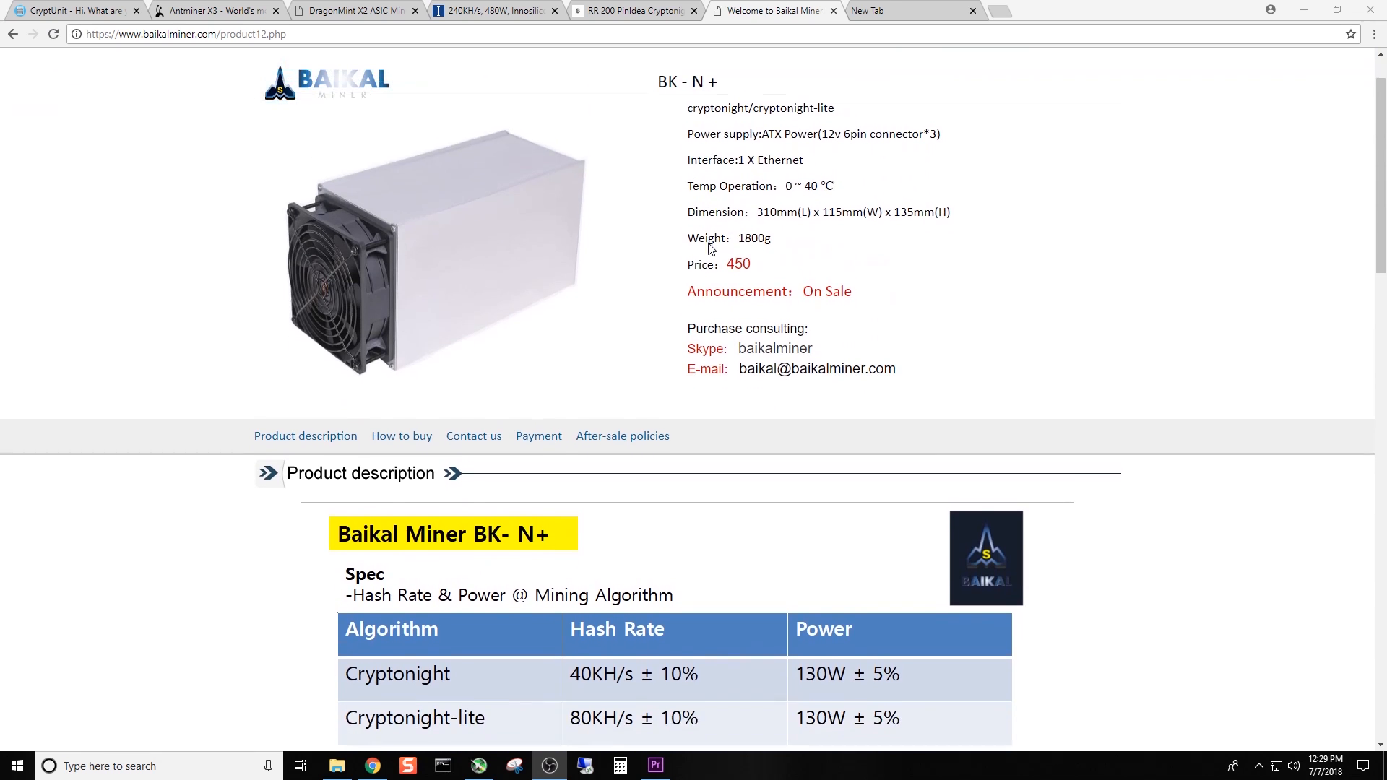
pyautogui.scroll(-3)
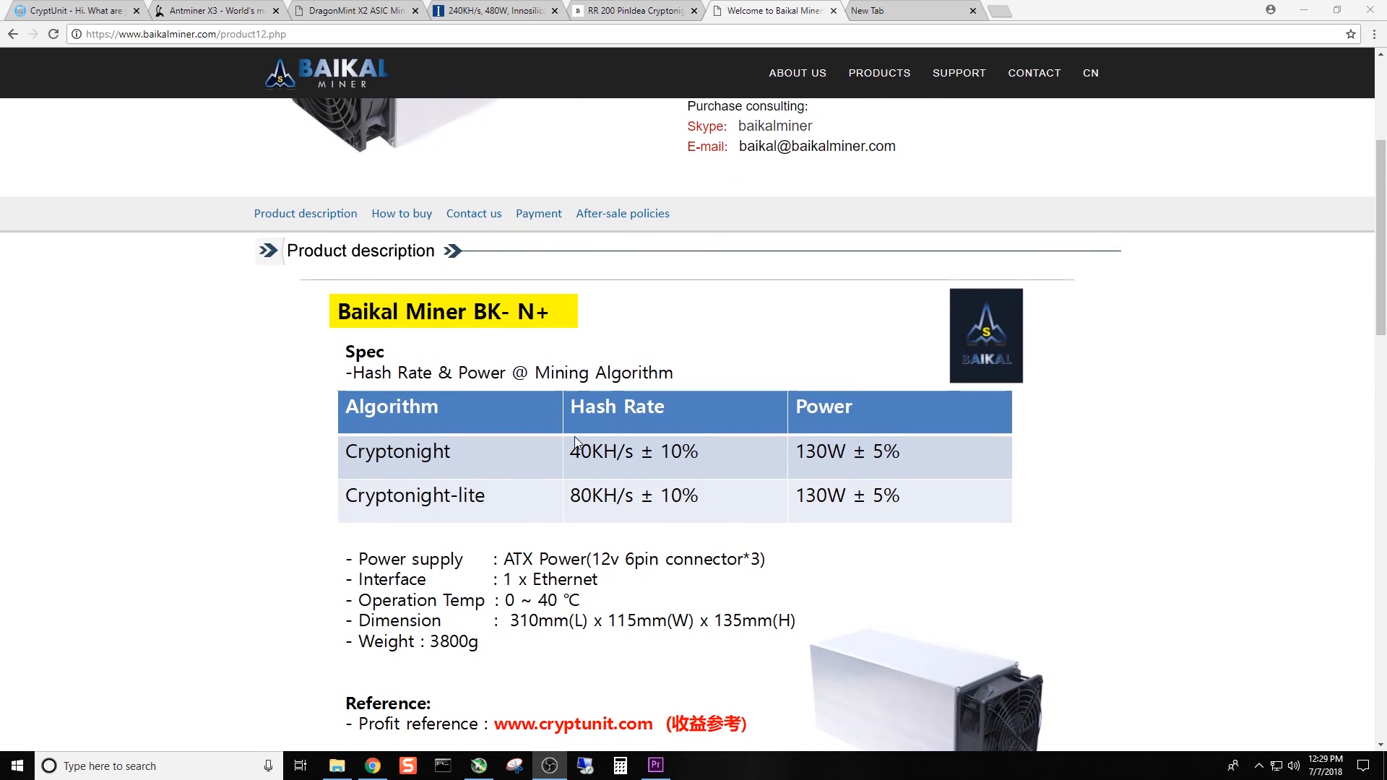
pyautogui.moveTo(581, 462)
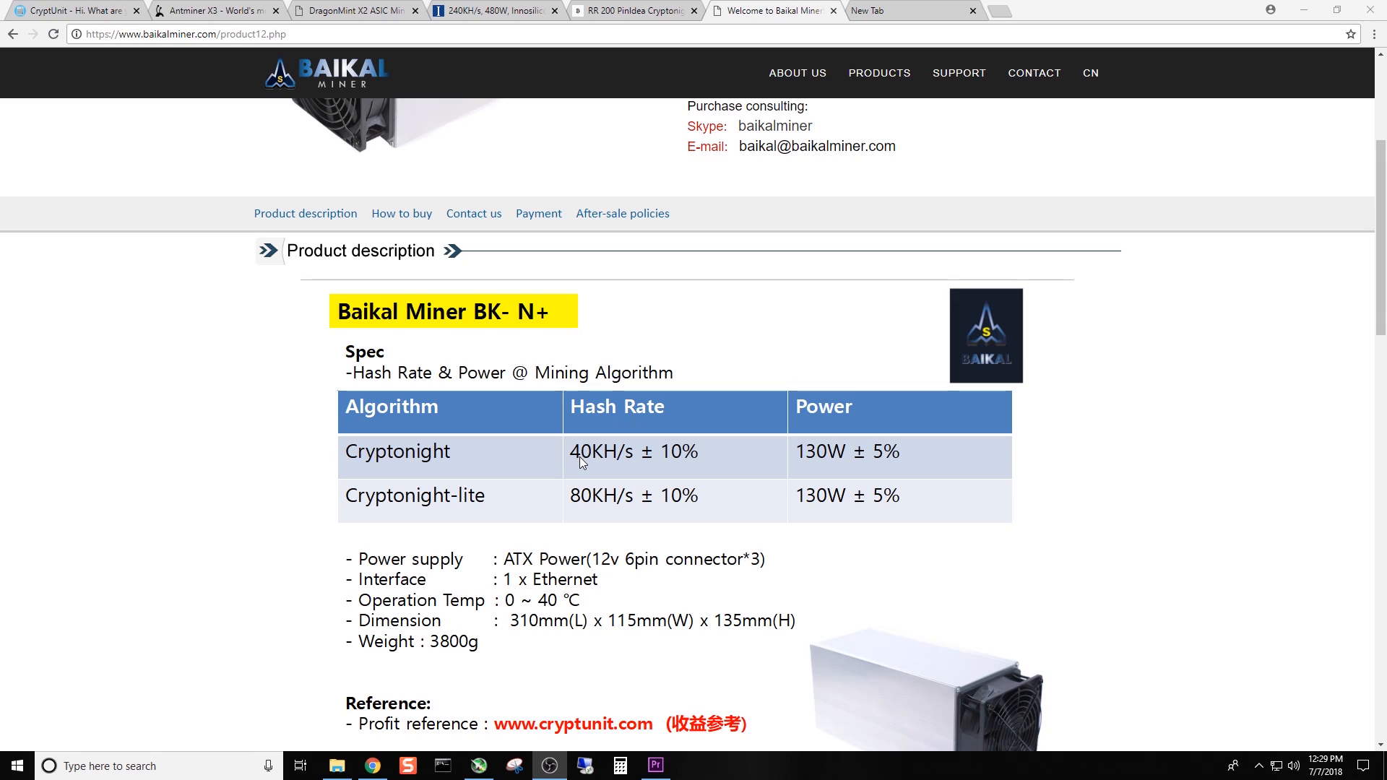
pyautogui.moveTo(437, 468)
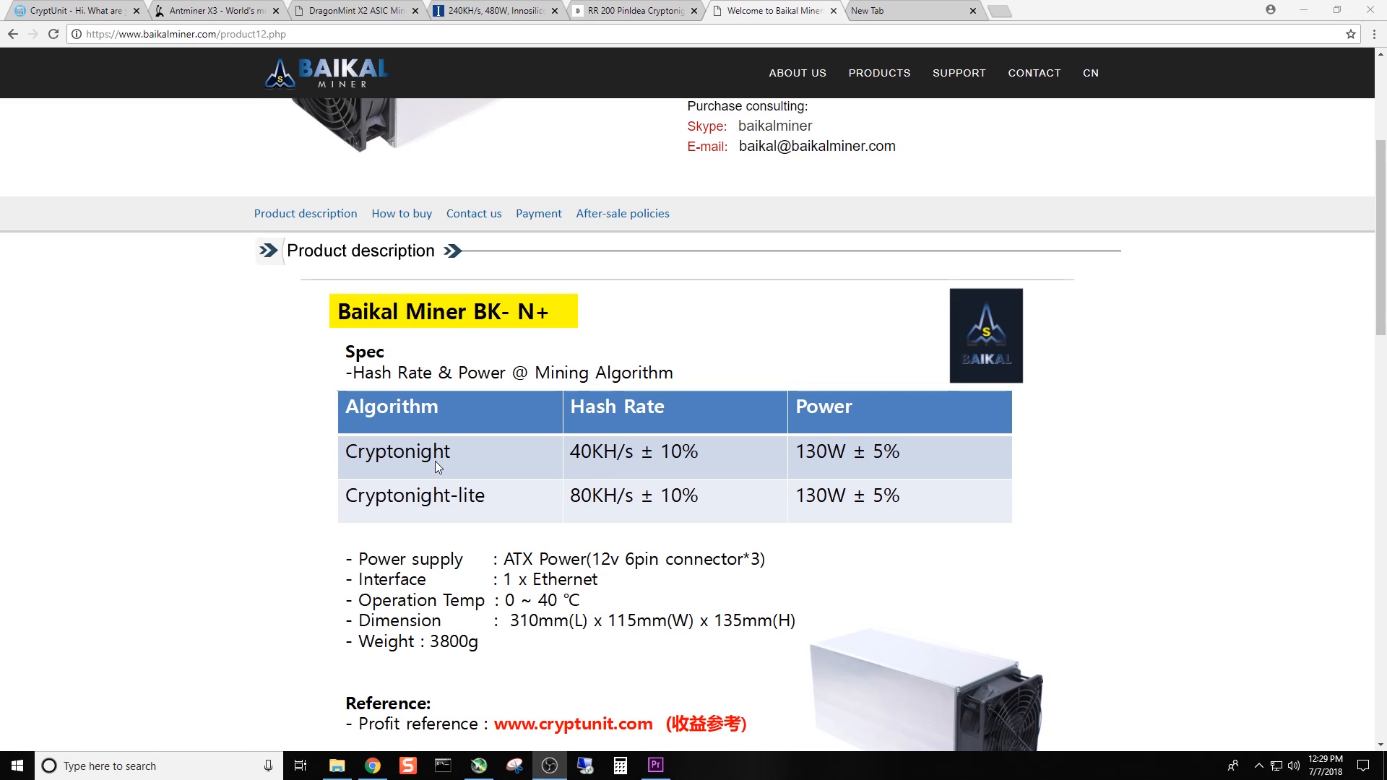
pyautogui.moveTo(429, 471)
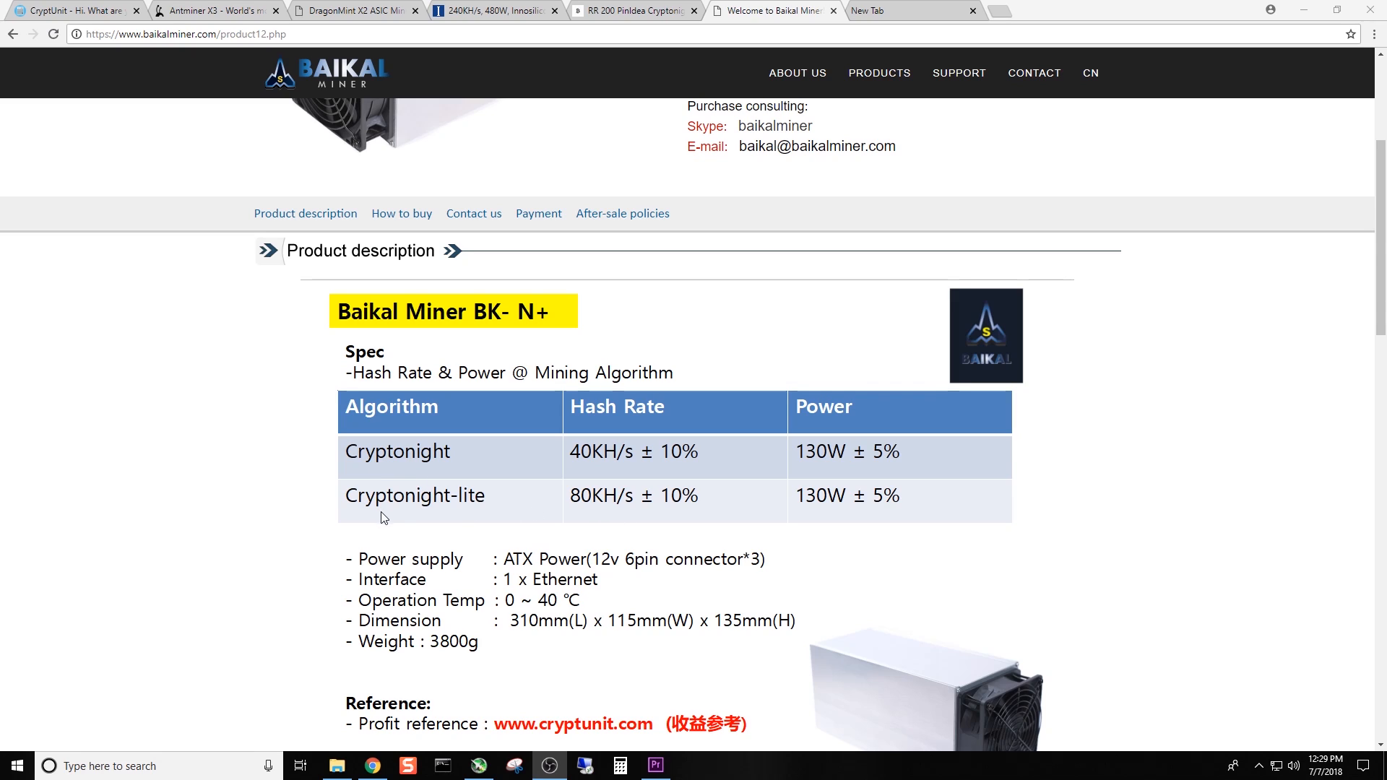
pyautogui.moveTo(658, 501)
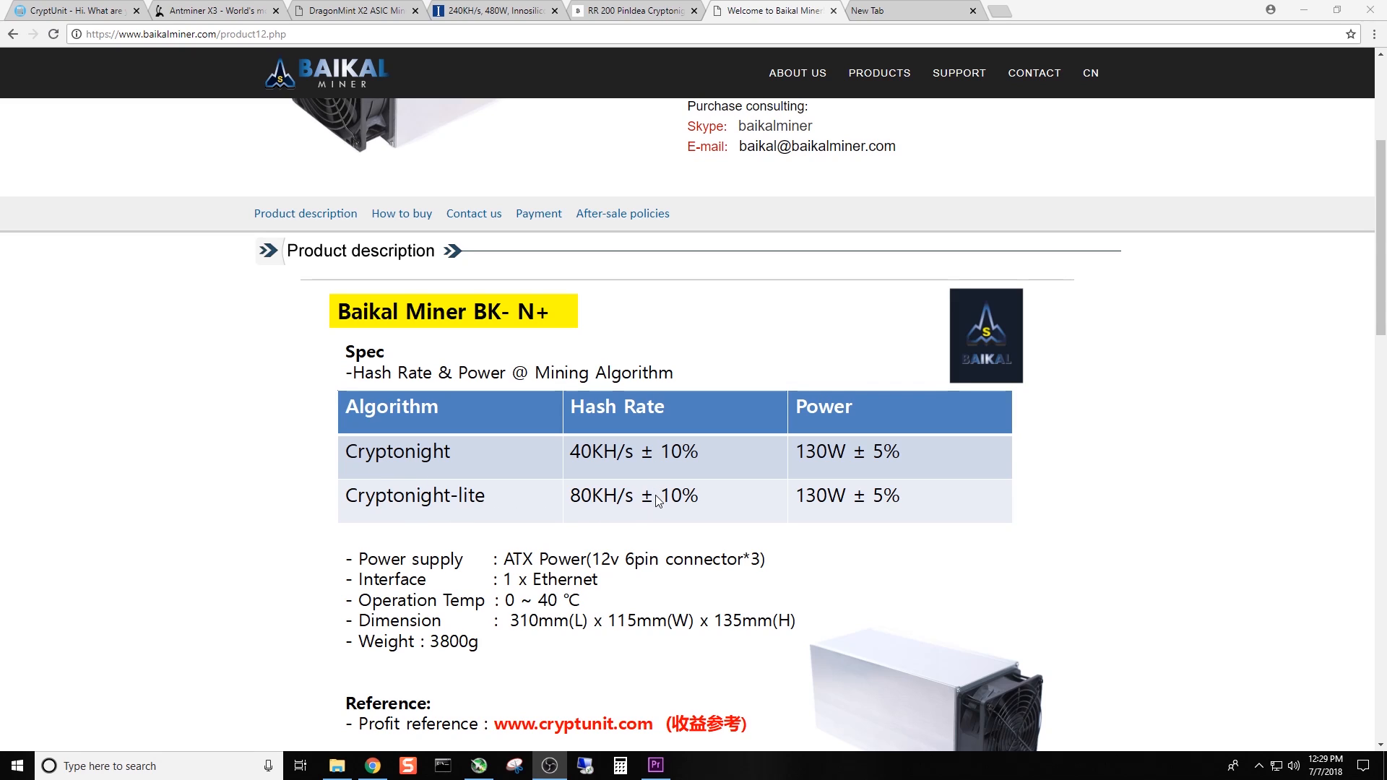
pyautogui.moveTo(822, 463)
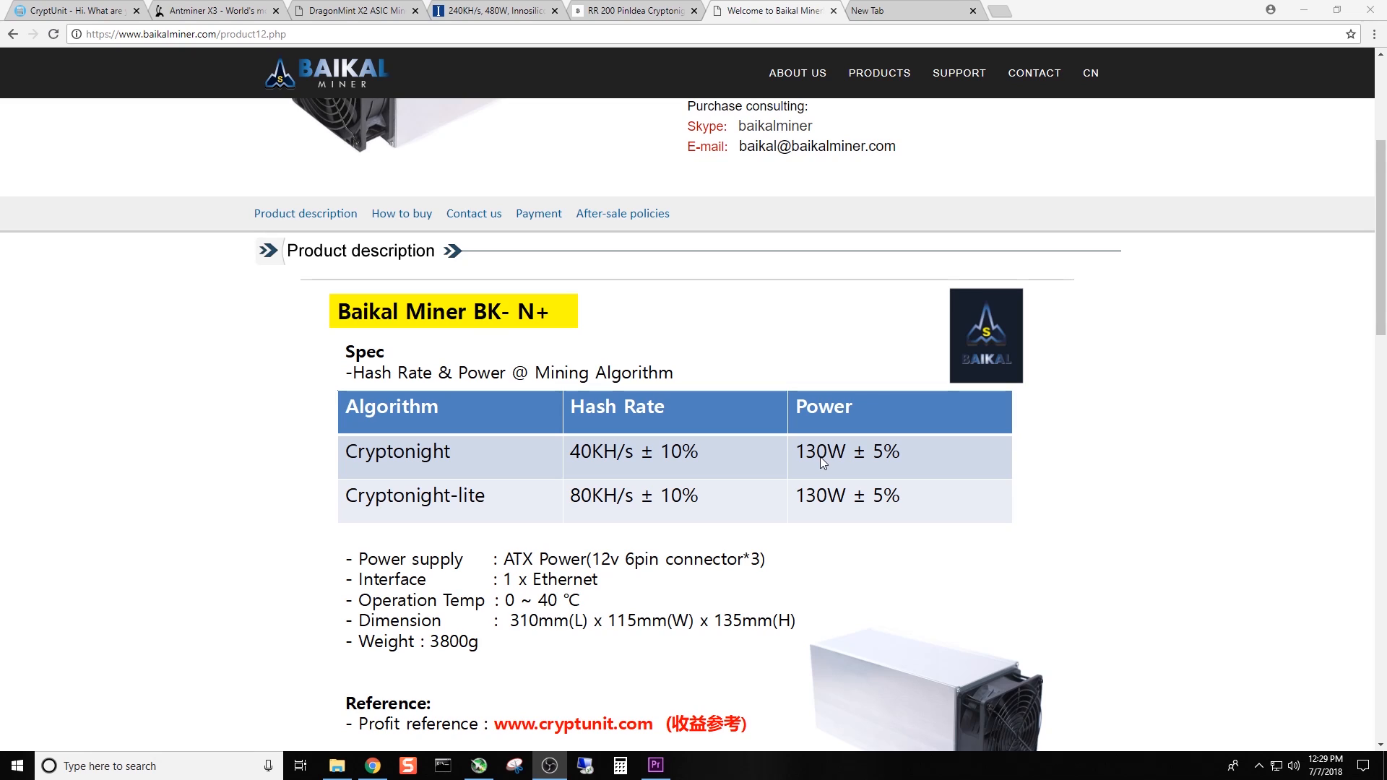
pyautogui.moveTo(827, 465)
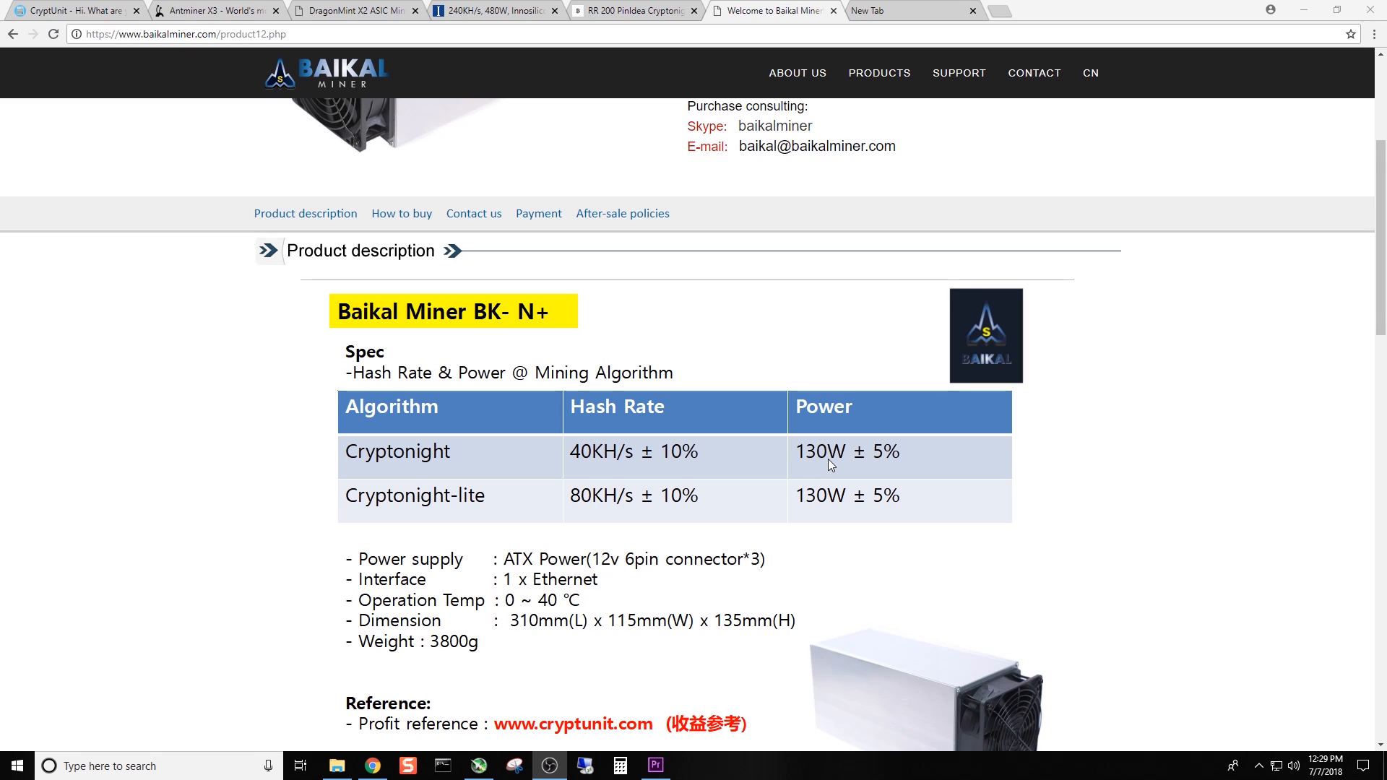
pyautogui.moveTo(823, 468)
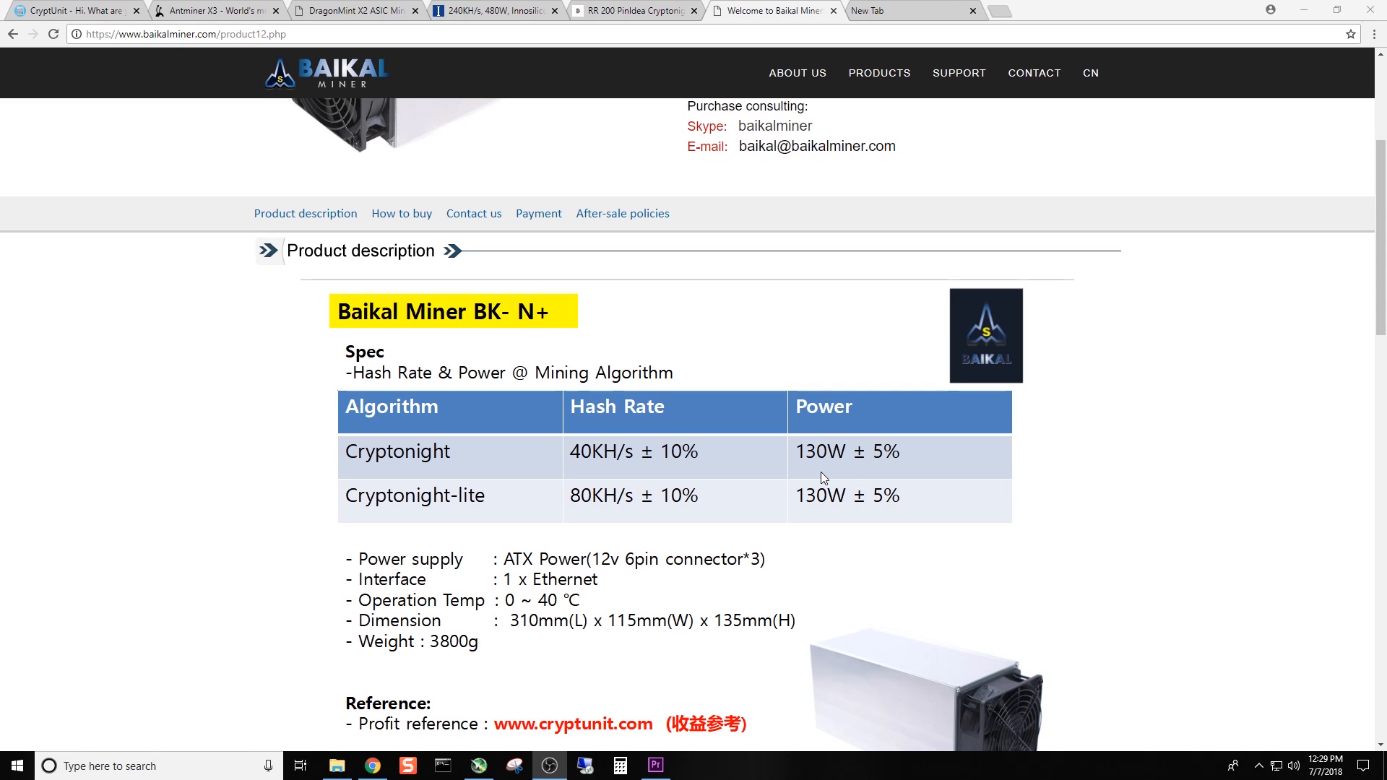
pyautogui.moveTo(838, 469)
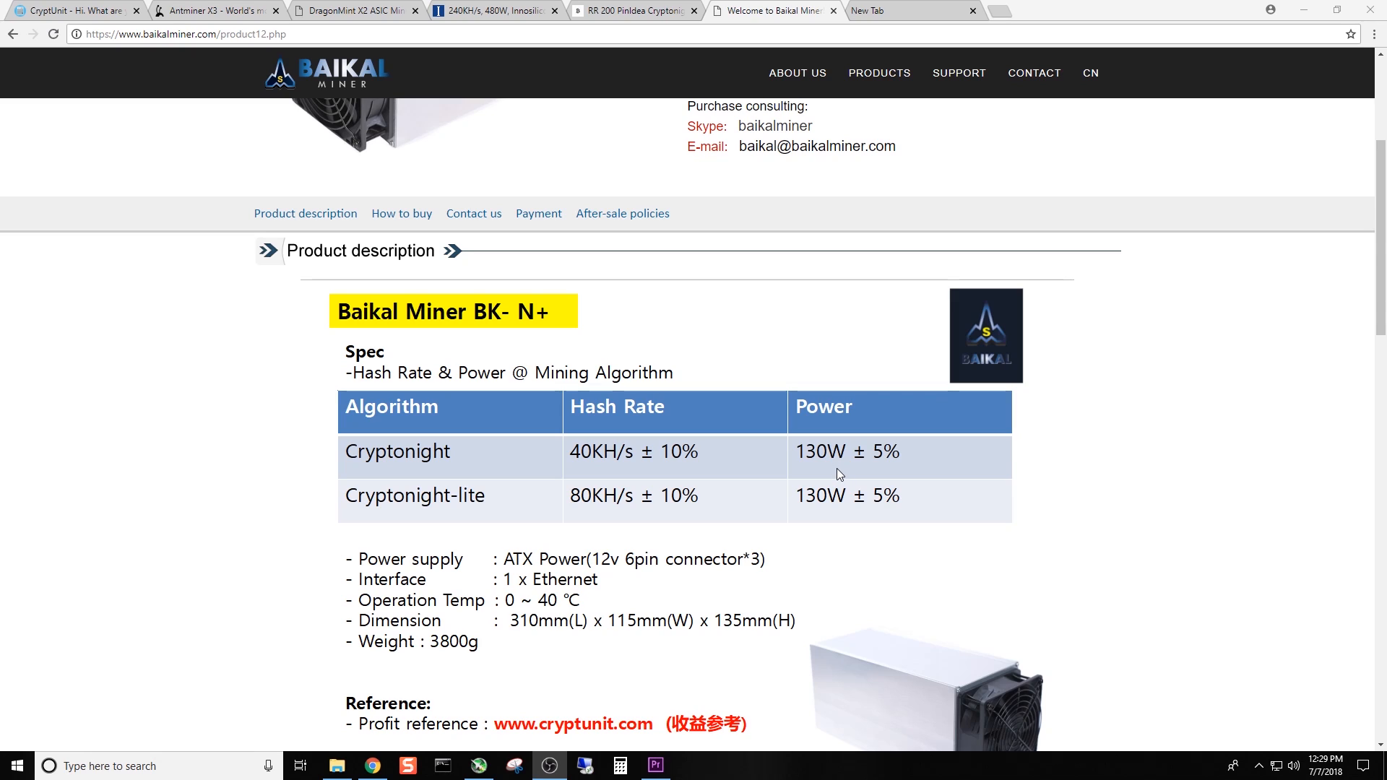
pyautogui.moveTo(688, 461)
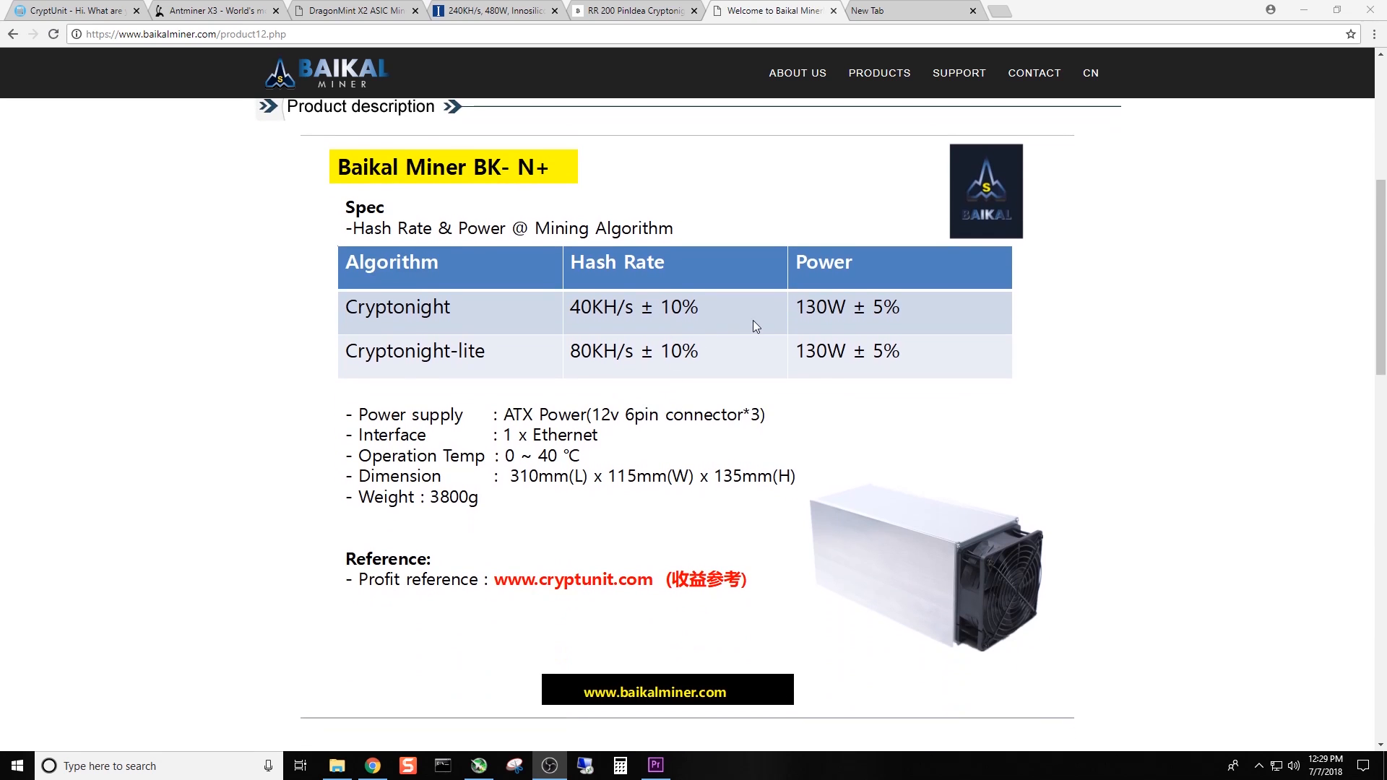
pyautogui.moveTo(599, 319)
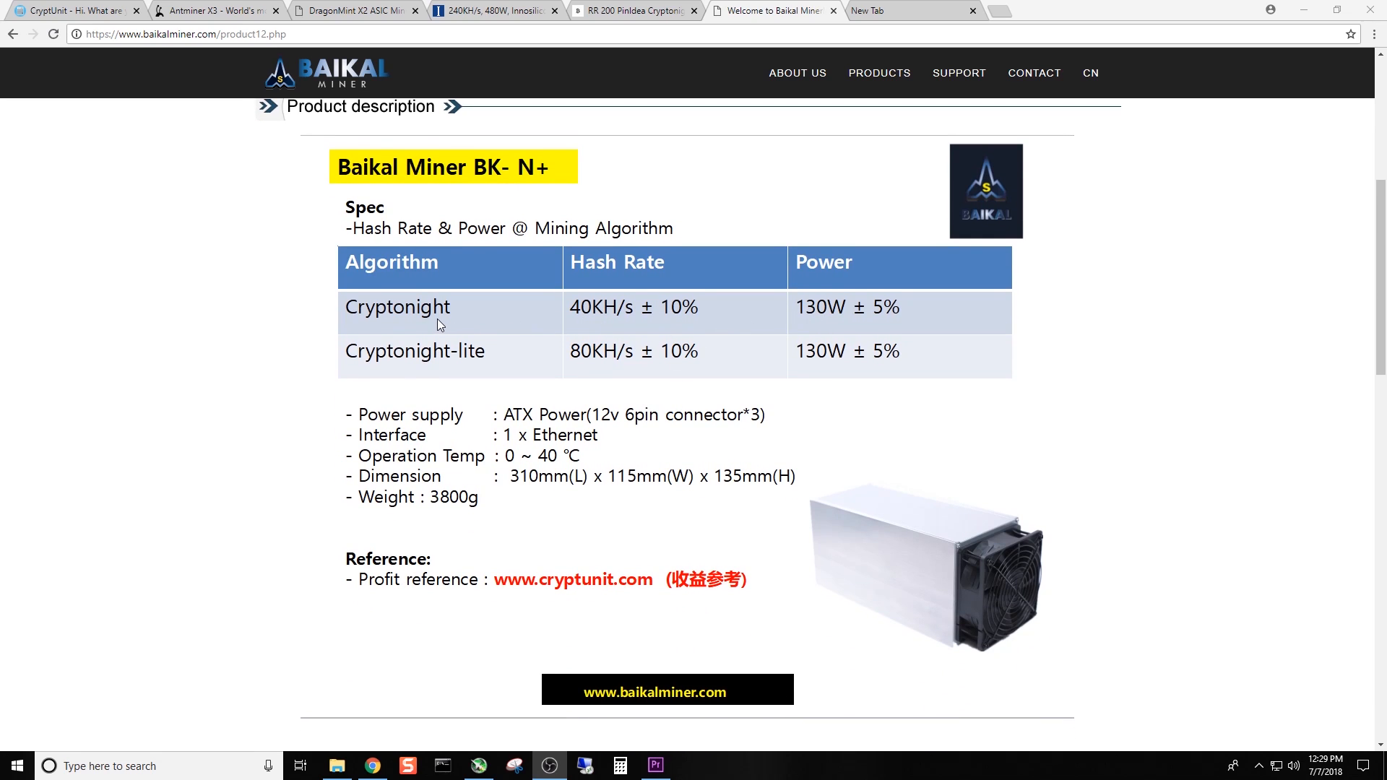
pyautogui.moveTo(519, 362)
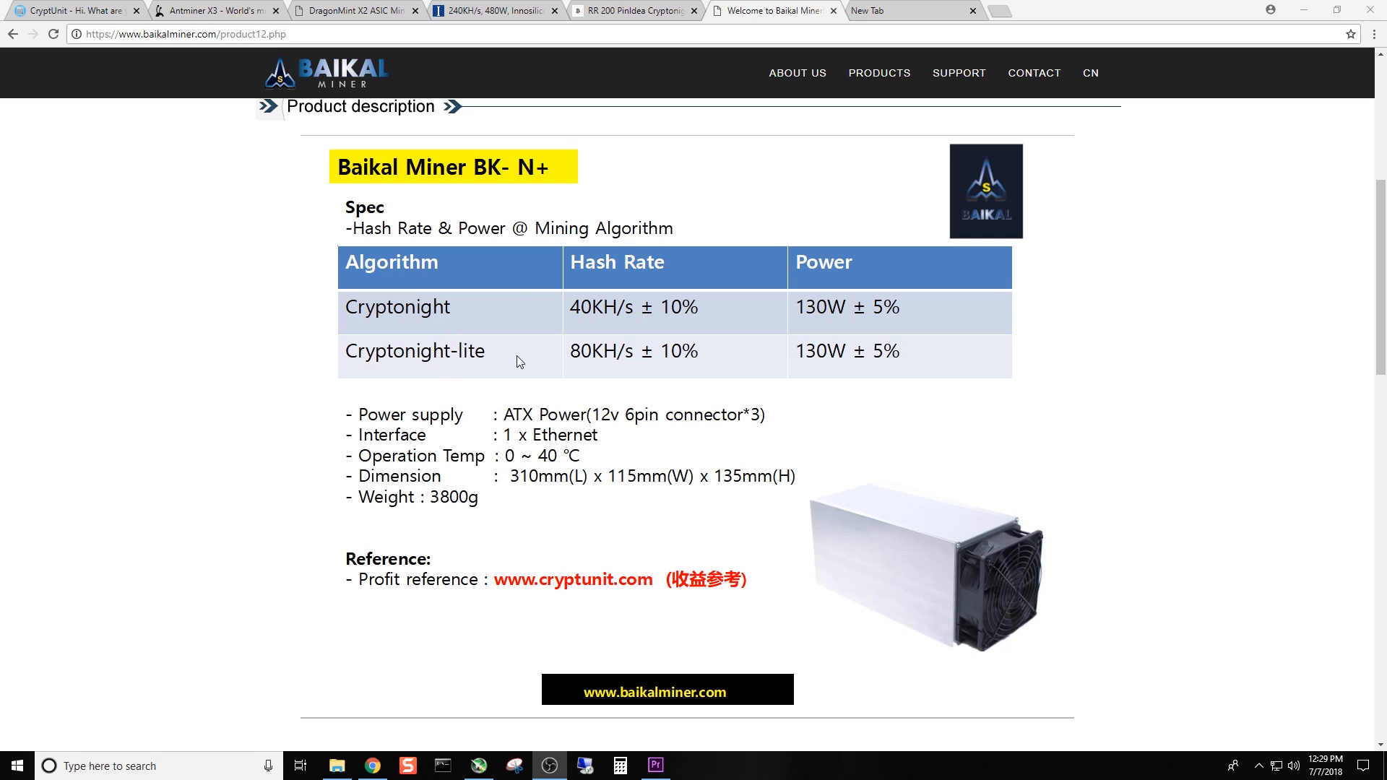
pyautogui.moveTo(624, 365)
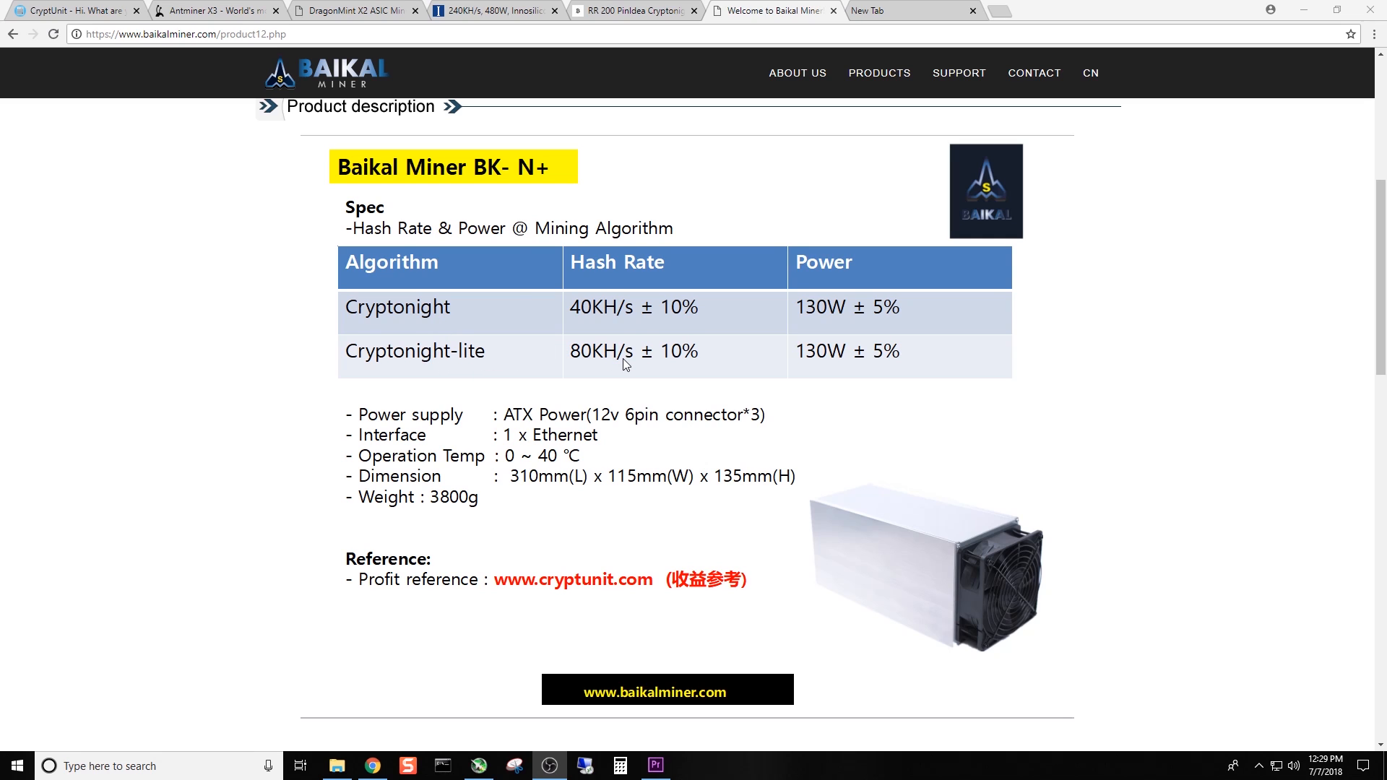
pyautogui.scroll(3)
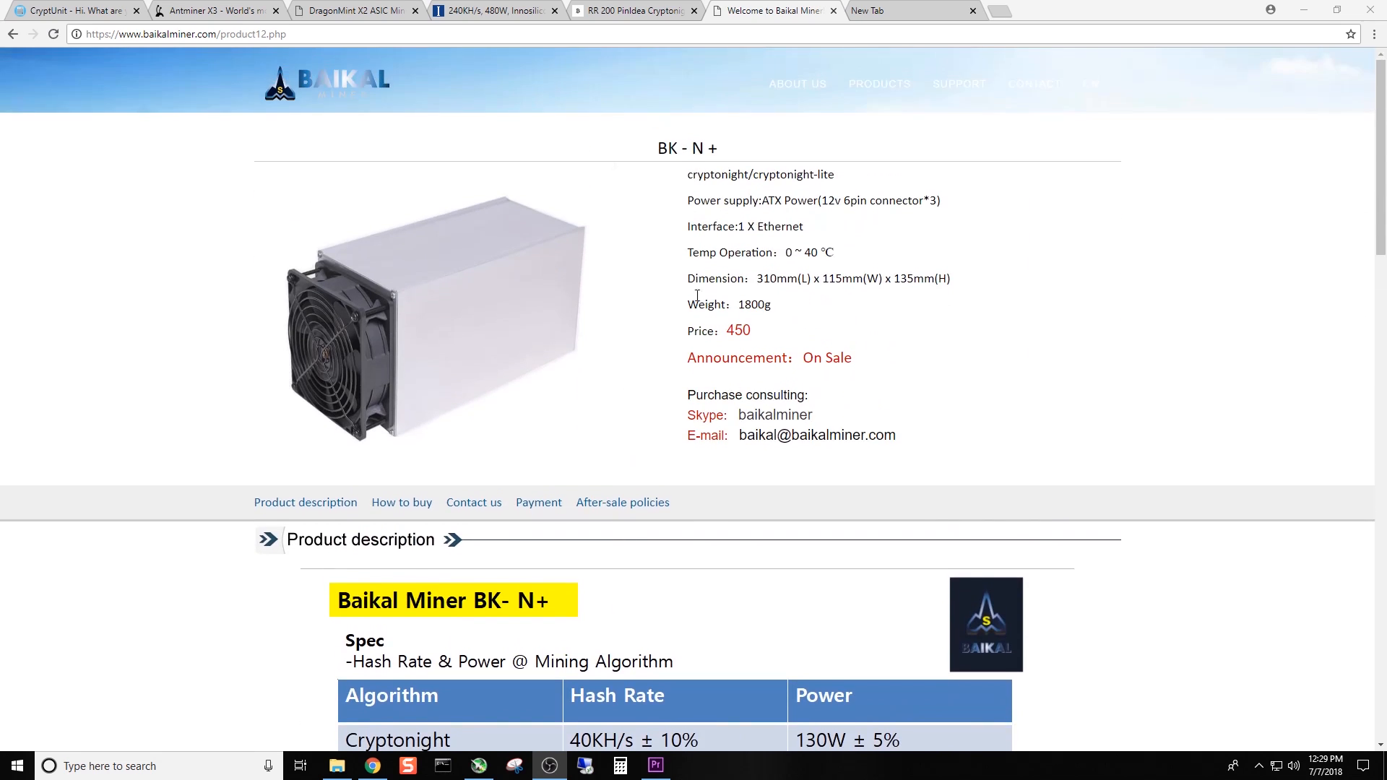
# - Open the BK-N70 shop page from the Baikal catalogue: 650, sold out, 70KH/s at 220W
pyautogui.click(878, 84)
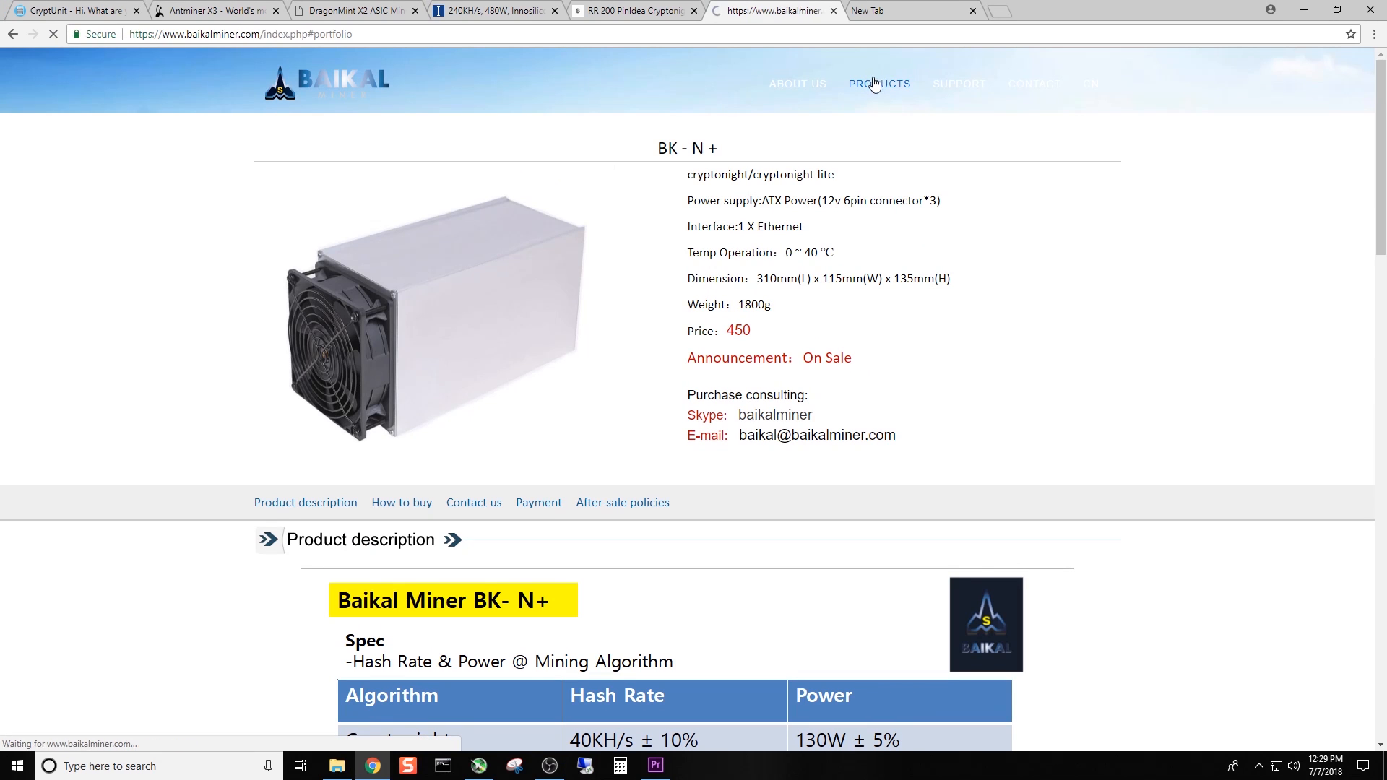
pyautogui.click(877, 84)
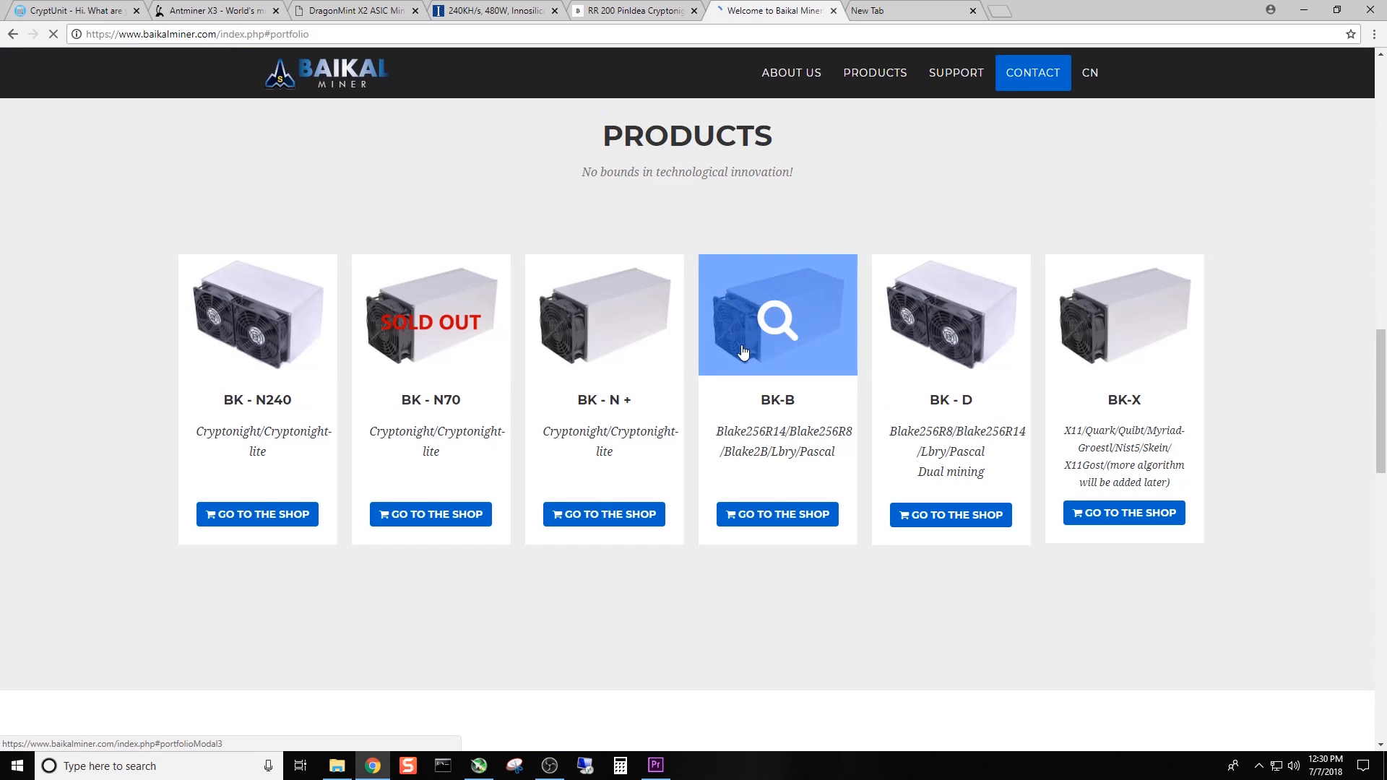
pyautogui.moveTo(427, 428)
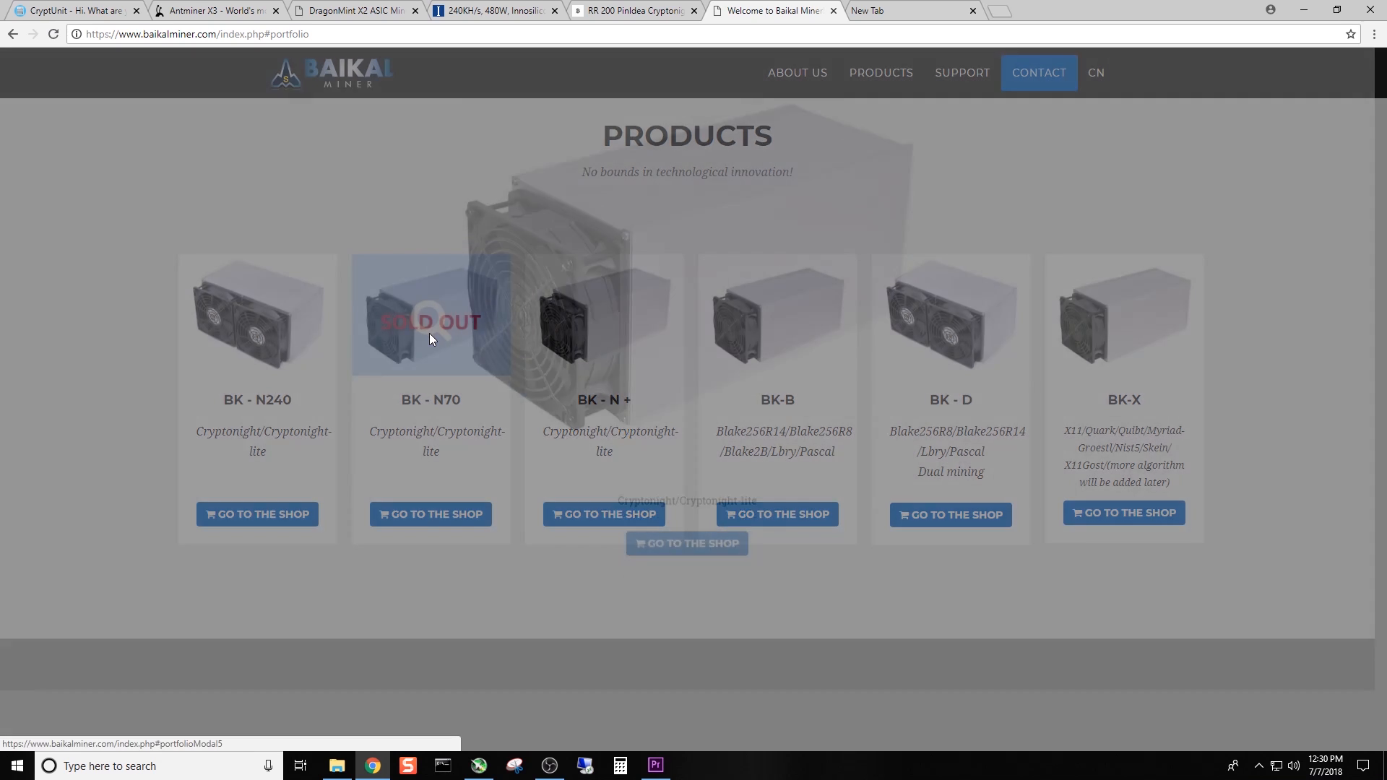
pyautogui.click(431, 321)
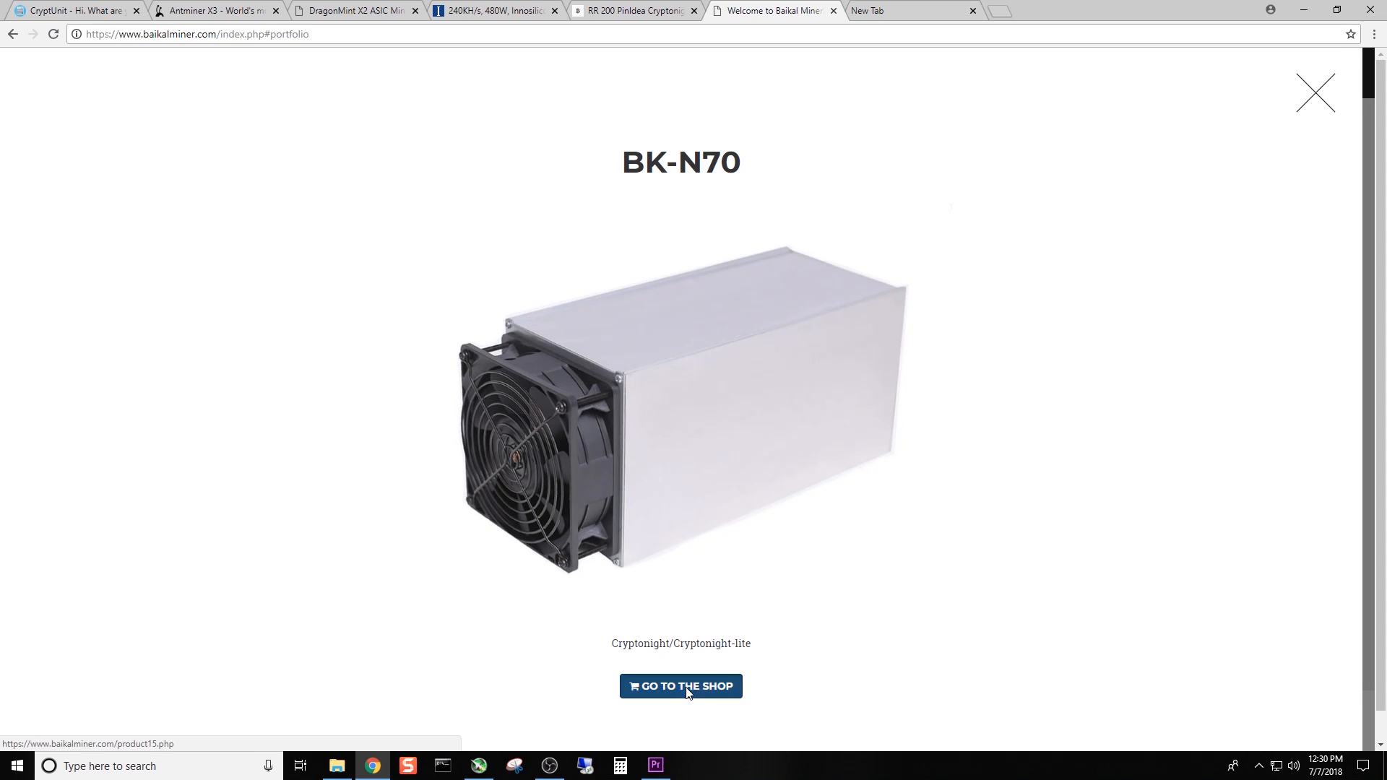
pyautogui.click(681, 686)
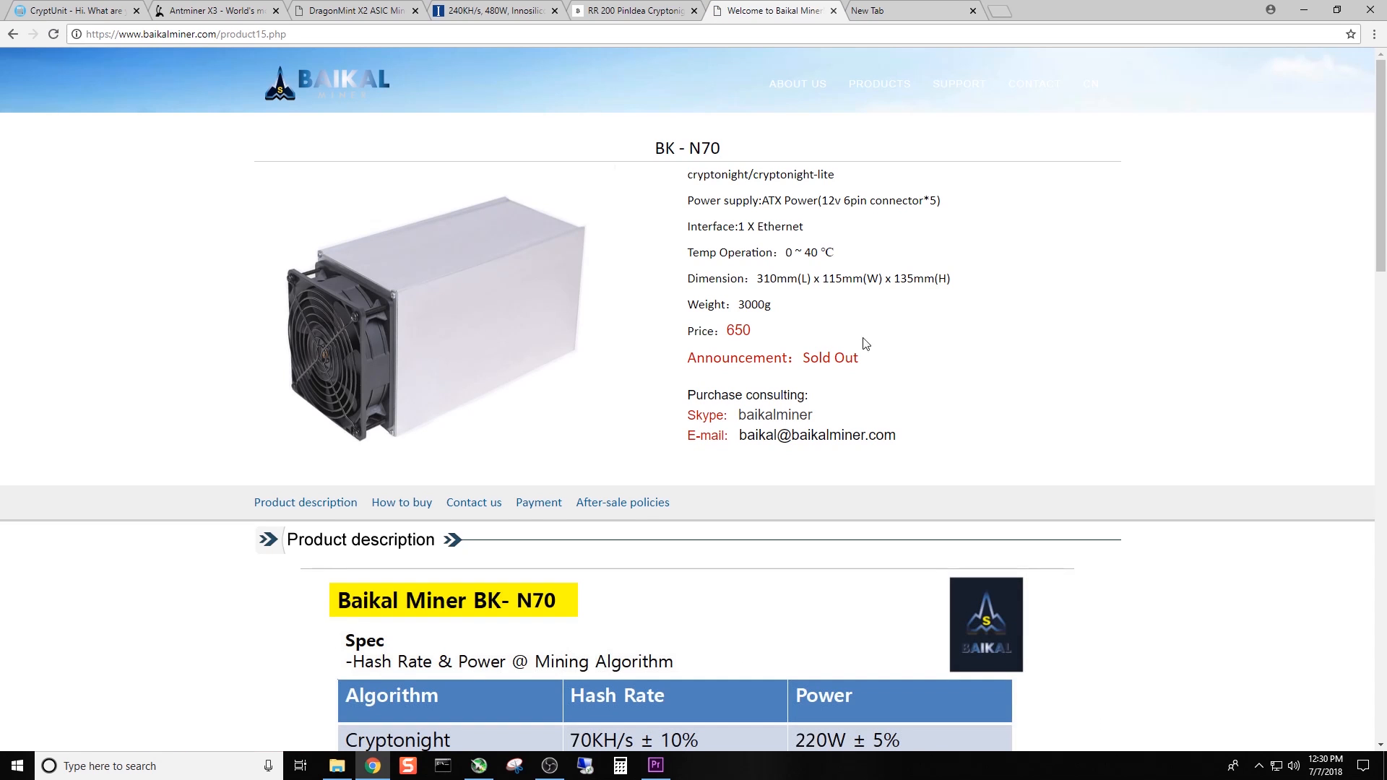
pyautogui.doubleClick(737, 330)
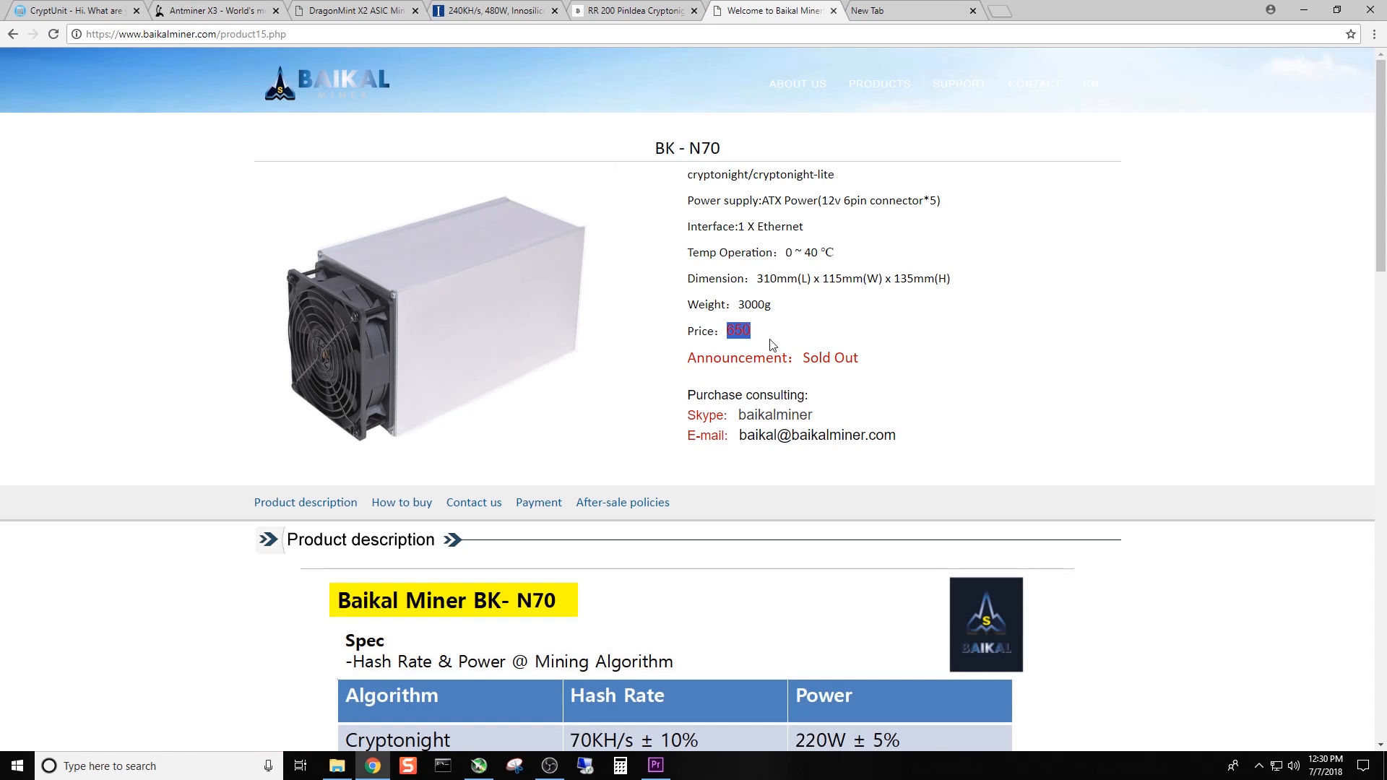
pyautogui.scroll(-3)
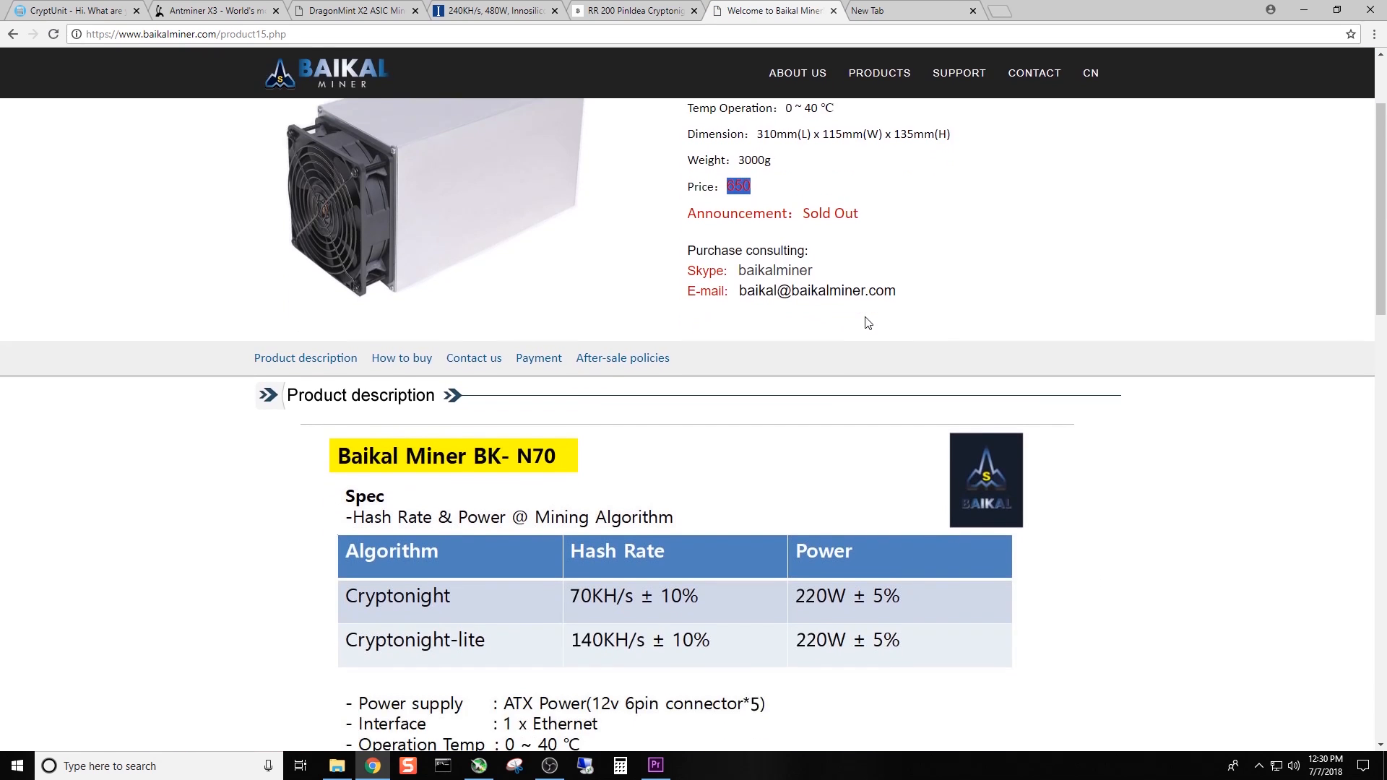
pyautogui.scroll(-3)
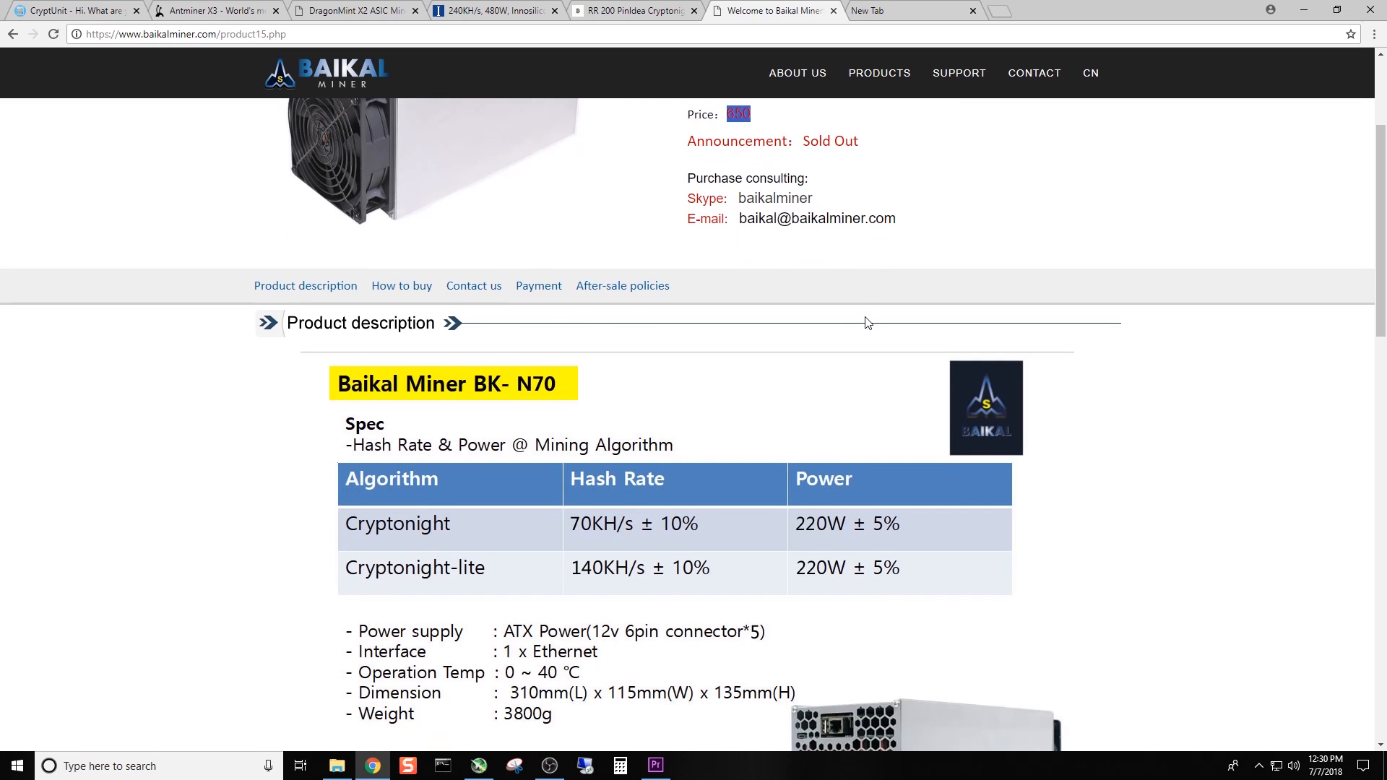
pyautogui.moveTo(764, 540)
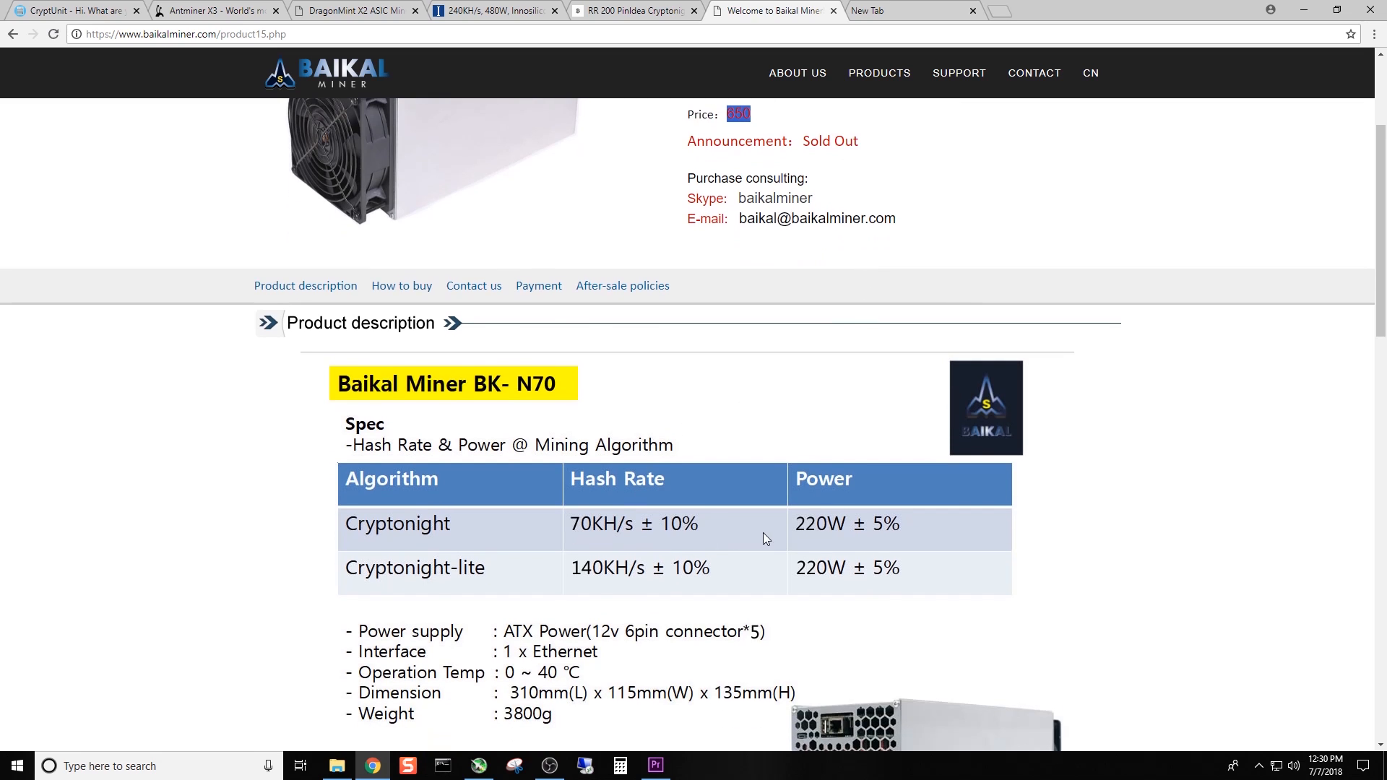
pyautogui.moveTo(616, 579)
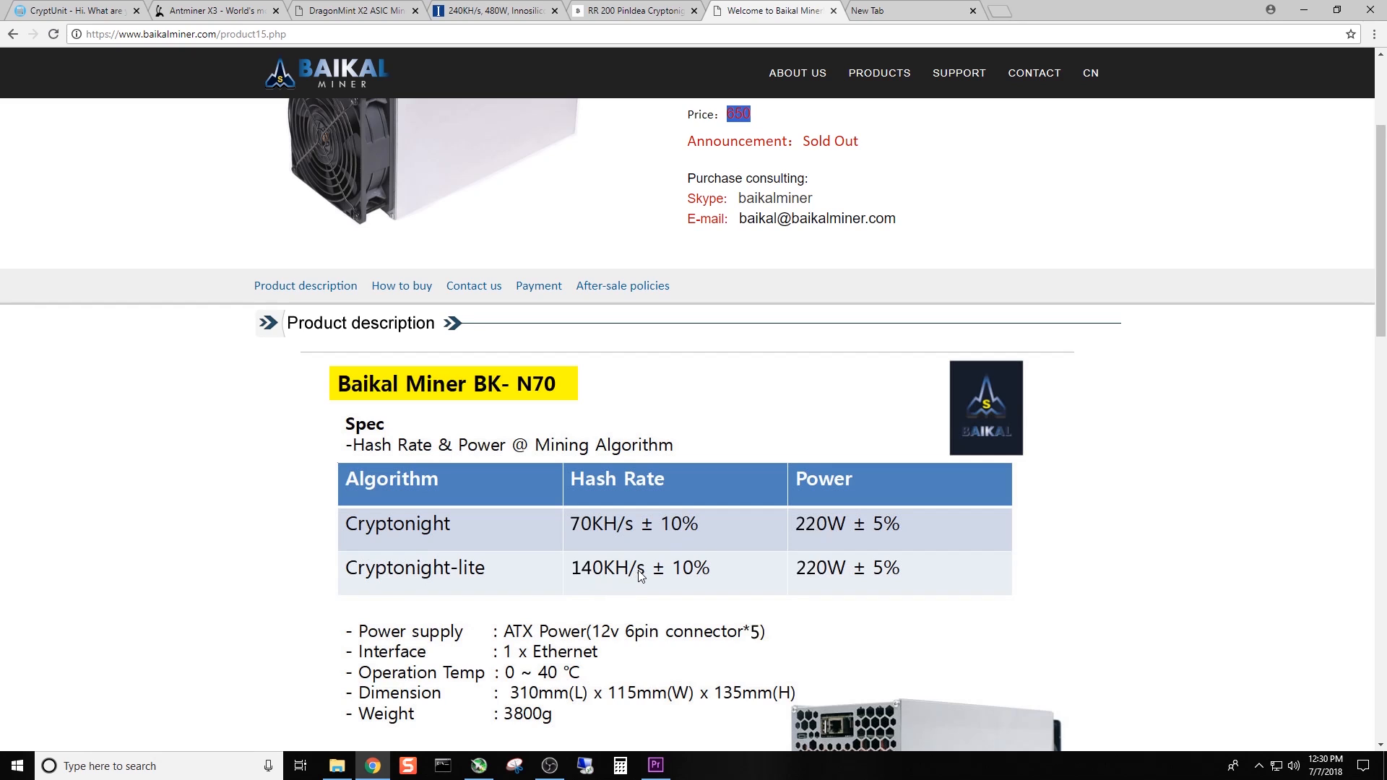
pyautogui.moveTo(820, 579)
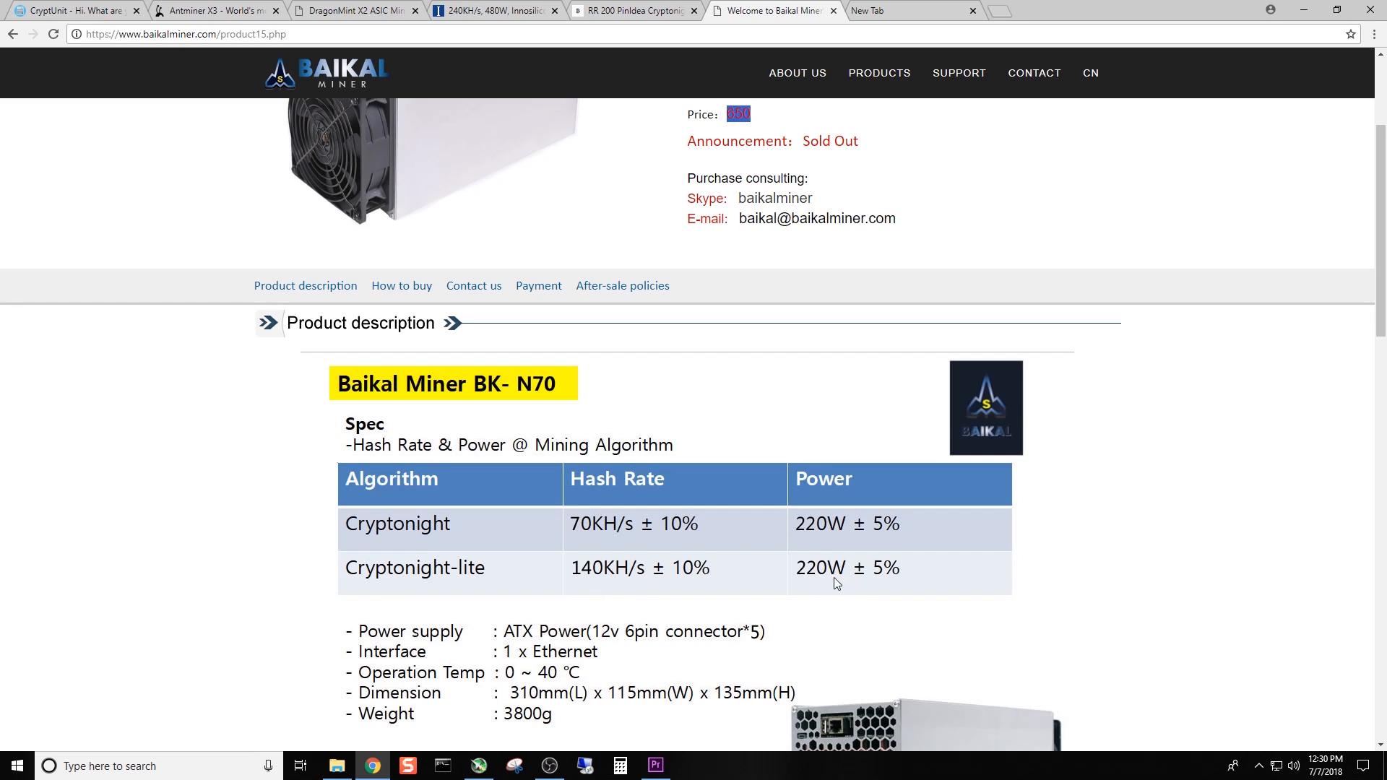
pyautogui.scroll(-3)
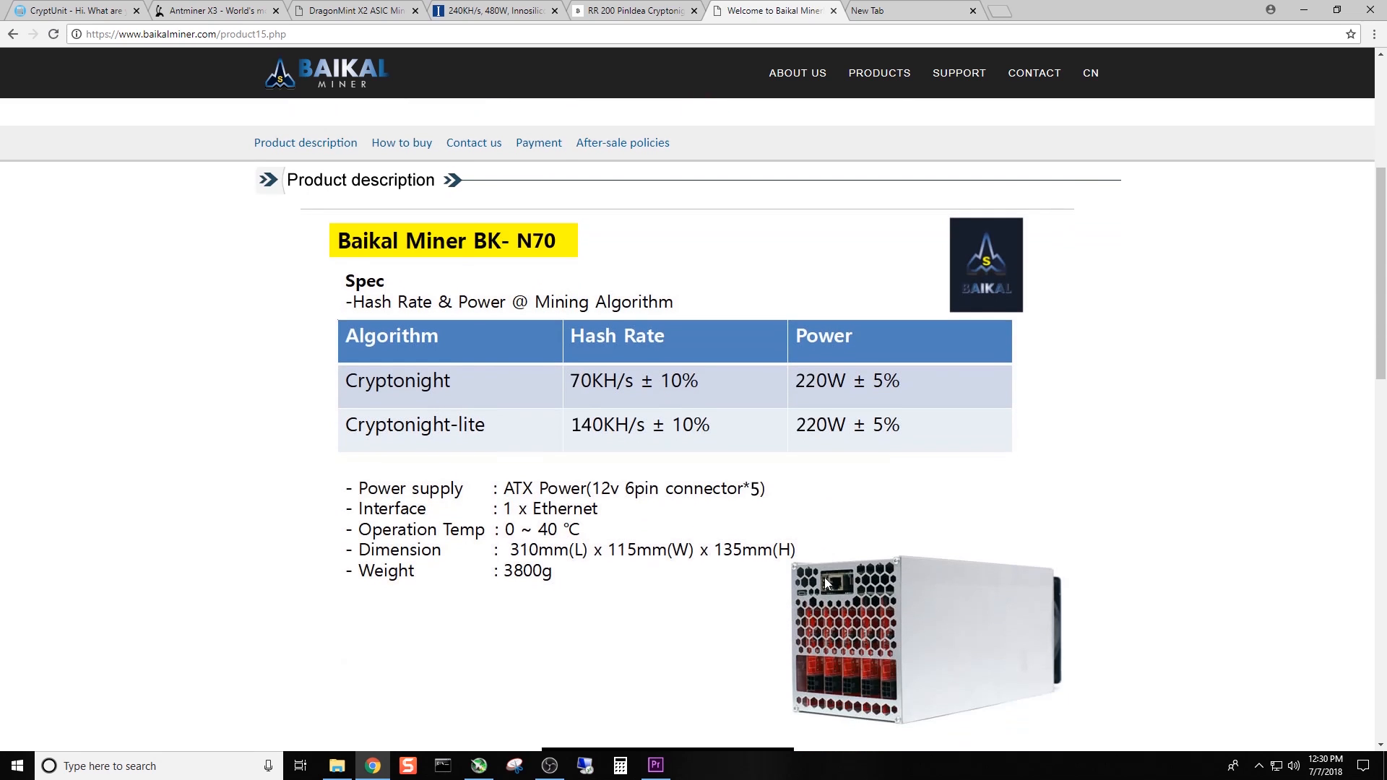
pyautogui.scroll(-3)
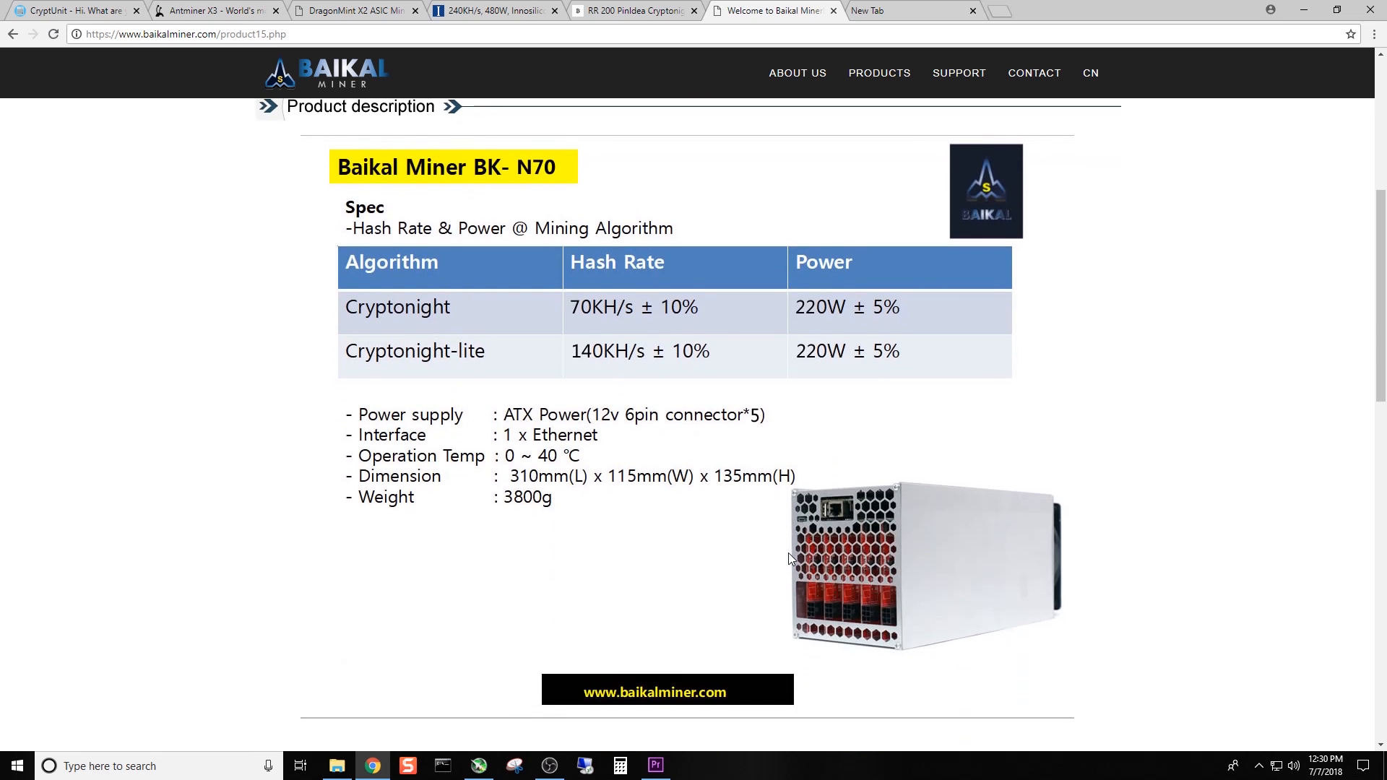
pyautogui.scroll(-3)
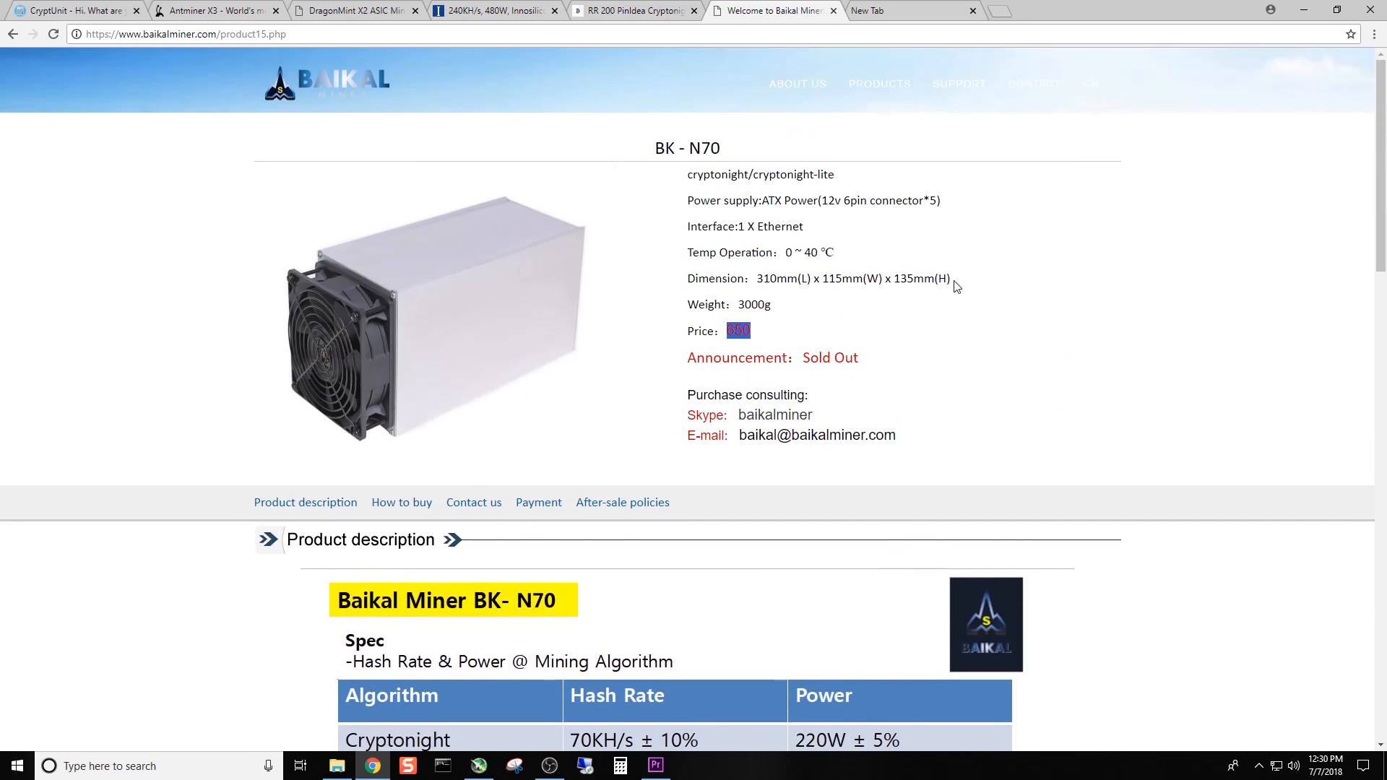
pyautogui.moveTo(976, 283)
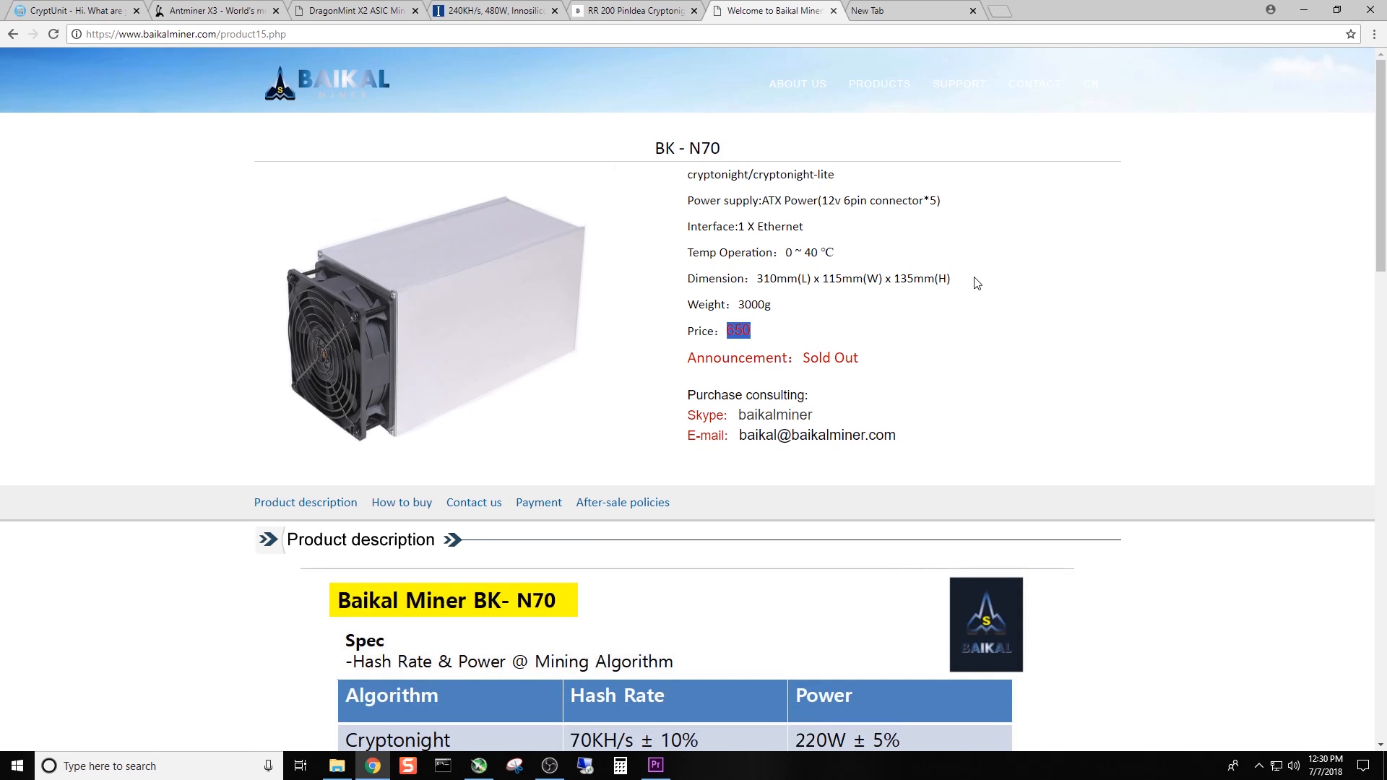
pyautogui.moveTo(953, 329)
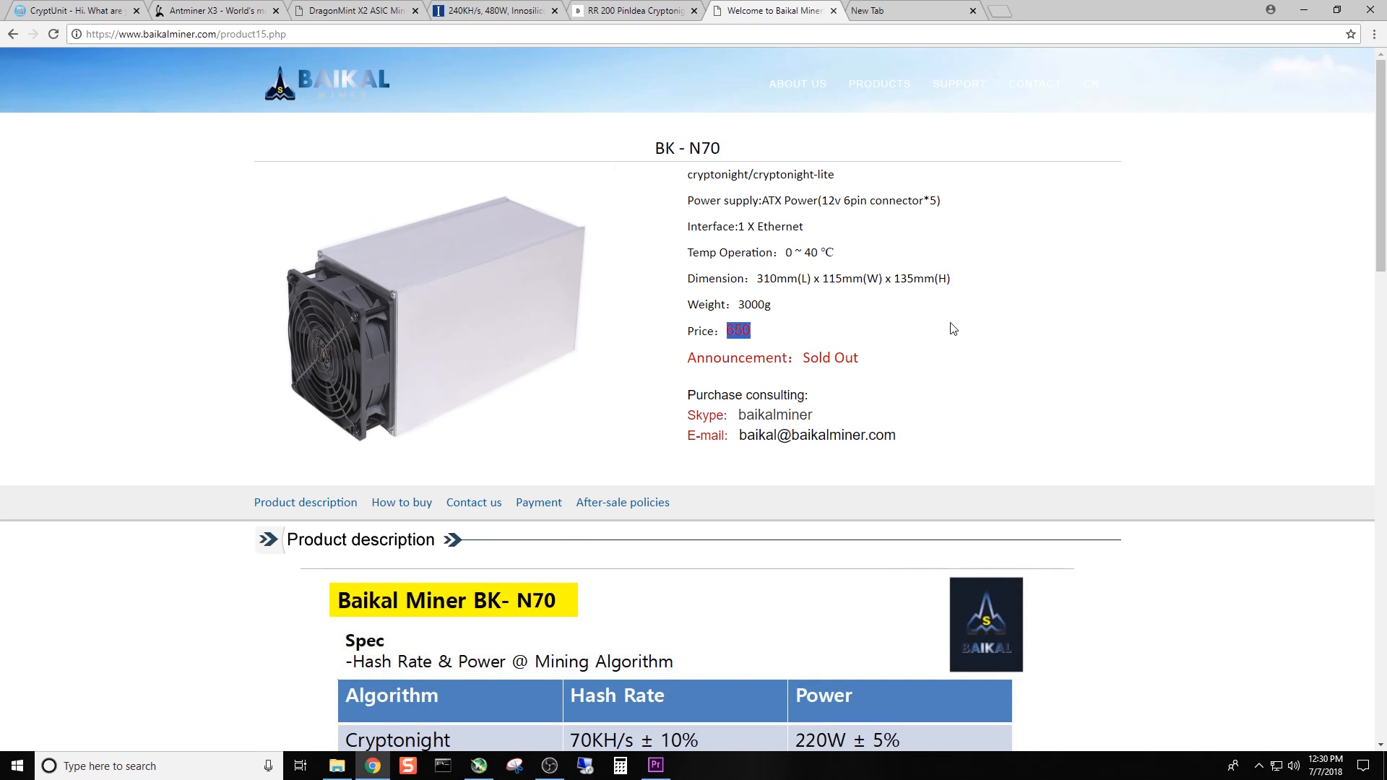
pyautogui.moveTo(942, 314)
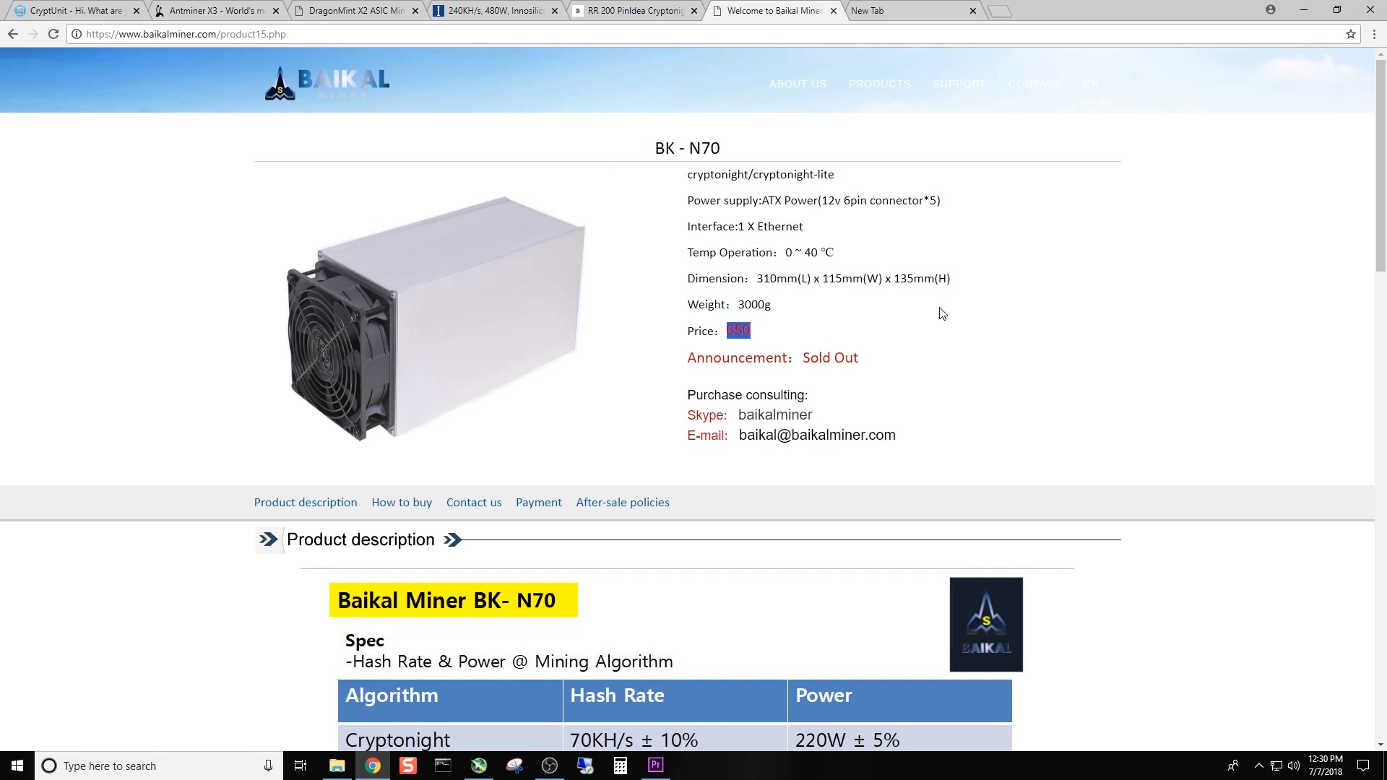
pyautogui.moveTo(13, 34)
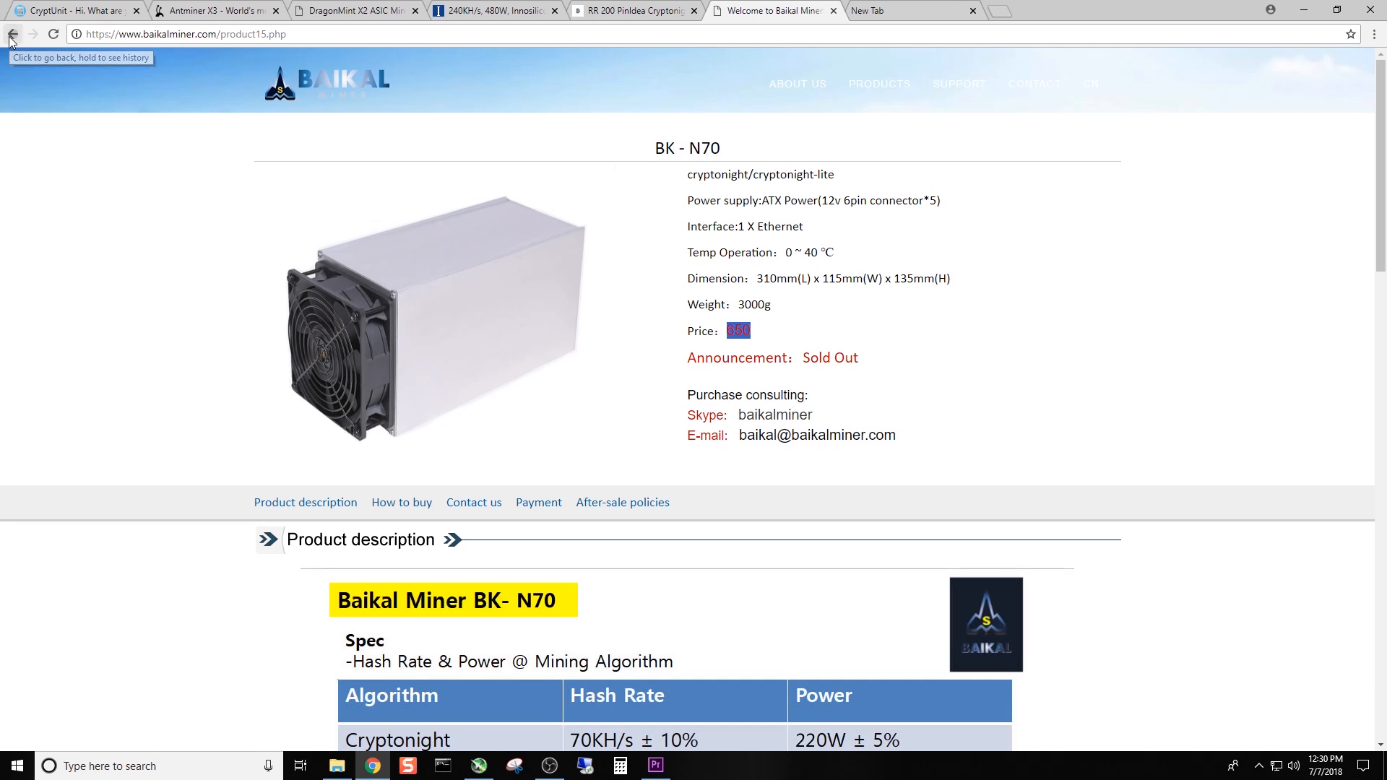
# - Go back to the catalogue and open the BK-N240 shop page, priced 1699 and weighing 6500g
pyautogui.click(12, 33)
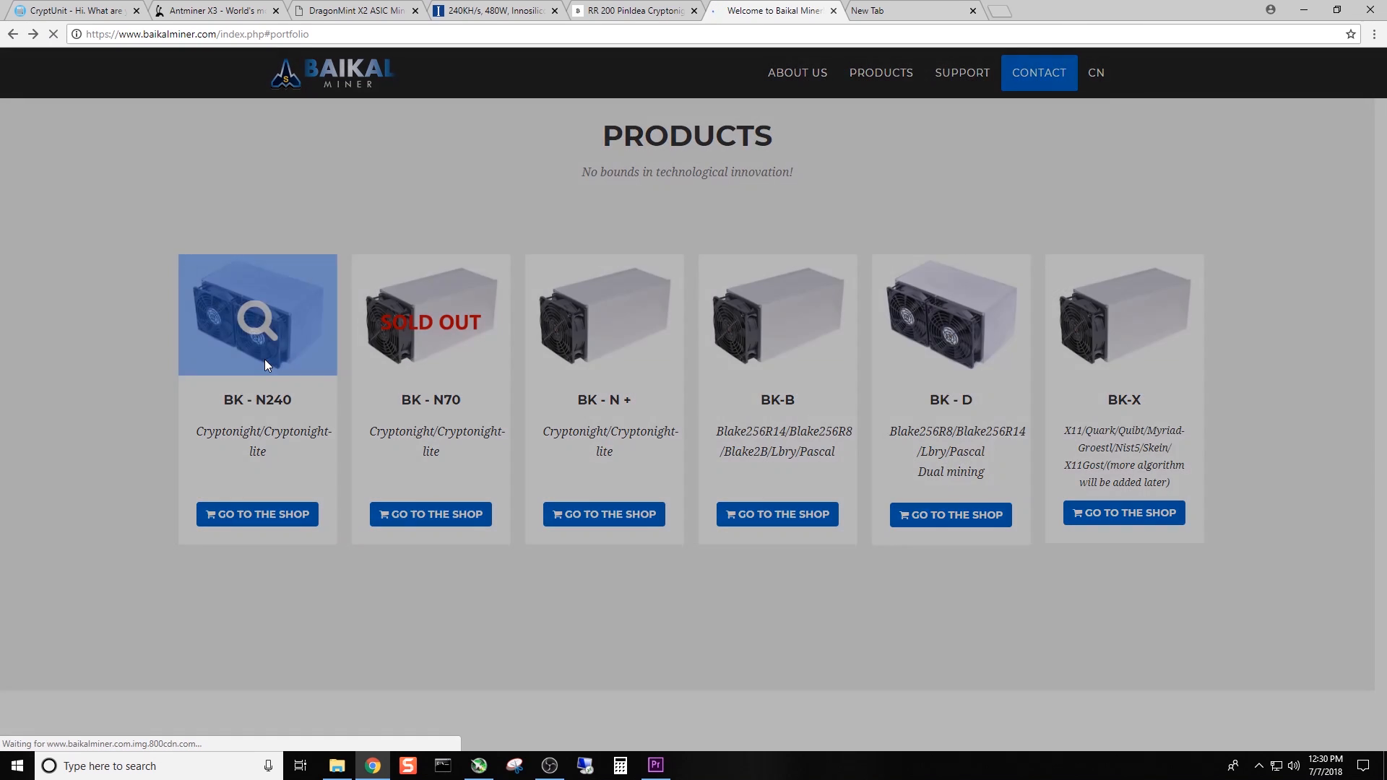
pyautogui.click(258, 314)
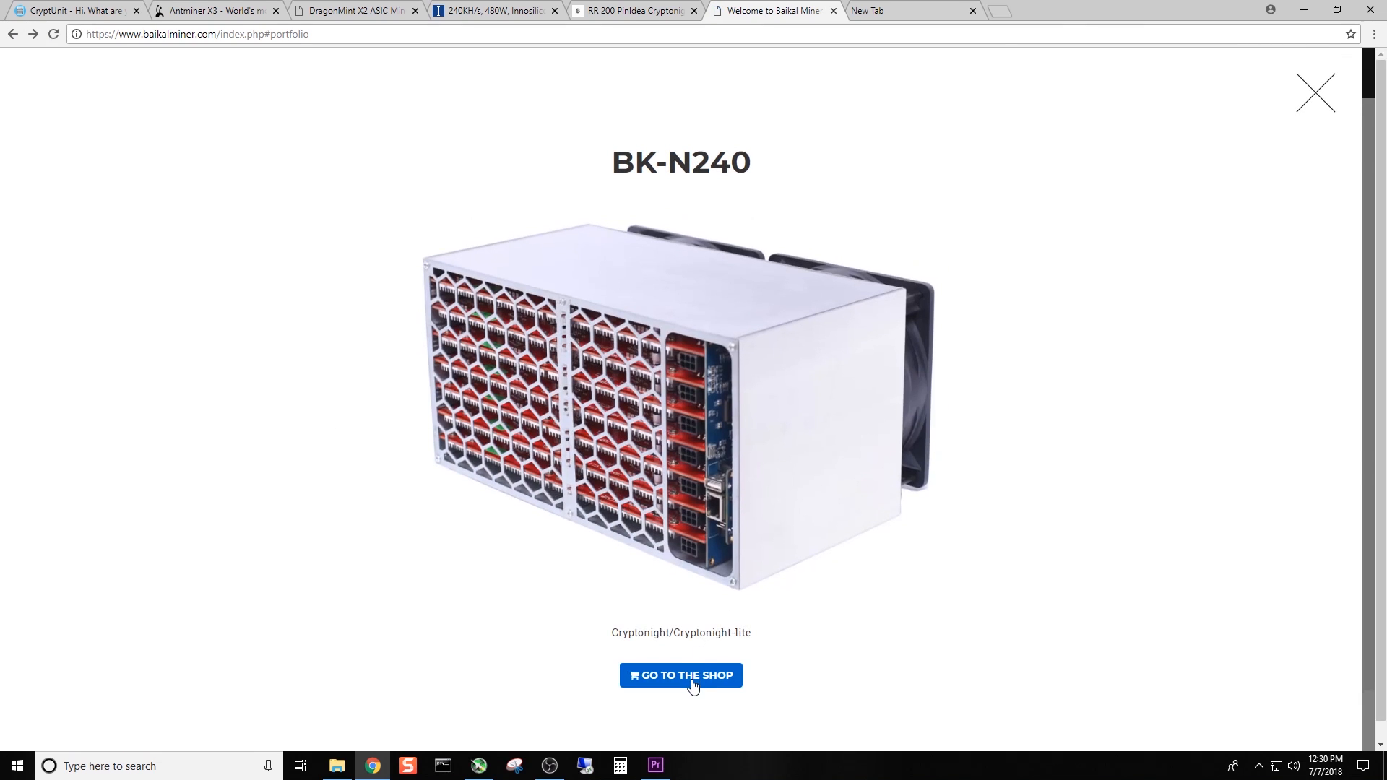
pyautogui.click(680, 674)
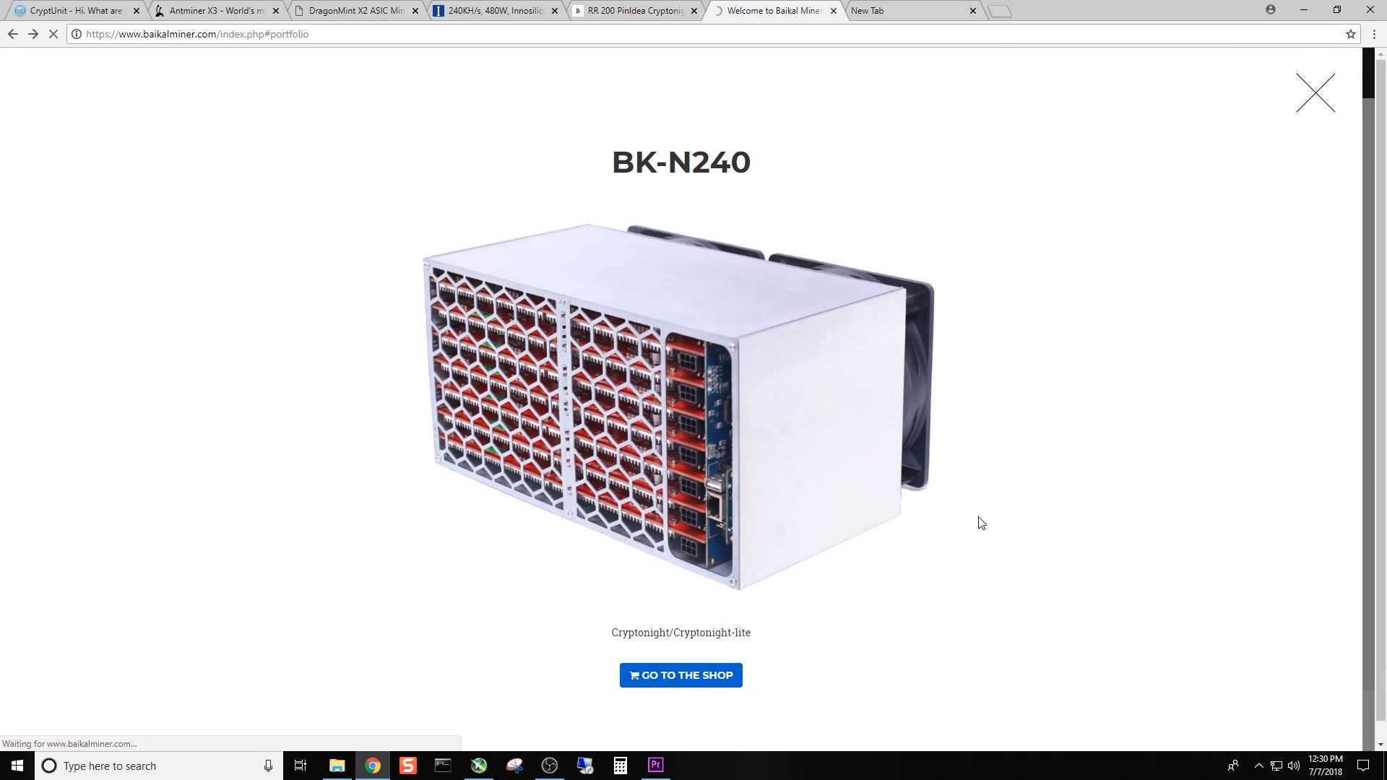
pyautogui.click(681, 674)
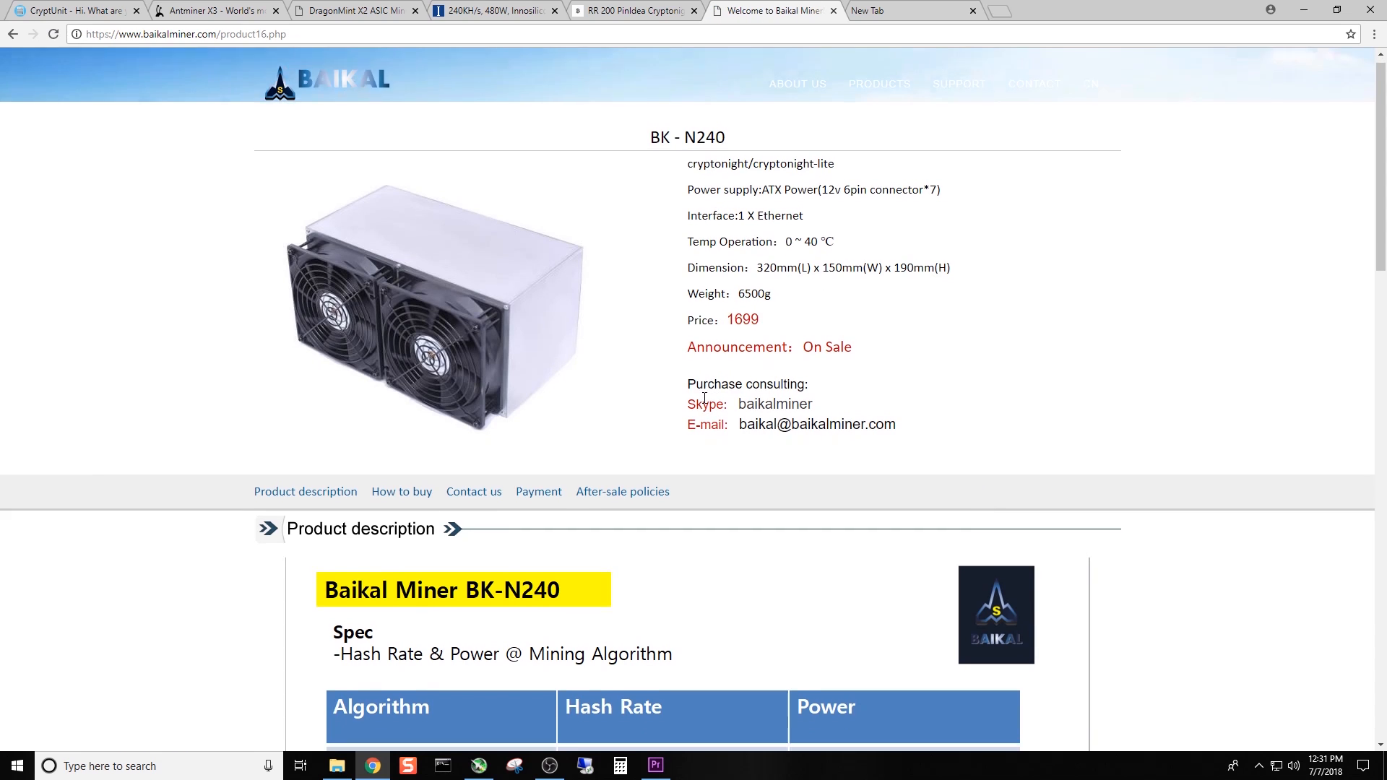
pyautogui.scroll(-3)
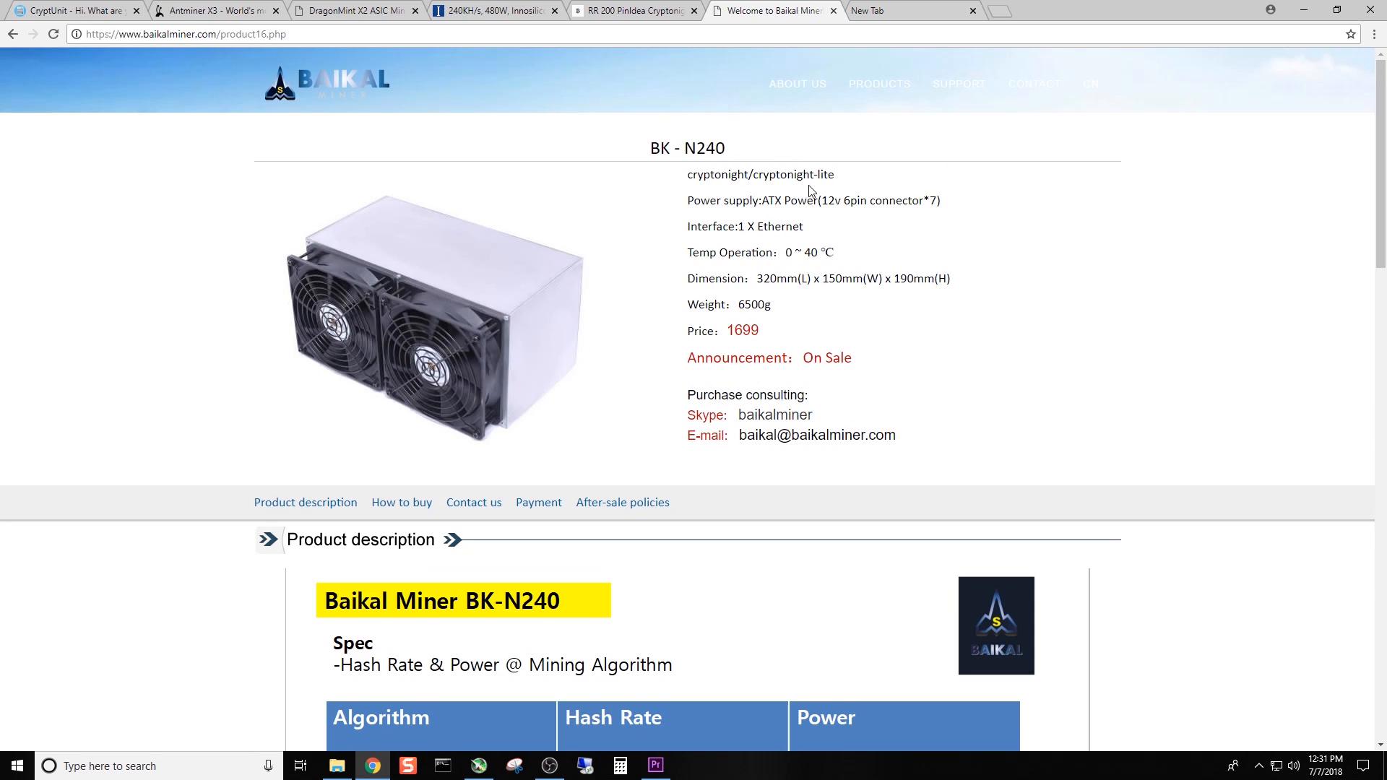
pyautogui.moveTo(767, 310)
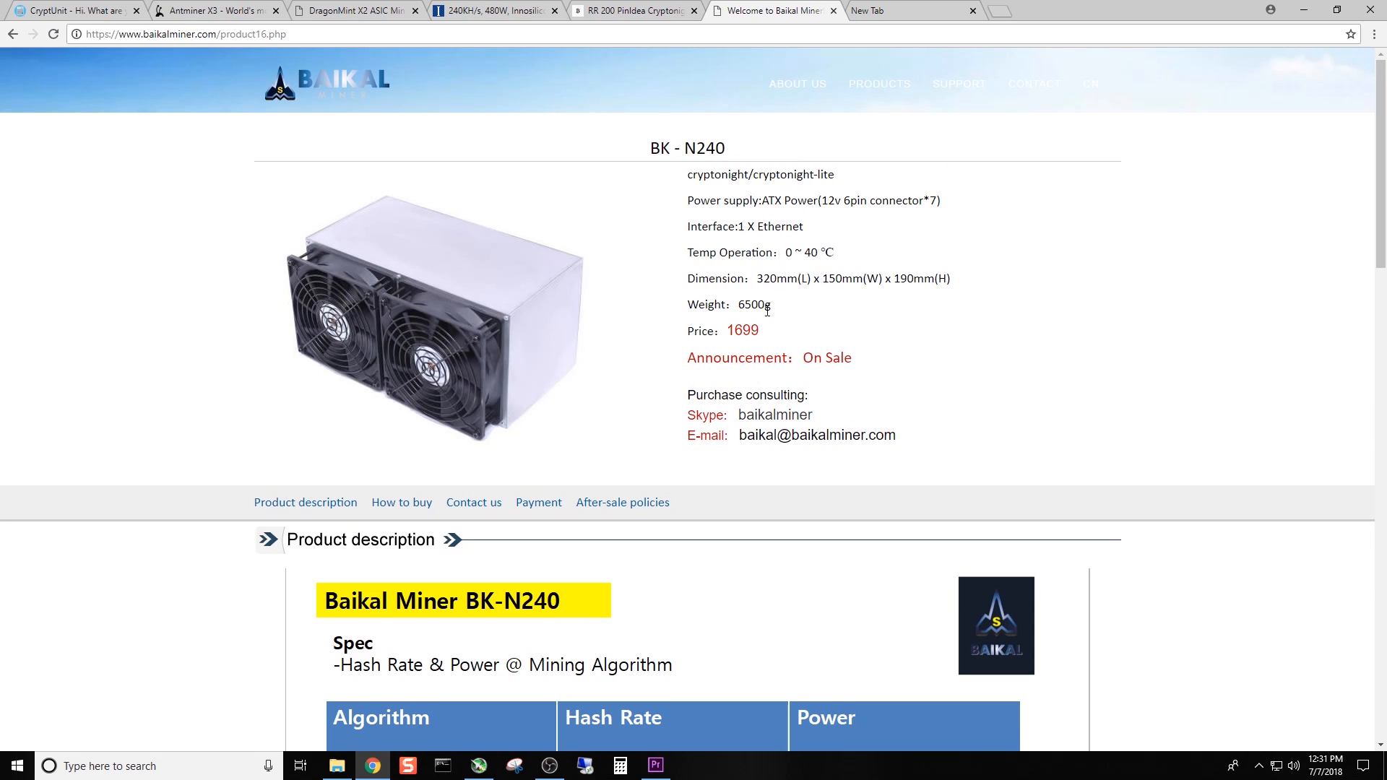
pyautogui.moveTo(696, 330)
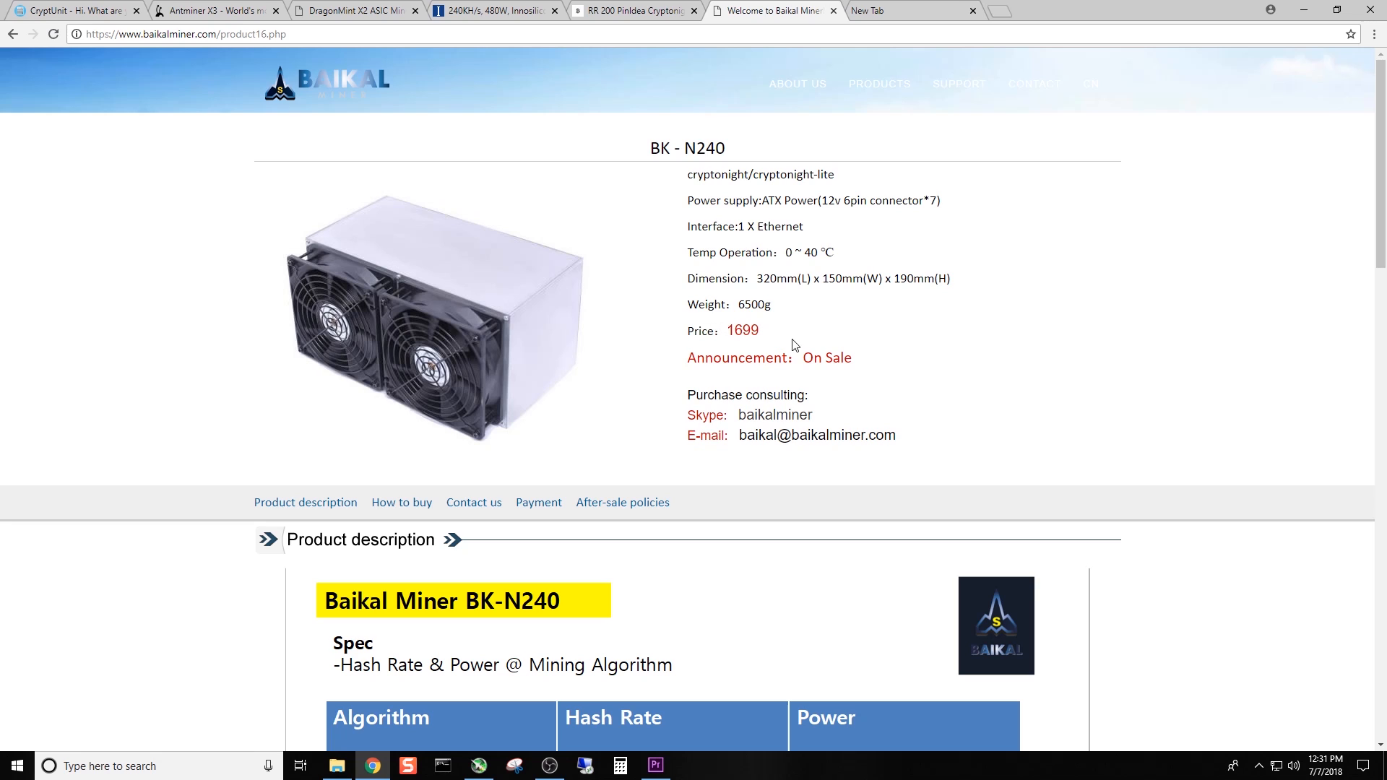
pyautogui.moveTo(817, 323)
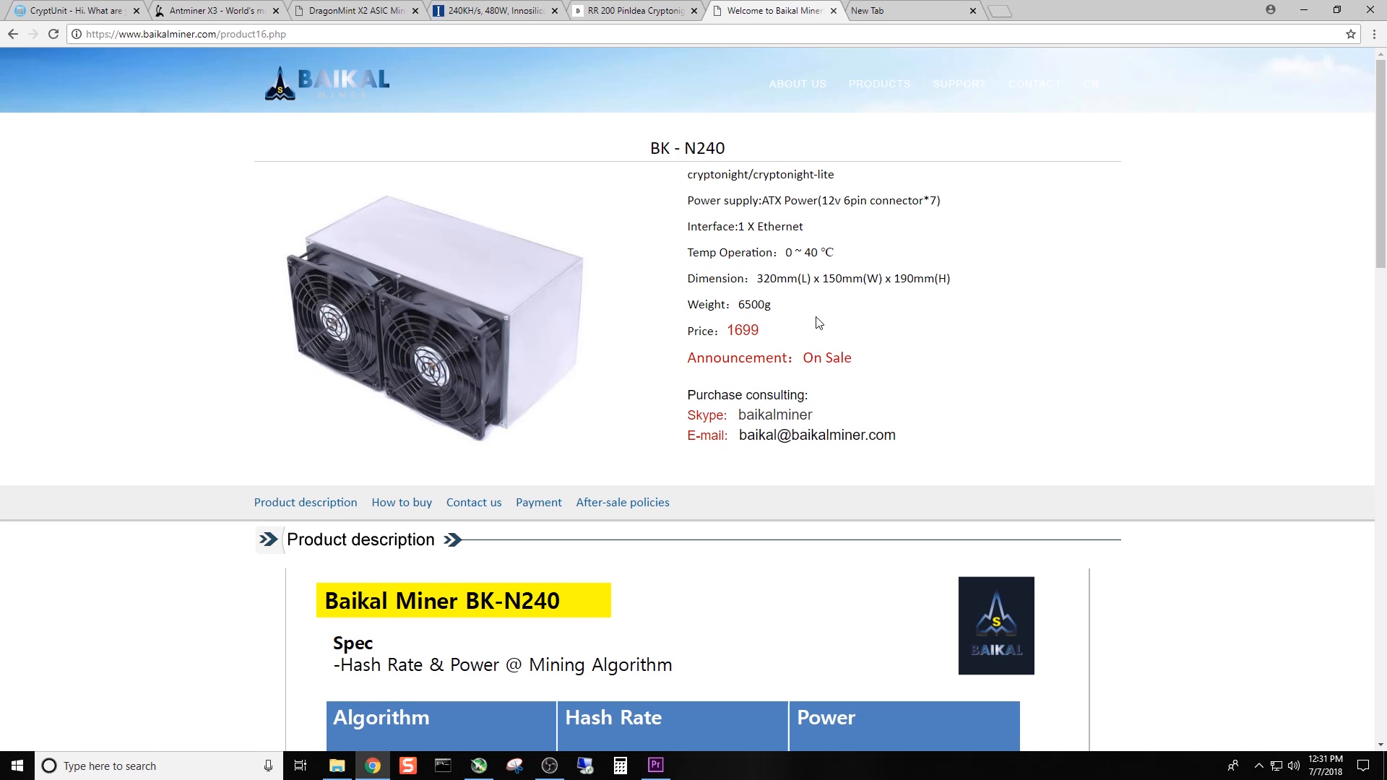
pyautogui.scroll(-3)
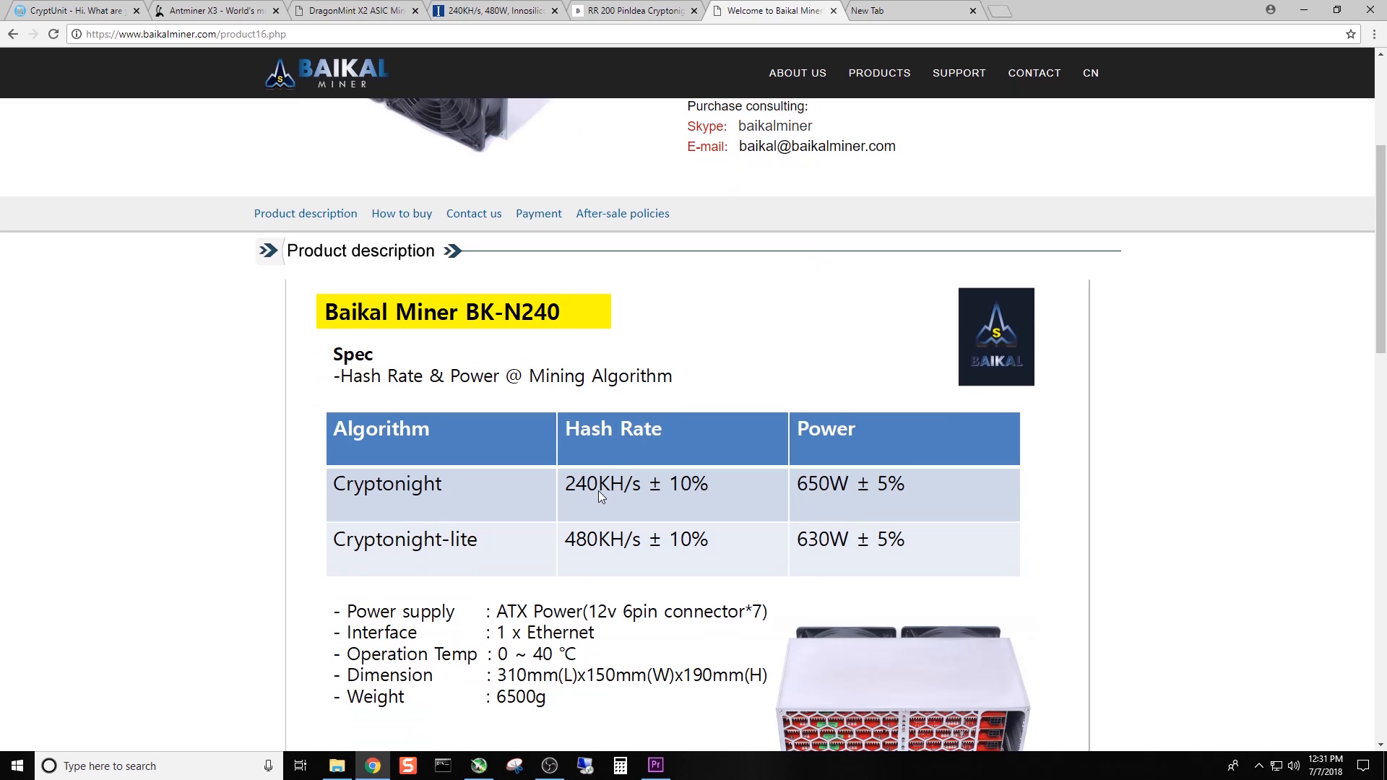
pyautogui.moveTo(633, 495)
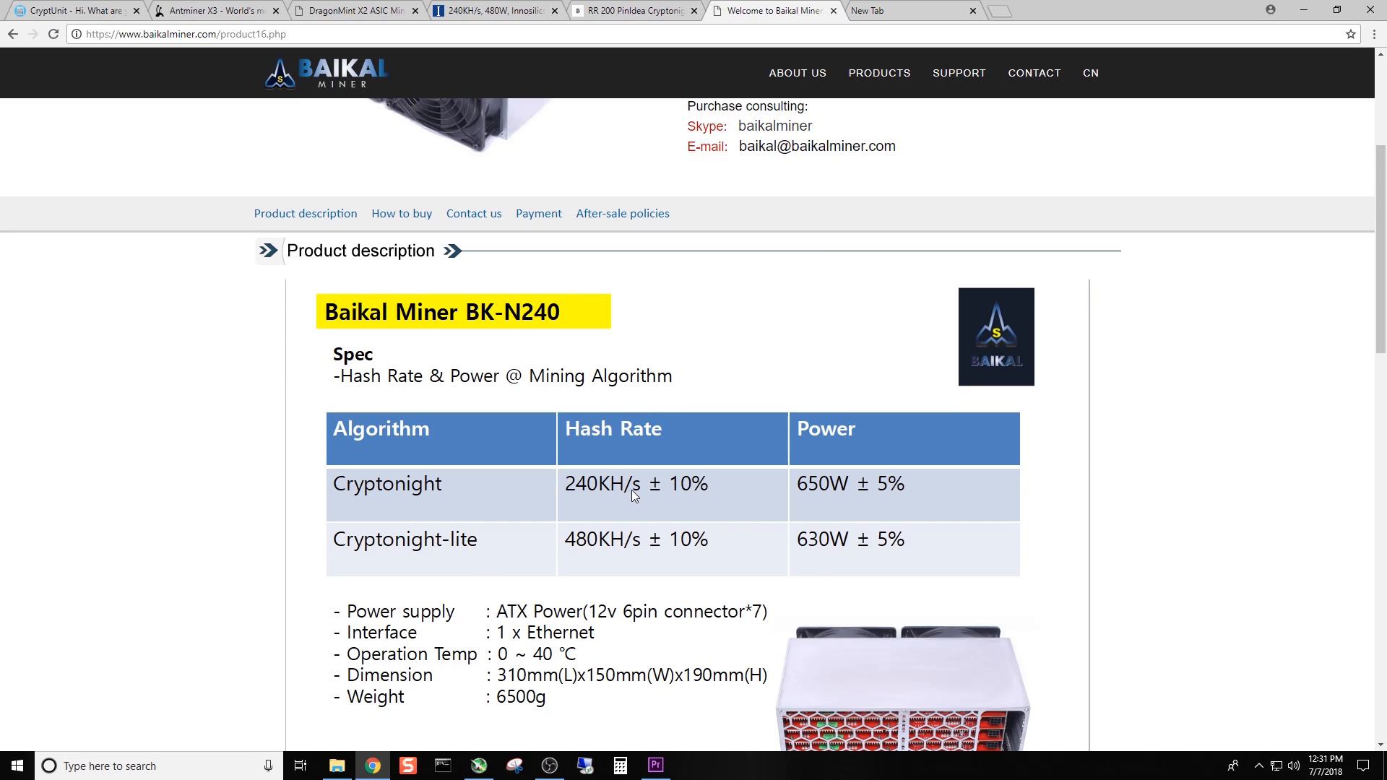
pyautogui.moveTo(814, 497)
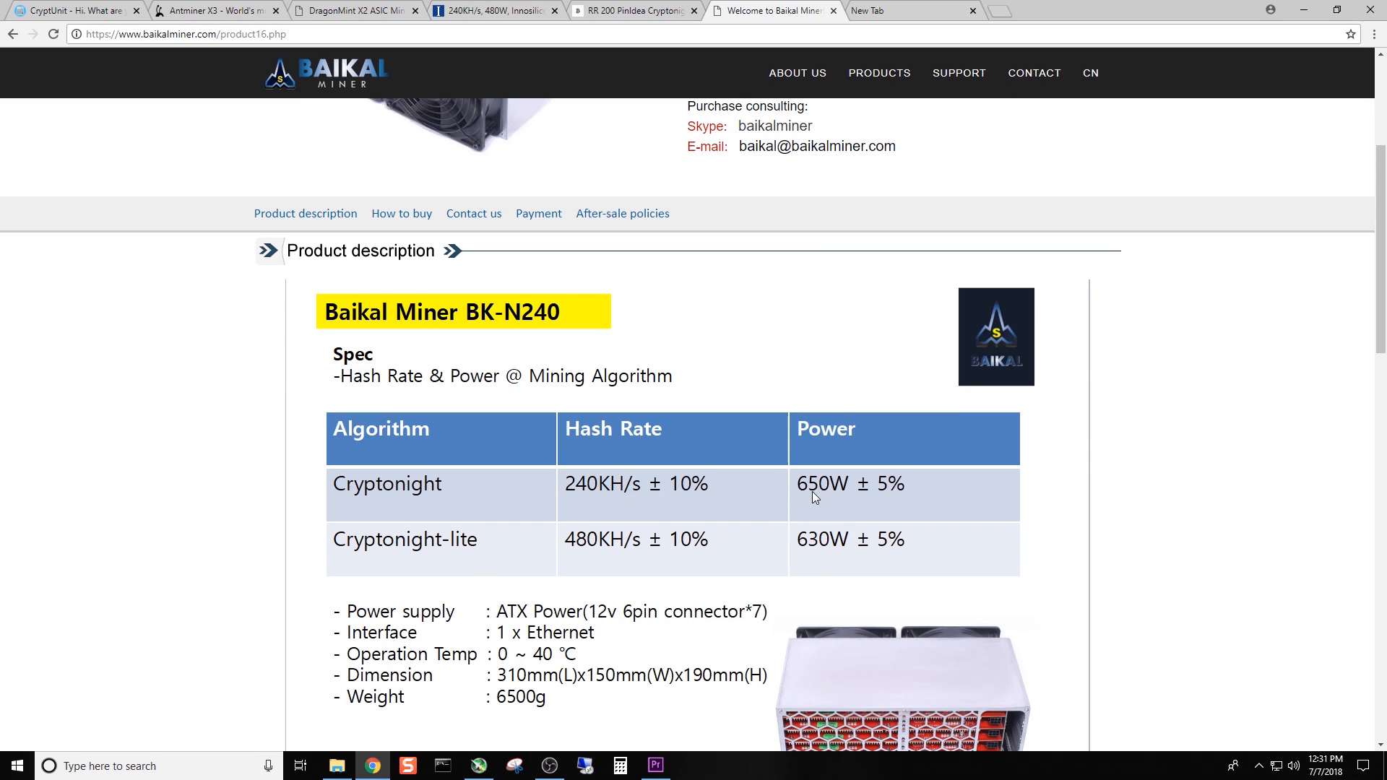
pyautogui.moveTo(612, 553)
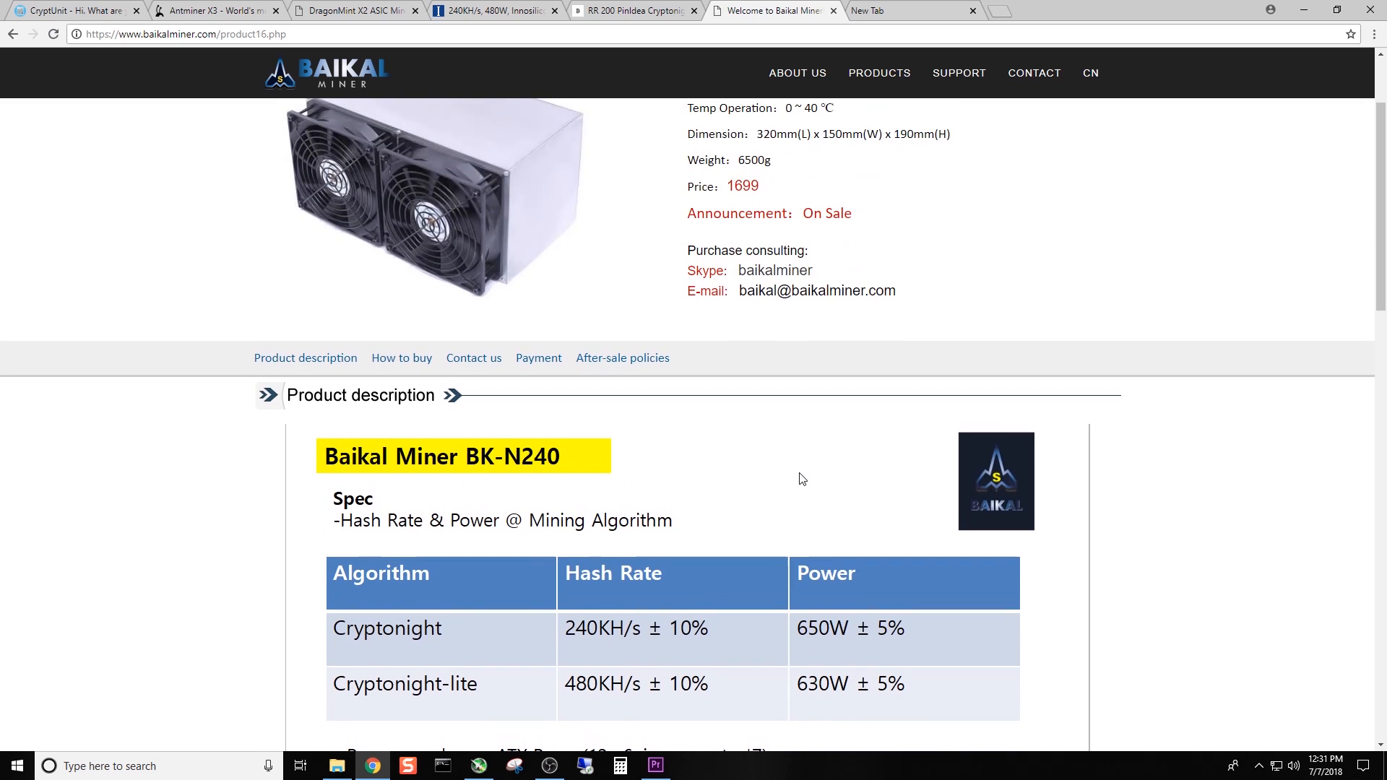
pyautogui.moveTo(800, 472)
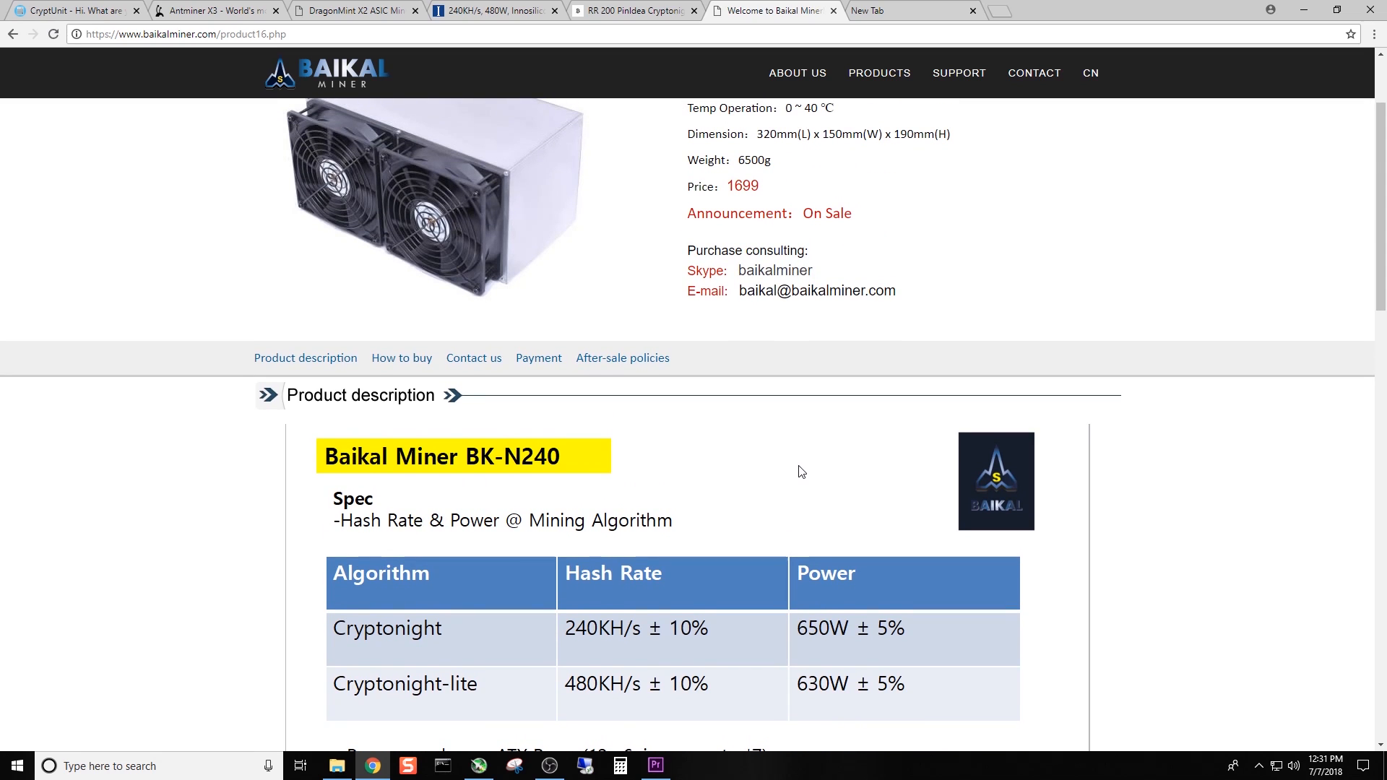
pyautogui.scroll(3)
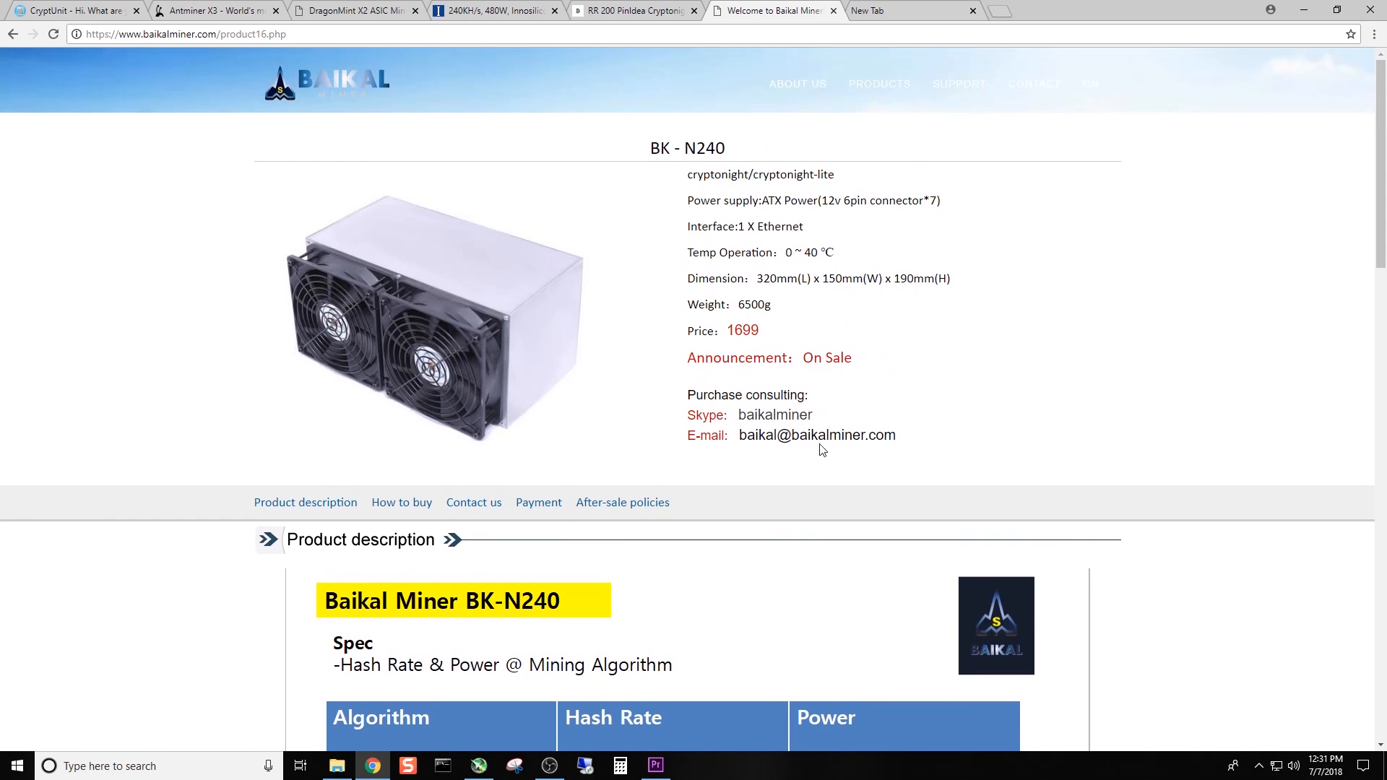
pyautogui.moveTo(1091, 259)
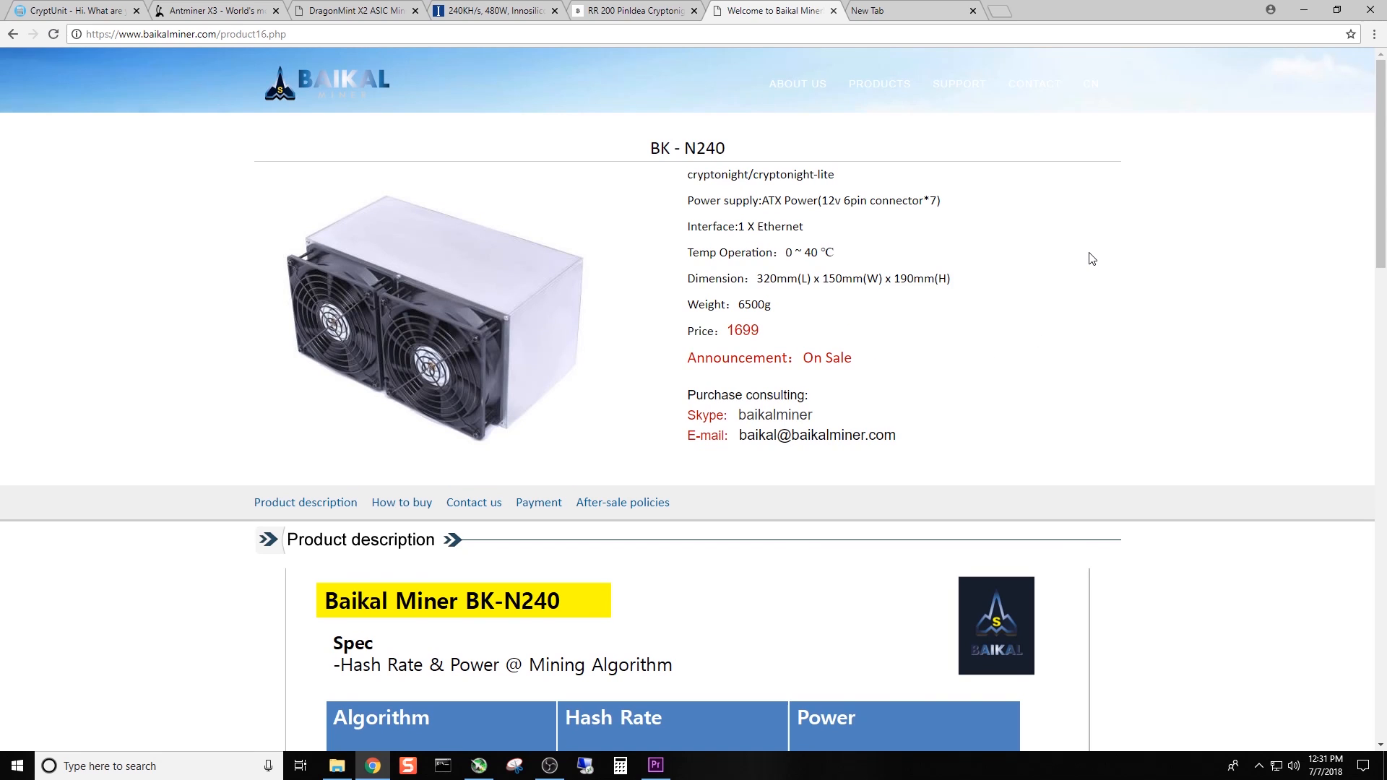
pyautogui.moveTo(1139, 251)
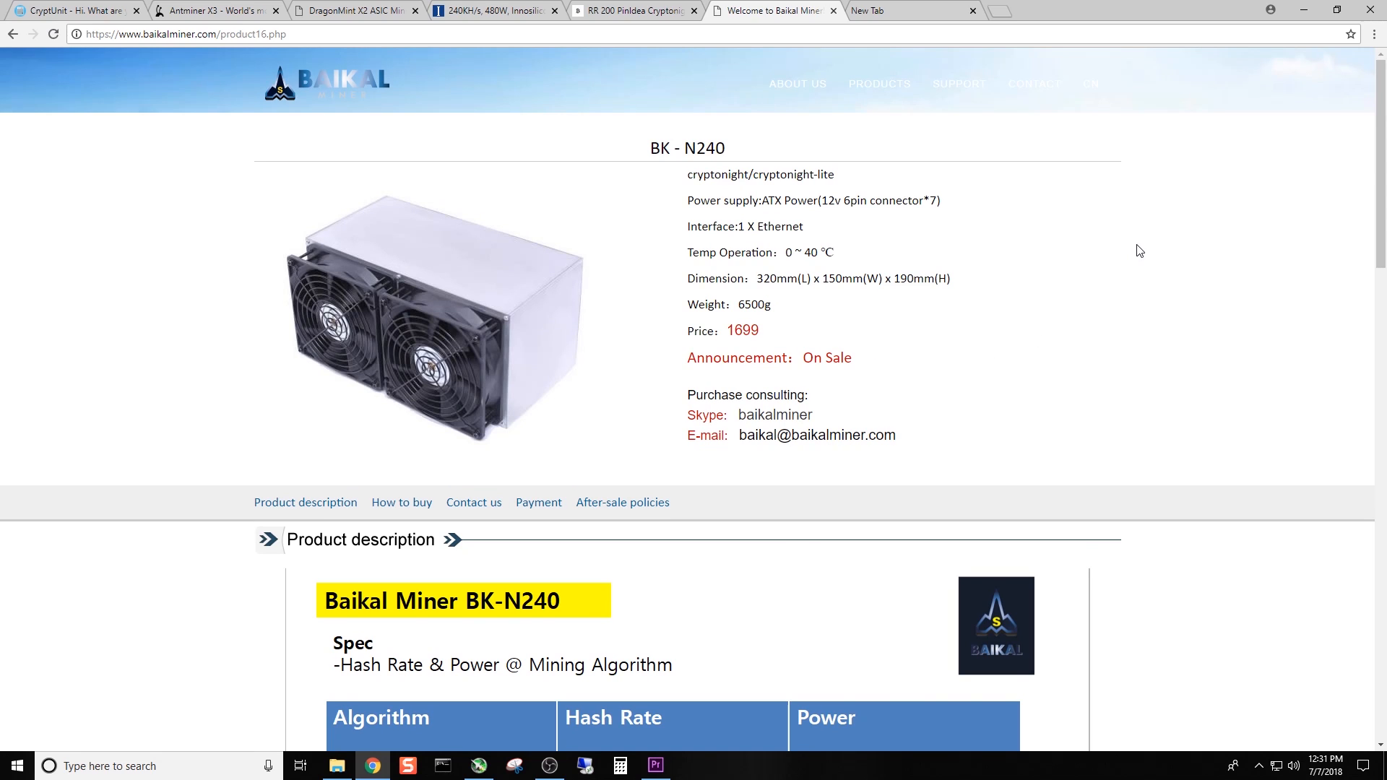
pyautogui.moveTo(1158, 243)
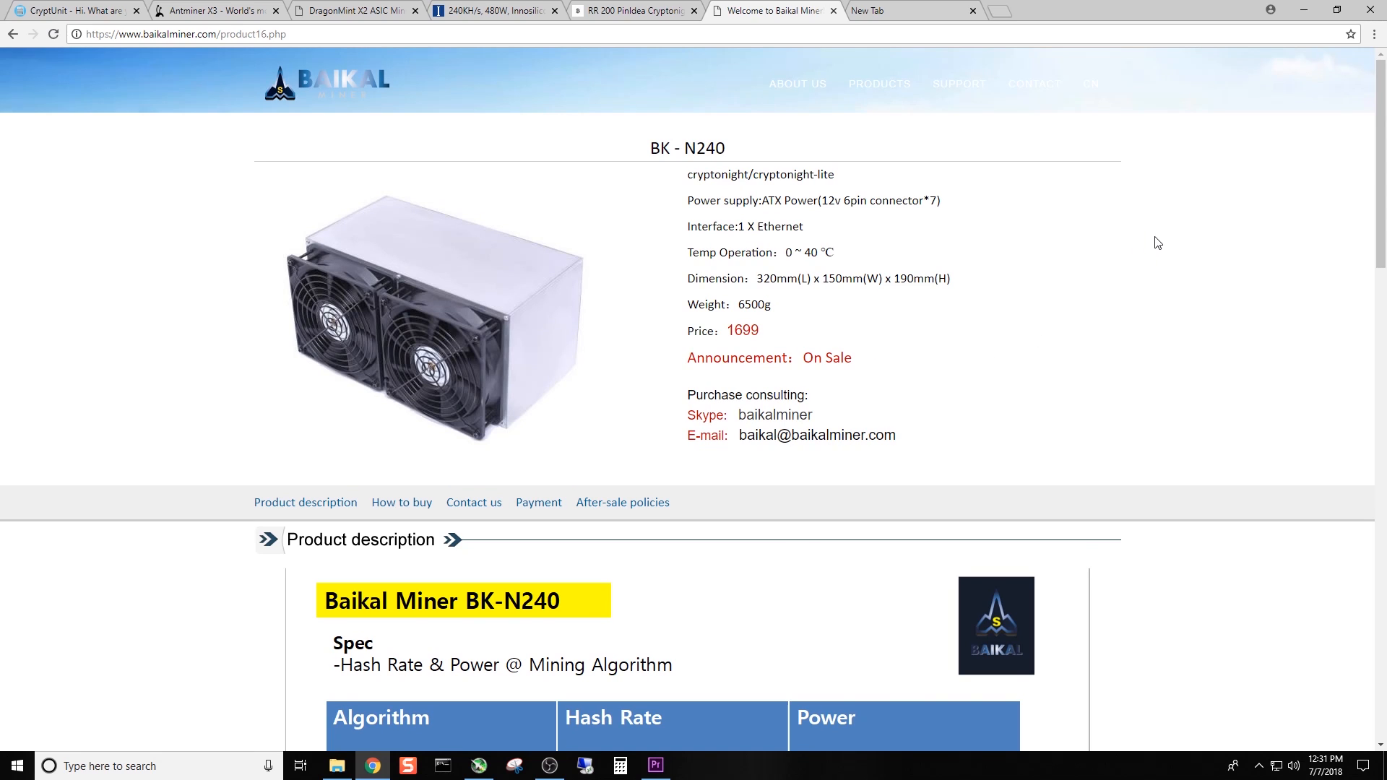
pyautogui.moveTo(1153, 232)
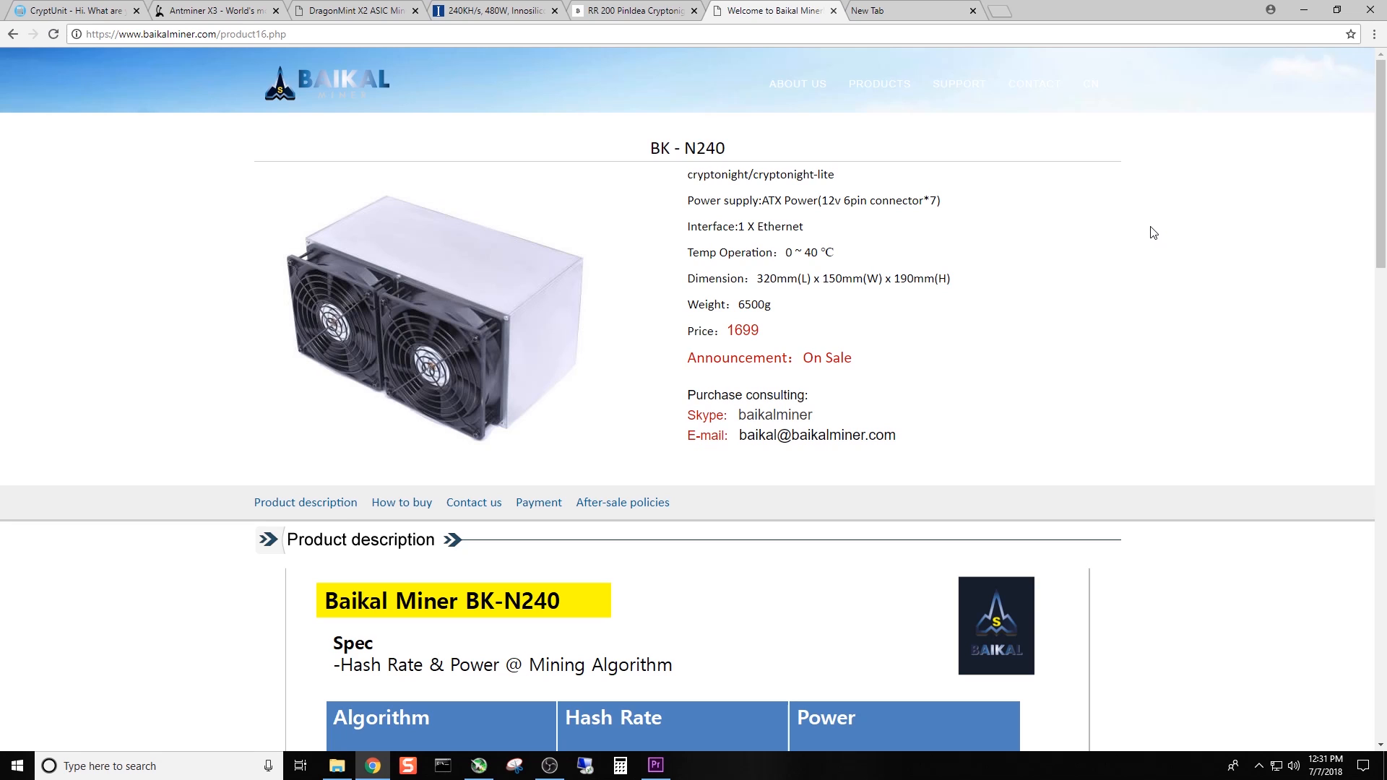
pyautogui.moveTo(1174, 235)
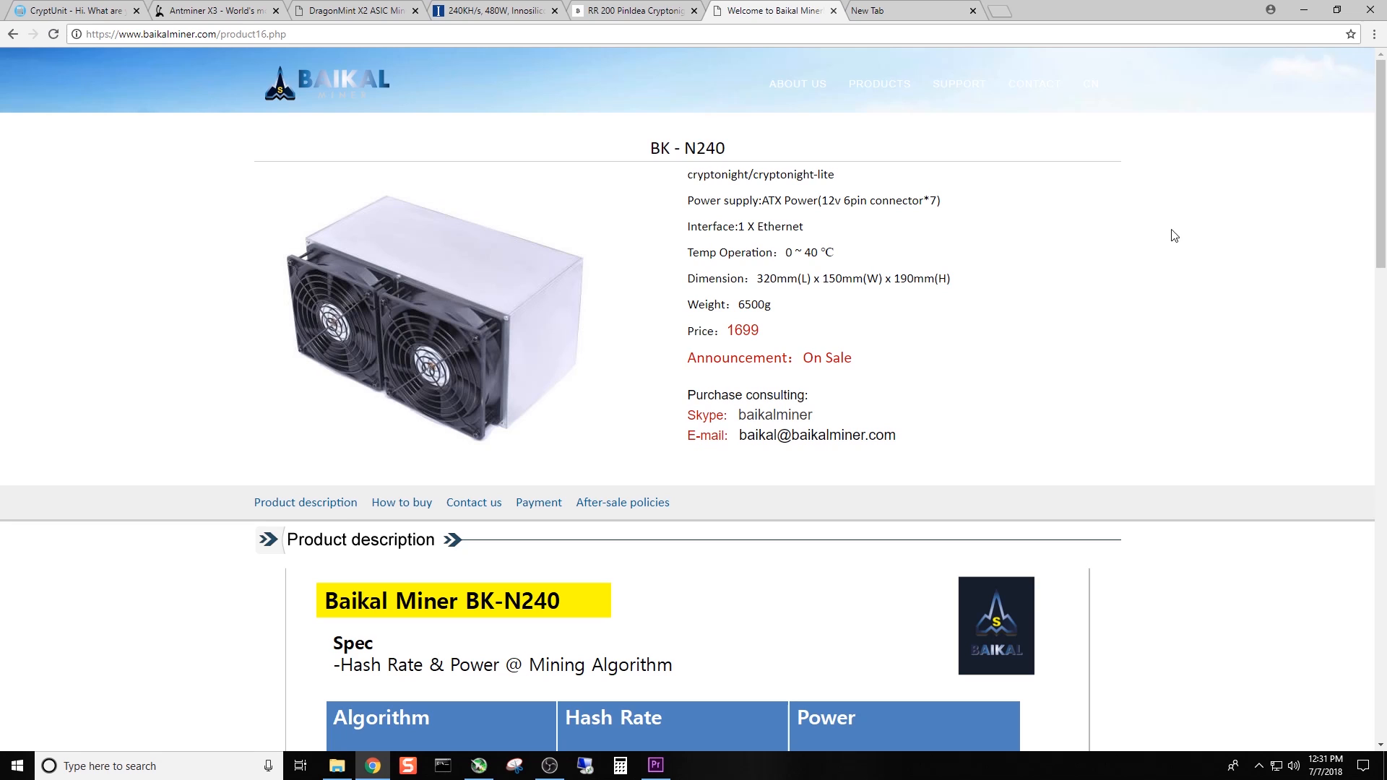
pyautogui.scroll(-3)
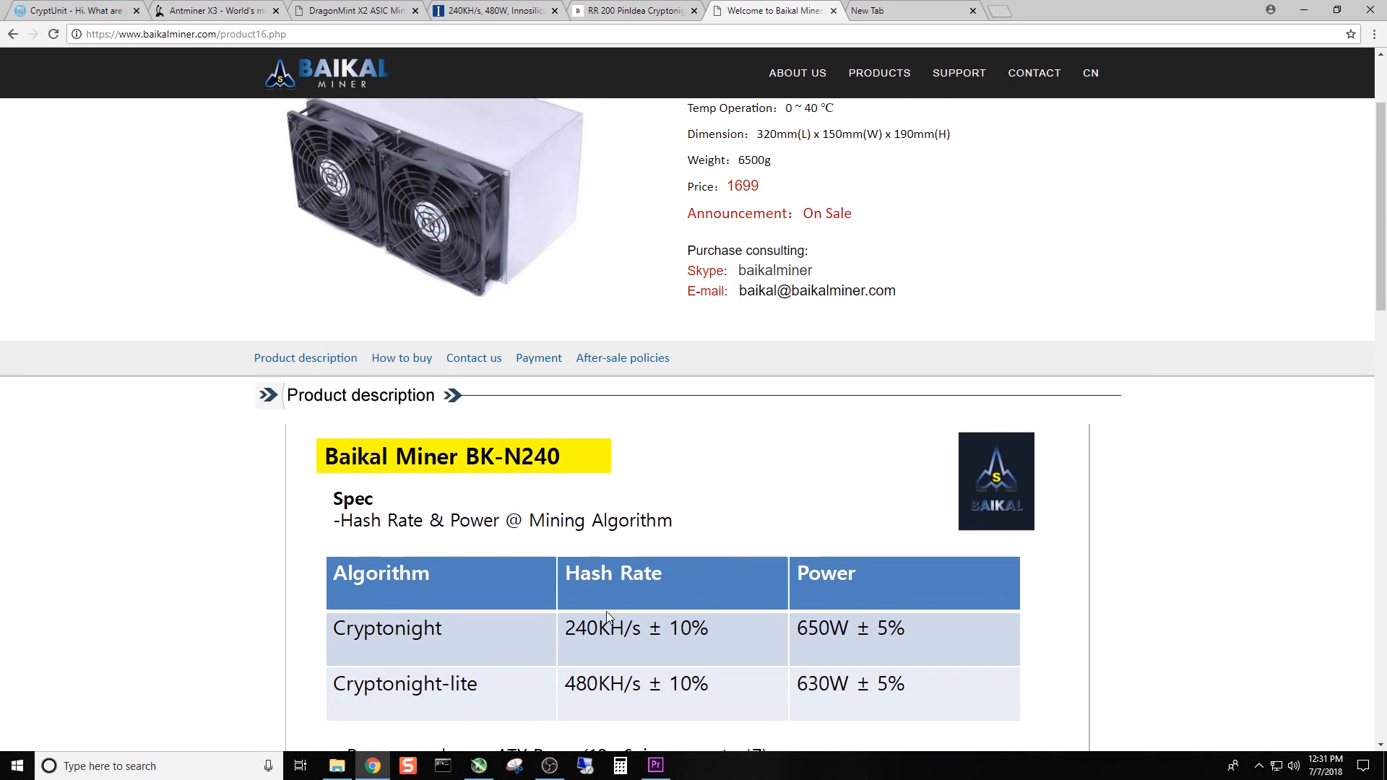
pyautogui.moveTo(592, 638)
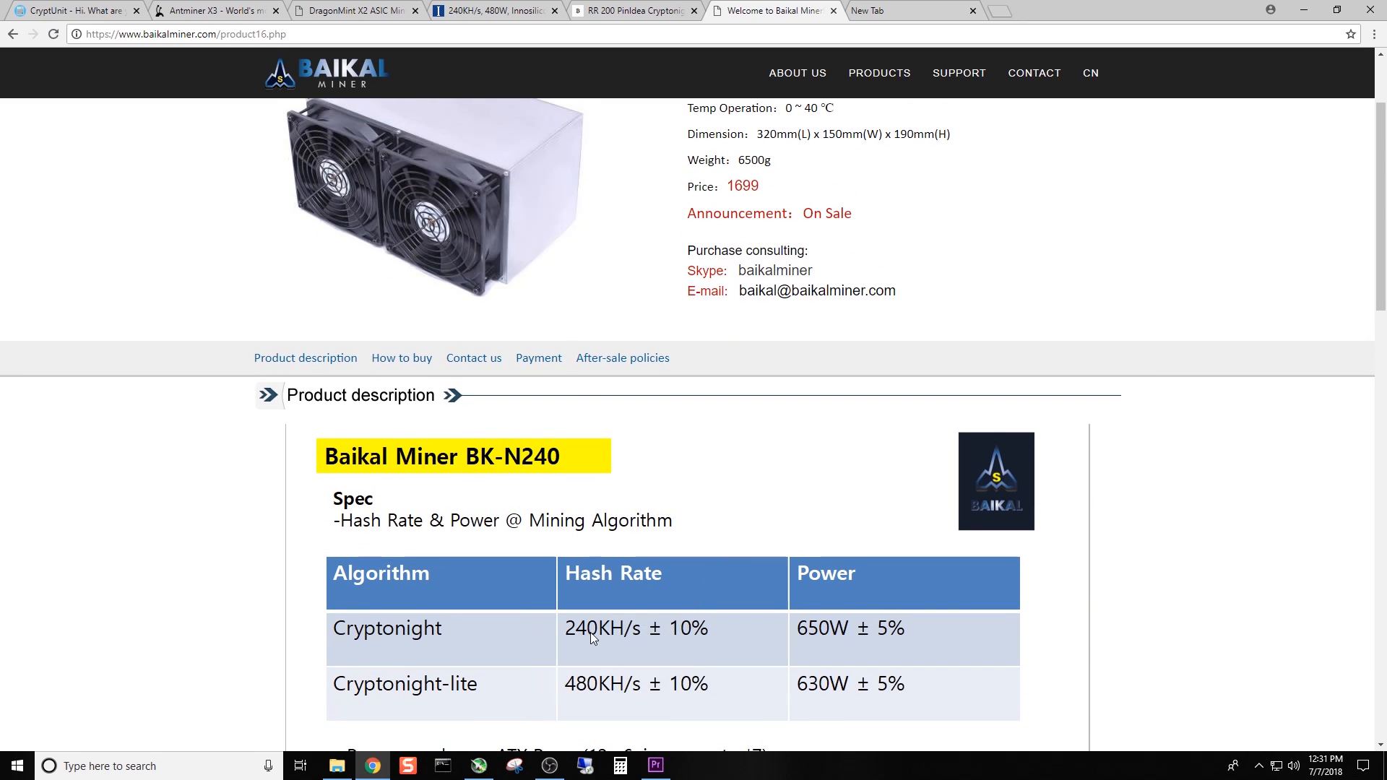
pyautogui.moveTo(938, 608)
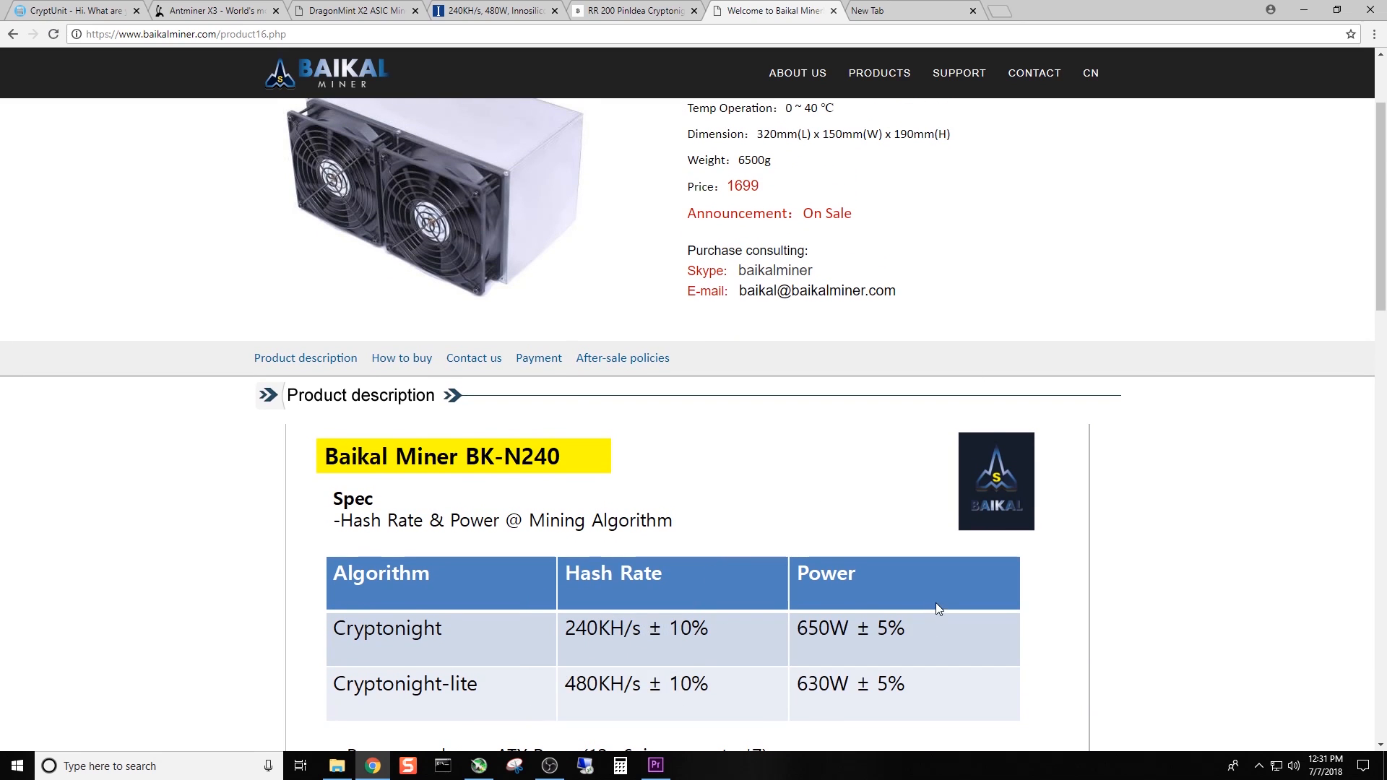
pyautogui.scroll(3)
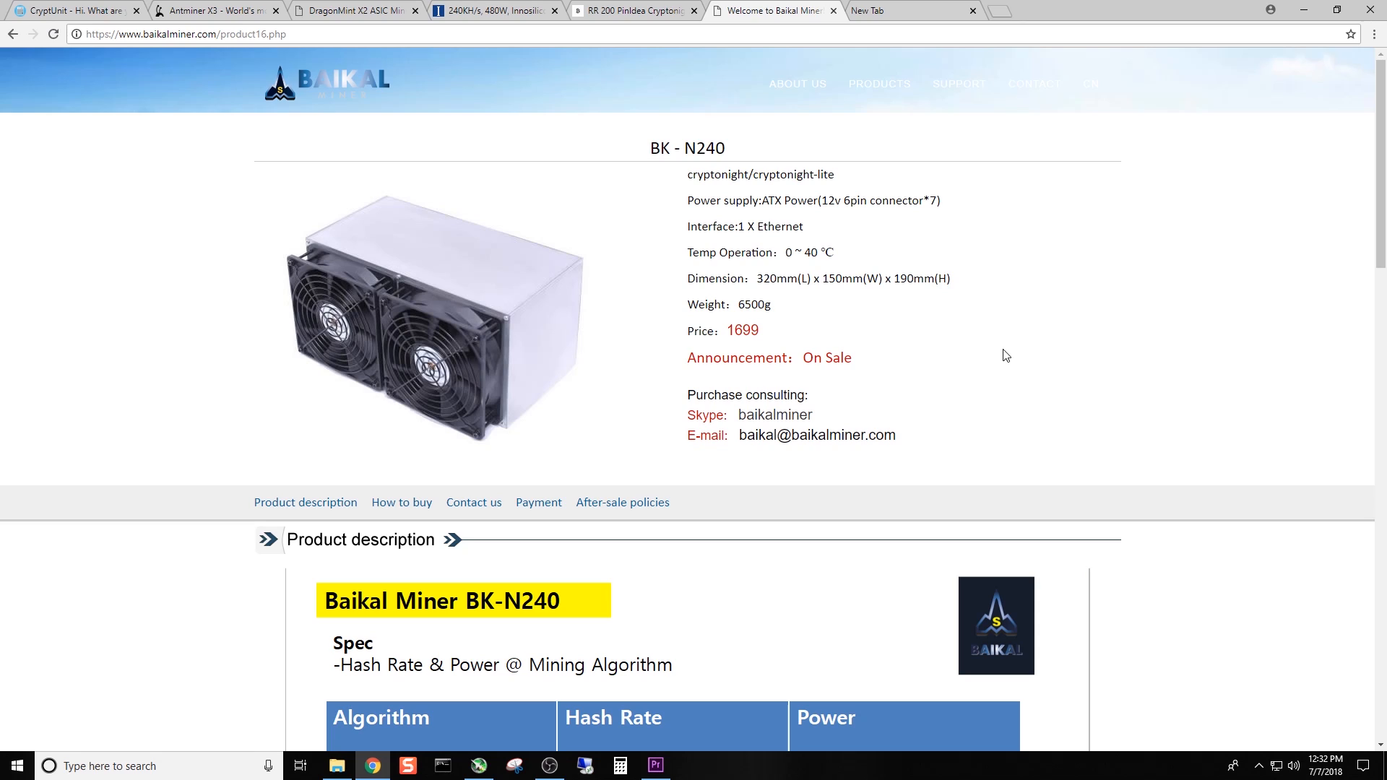
pyautogui.moveTo(713, 16)
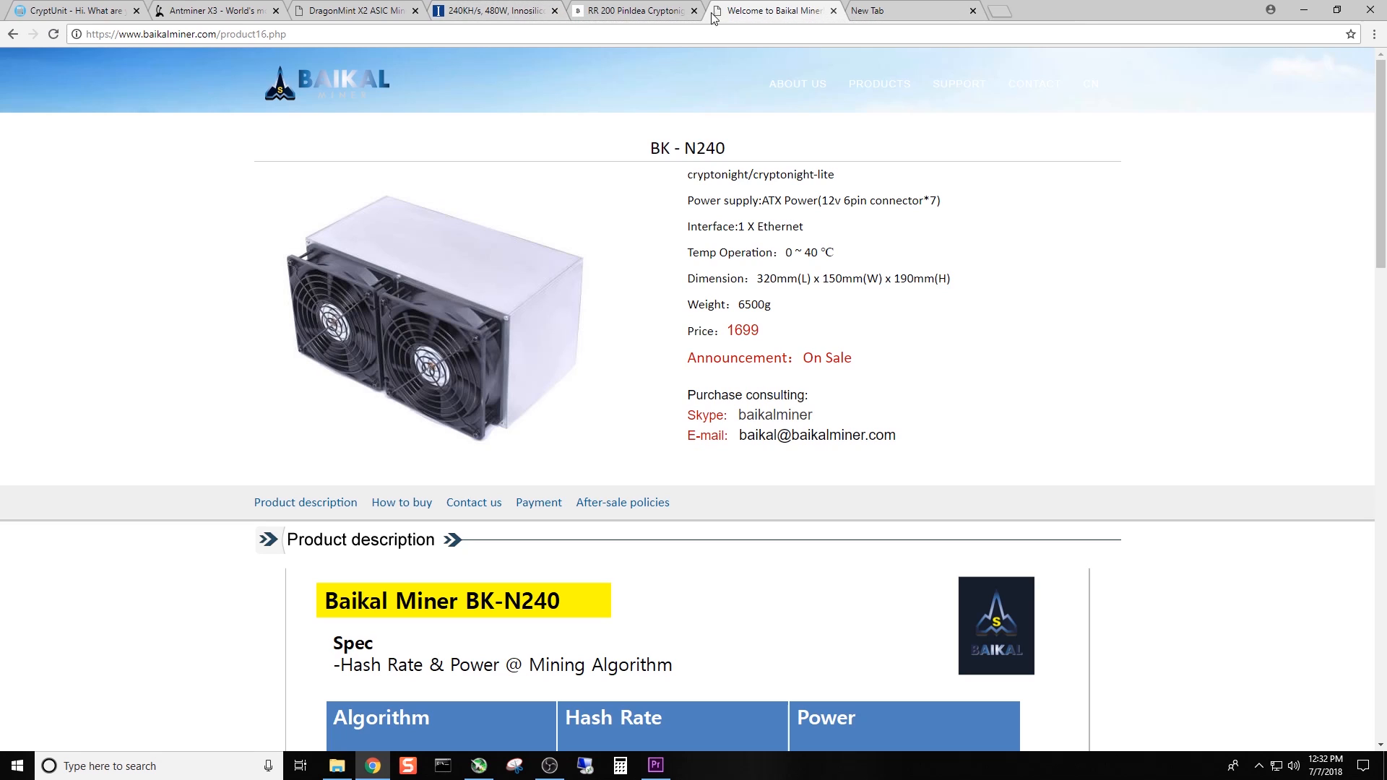
pyautogui.moveTo(695, 207)
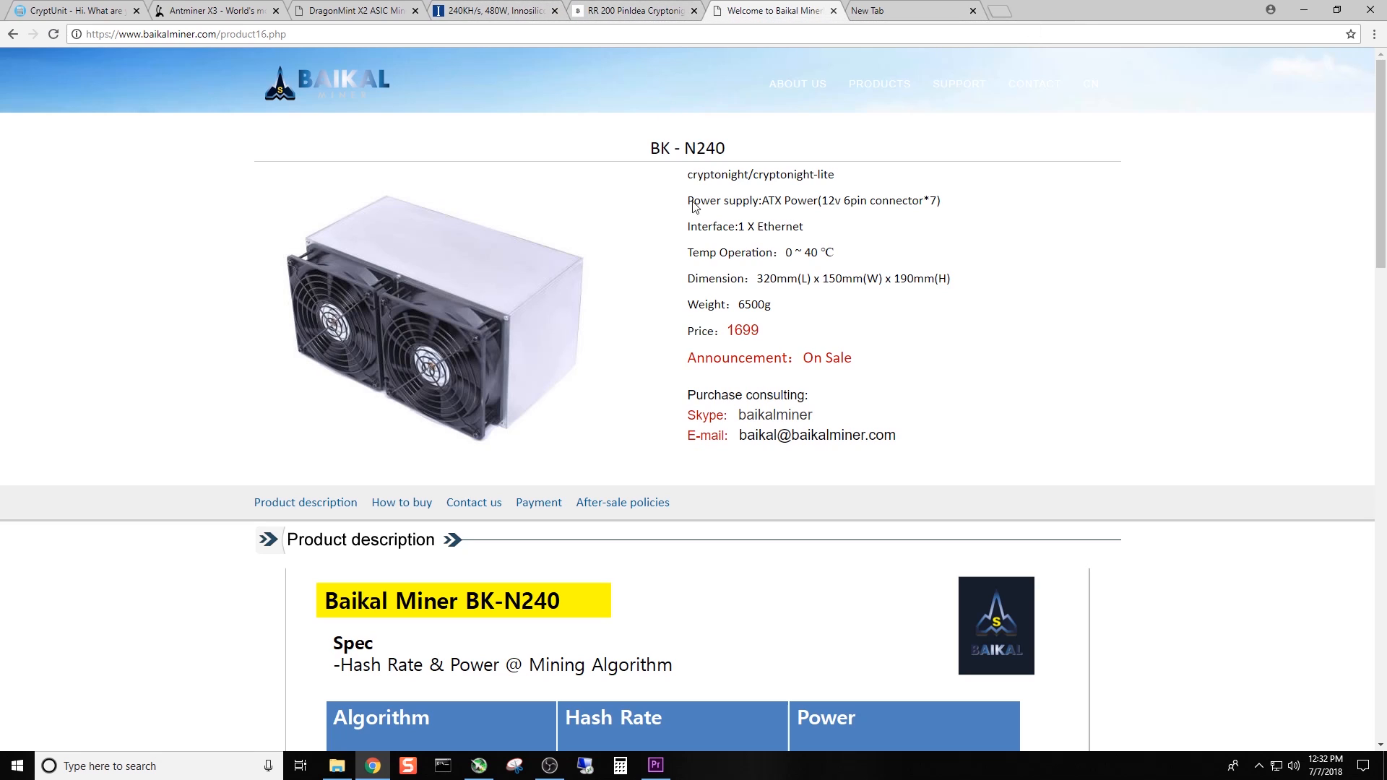
pyautogui.moveTo(960, 251)
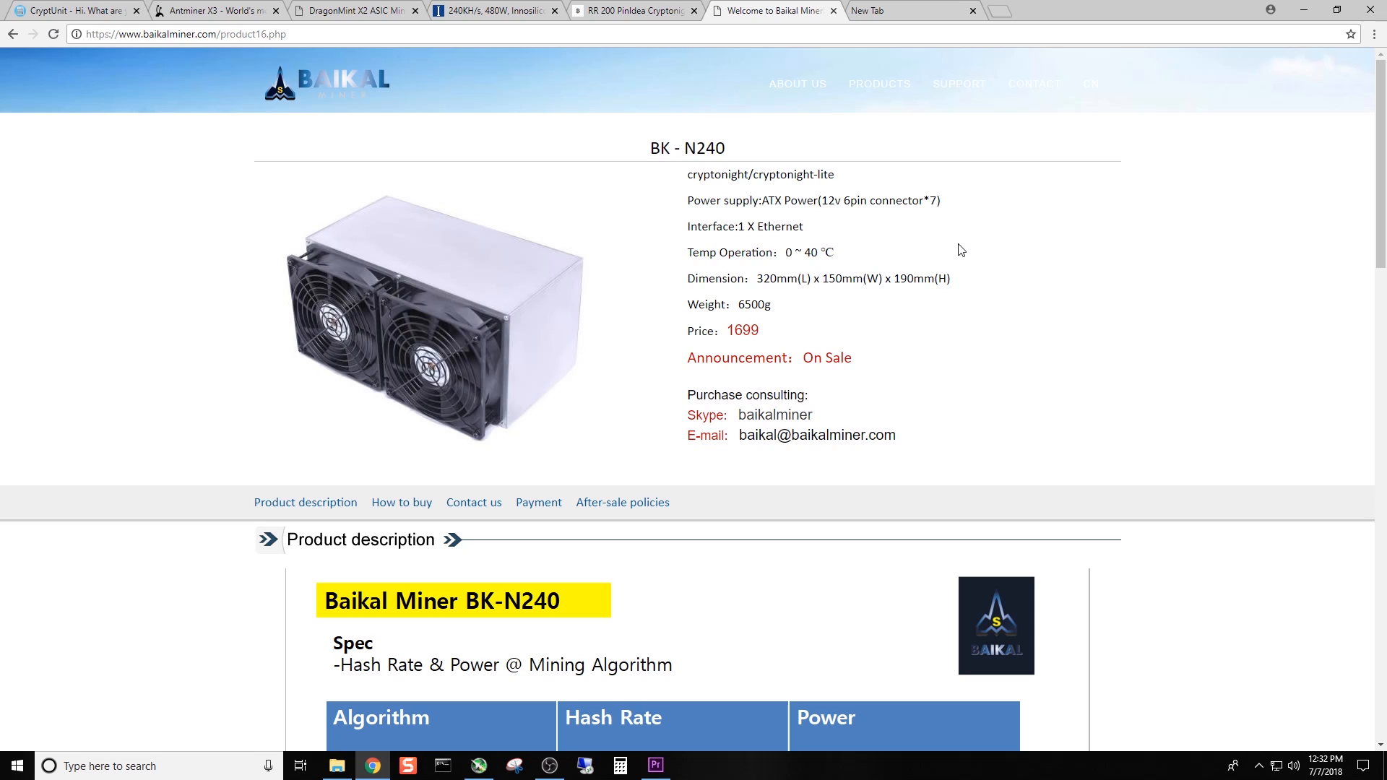
pyautogui.moveTo(960, 245)
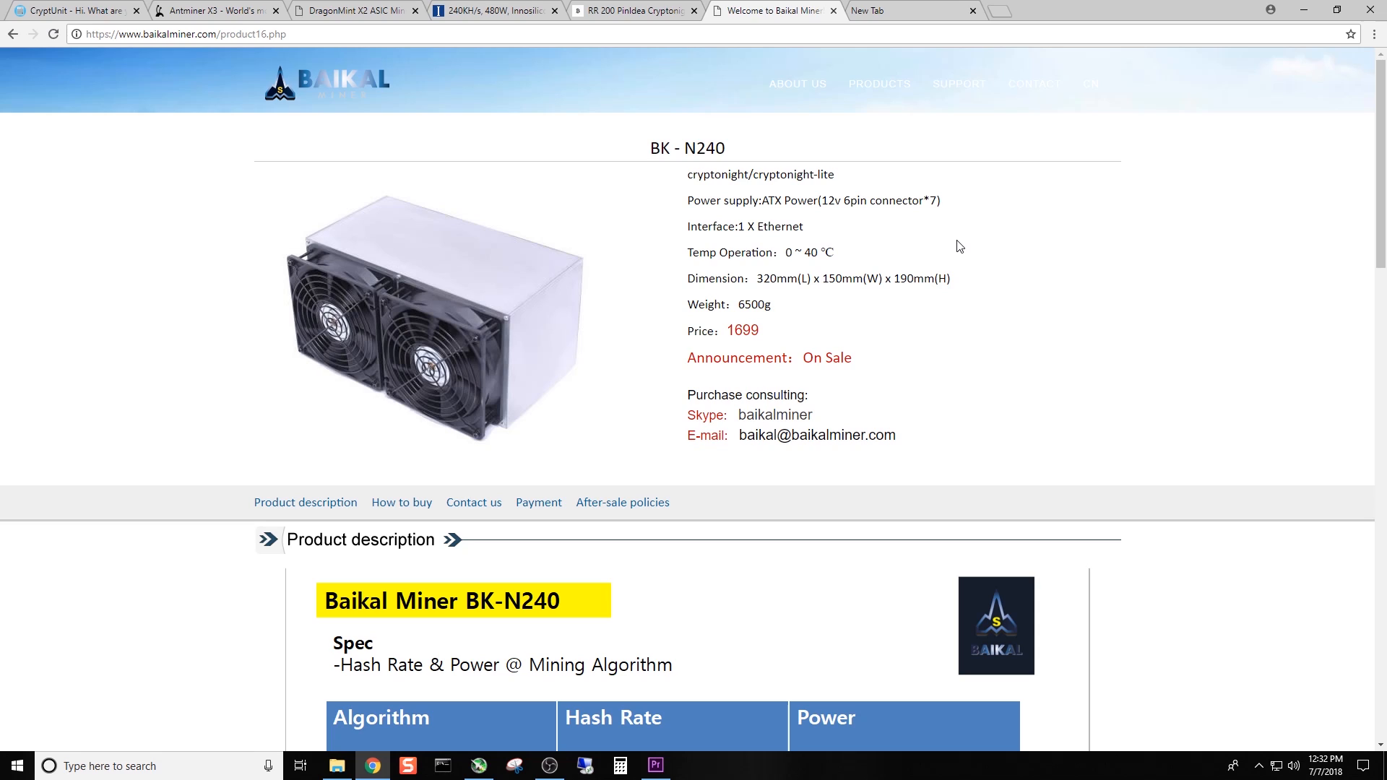